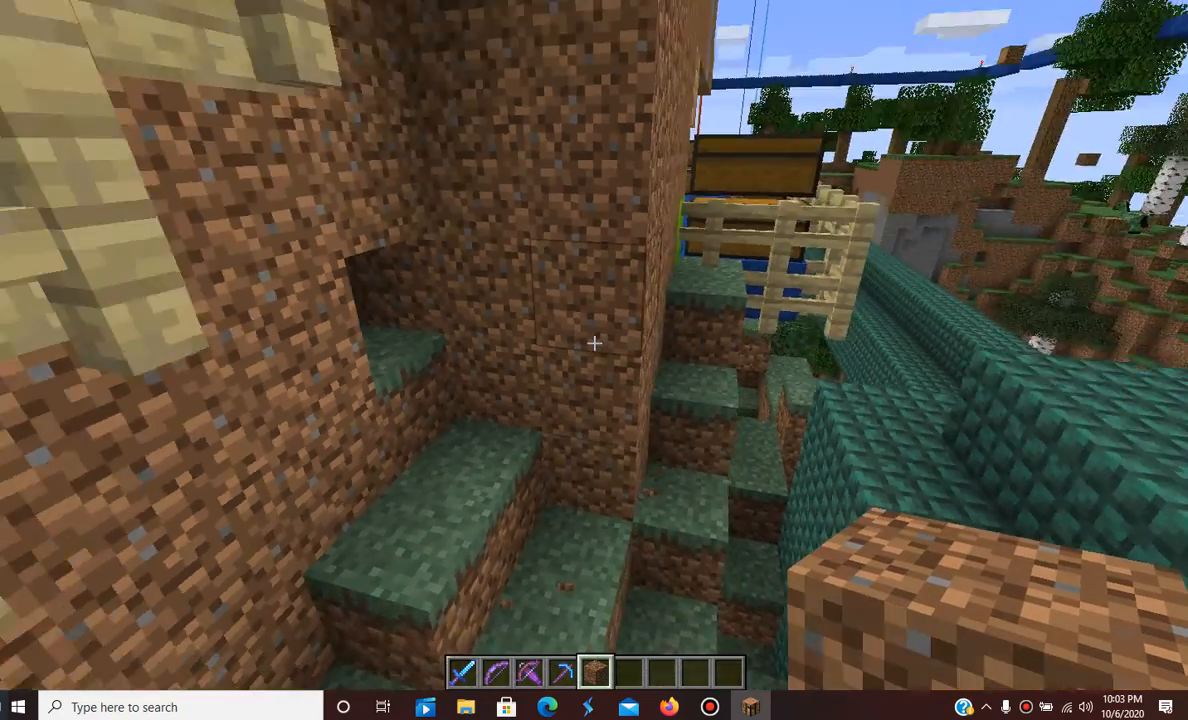
mouse_move(594, 343)
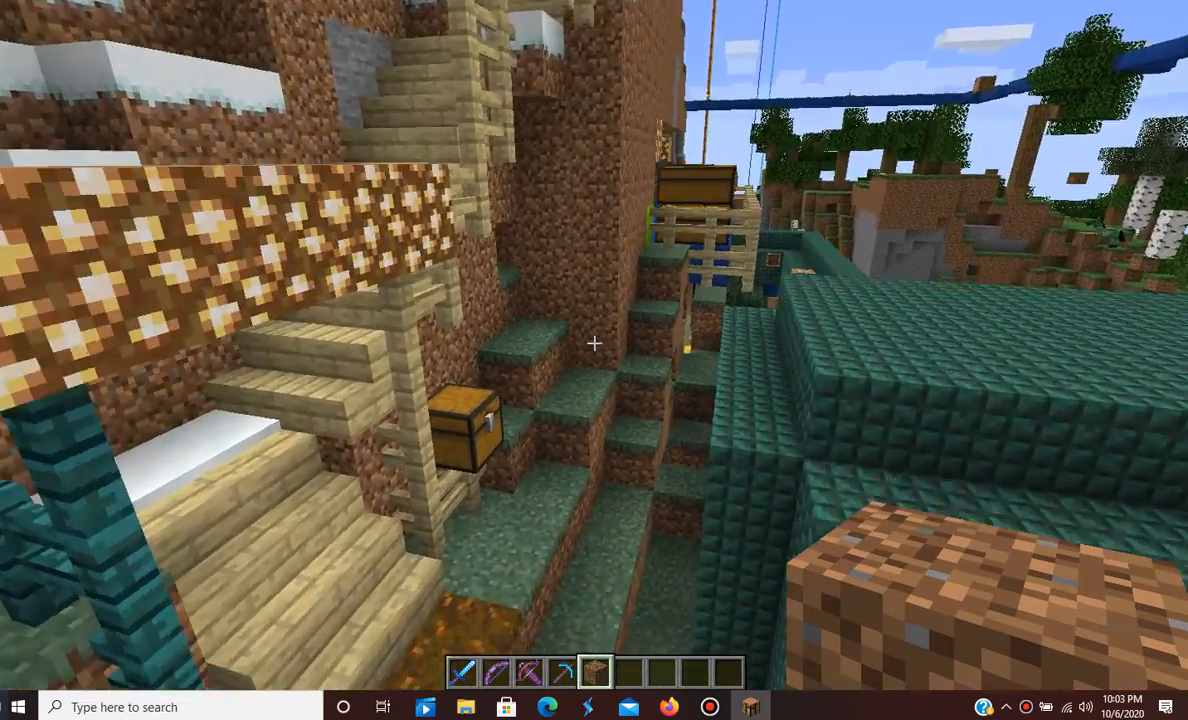
- Switch to the diamond sword and walk down to the glowstone-framed teal wall
key(e)
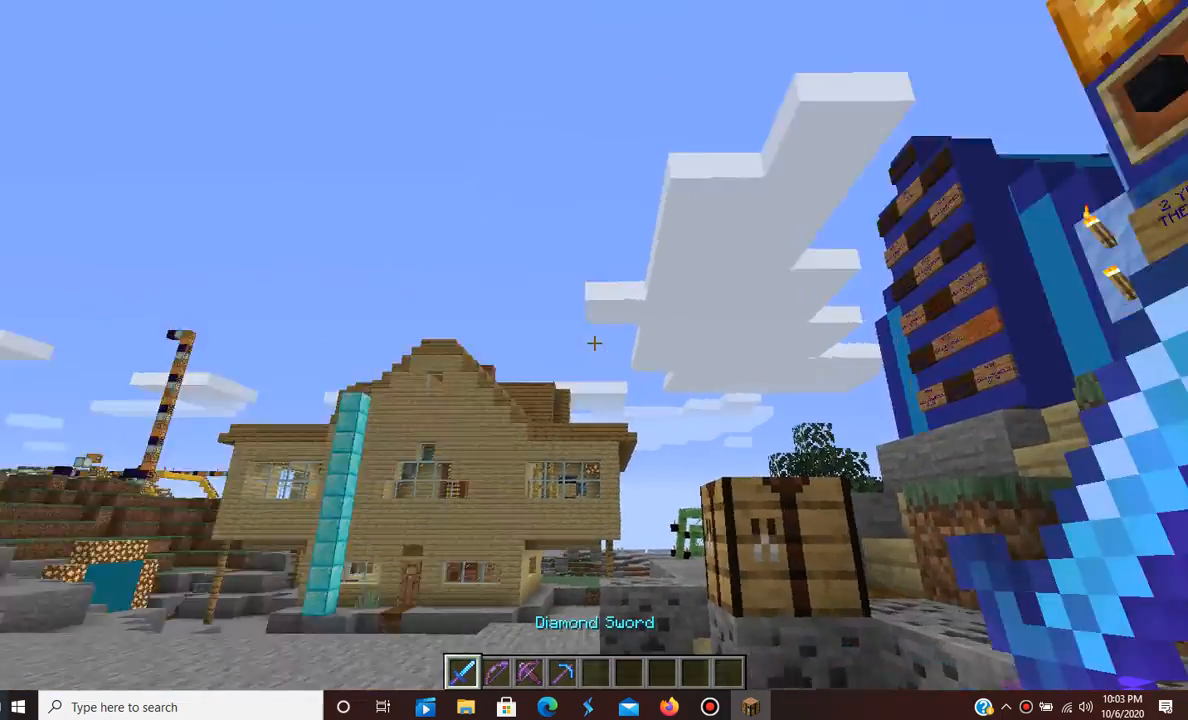
mouse_move(594, 360)
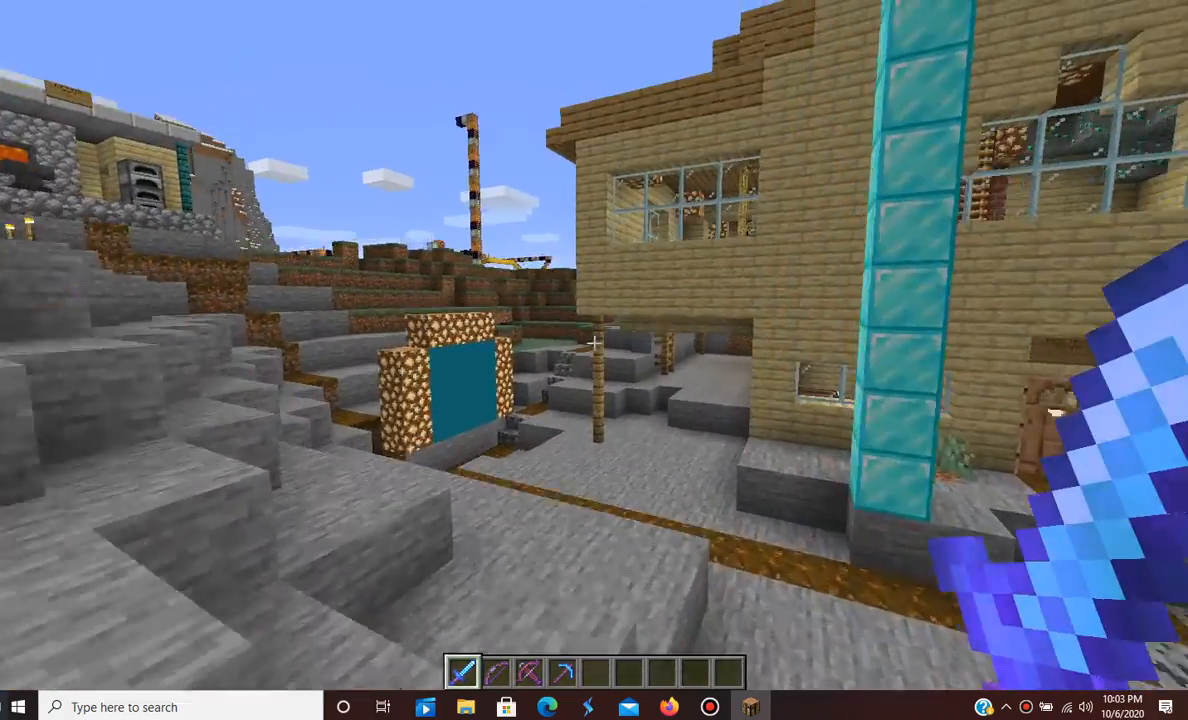
- Browse the creative inventory to the Decoration blocks category for an item frame
key(e)
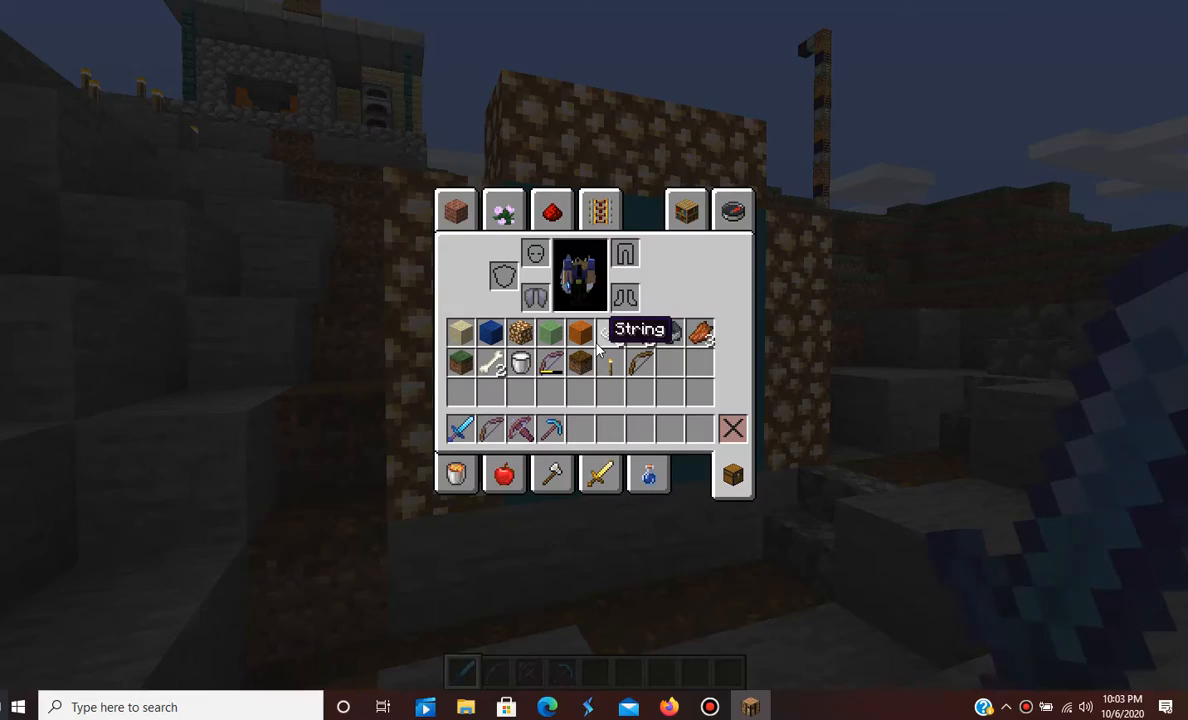
mouse_move(504, 211)
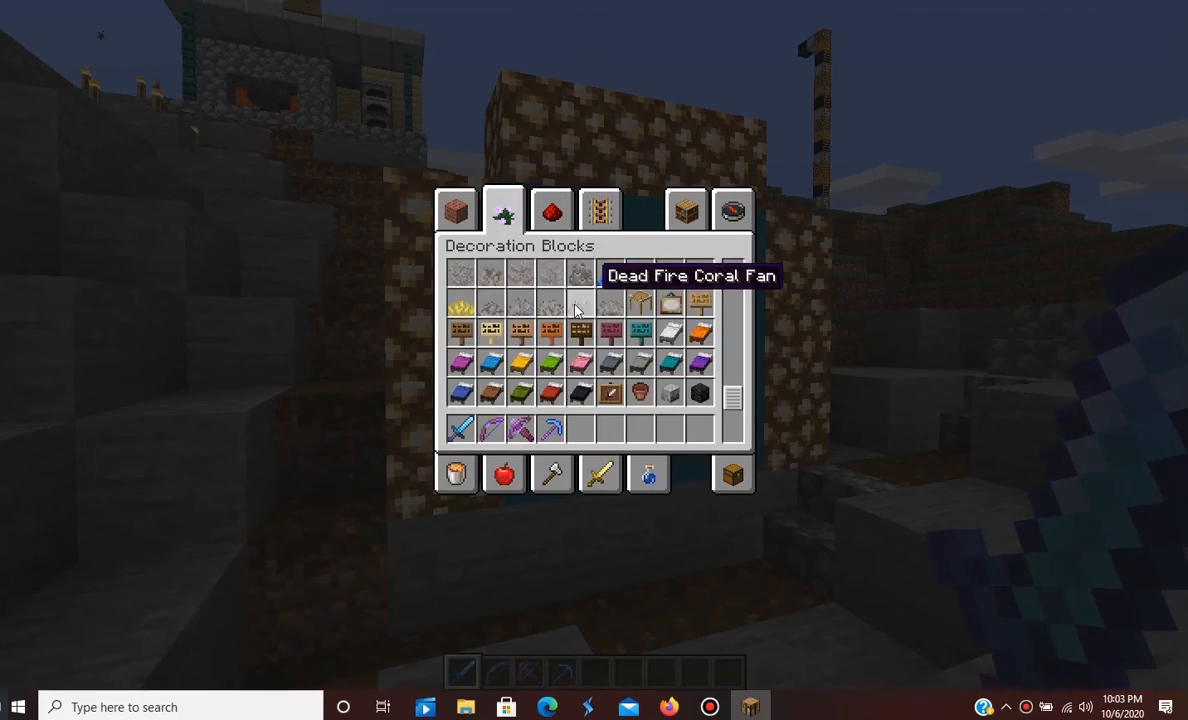
scroll(down, 3)
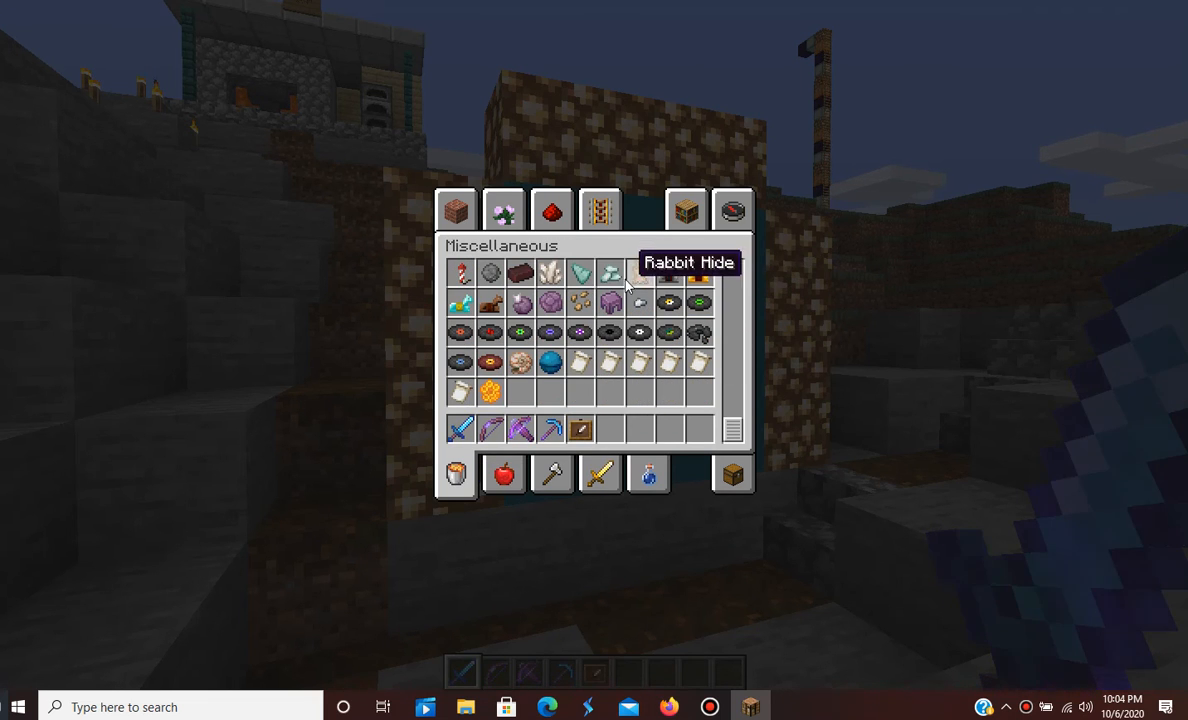
key(Escape)
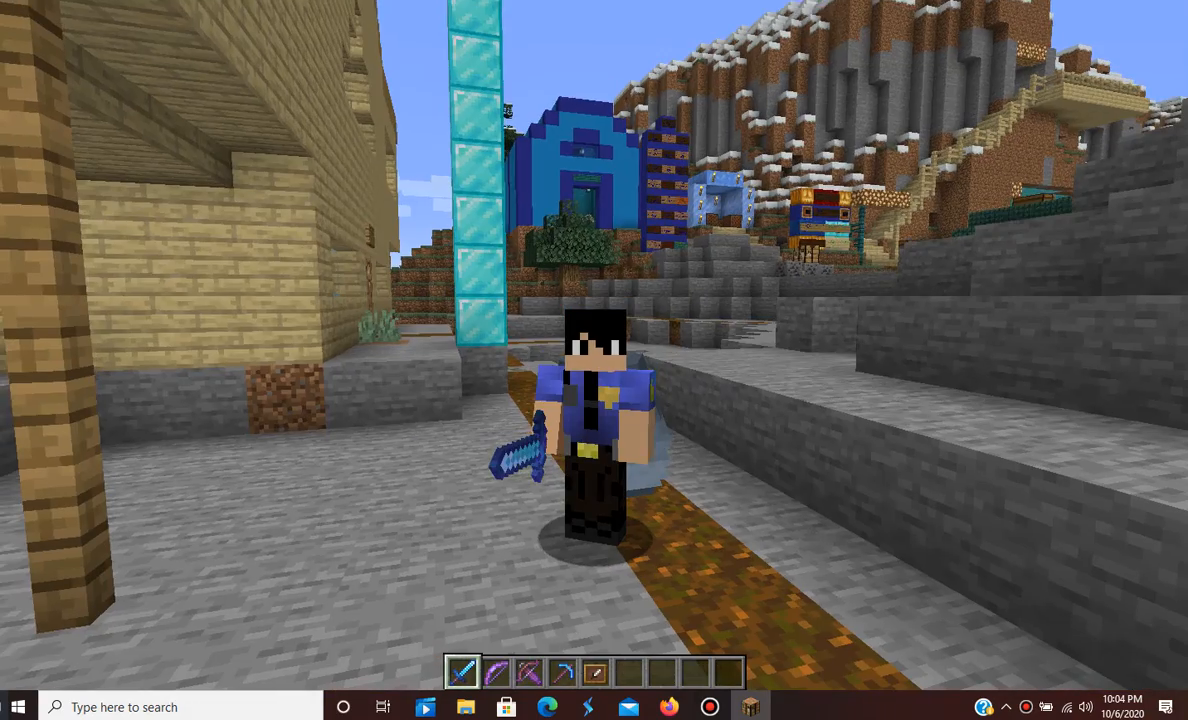
key(e)
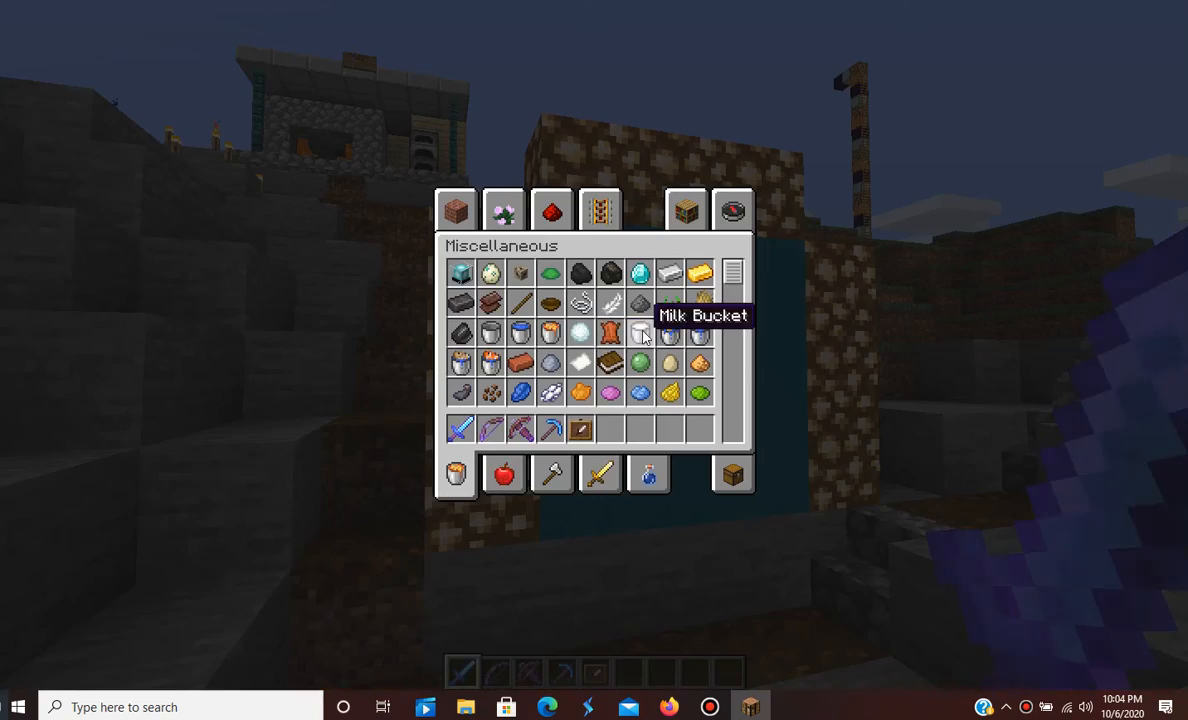
scroll(down, 3)
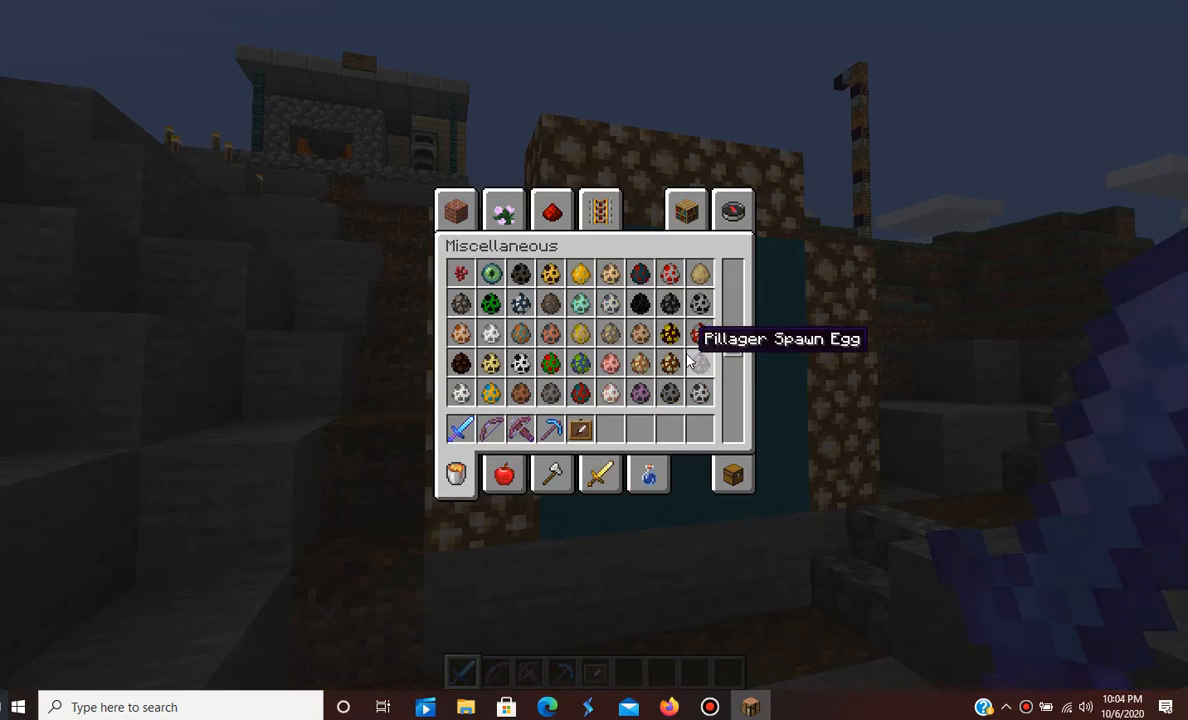
click(504, 210)
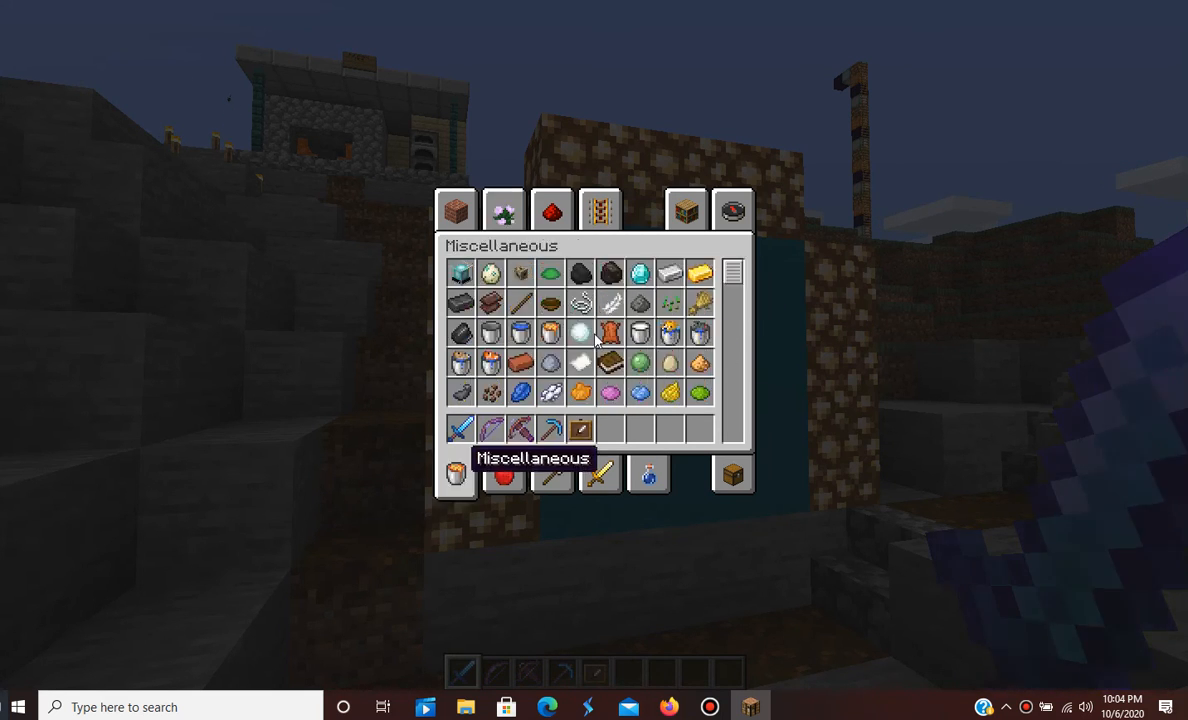
mouse_move(700, 273)
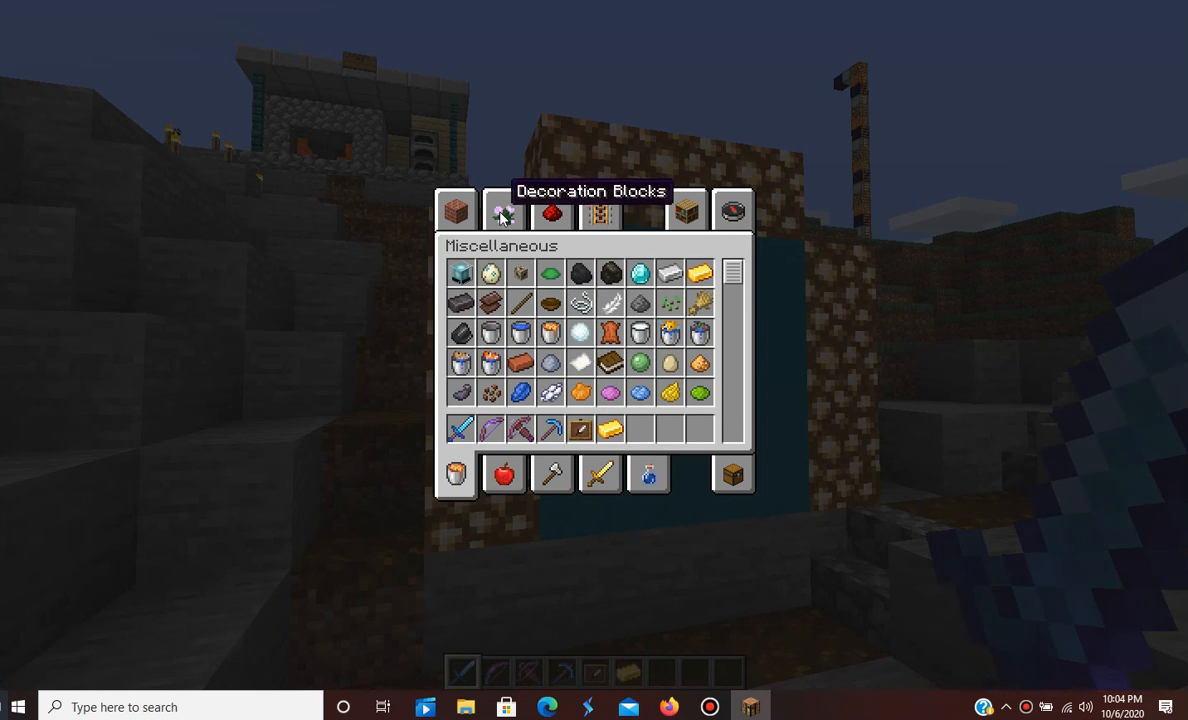
click(503, 210)
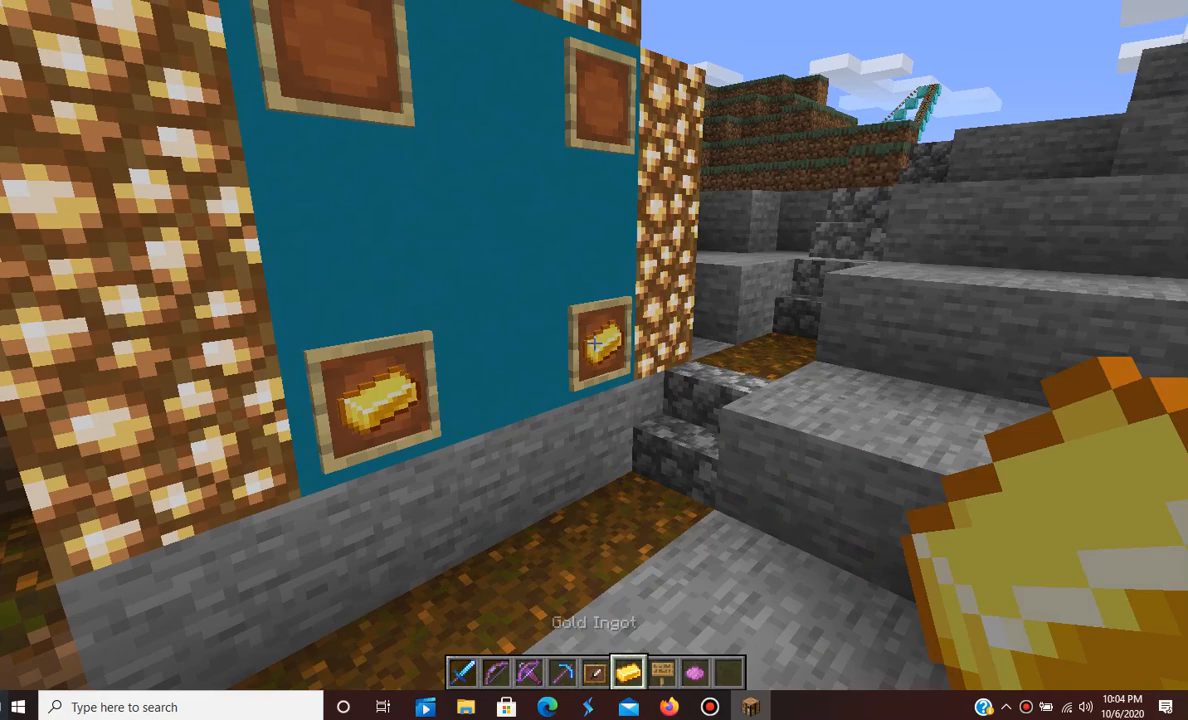
mouse_move(594, 342)
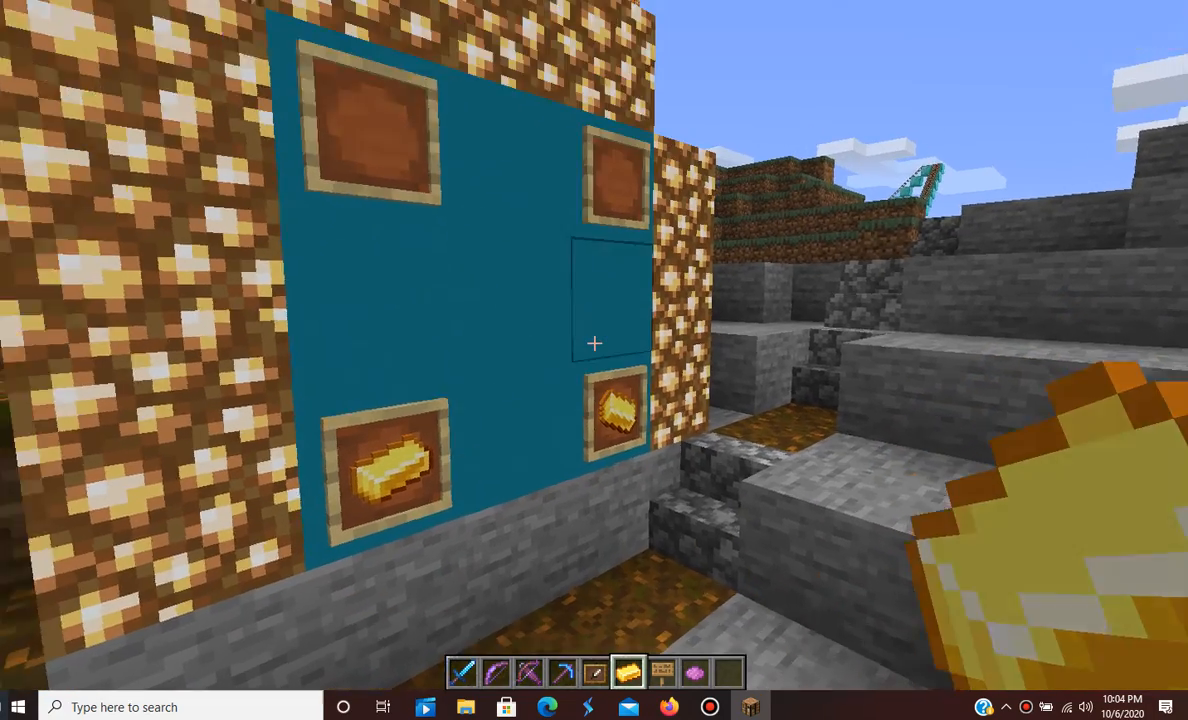
mouse_move(594, 343)
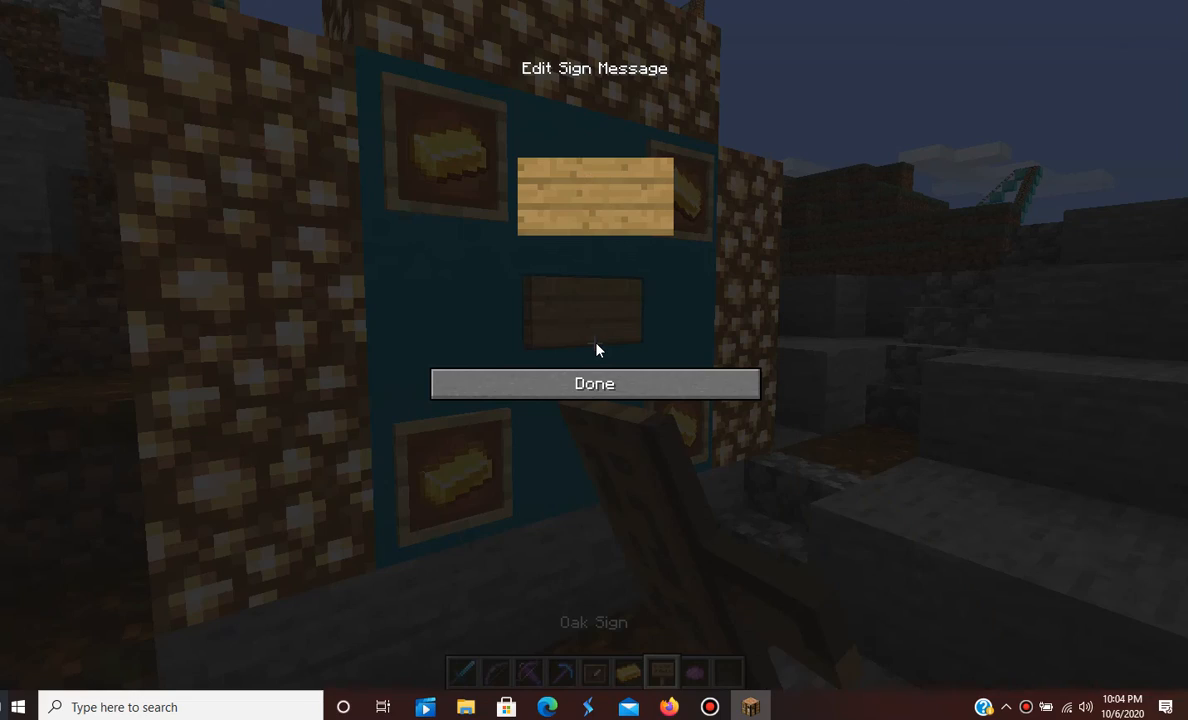
- Write 'THEME PARK / THIS WAY!!! / --->' on the centre sign and finish editing
text(THEM)
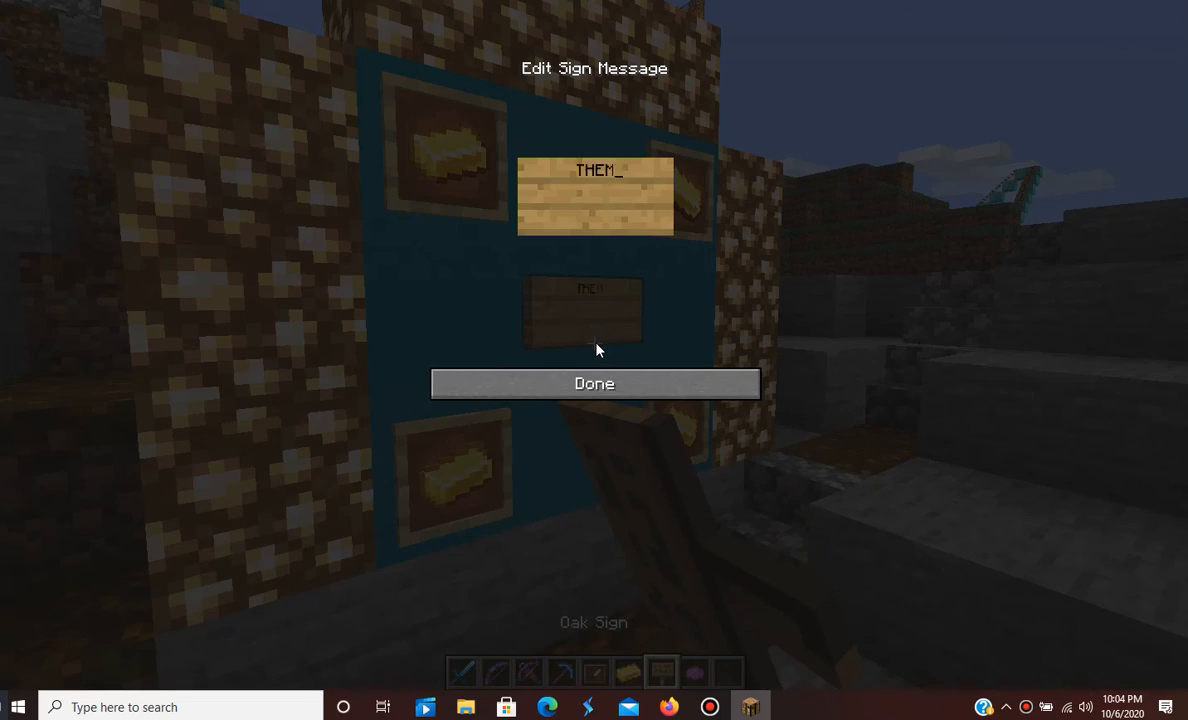
text(E PAR)
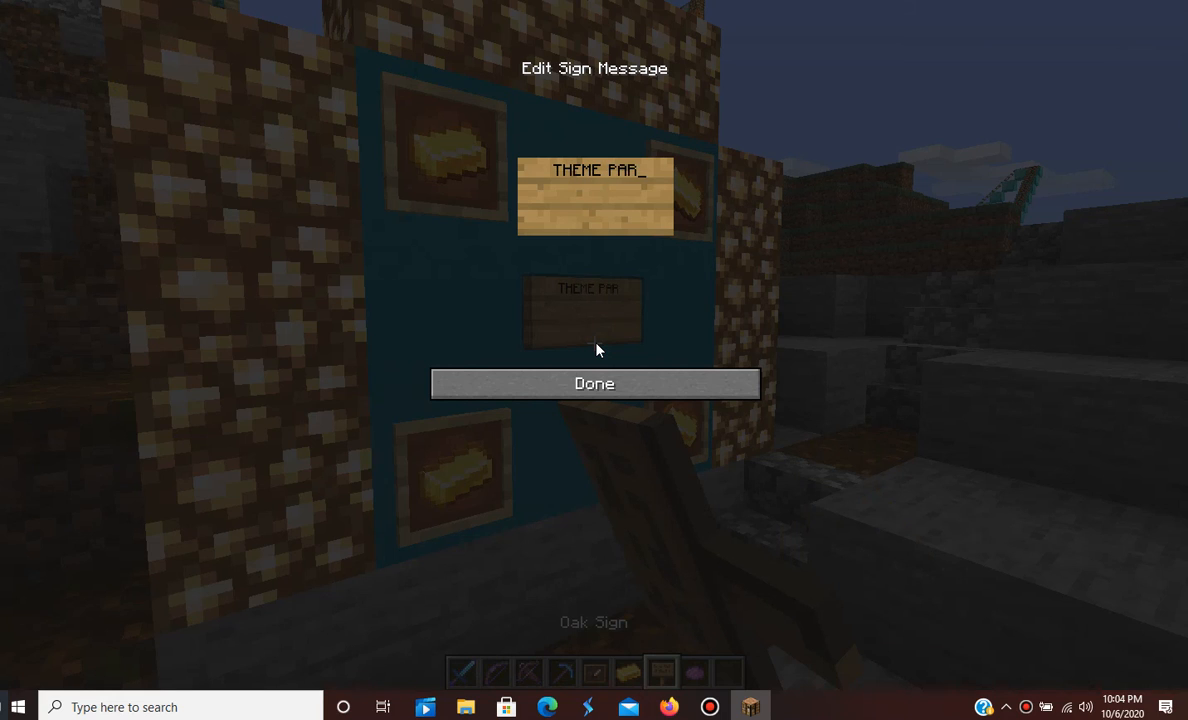
text(K)
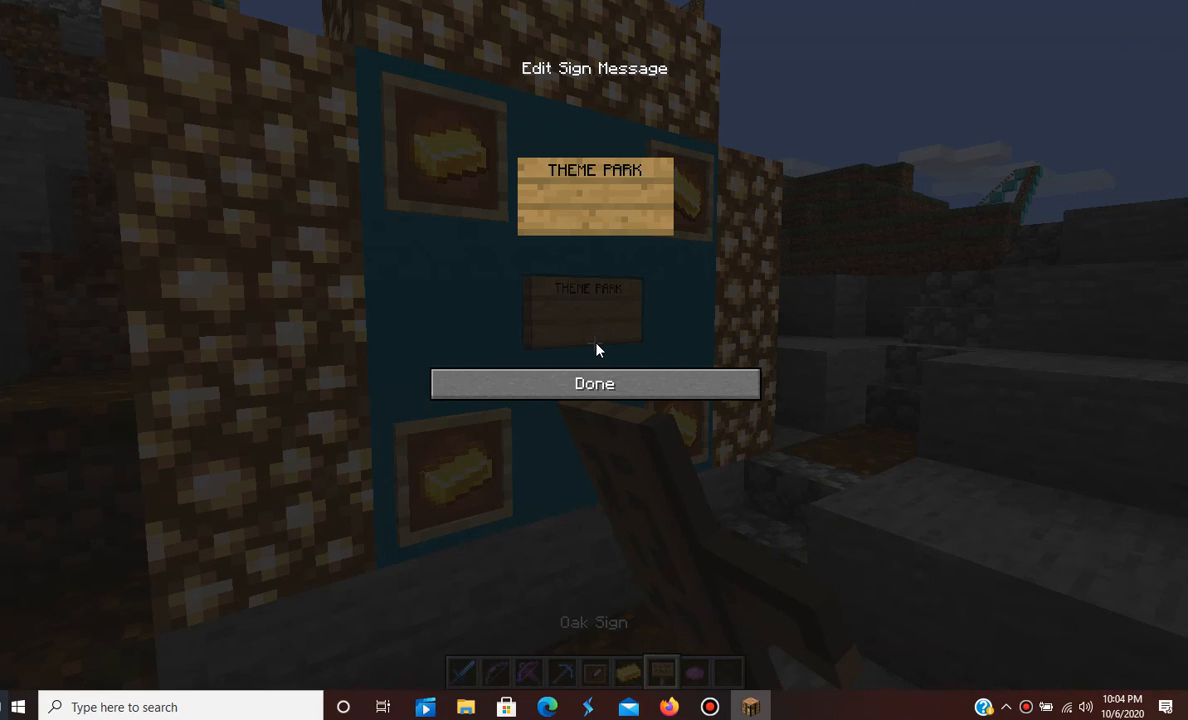
text(THIU)
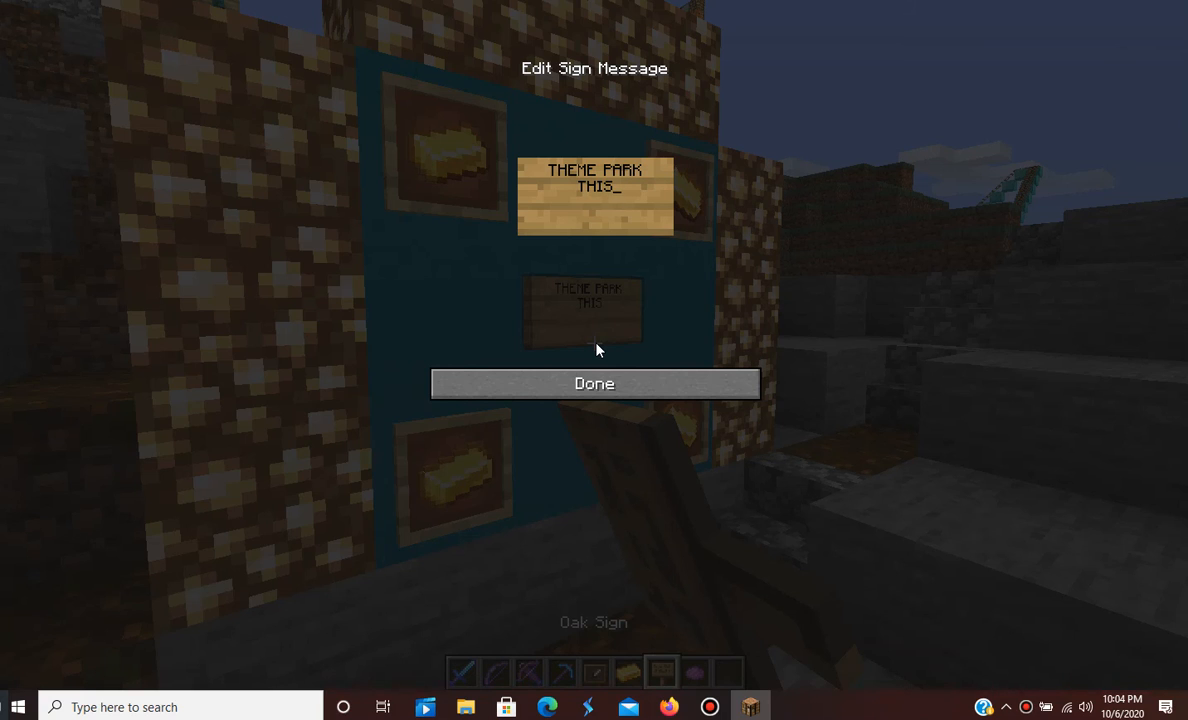
text(WAY)
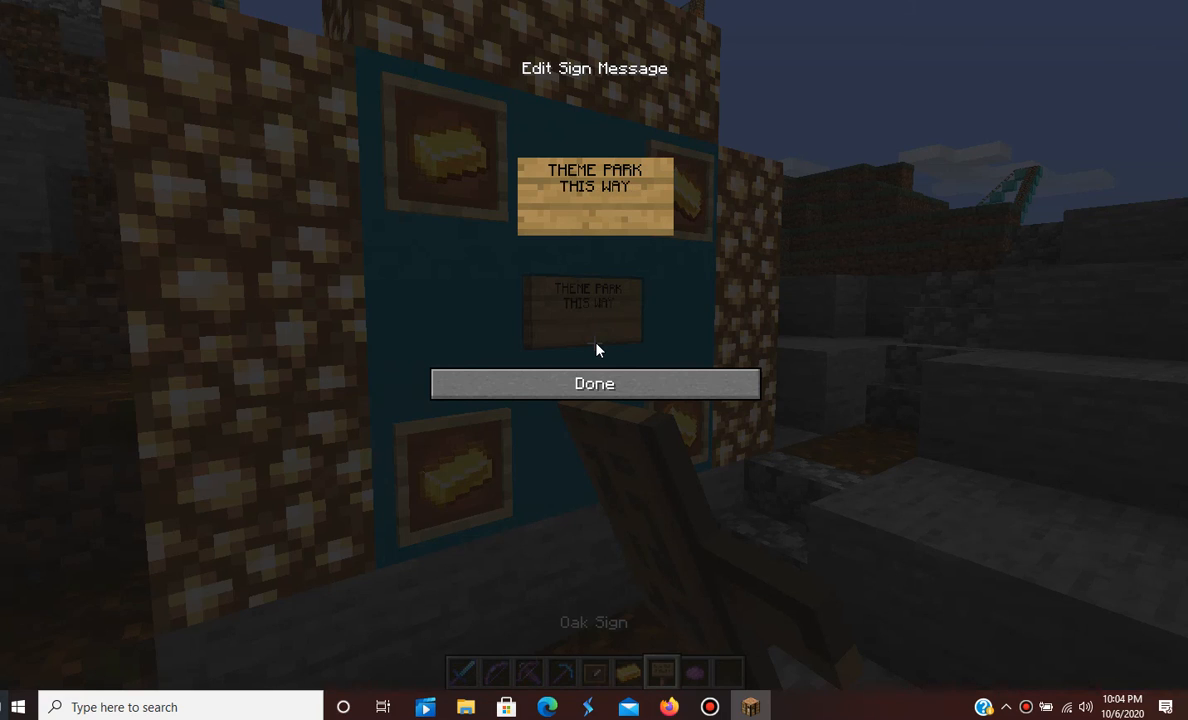
text(!!!)
text(---)
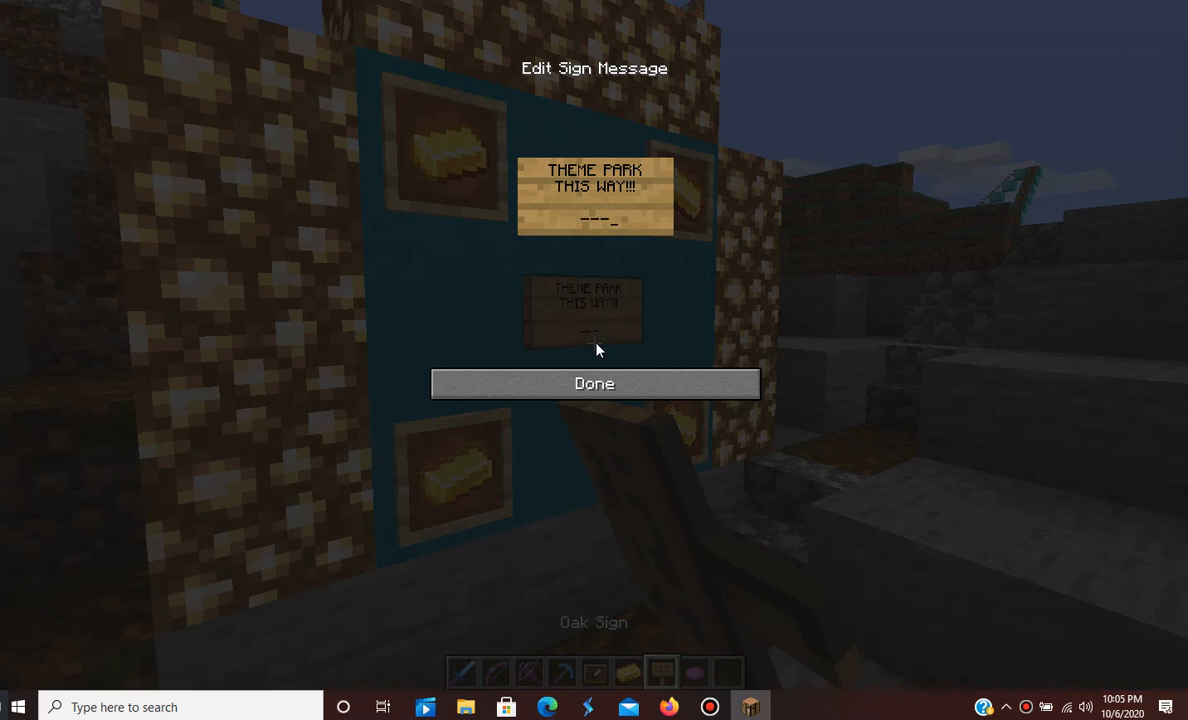
text(>)
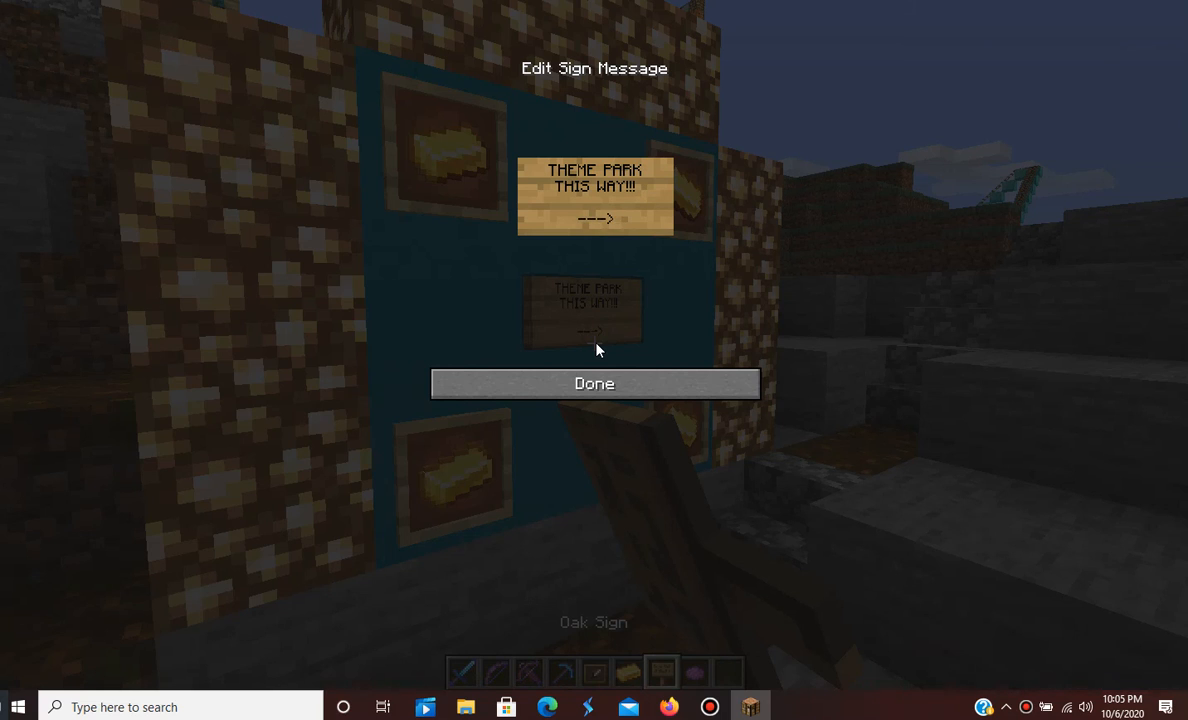
click(594, 383)
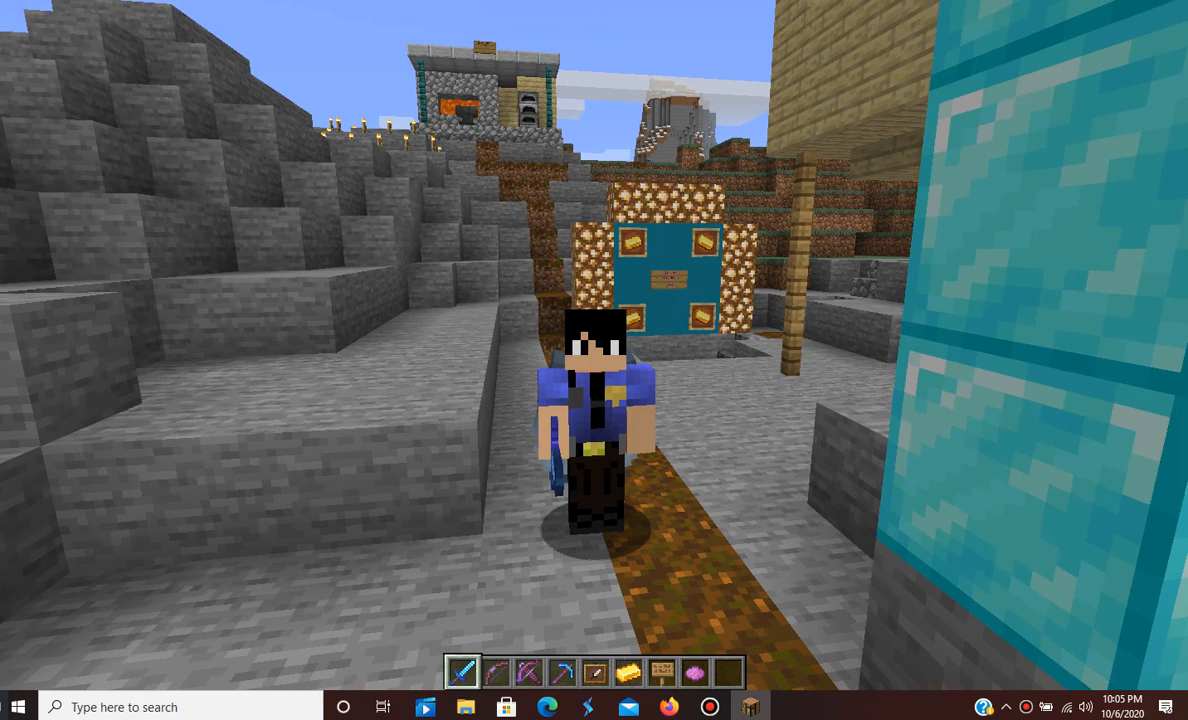
mouse_move(594, 360)
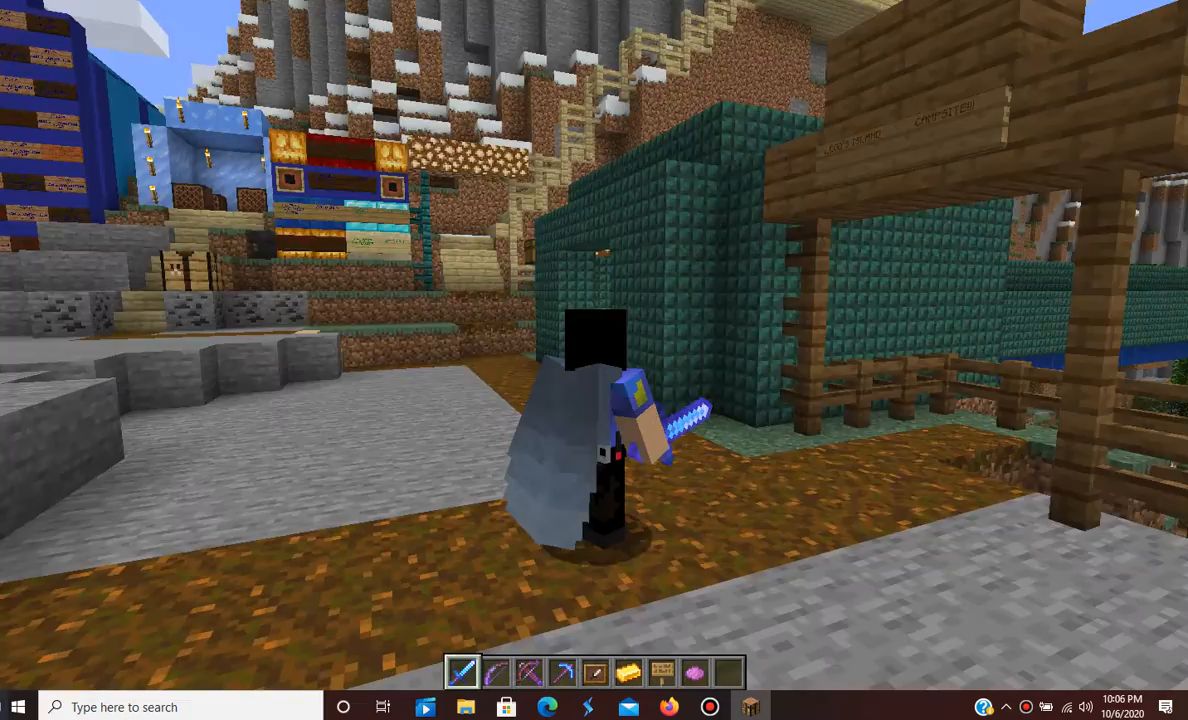
mouse_move(594, 360)
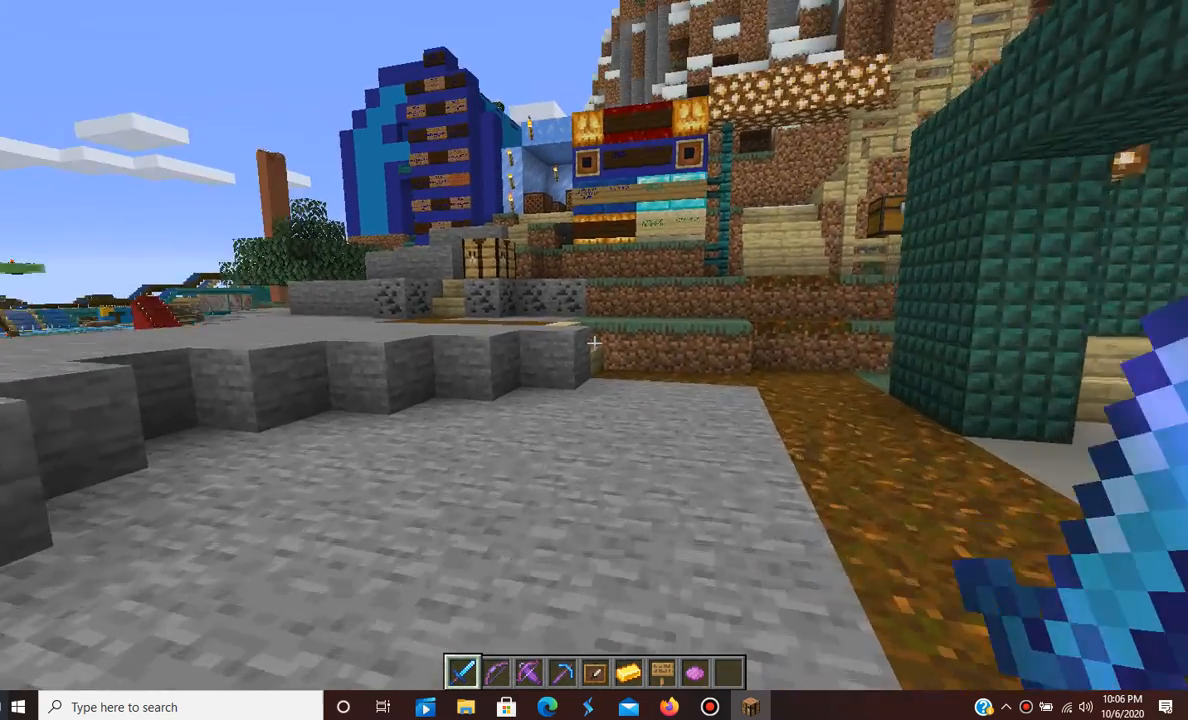
mouse_move(594, 343)
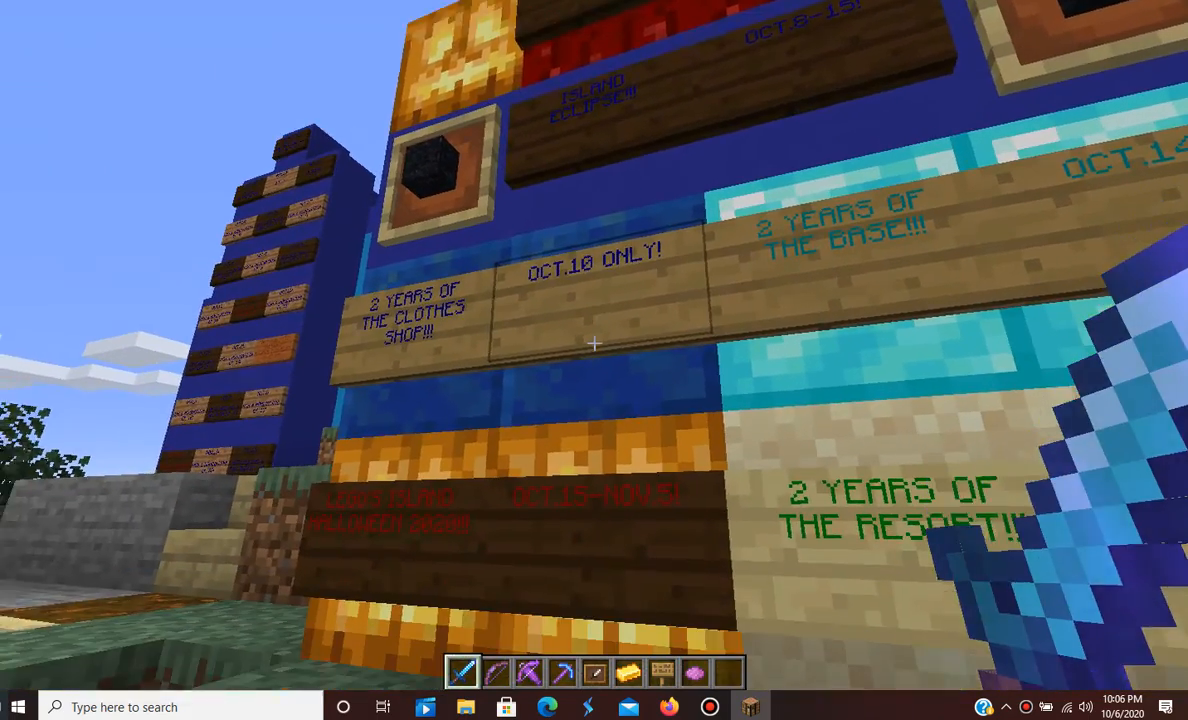
mouse_move(594, 343)
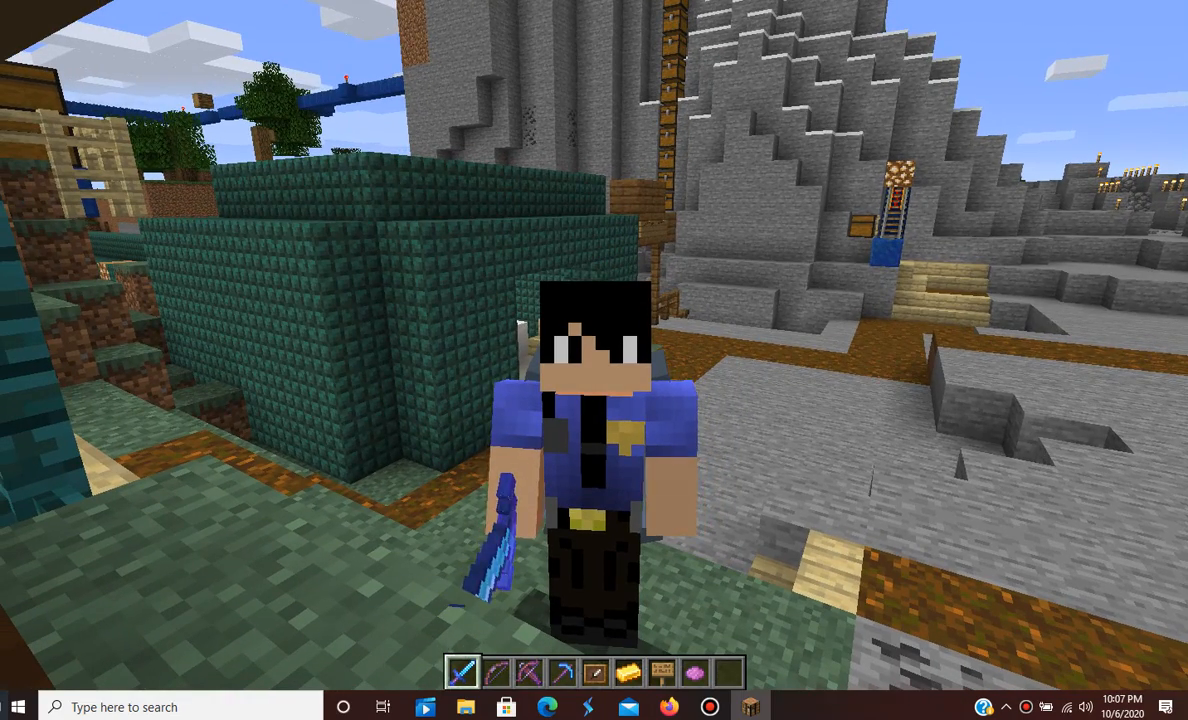
mouse_move(594, 360)
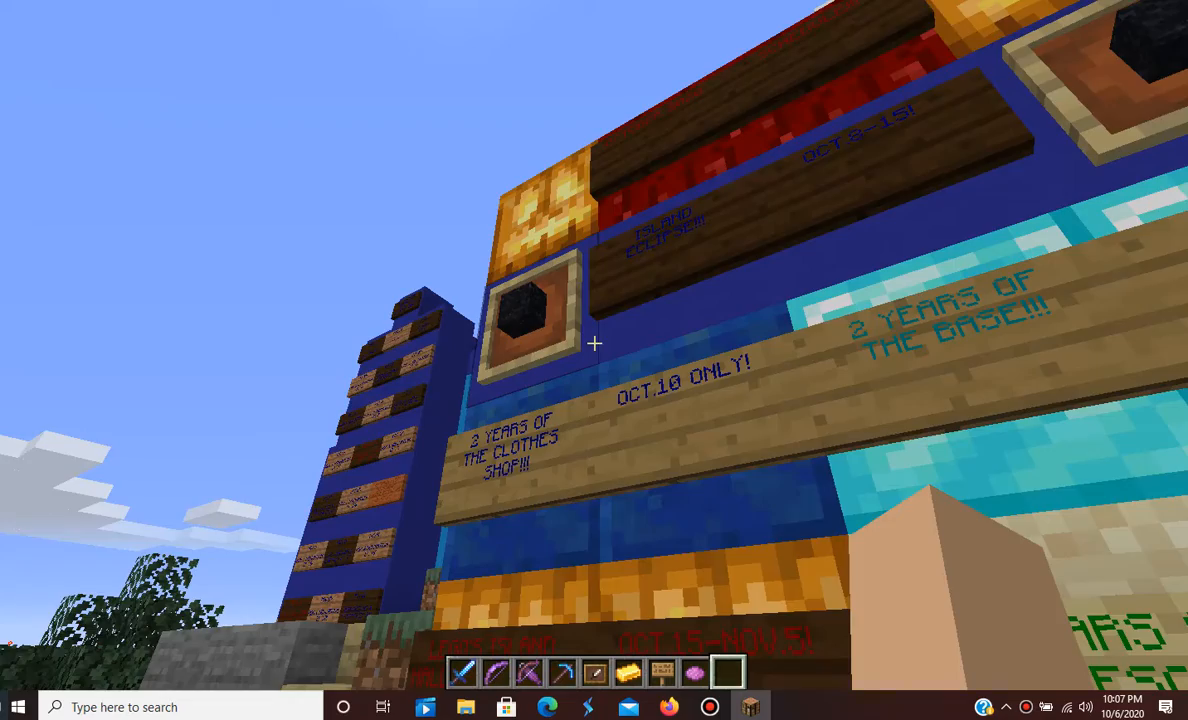
mouse_move(594, 343)
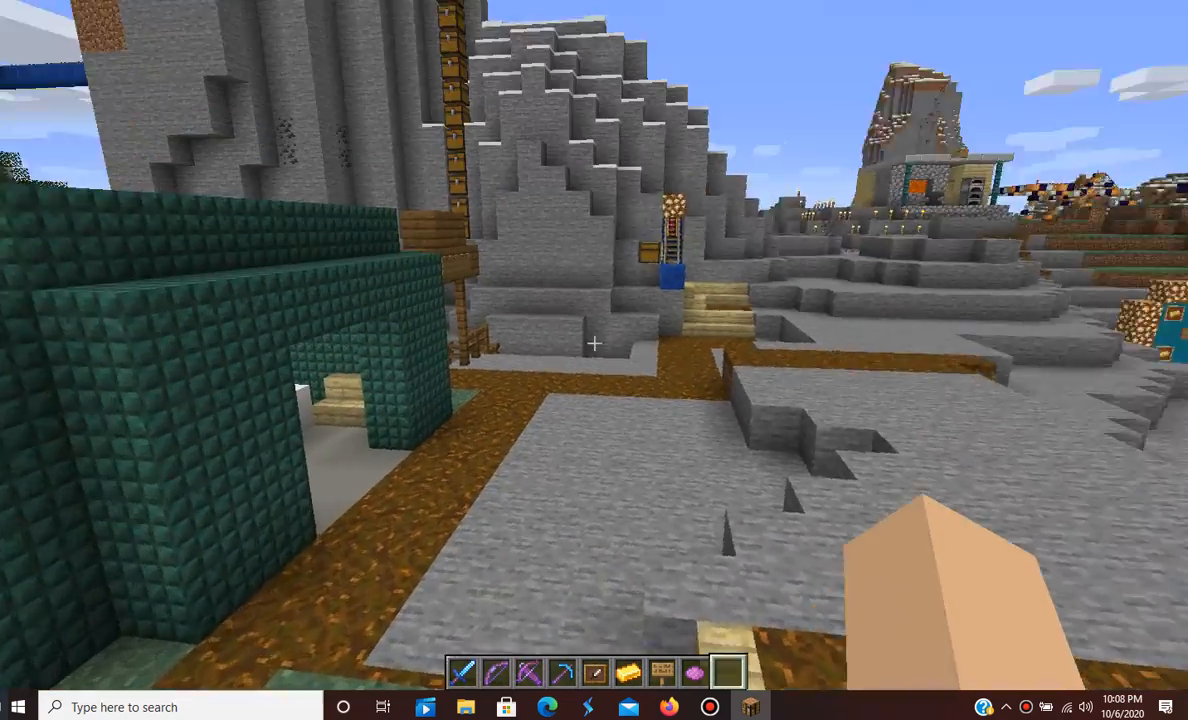
mouse_move(594, 344)
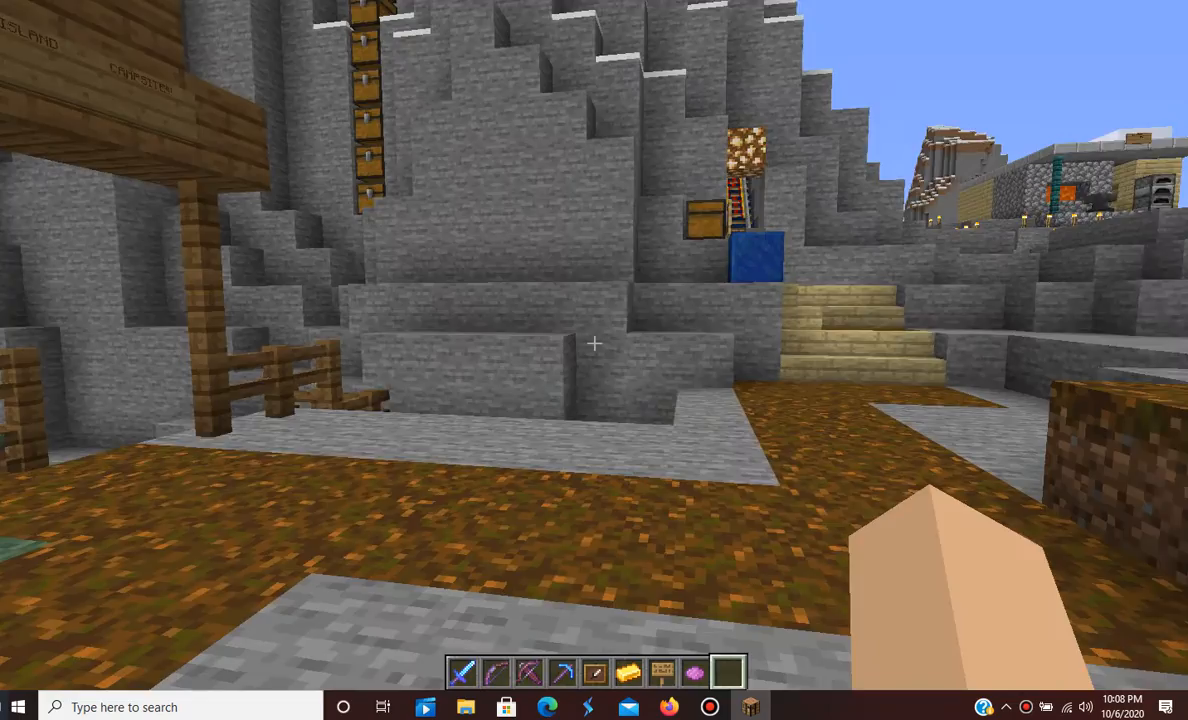
mouse_move(594, 343)
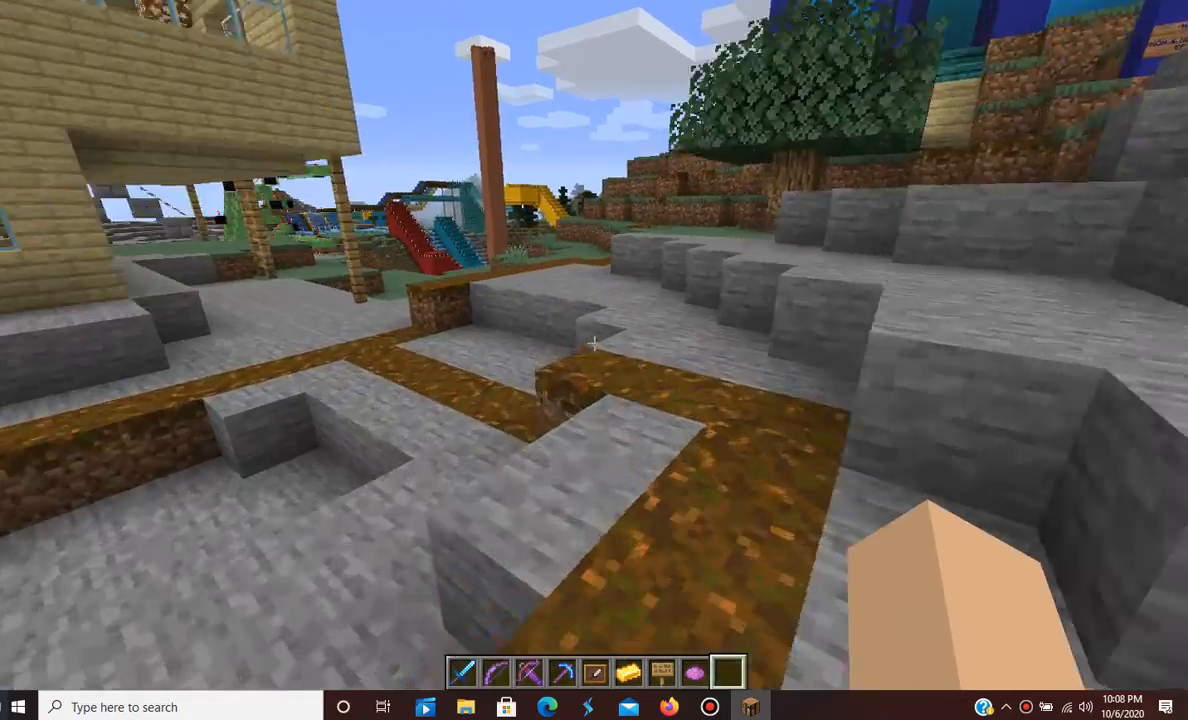
mouse_move(594, 360)
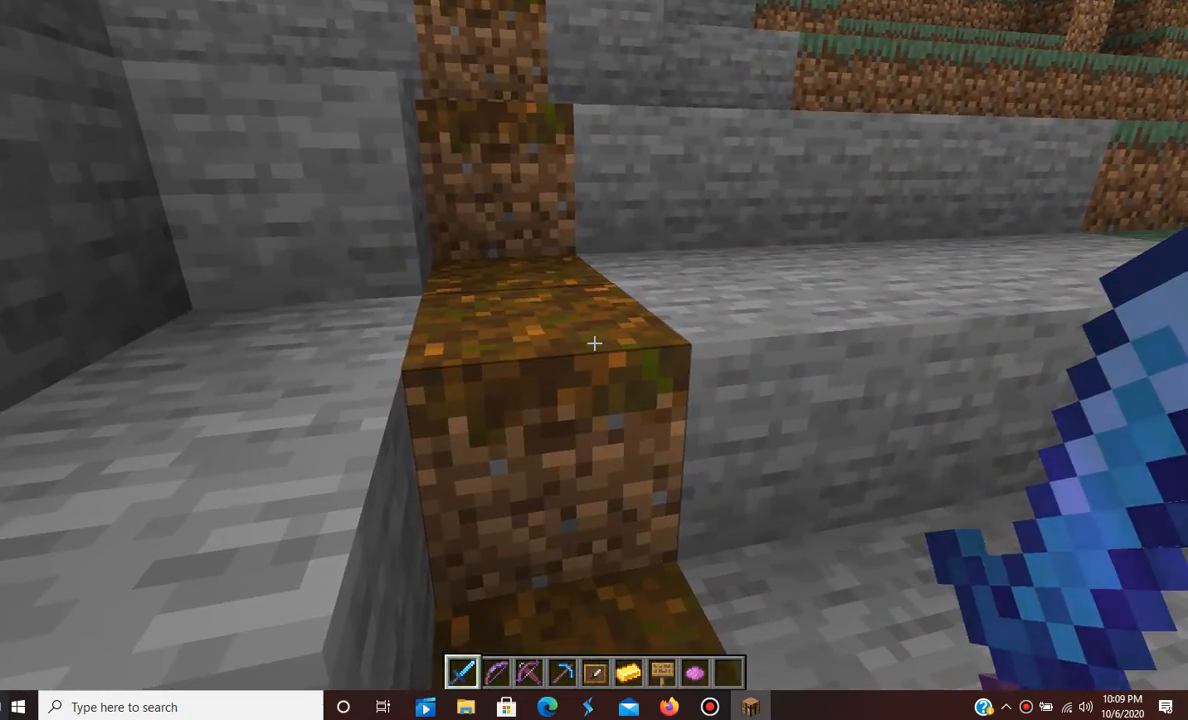
mouse_move(594, 343)
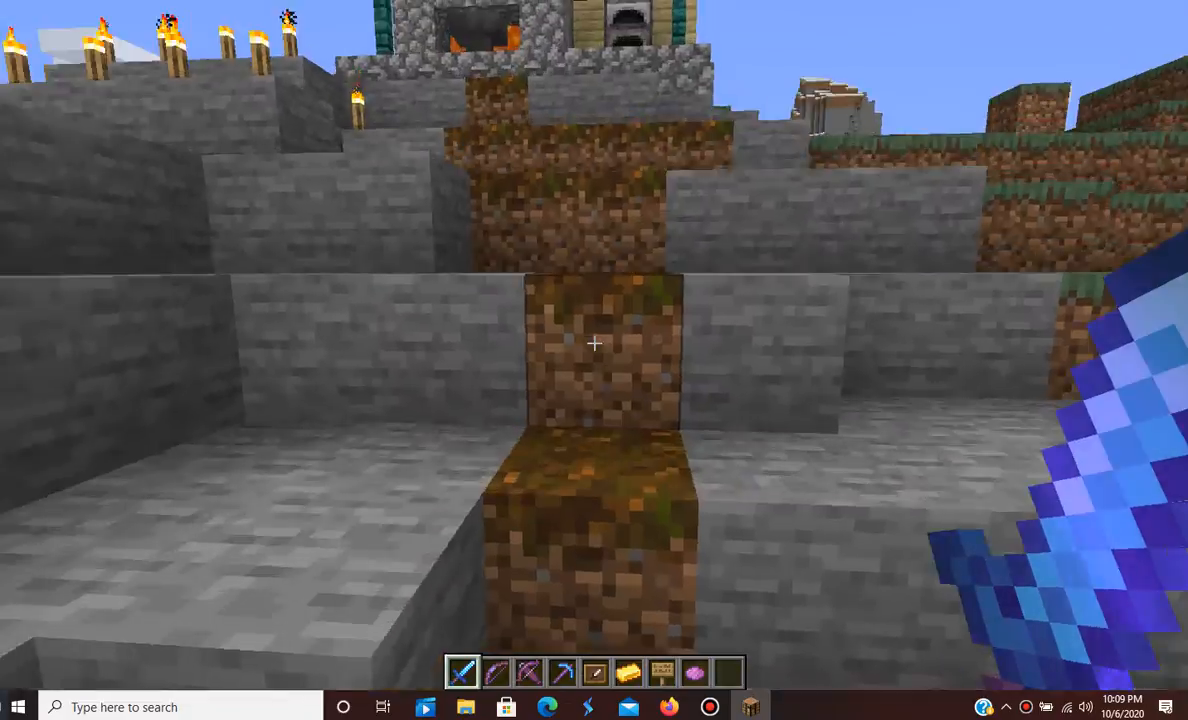
mouse_move(594, 360)
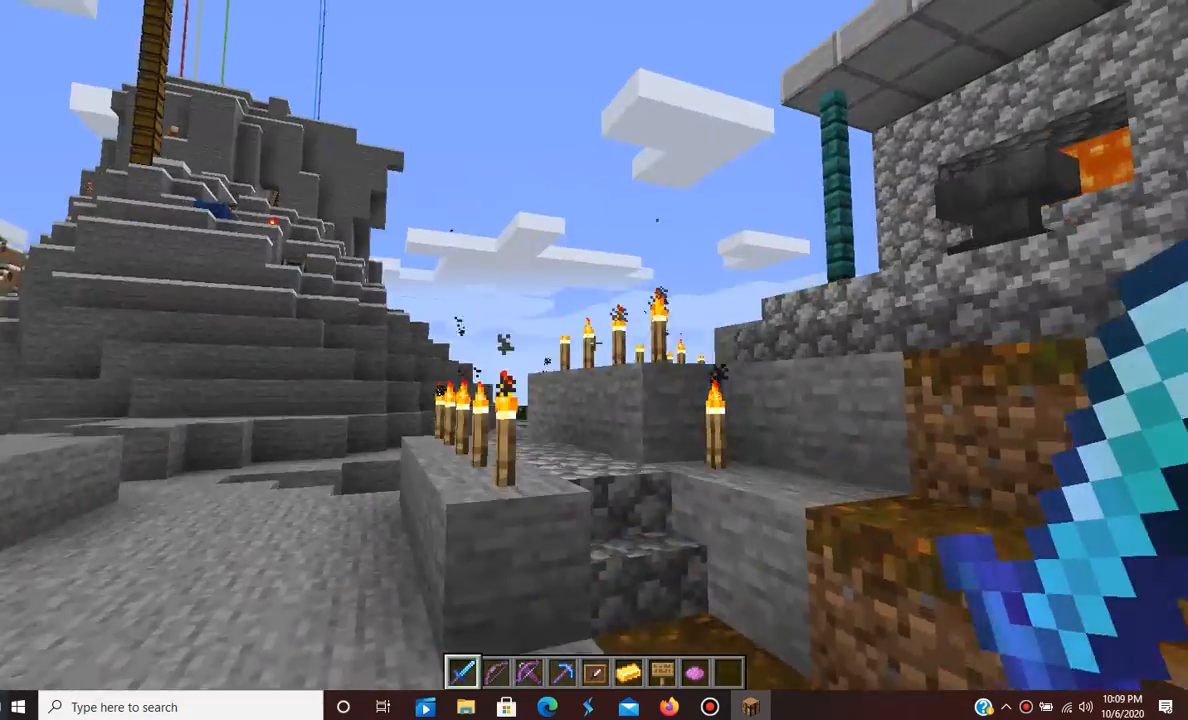
mouse_move(594, 360)
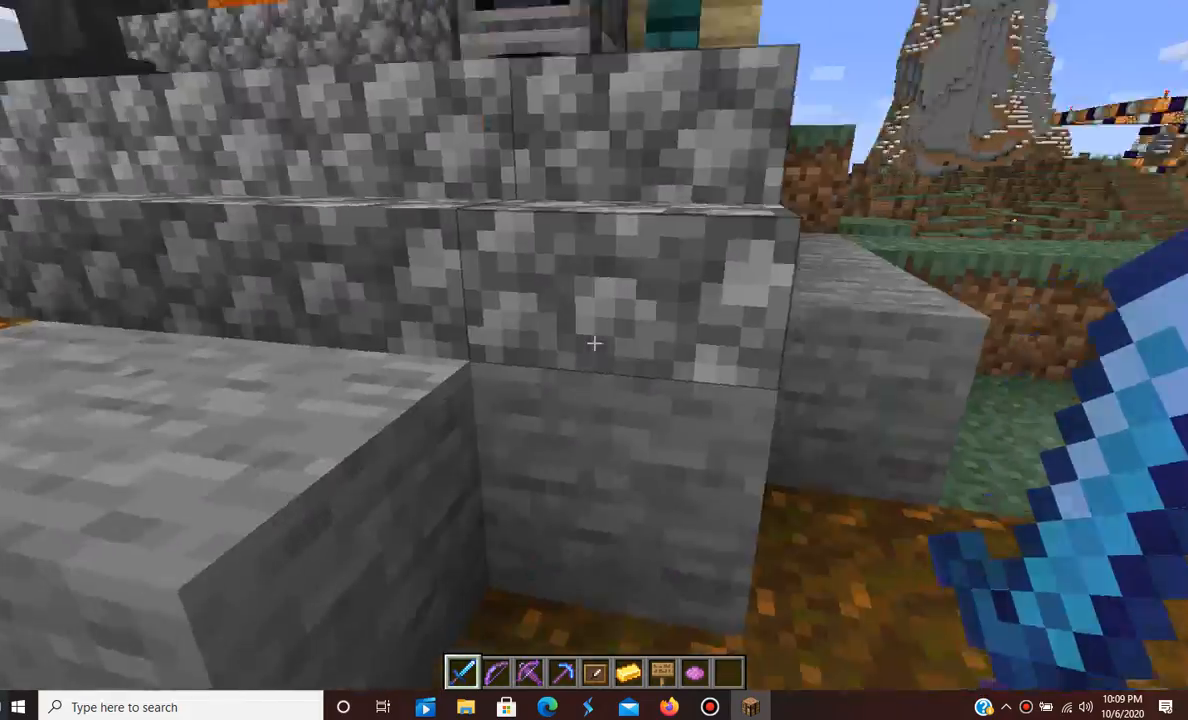
mouse_move(594, 344)
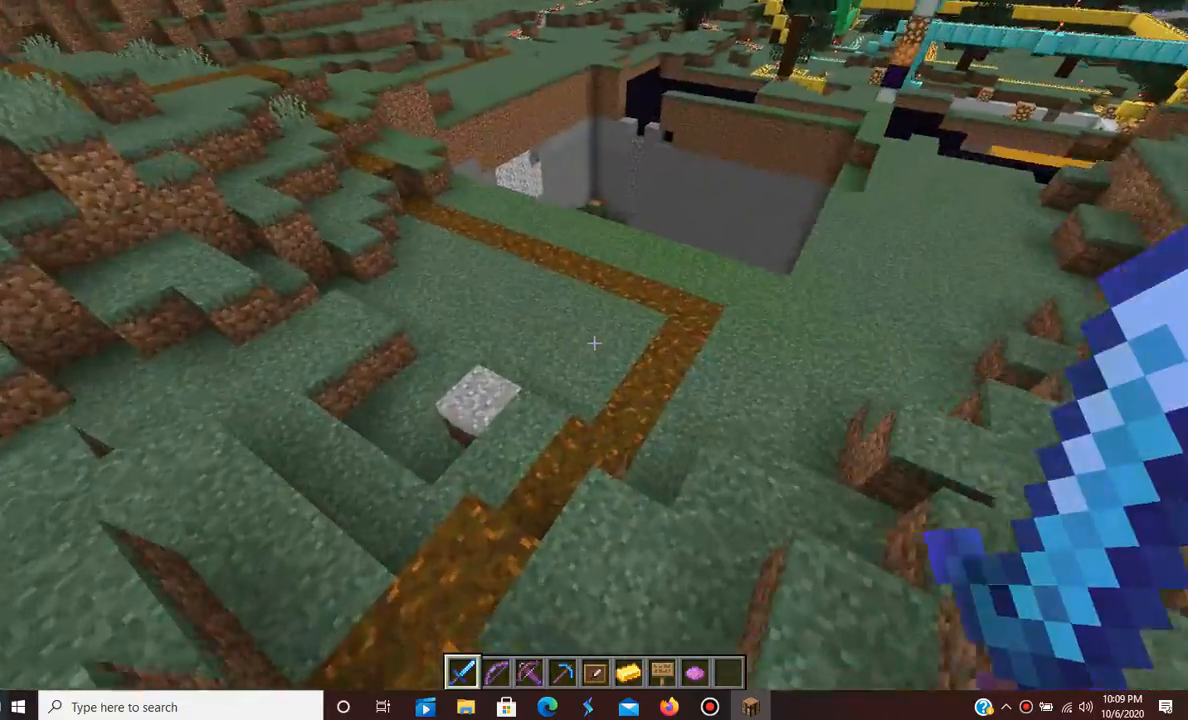
mouse_move(594, 343)
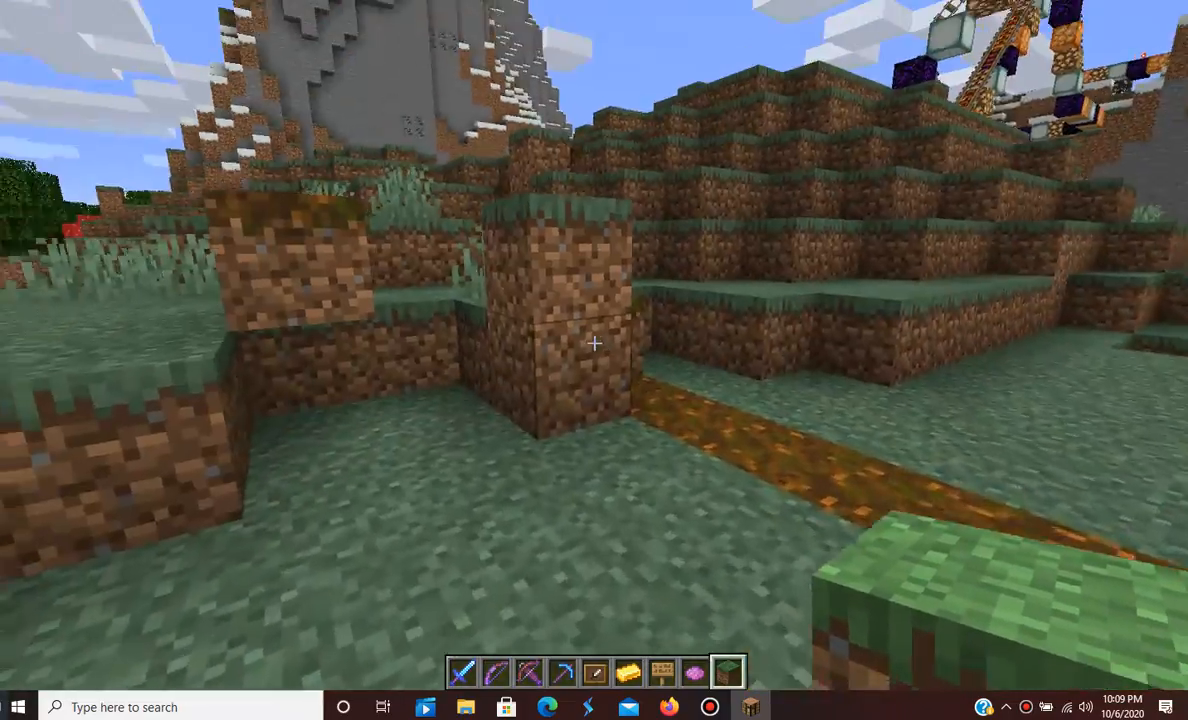
mouse_move(594, 344)
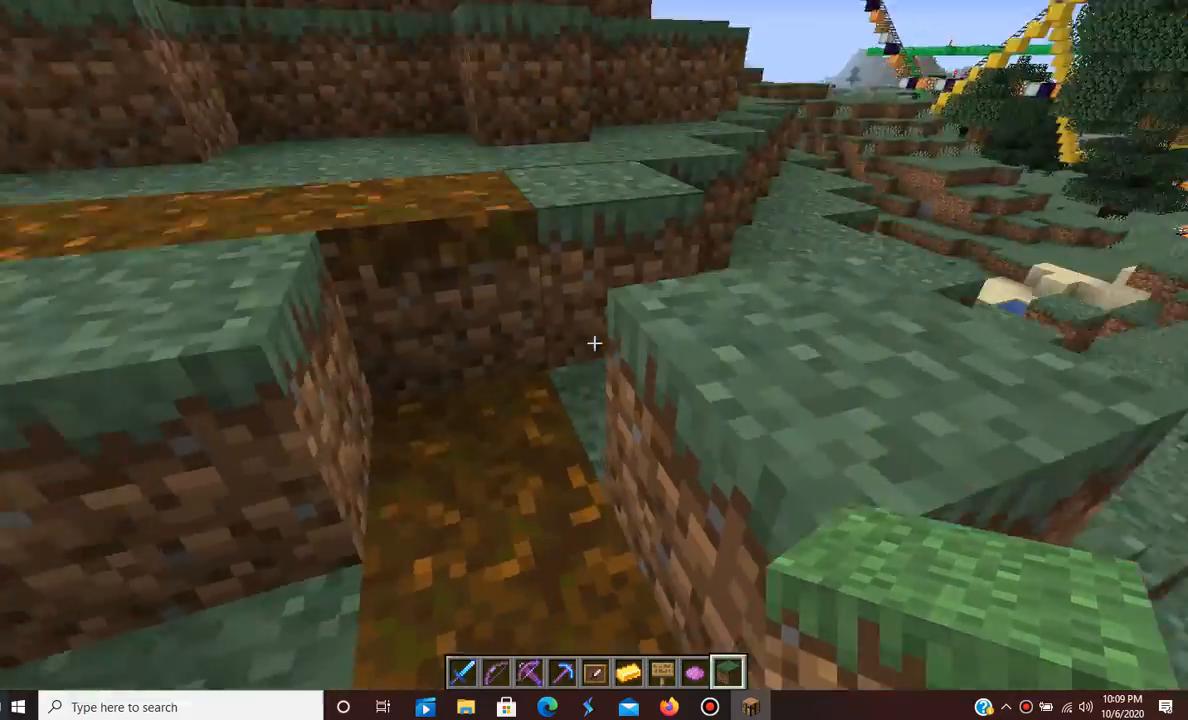
mouse_move(594, 343)
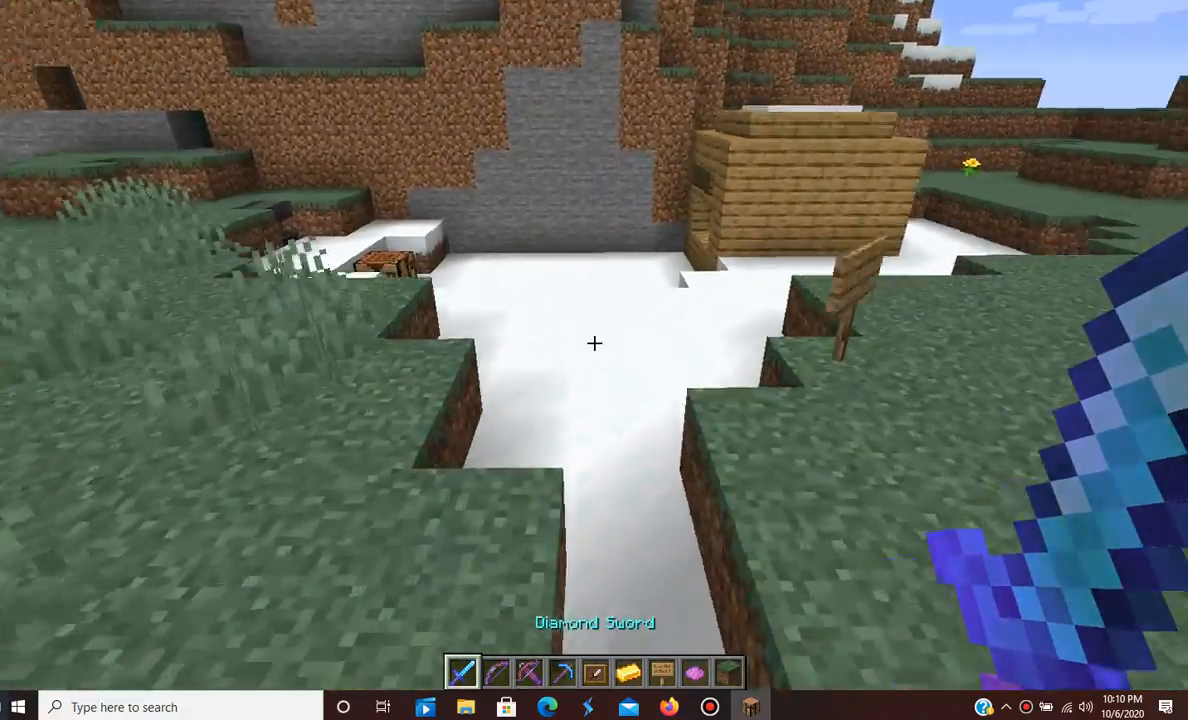
mouse_move(594, 343)
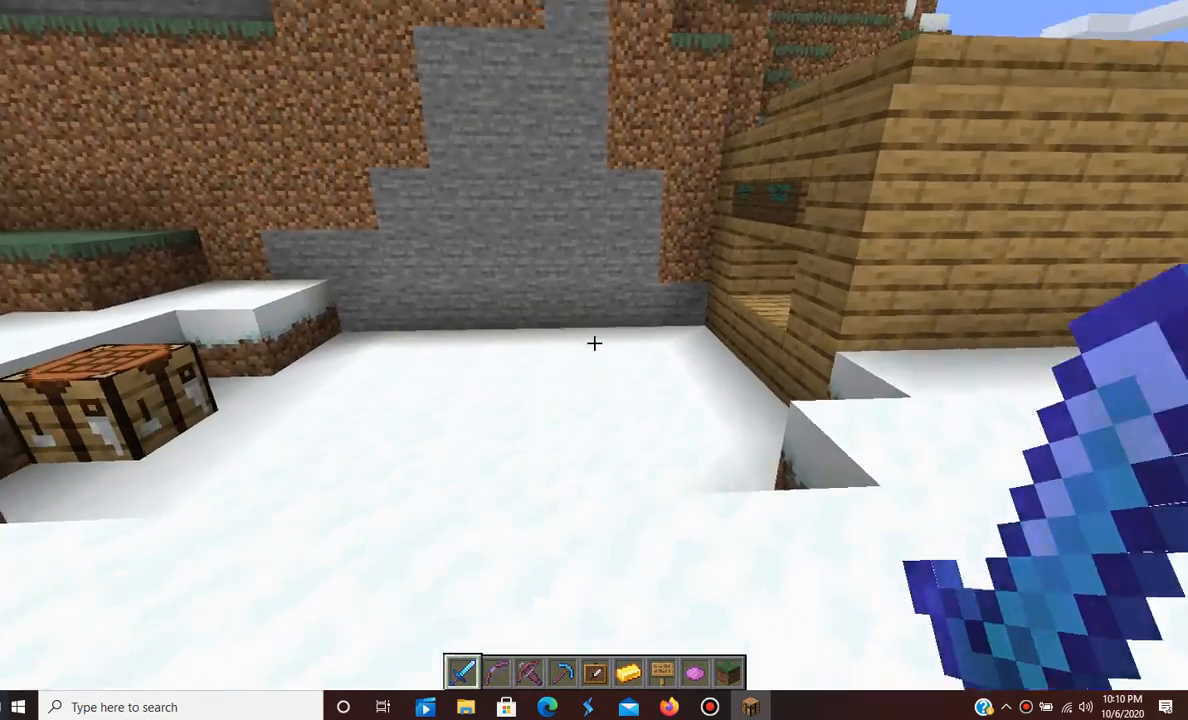
mouse_move(594, 343)
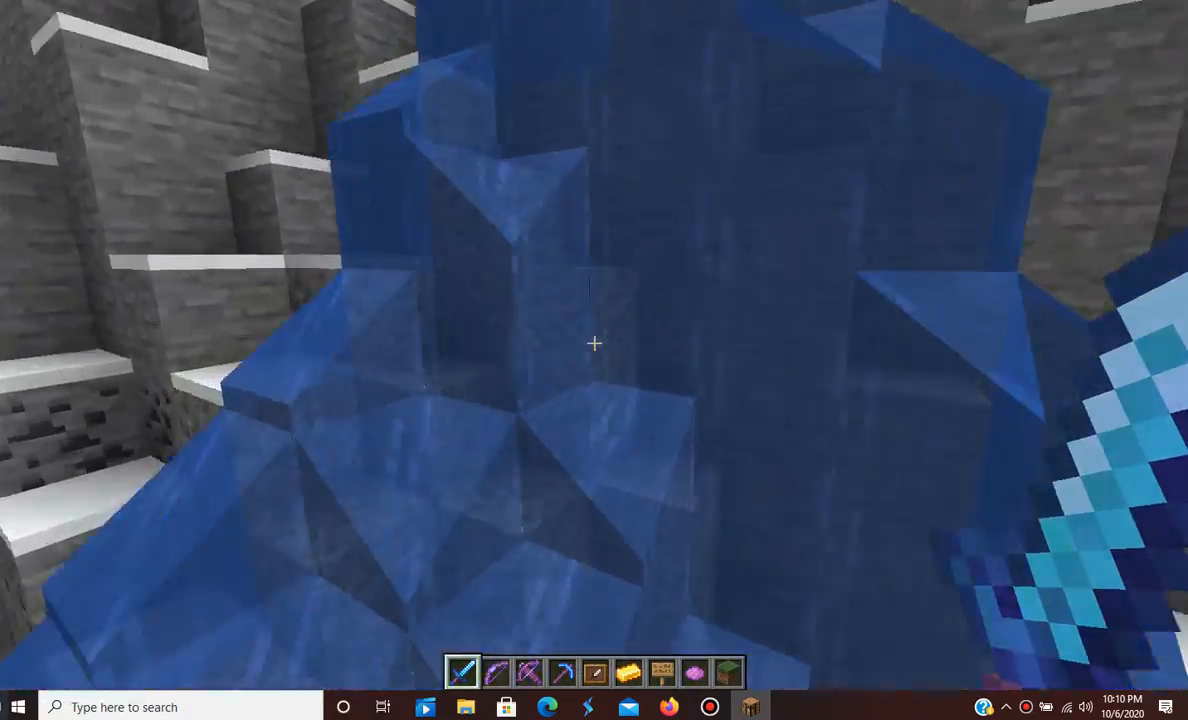
mouse_move(594, 344)
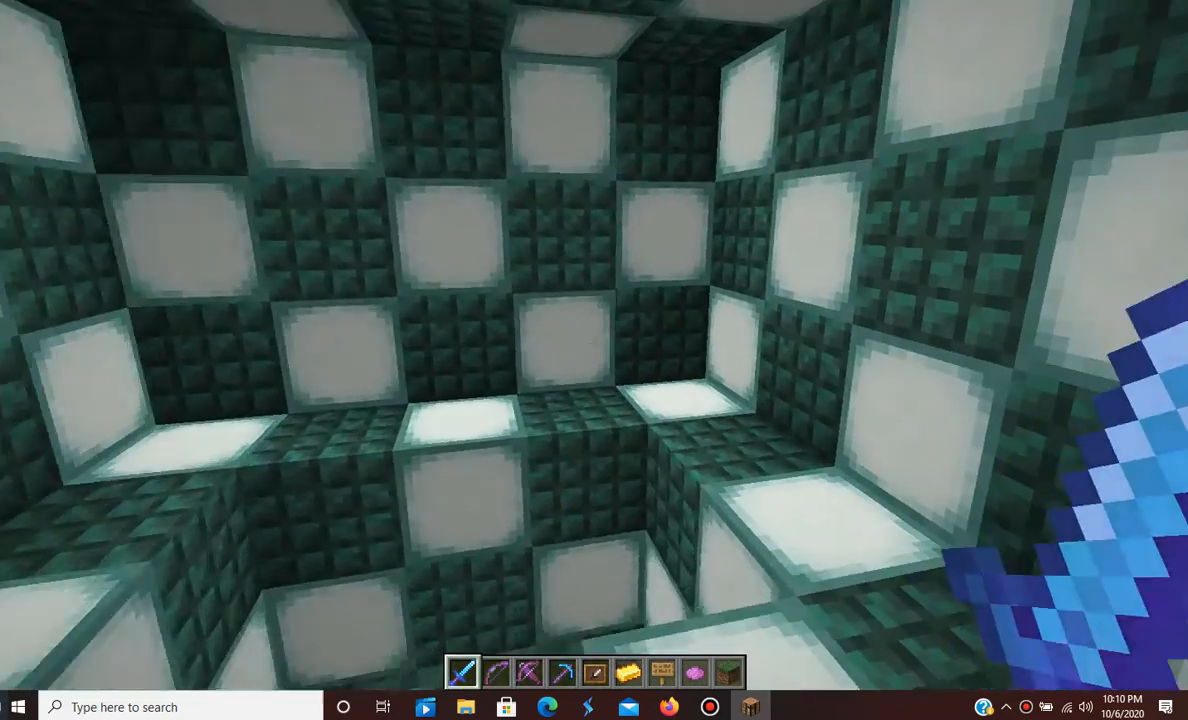
mouse_move(594, 344)
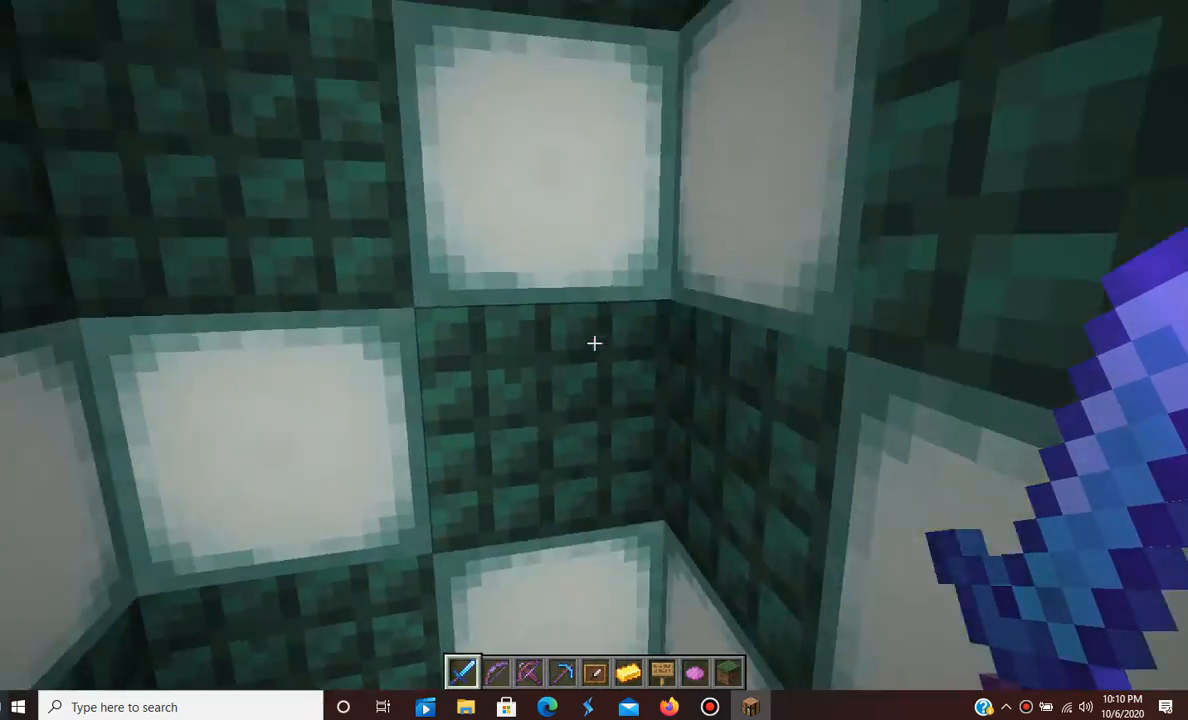
mouse_move(594, 344)
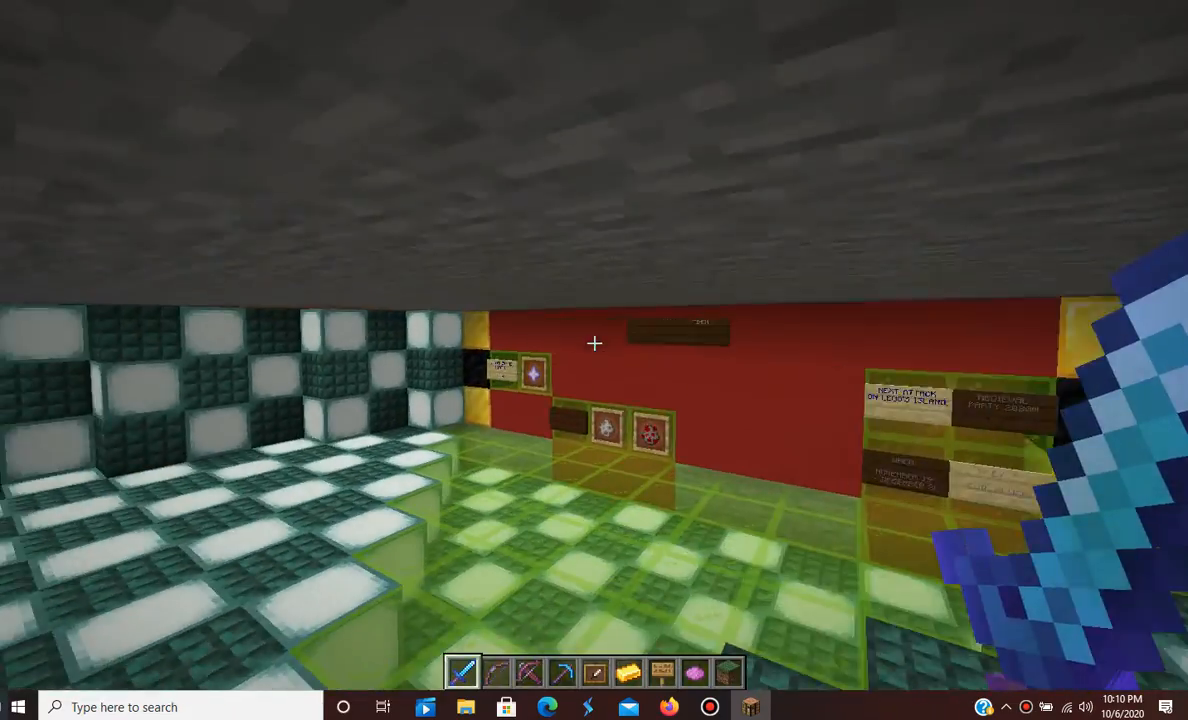
mouse_move(594, 344)
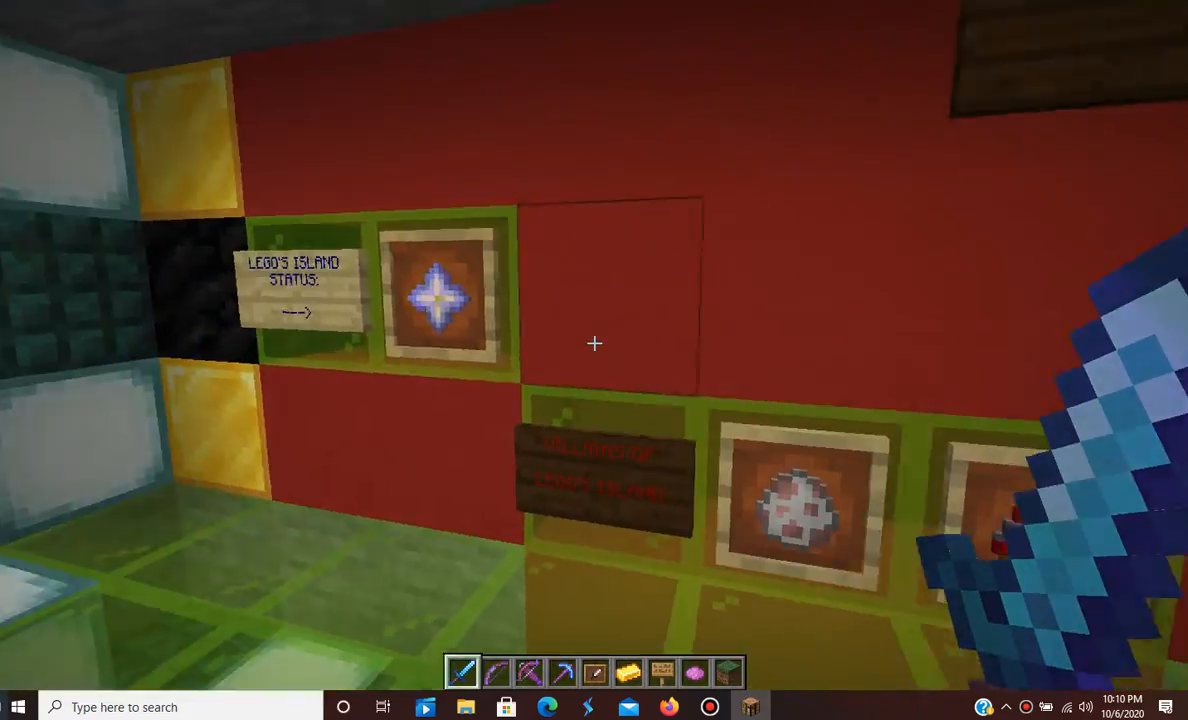
mouse_move(594, 344)
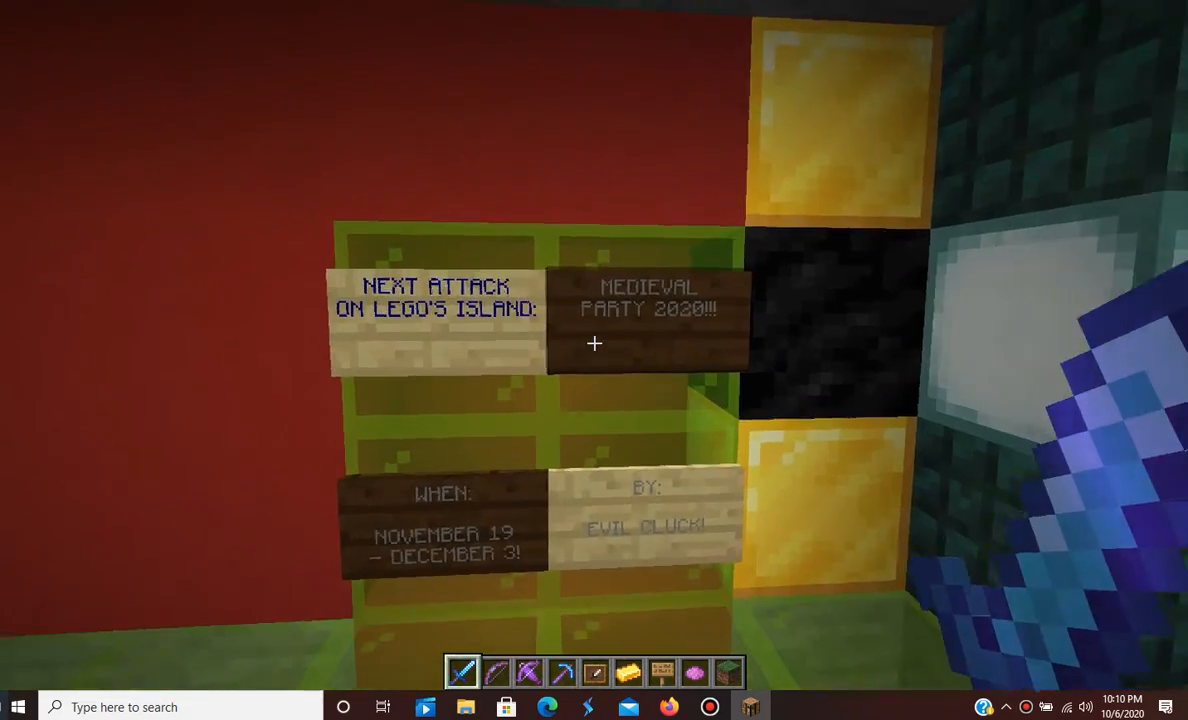
mouse_move(594, 343)
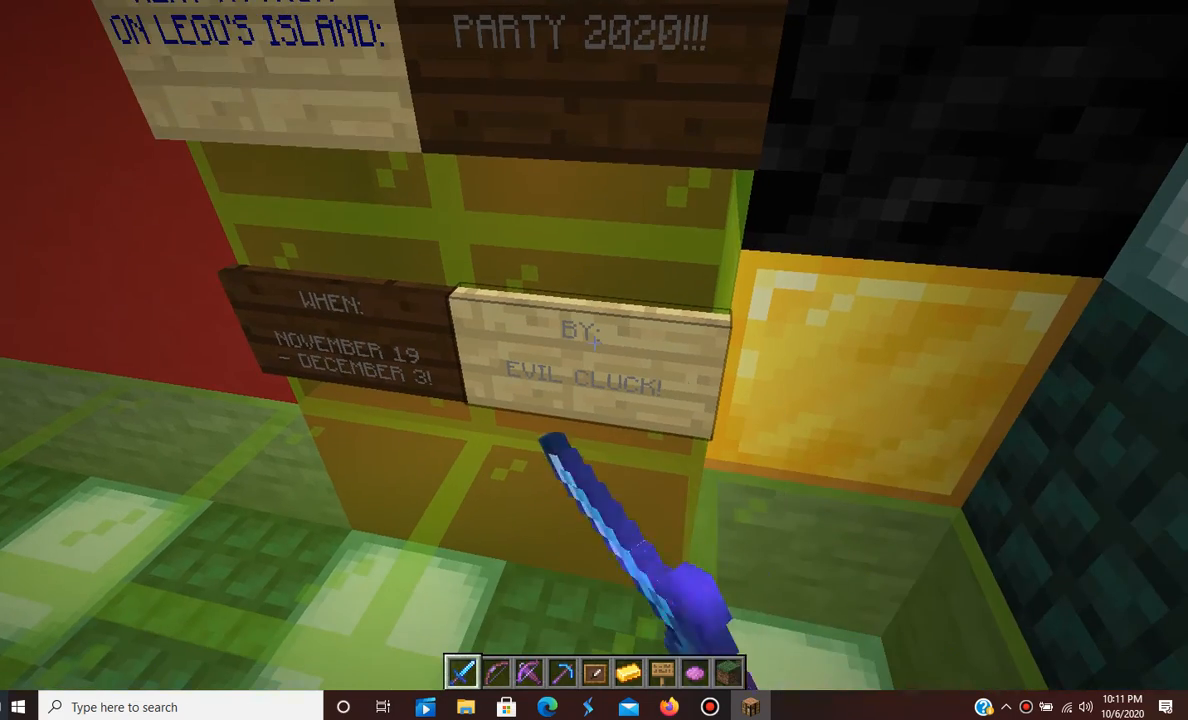
mouse_move(594, 360)
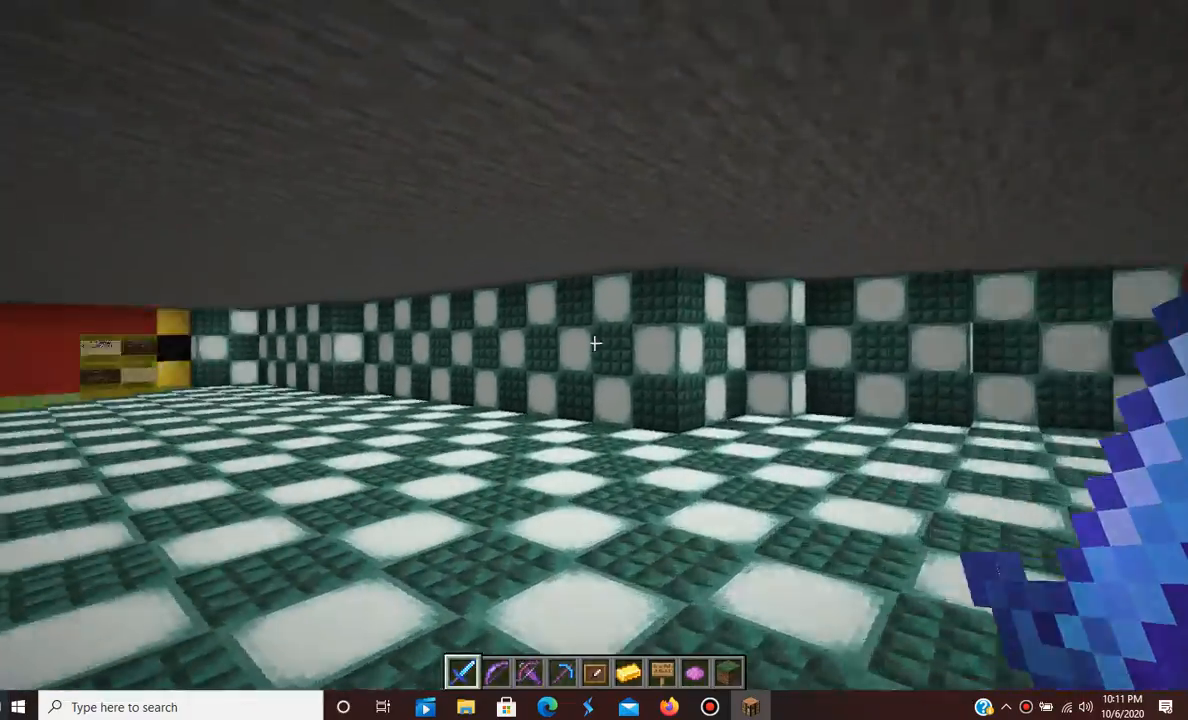
mouse_move(594, 344)
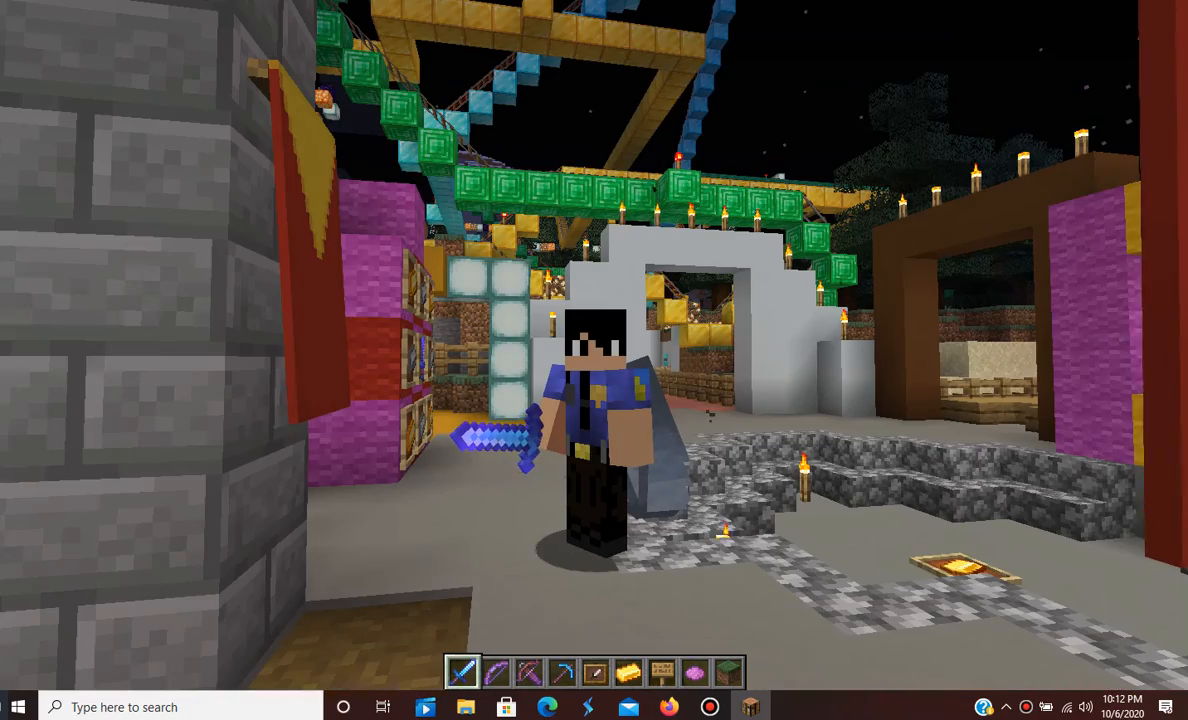
mouse_move(594, 360)
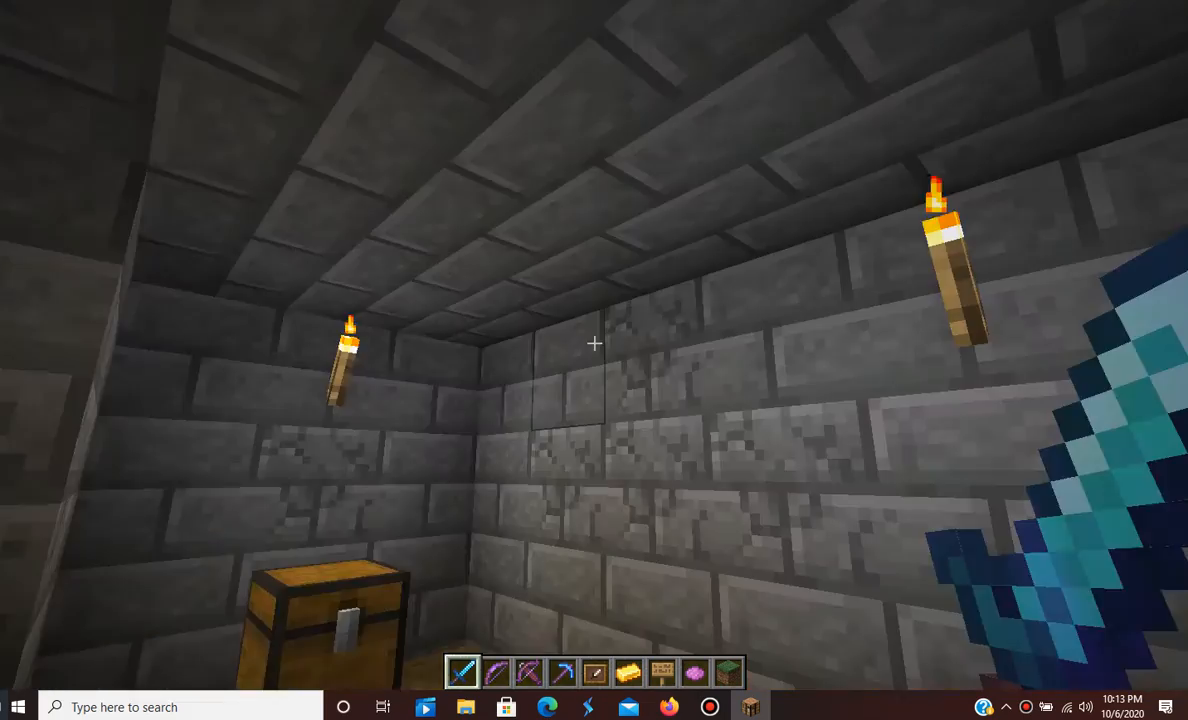
mouse_move(594, 344)
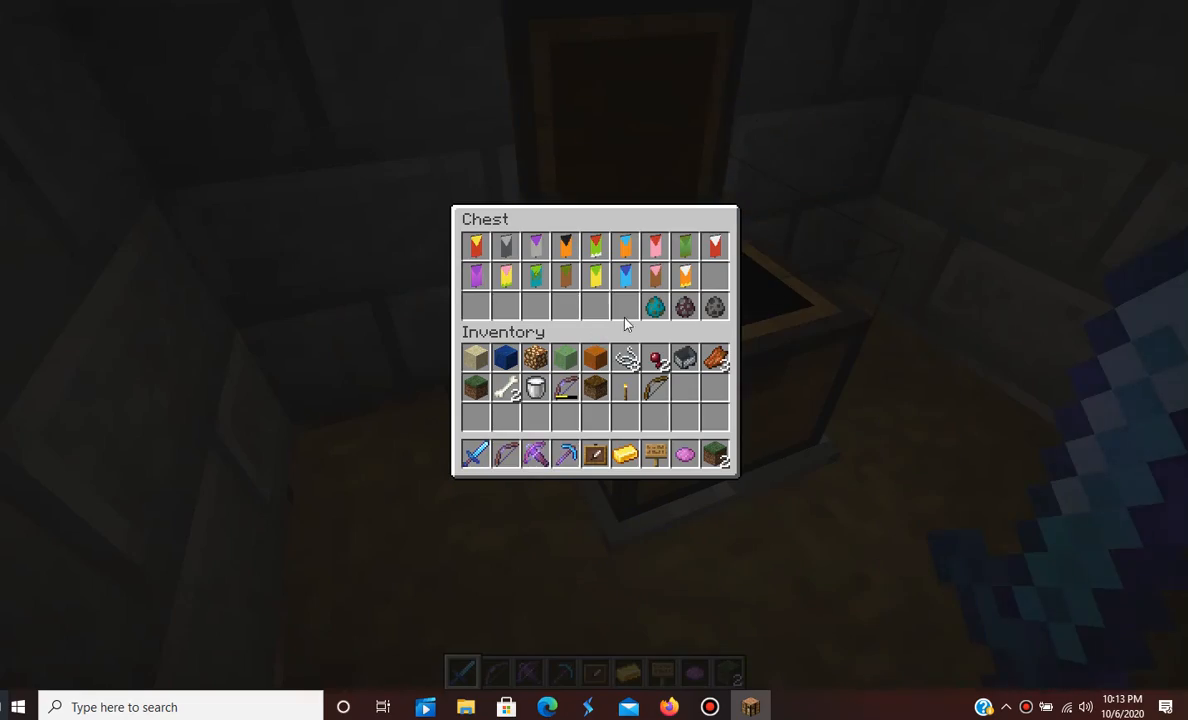
- Close the chest after viewing the stored banners and spawn eggs
key(Escape)
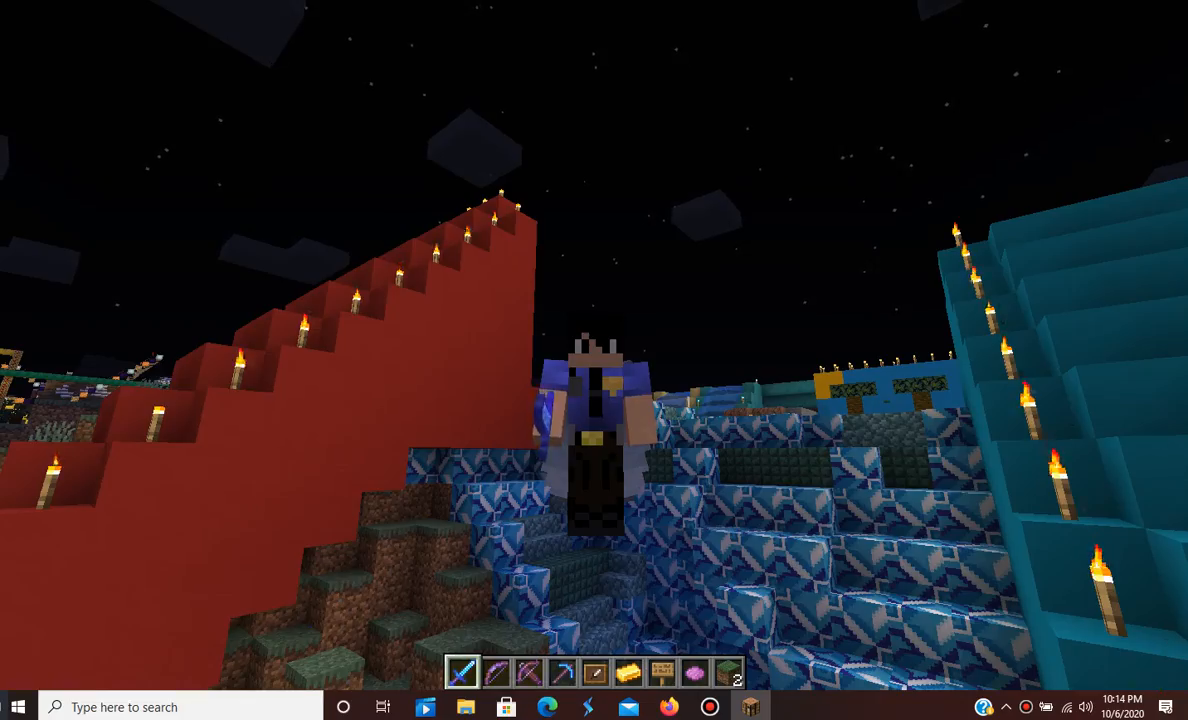
mouse_move(594, 343)
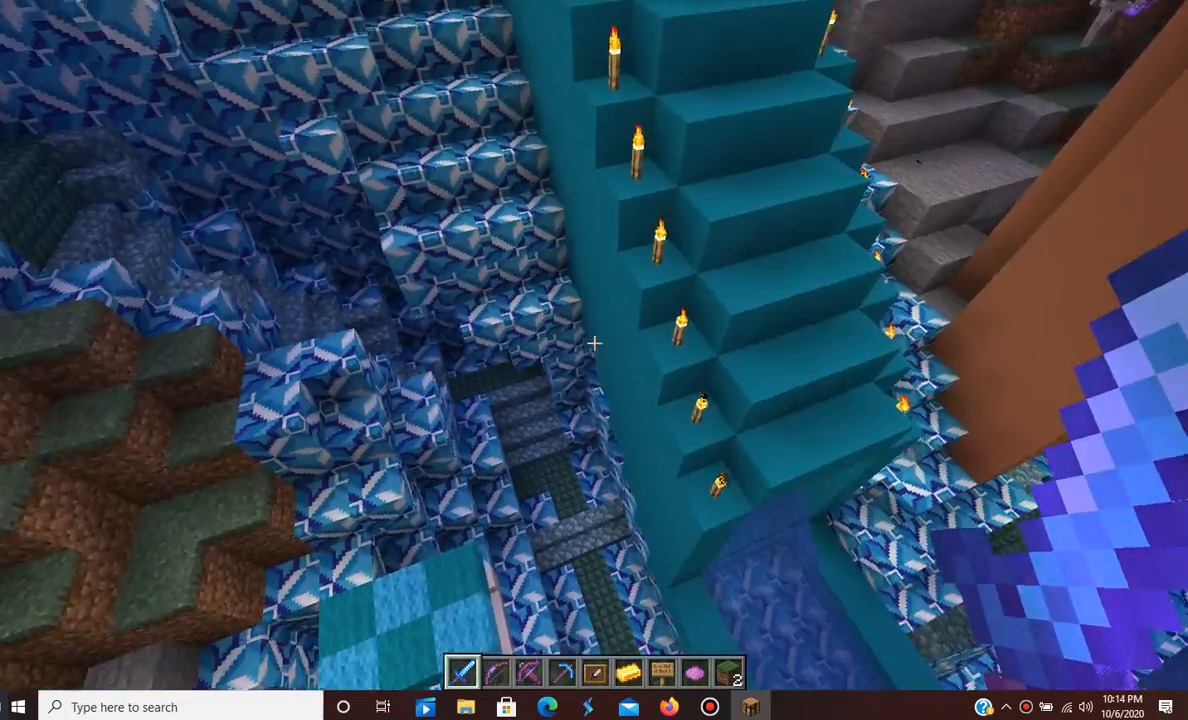
mouse_move(594, 344)
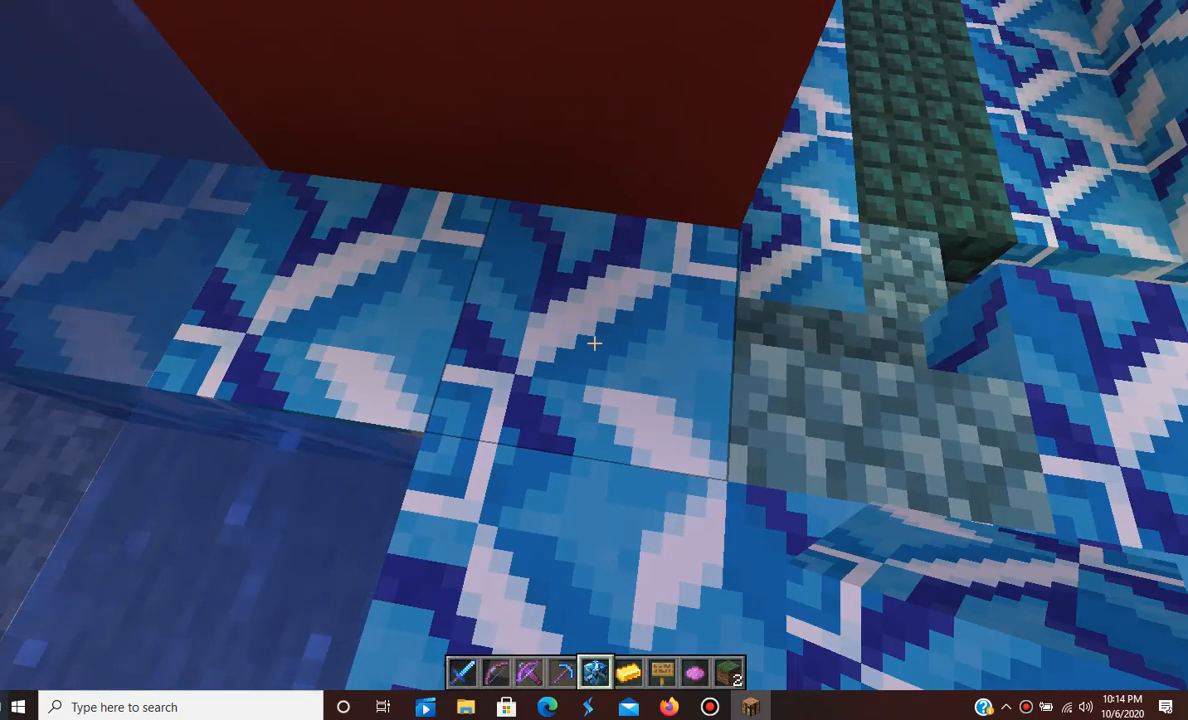
mouse_move(594, 360)
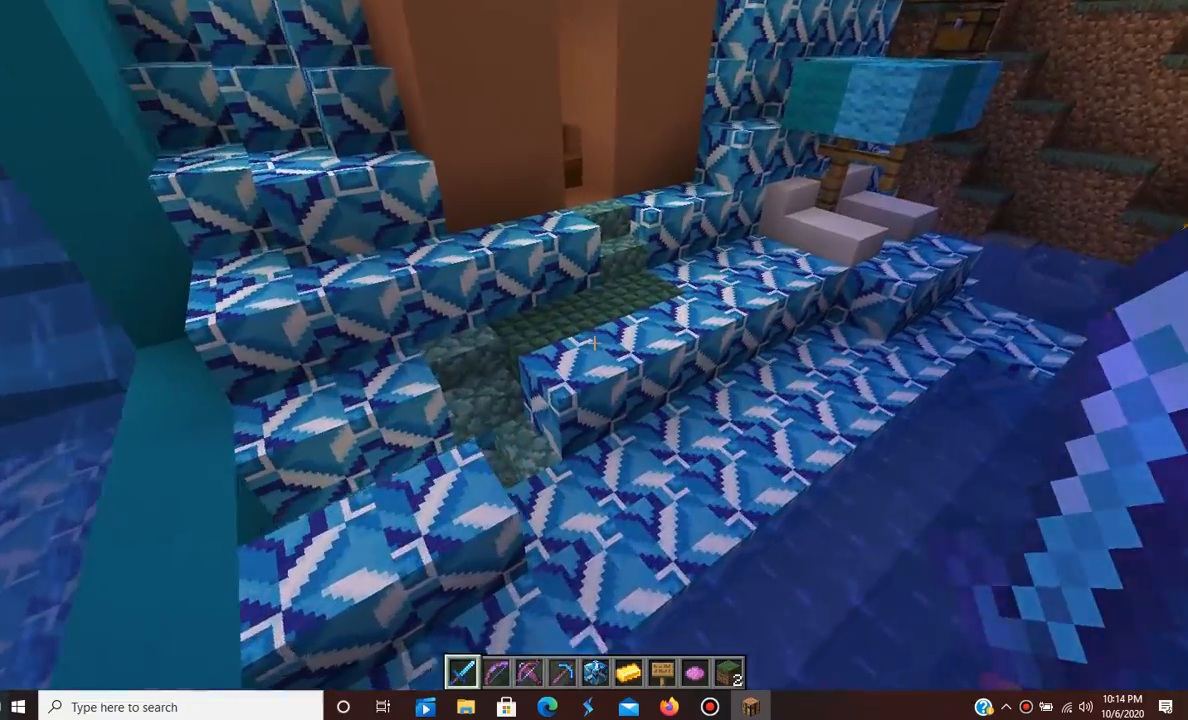
mouse_move(594, 344)
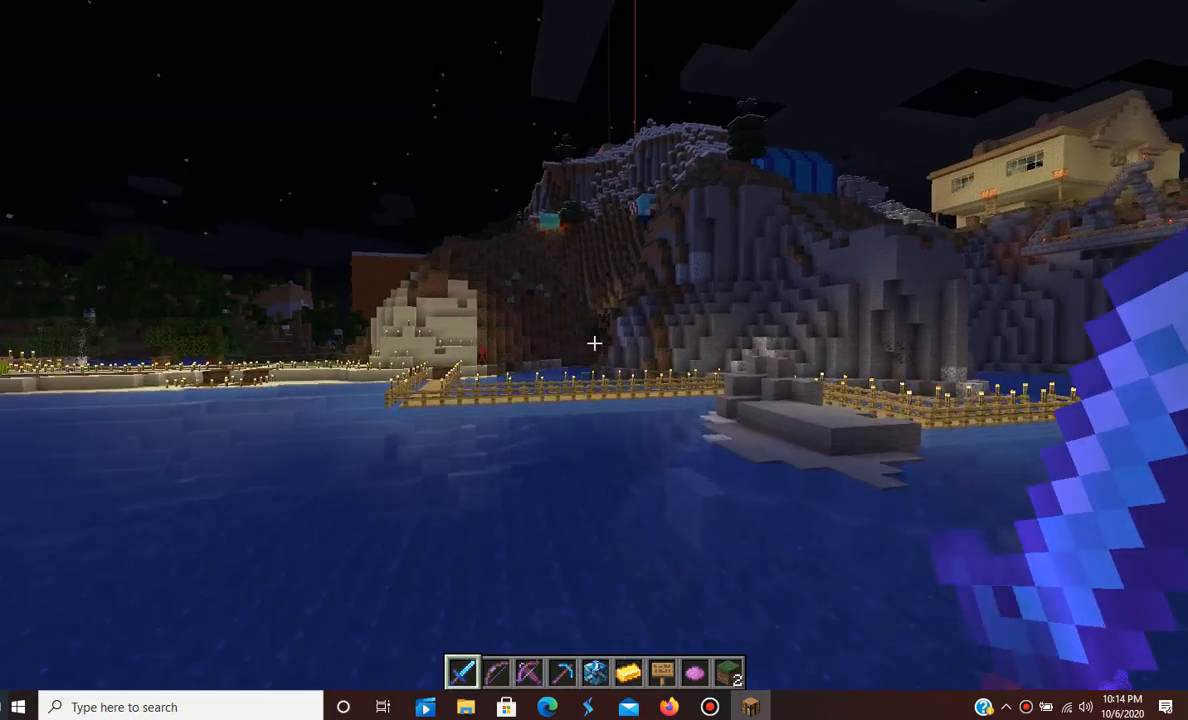
mouse_move(594, 344)
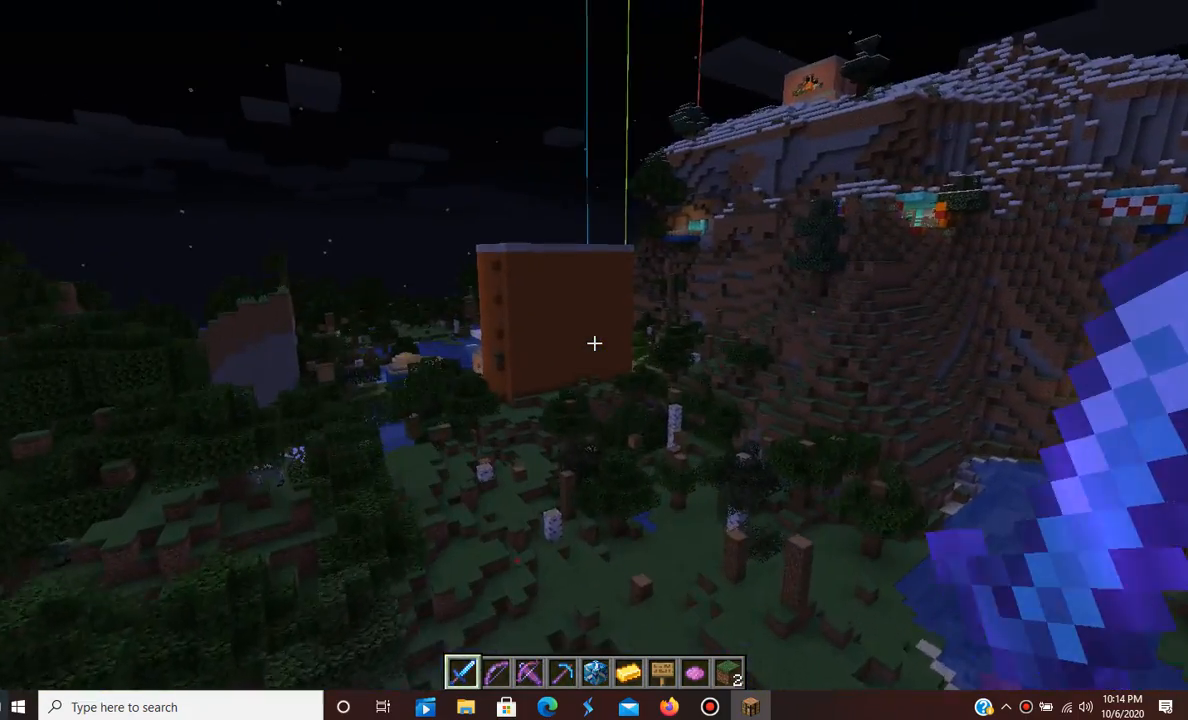
mouse_move(594, 344)
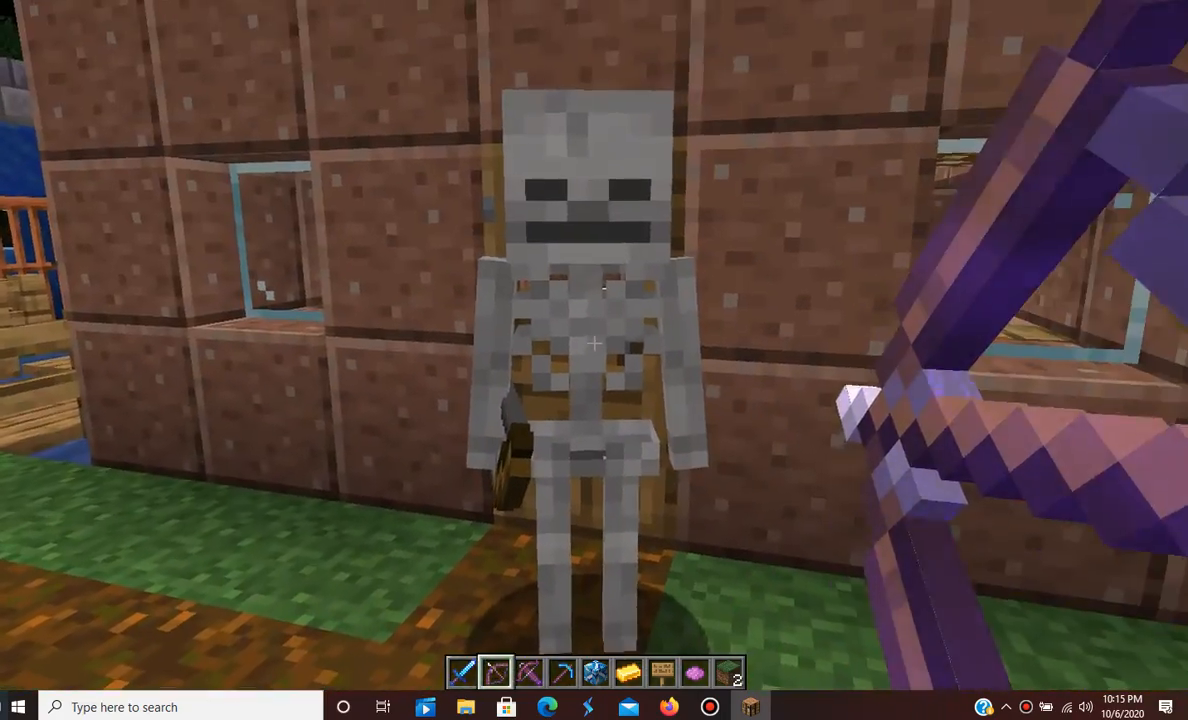
mouse_move(594, 344)
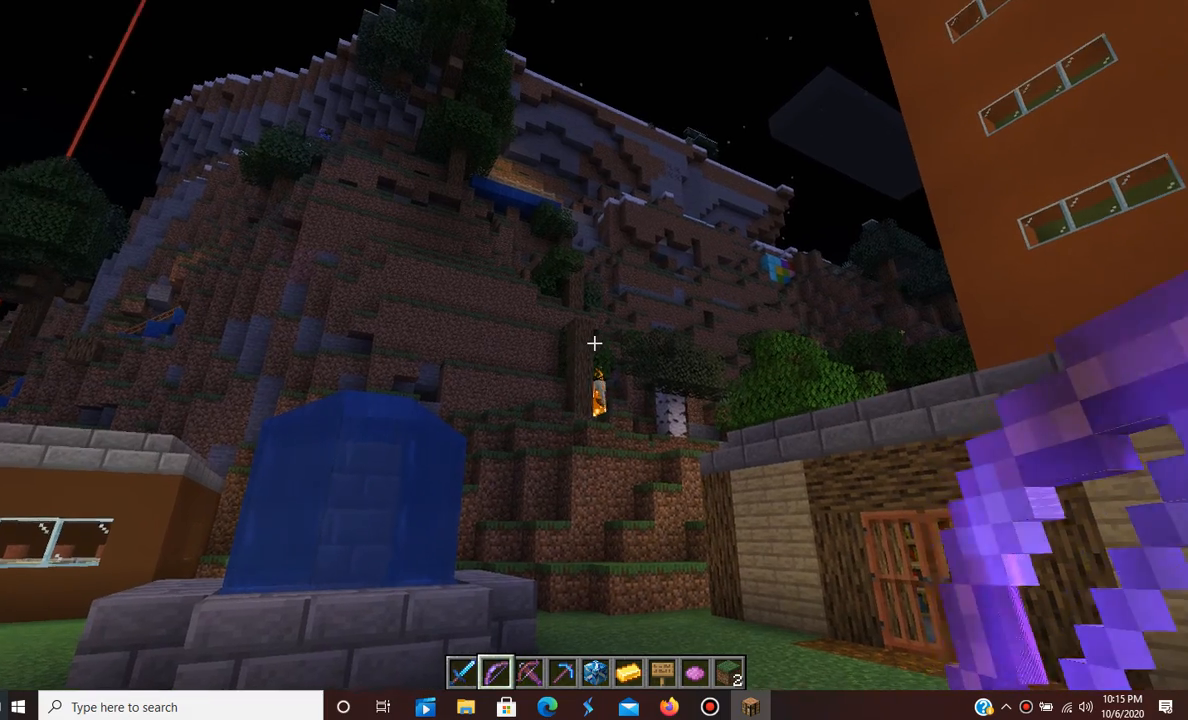
mouse_move(594, 343)
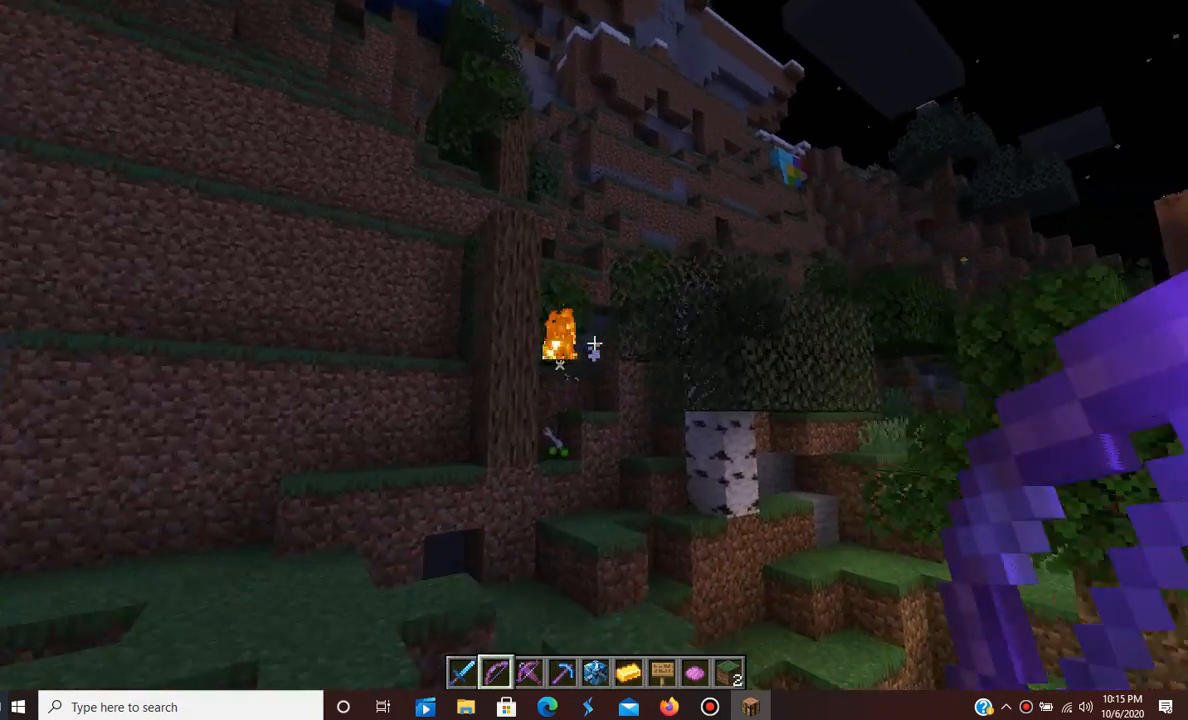
mouse_move(594, 344)
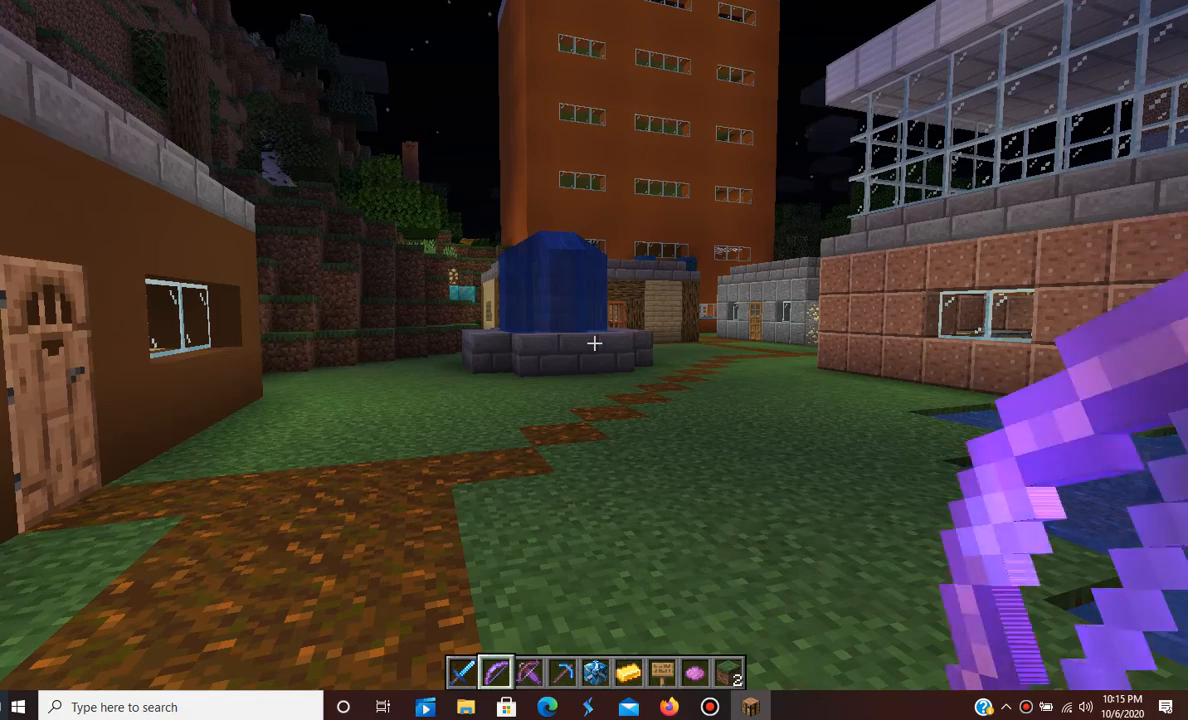
mouse_move(594, 360)
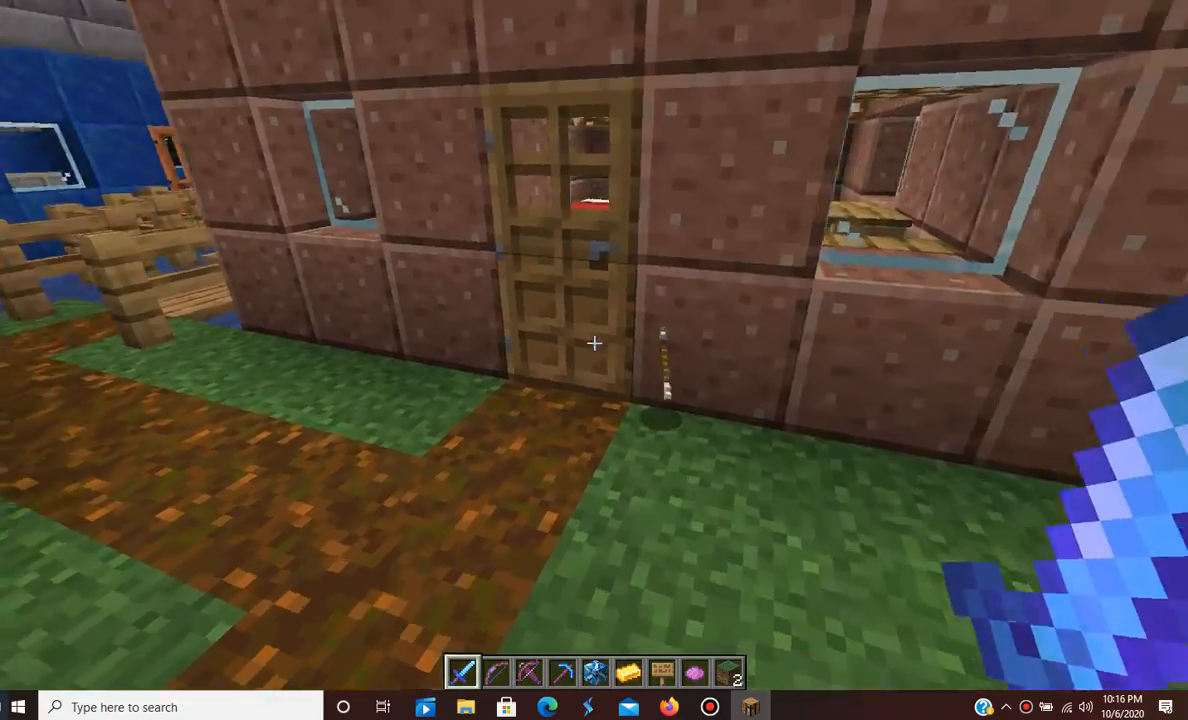
mouse_move(594, 344)
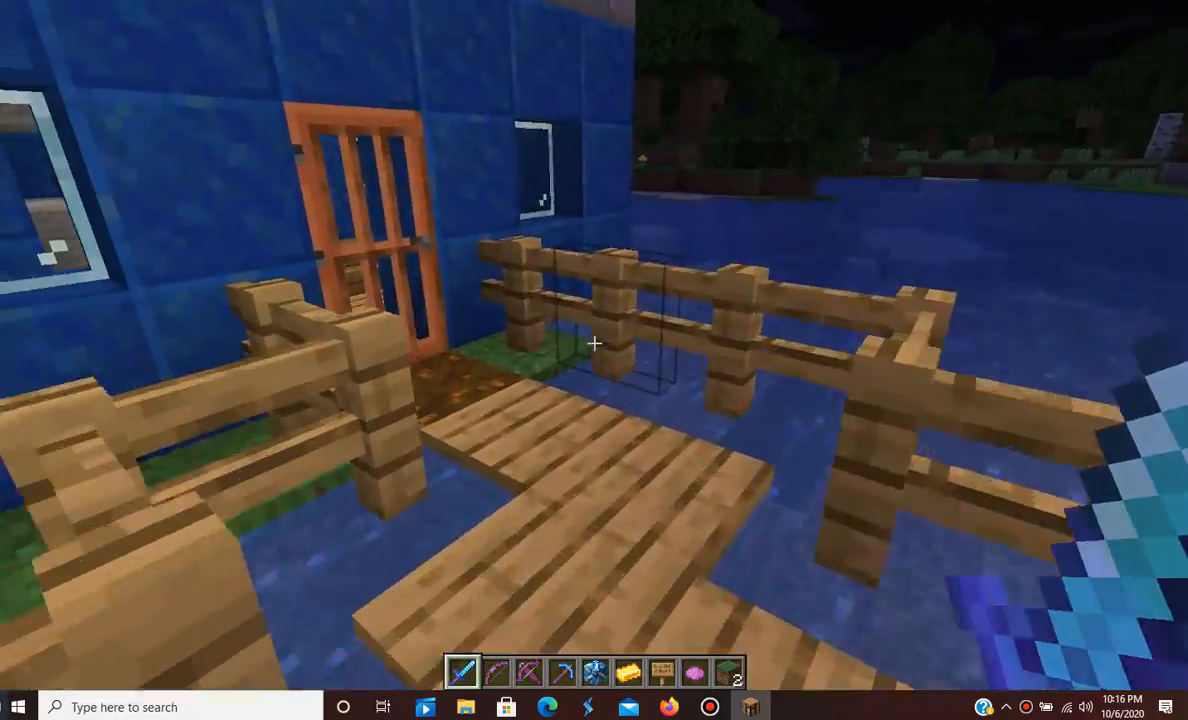
mouse_move(594, 344)
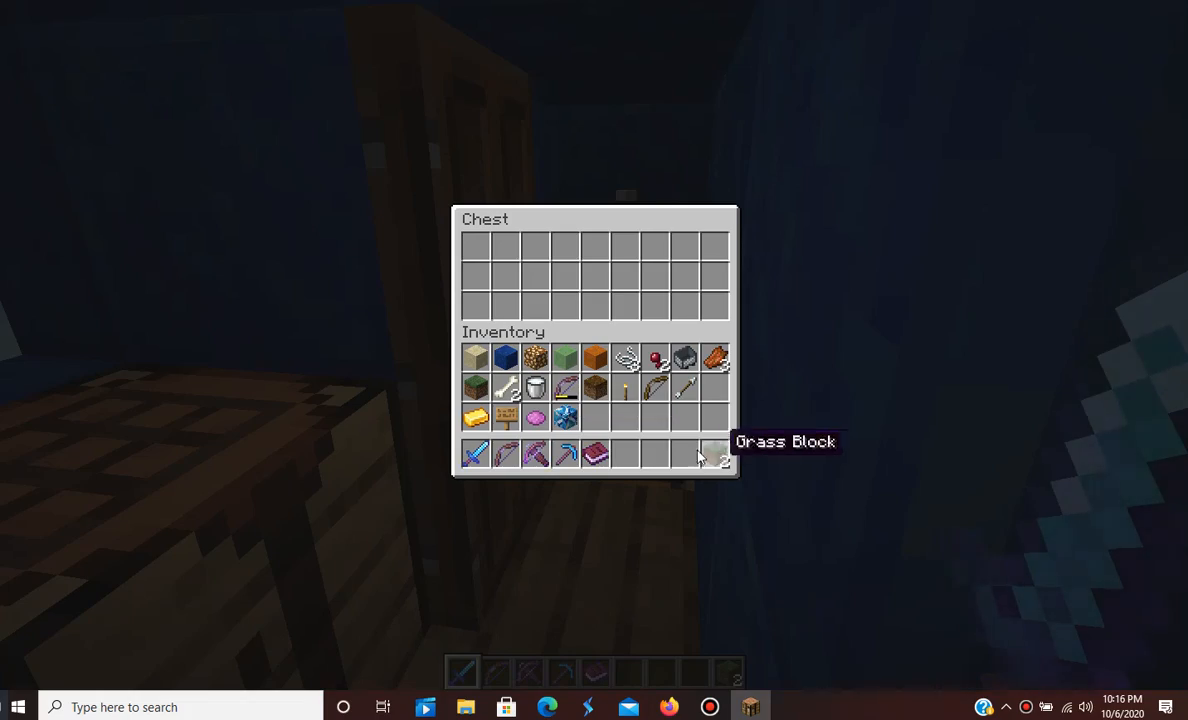
- Close the empty chest in the blue waterside house
key(Escape)
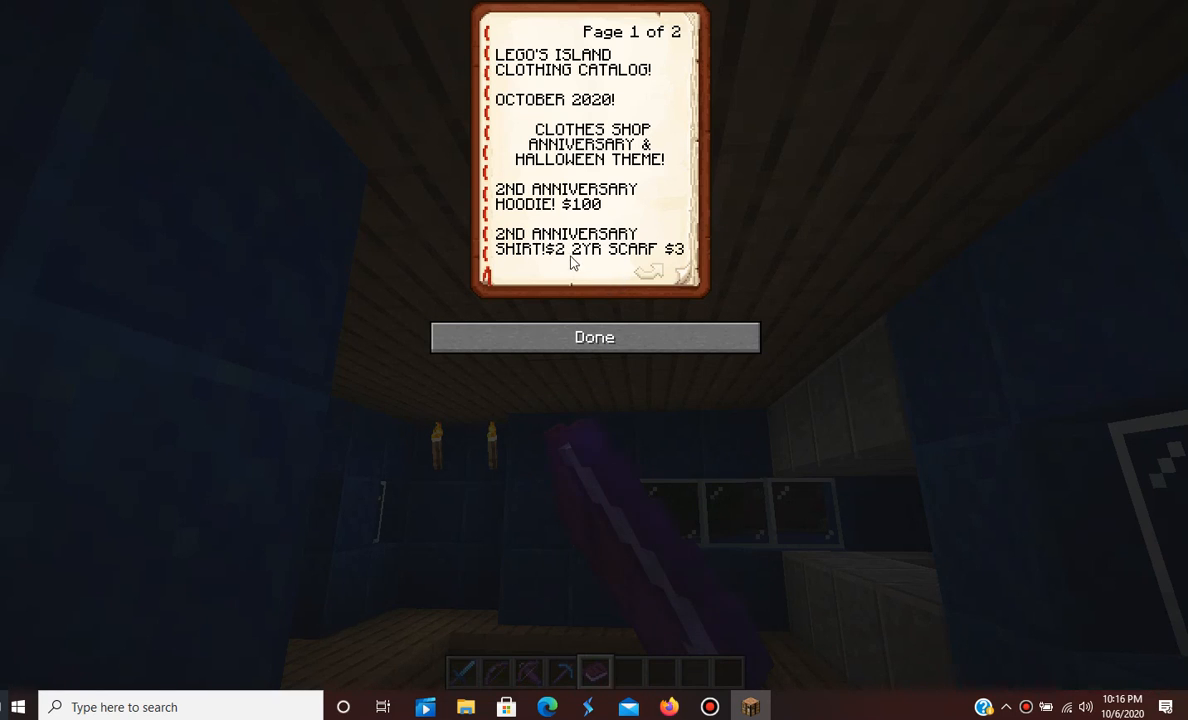
mouse_move(591, 175)
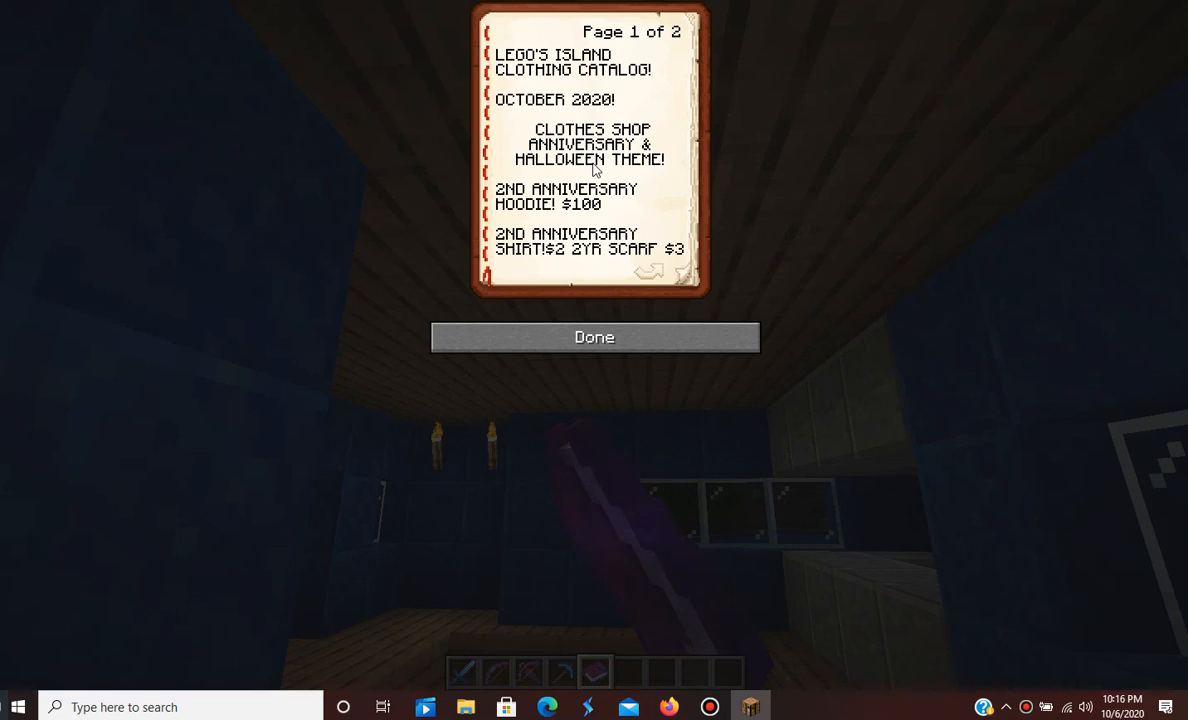
mouse_move(651, 181)
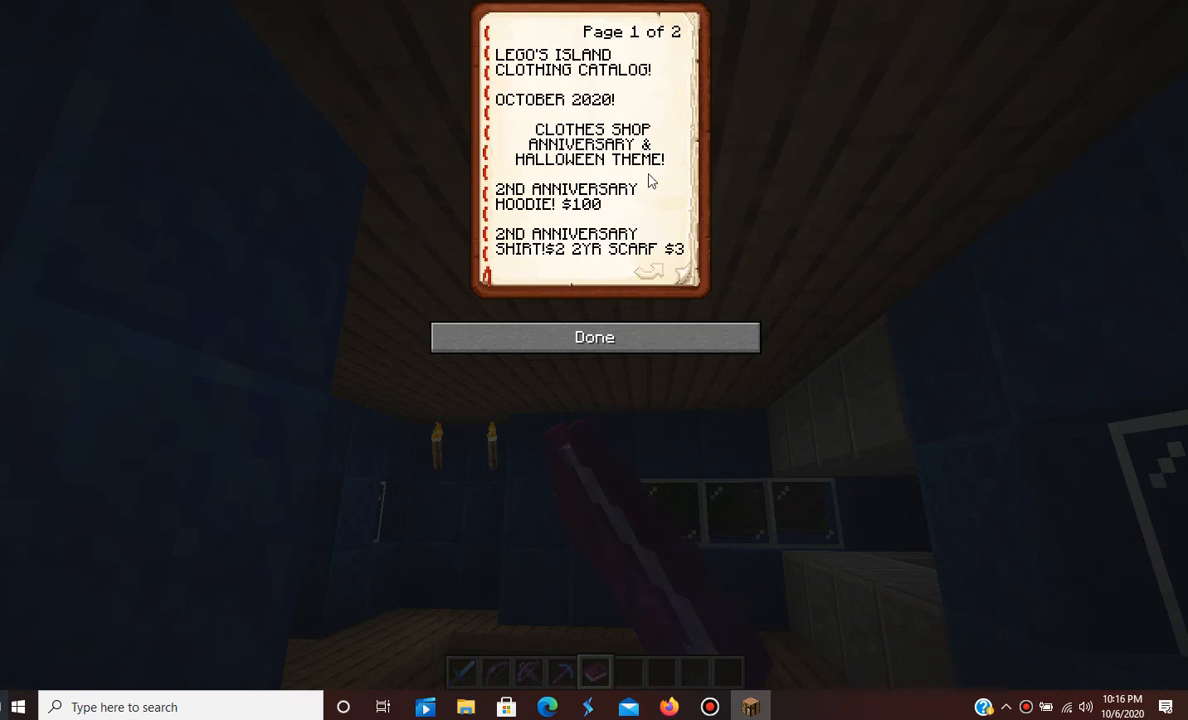
mouse_move(562, 256)
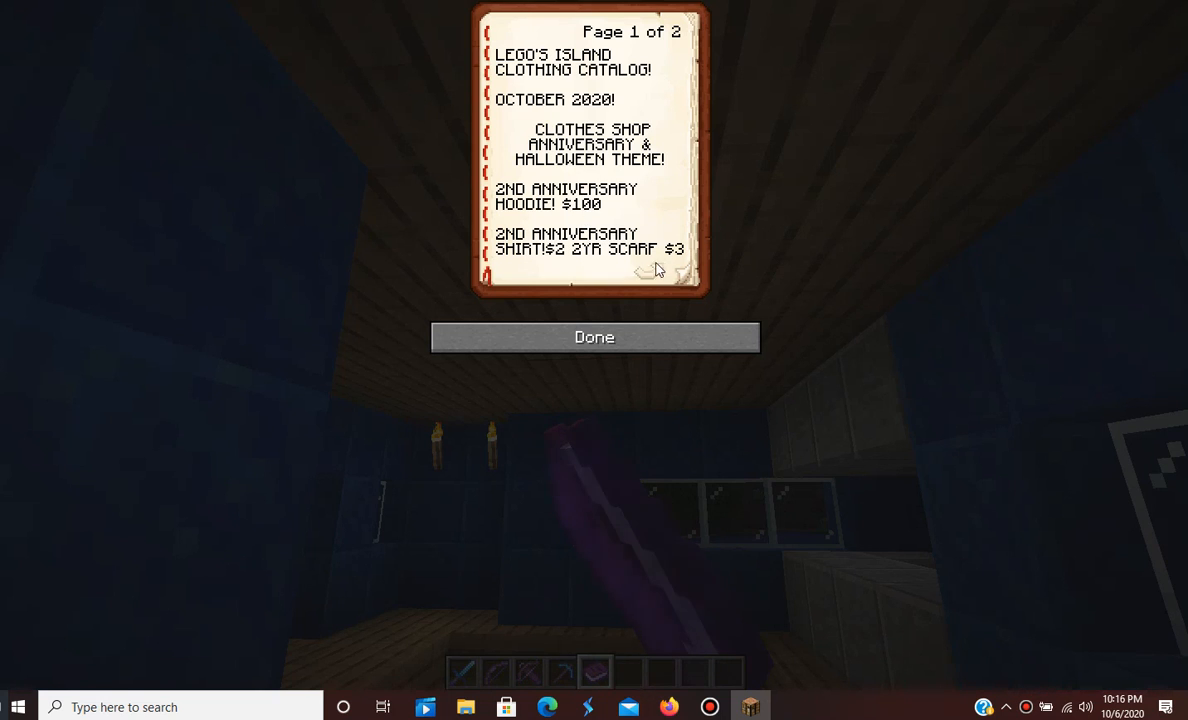
- Turn to page 2 of the October 2020 clothing catalog, then close the book
click(659, 271)
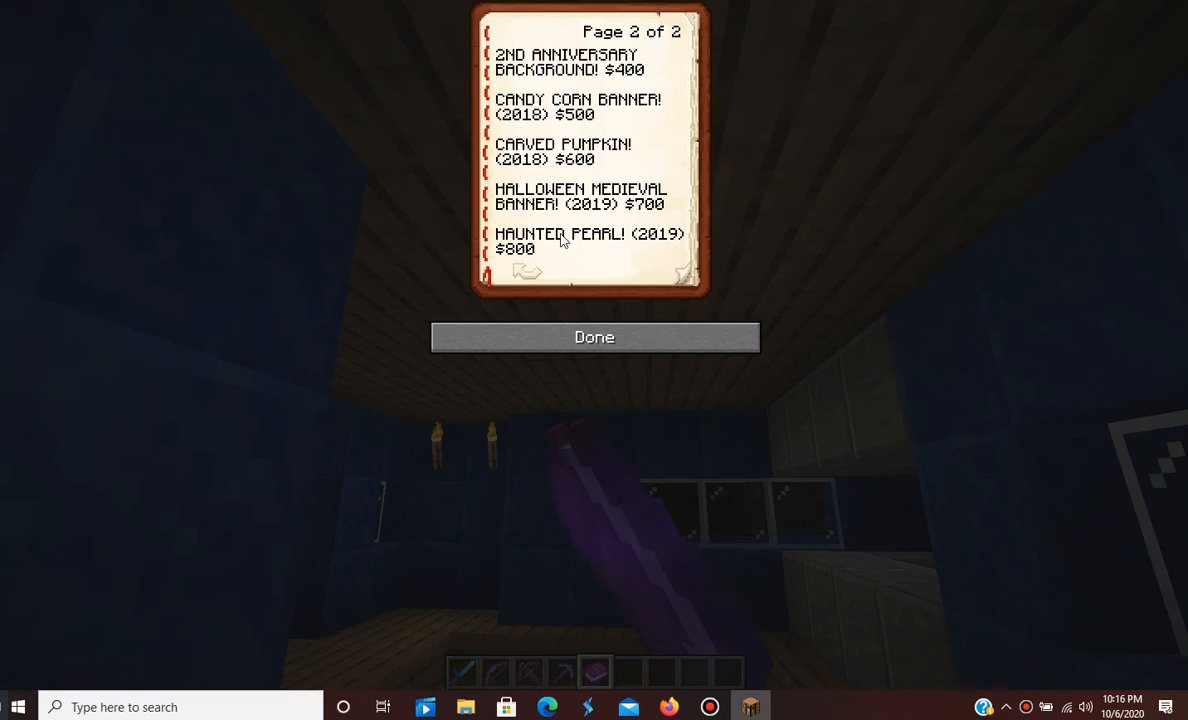
mouse_move(533, 371)
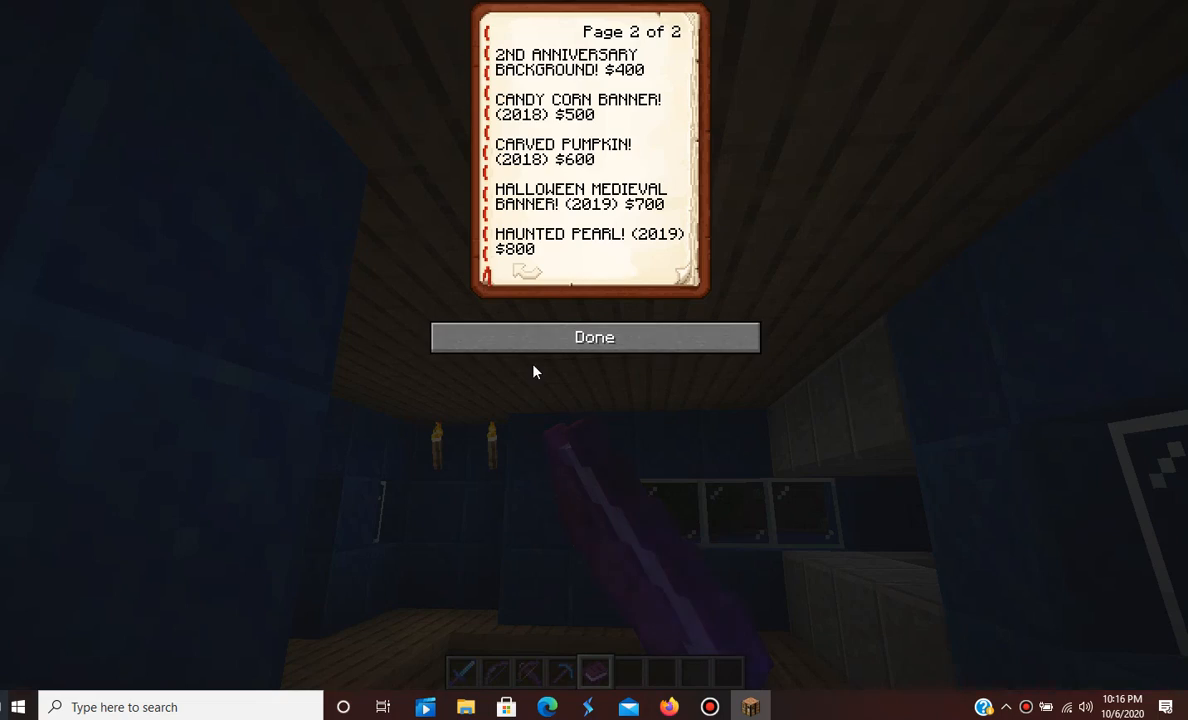
click(594, 337)
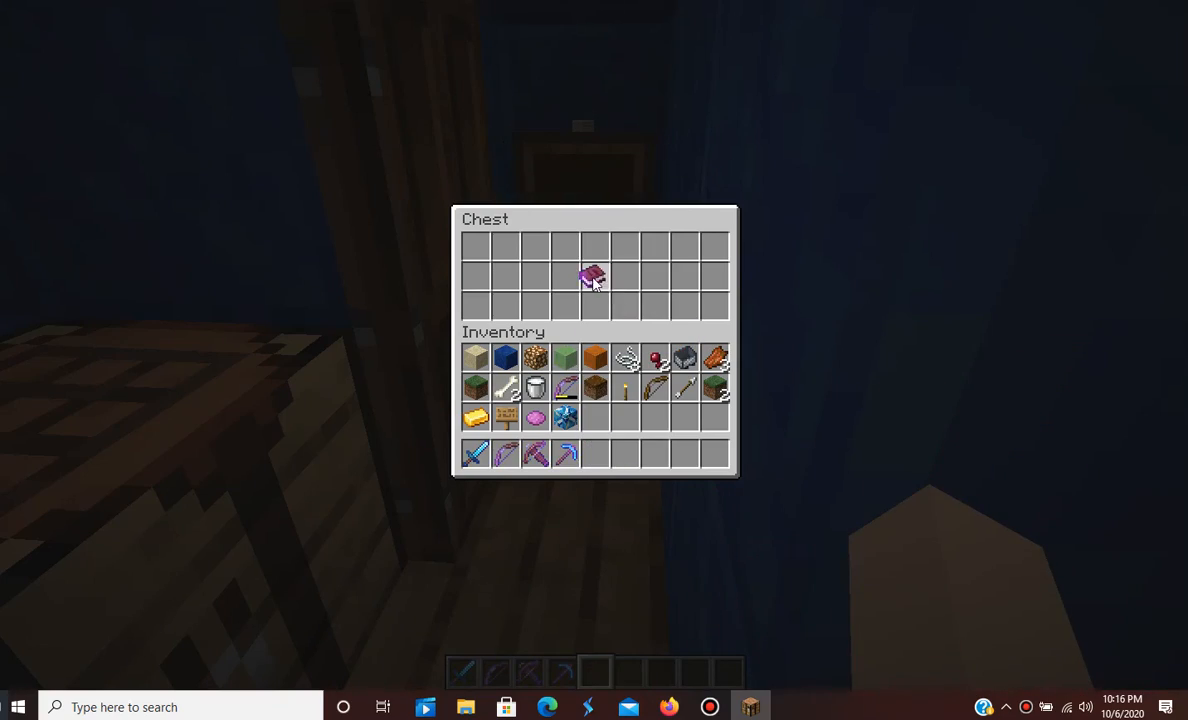
- Close the chest with the catalog book stored inside
key(Escape)
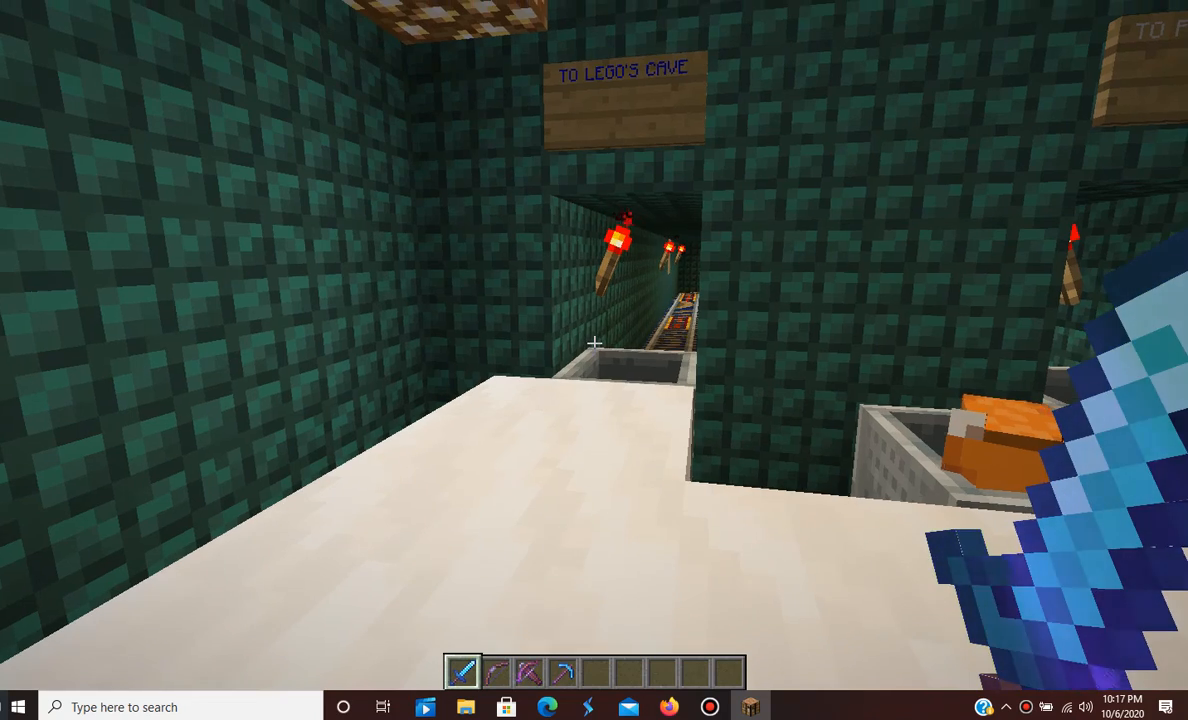
mouse_move(594, 360)
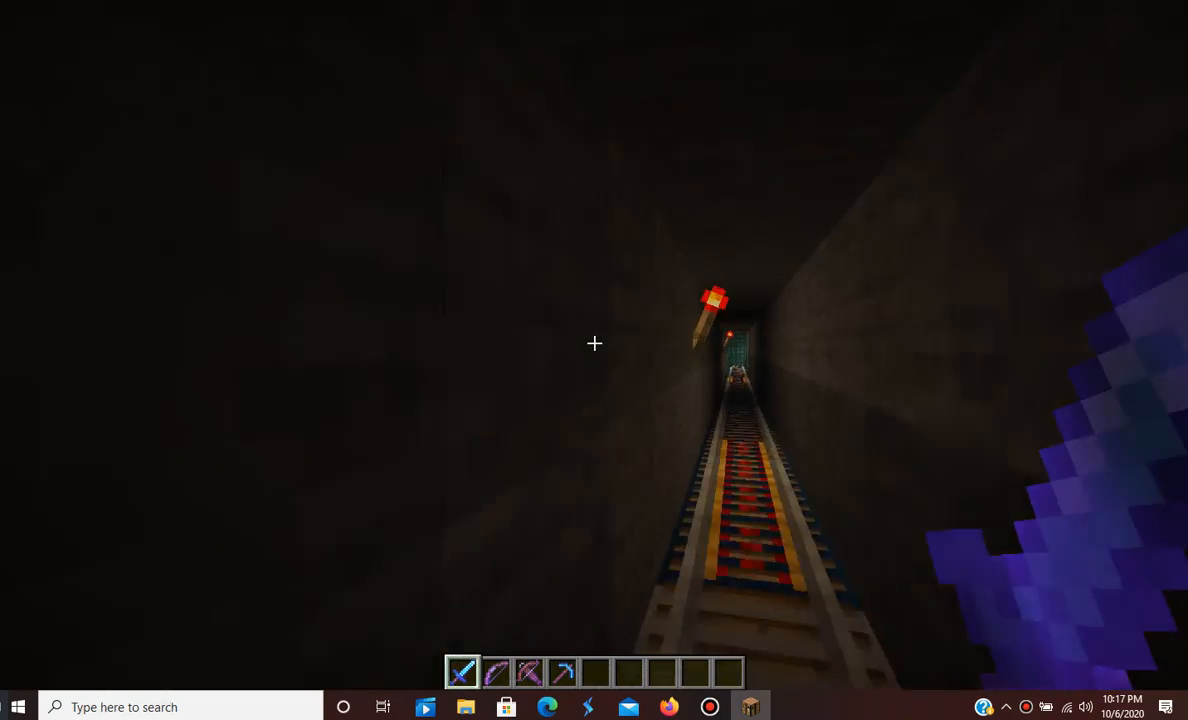
mouse_move(594, 344)
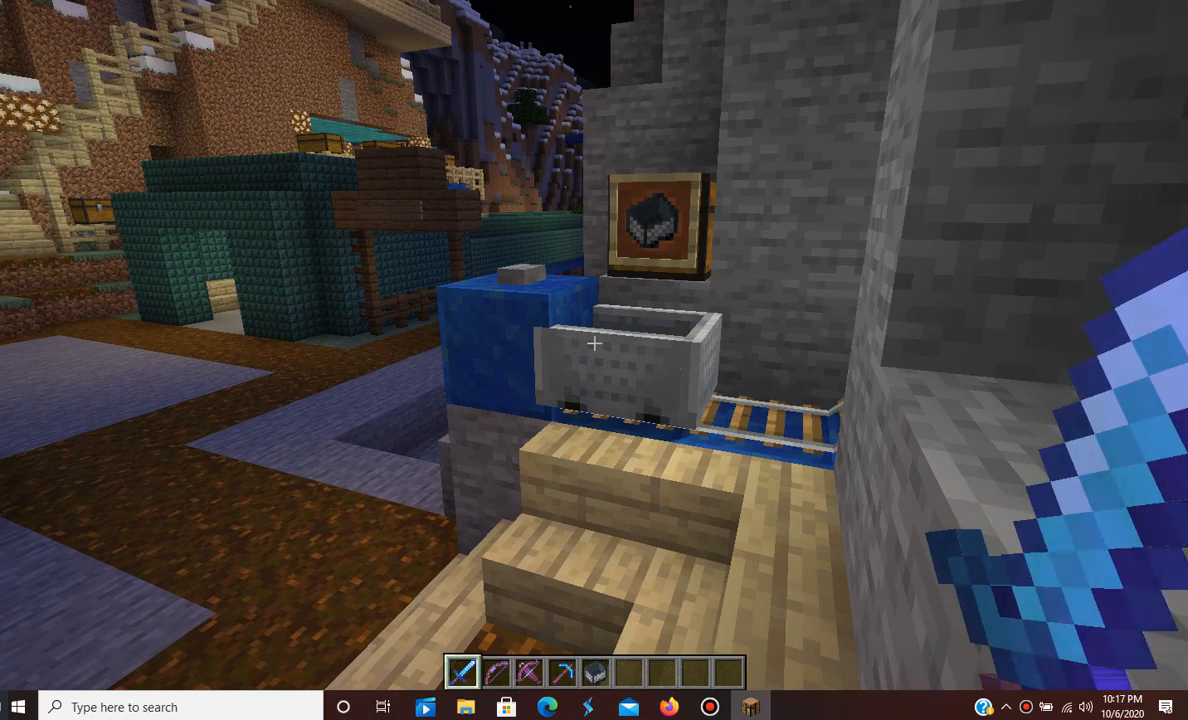
mouse_move(594, 343)
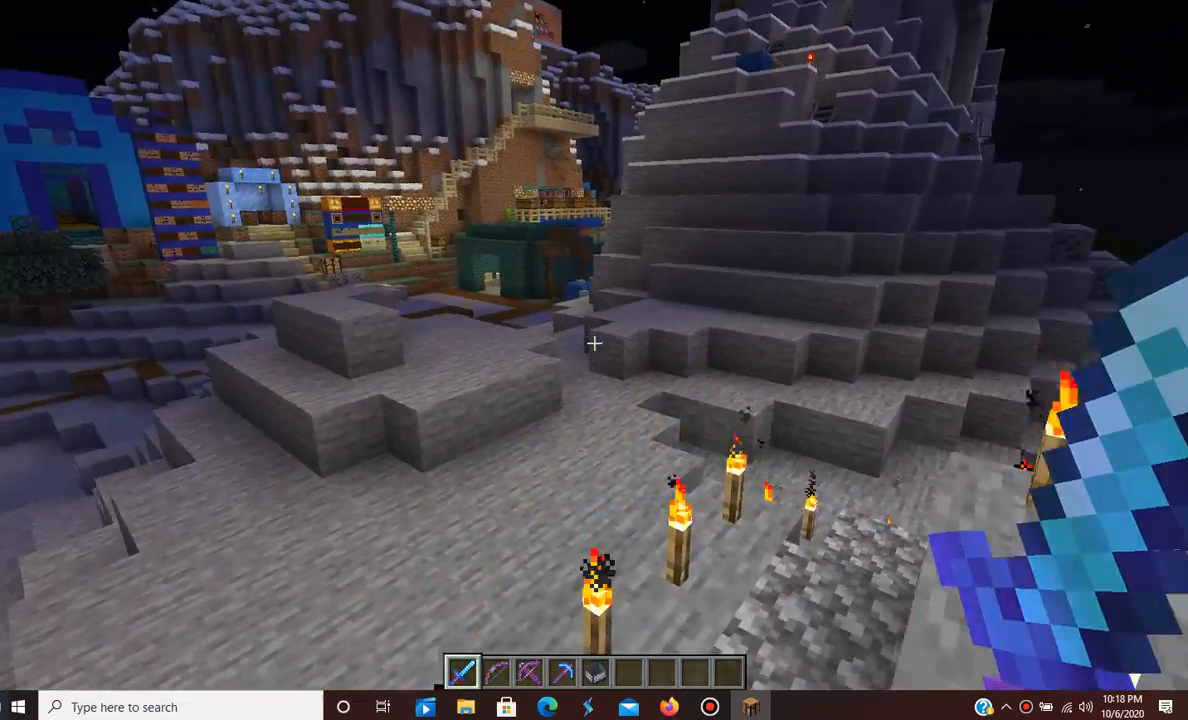
mouse_move(594, 344)
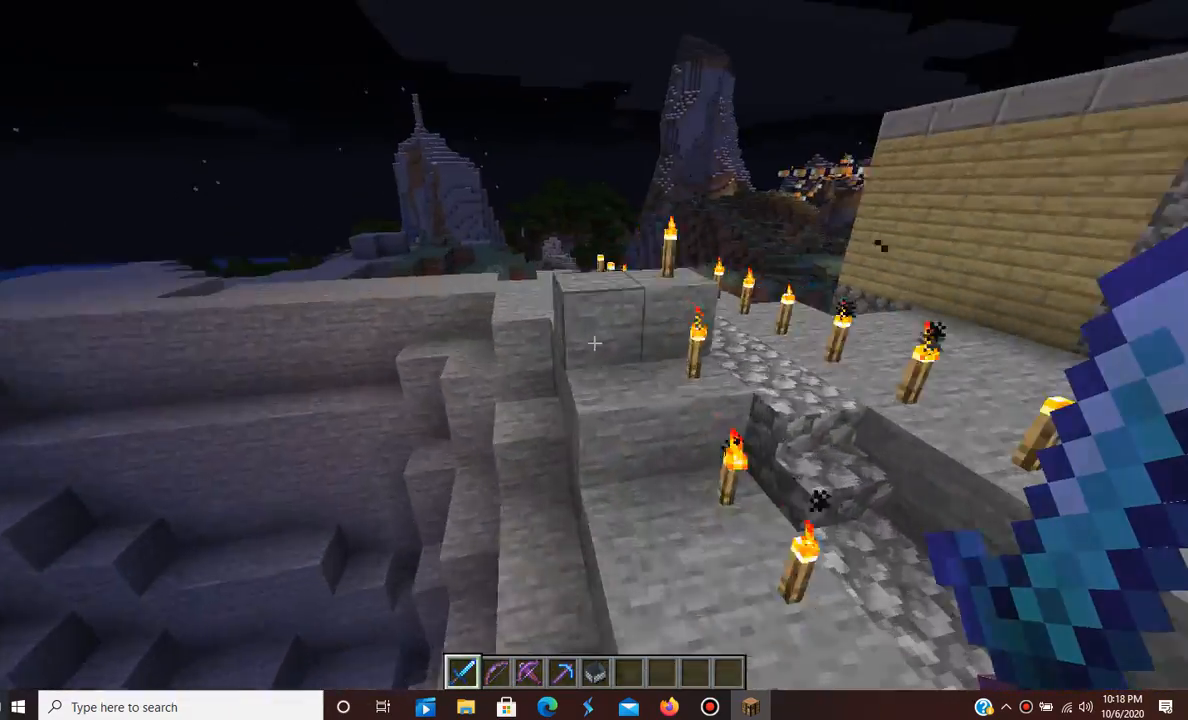
mouse_move(594, 344)
text(/)
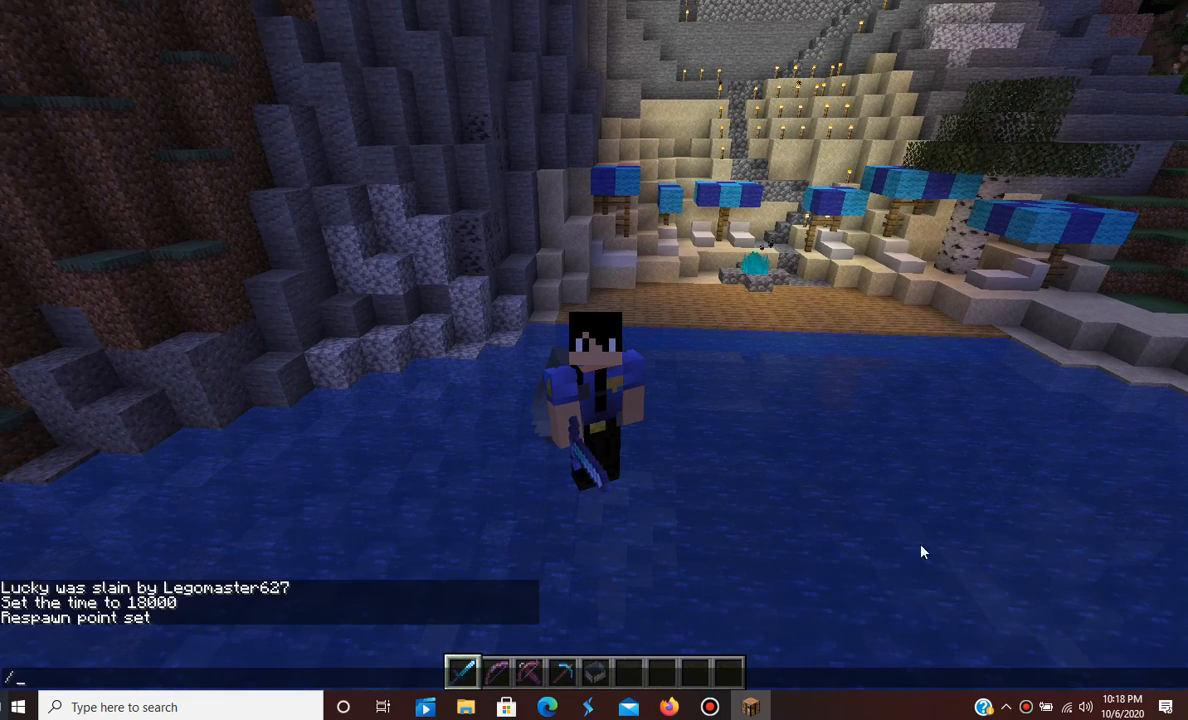
- Dismiss the command line without running anything, returning to the beach view
click(1127, 707)
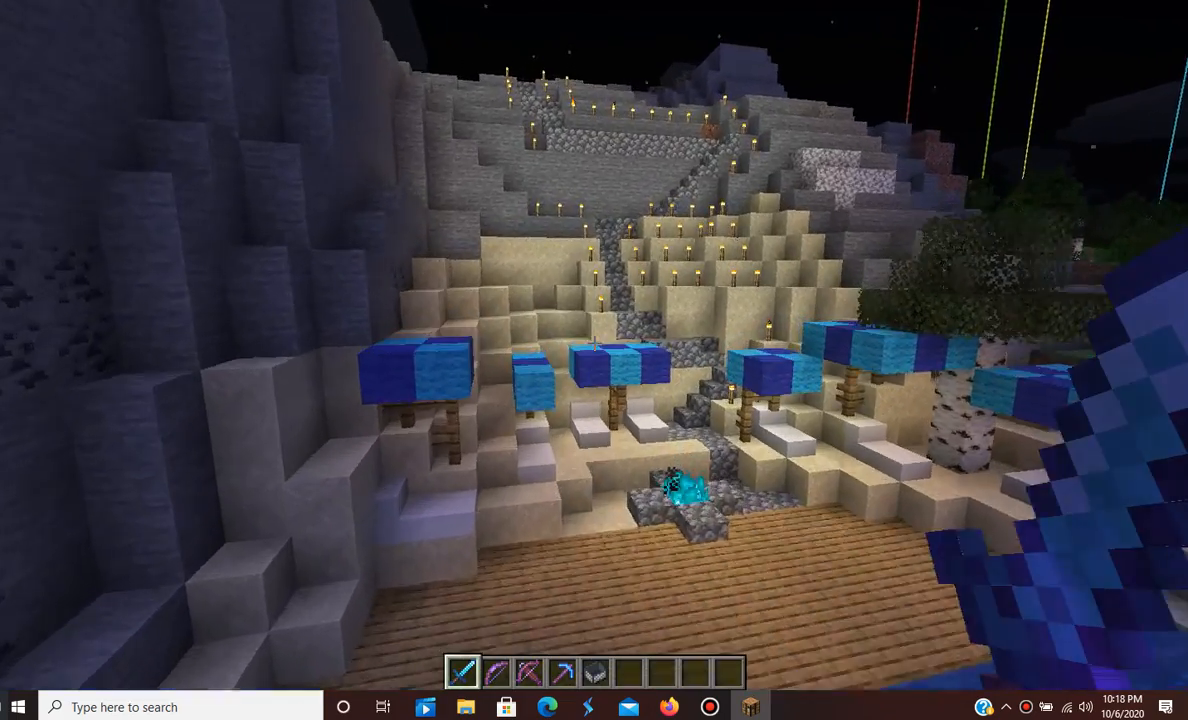
mouse_move(594, 344)
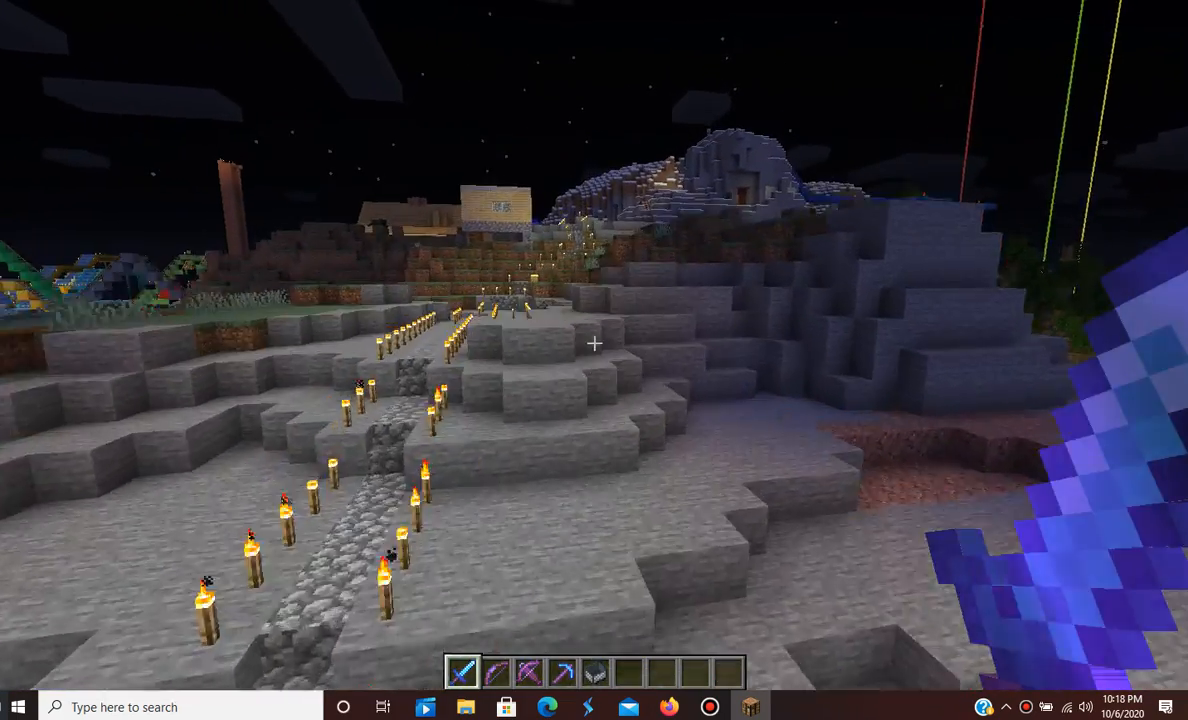
mouse_move(594, 344)
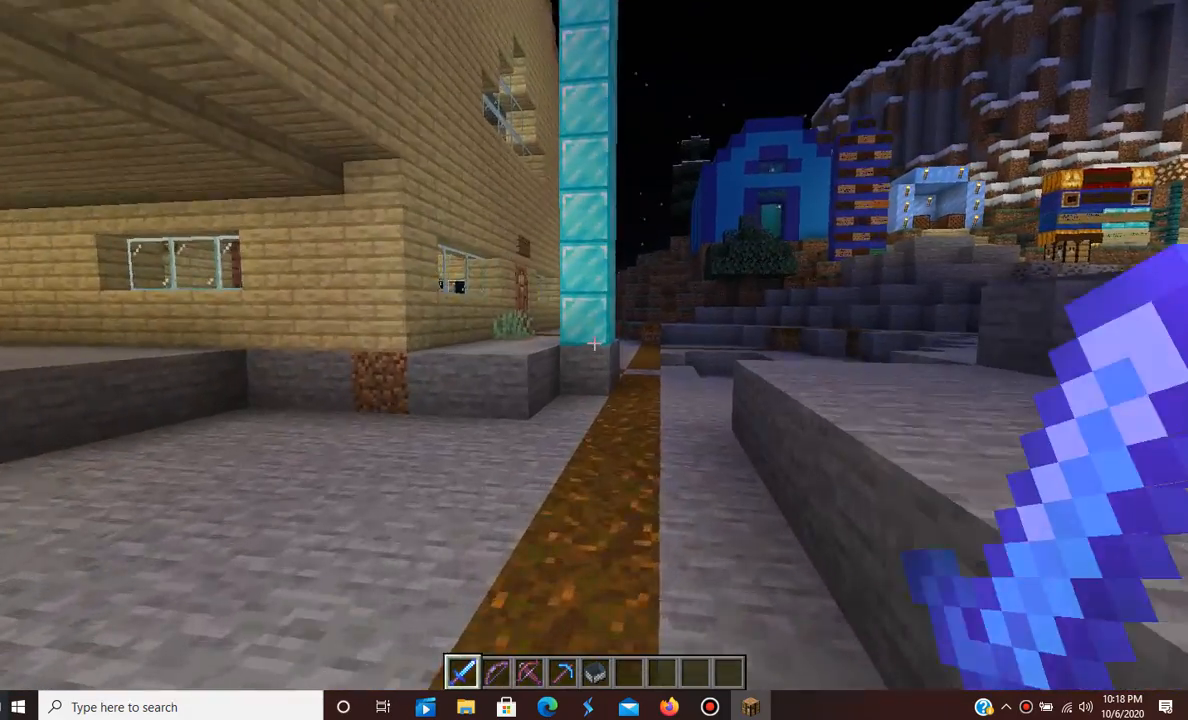
mouse_move(594, 343)
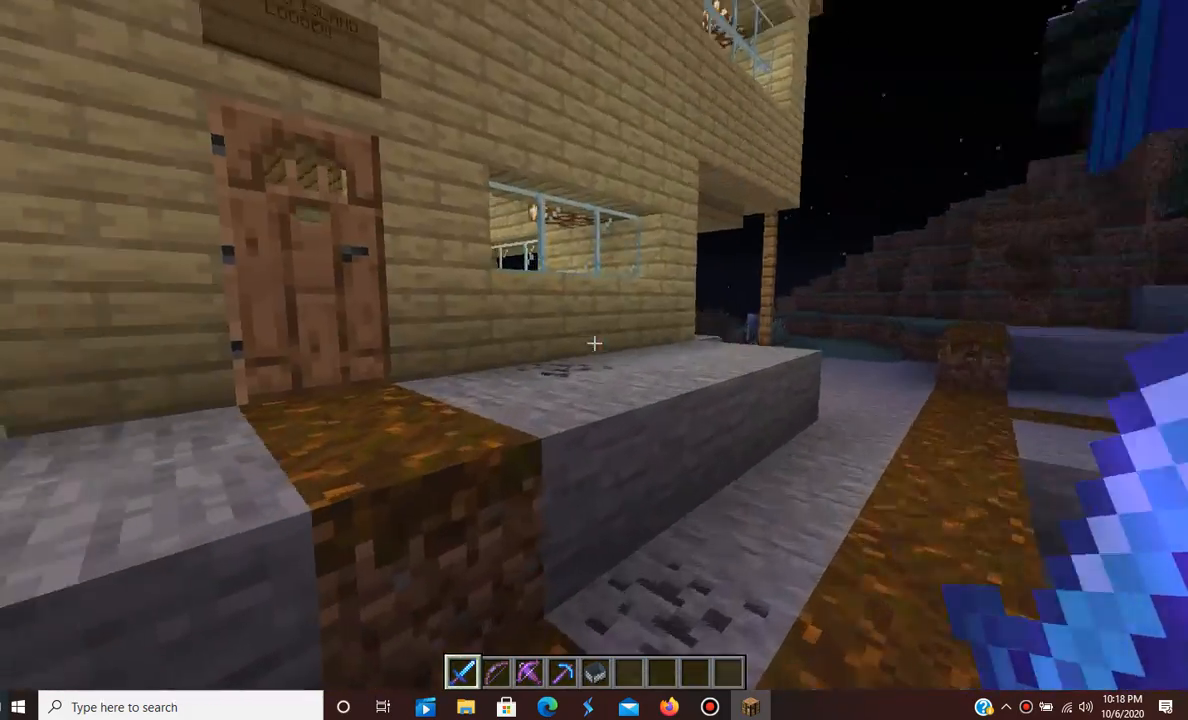
mouse_move(594, 360)
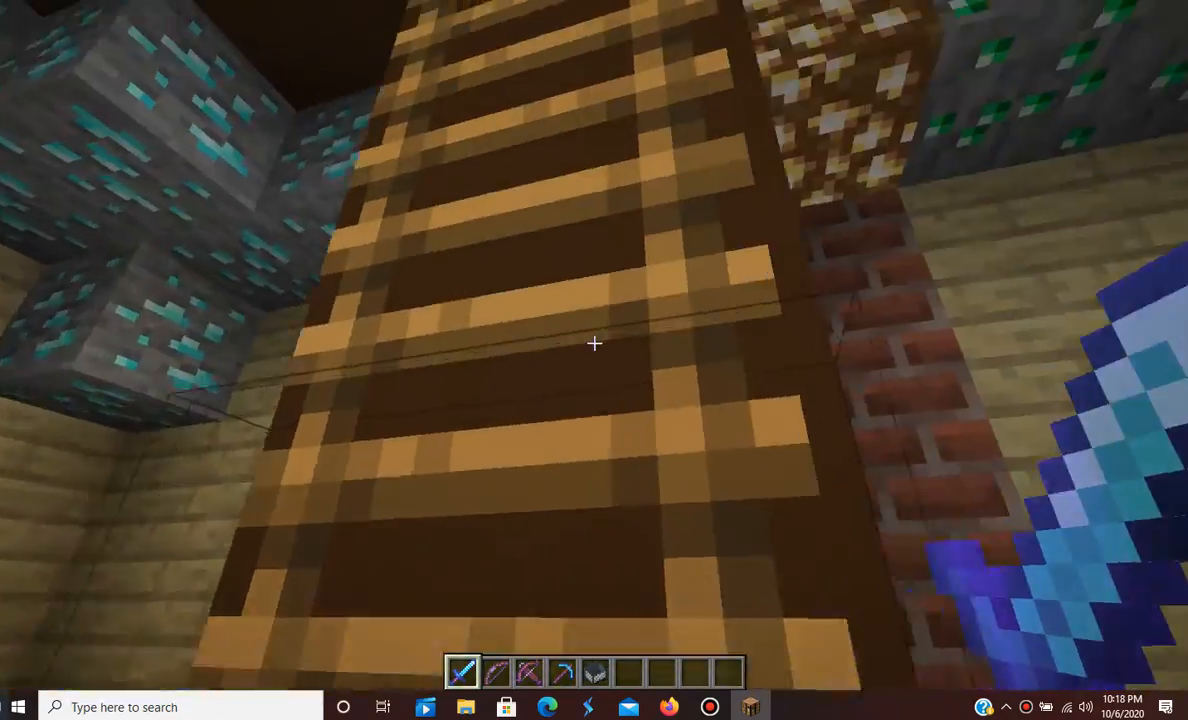
mouse_move(594, 344)
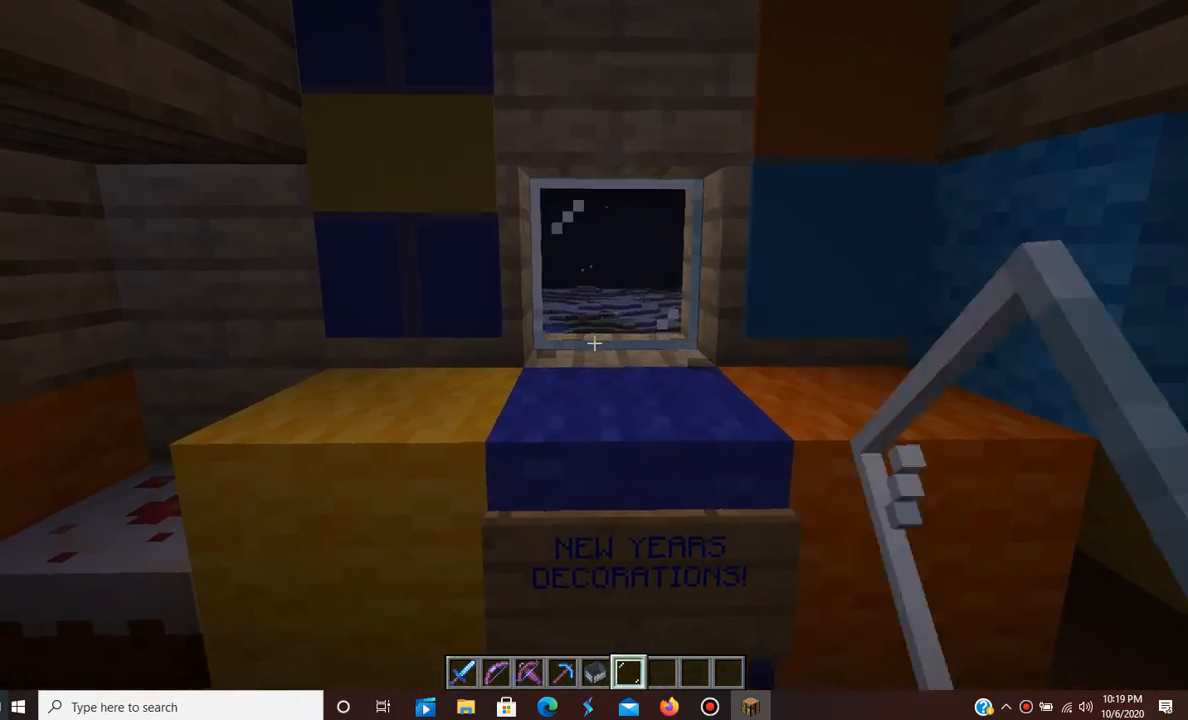
- Open and close the creative inventory before touring the lodge's upper rooms
key(e)
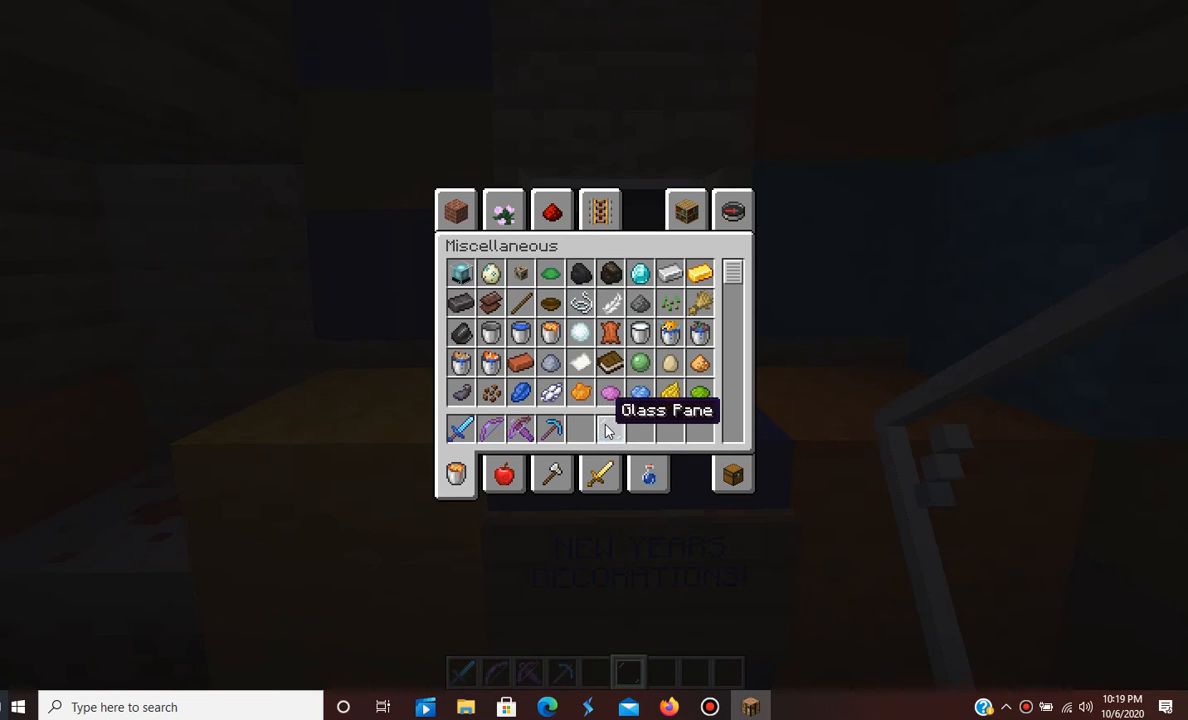
key(Escape)
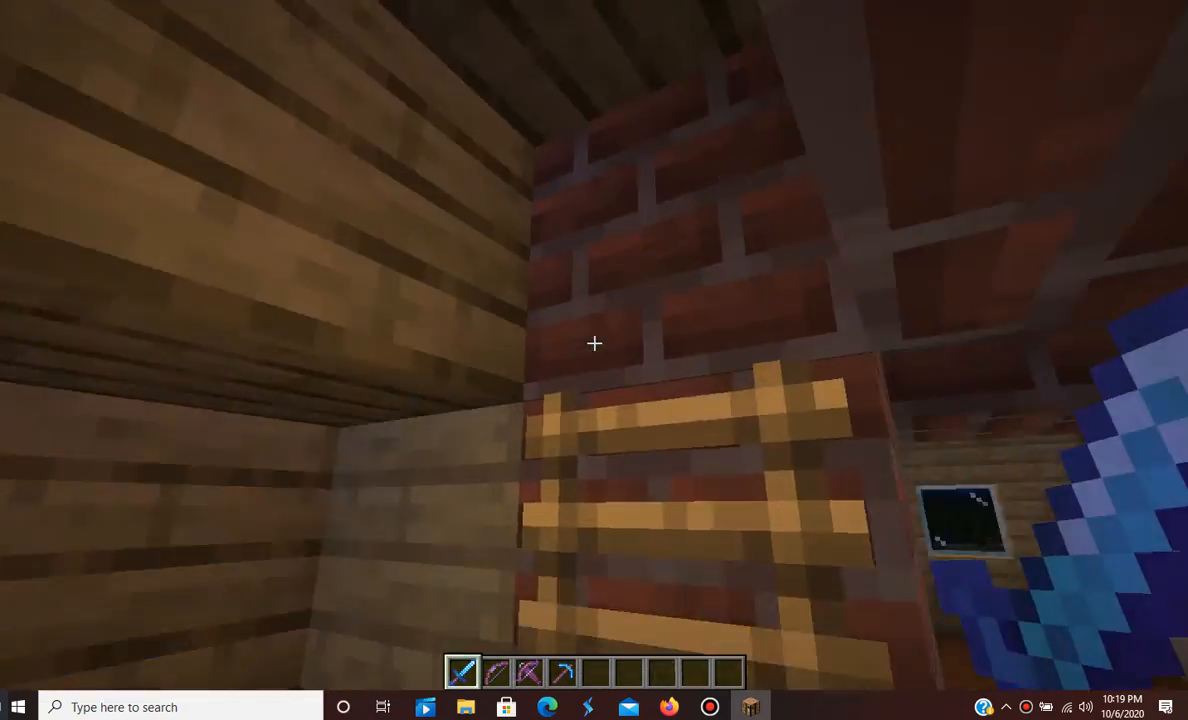
mouse_move(594, 344)
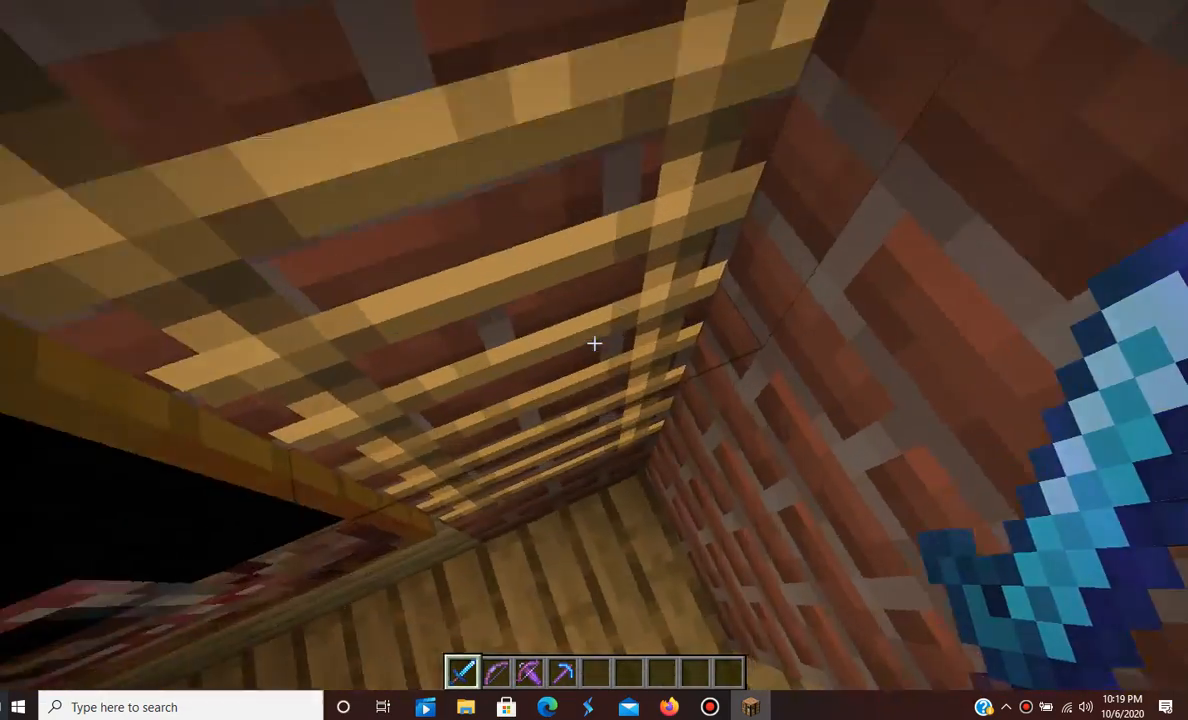
mouse_move(594, 344)
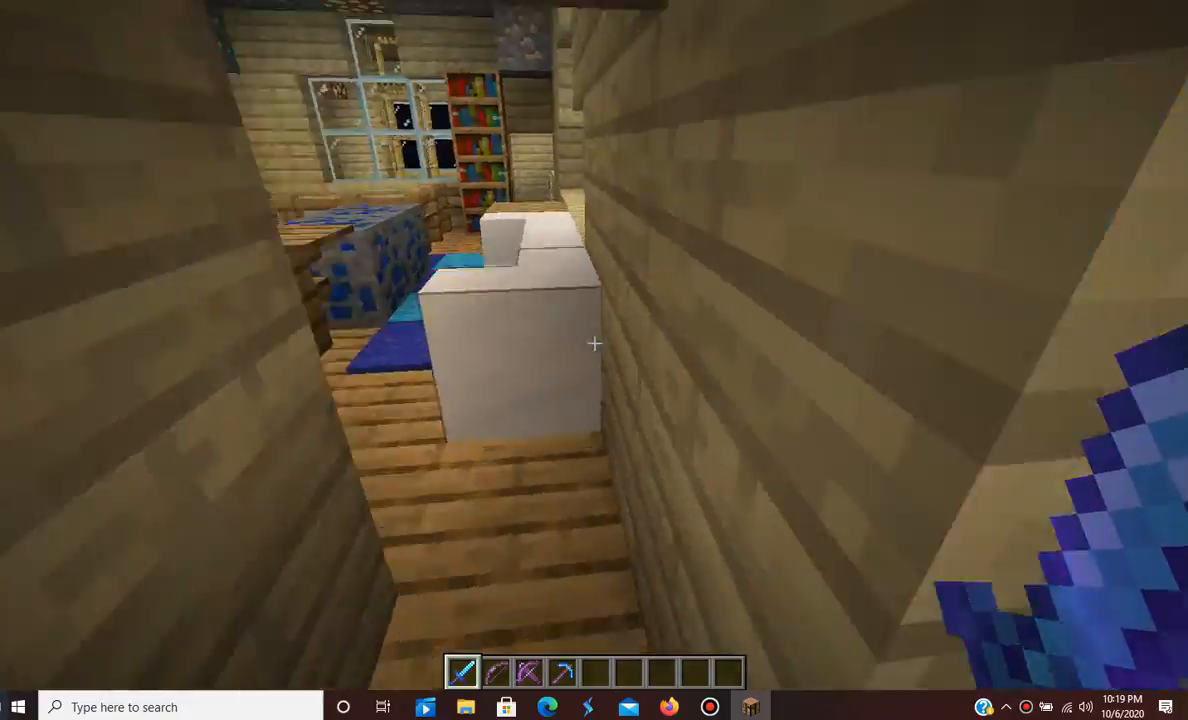
mouse_move(594, 344)
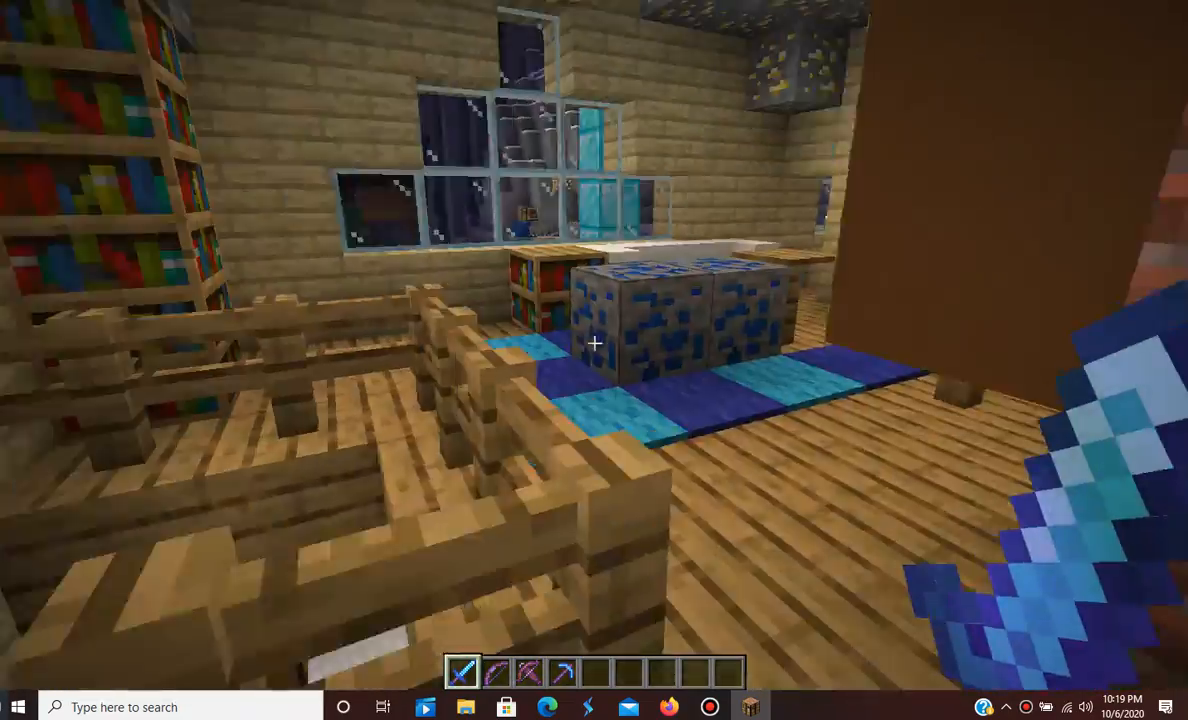
mouse_move(594, 344)
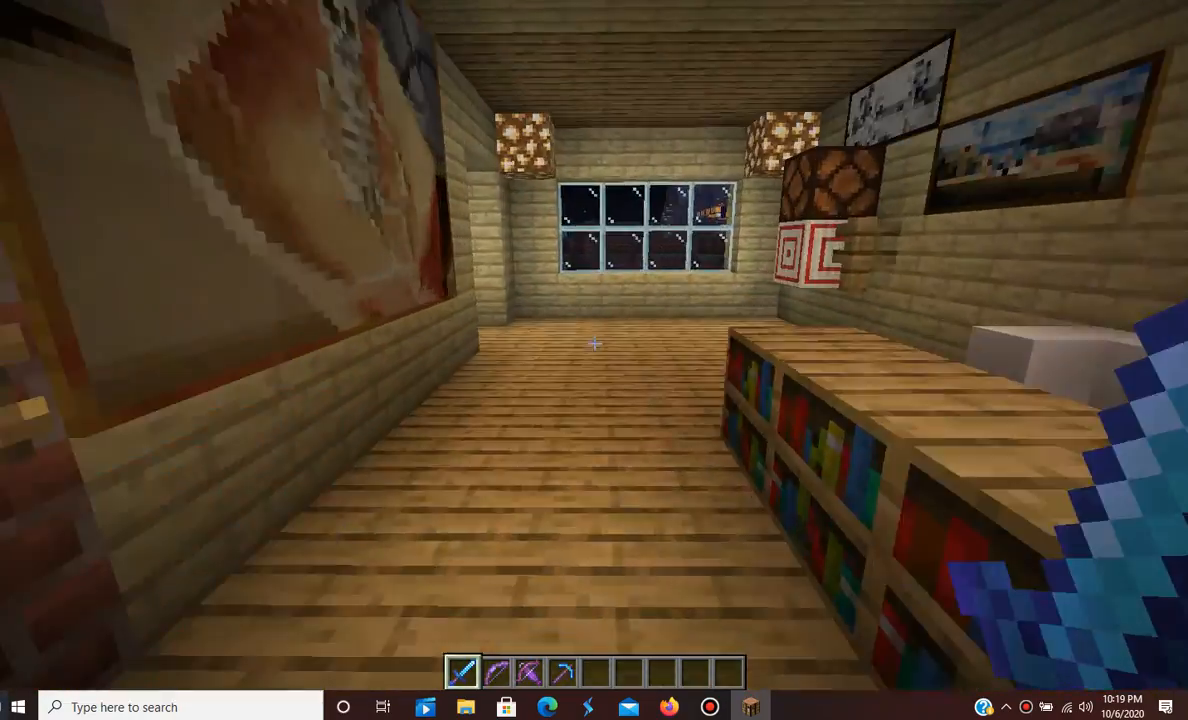
mouse_move(594, 360)
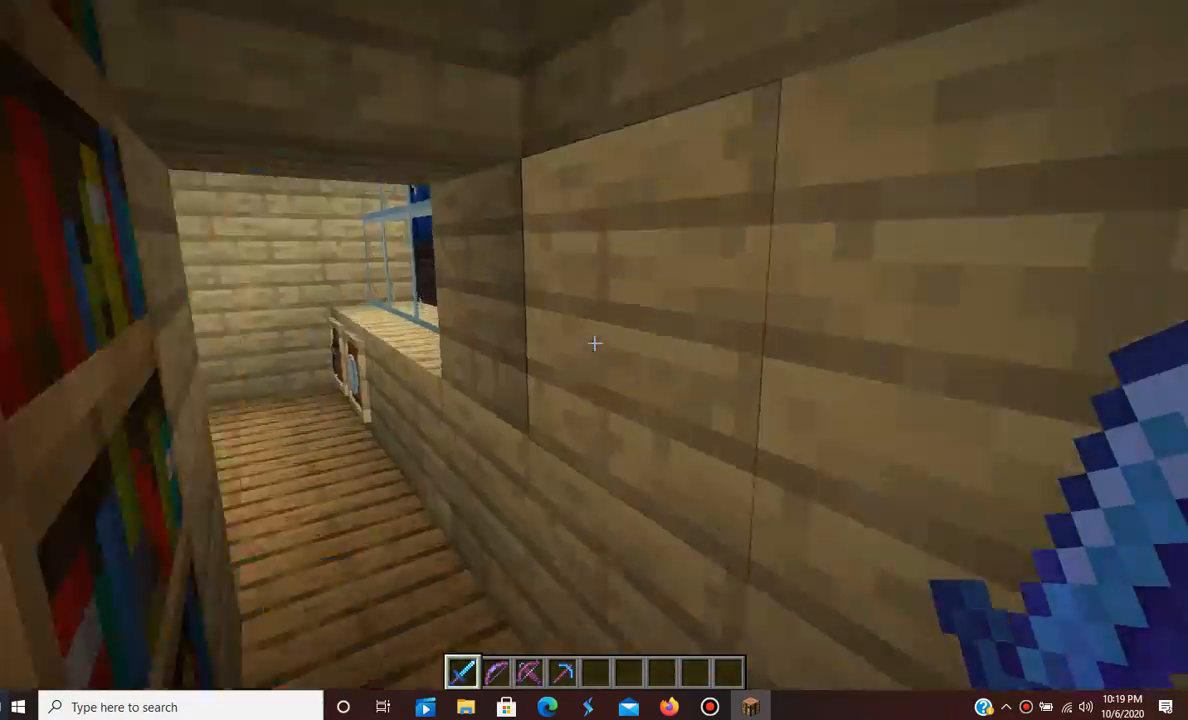
mouse_move(594, 344)
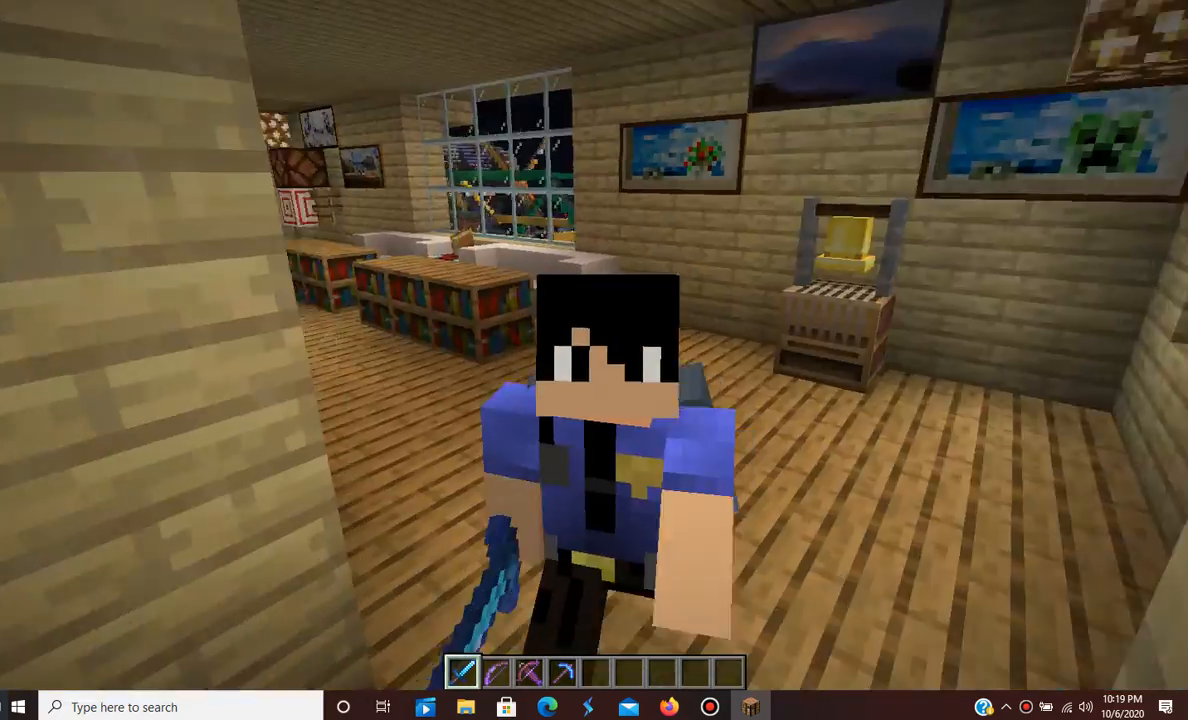
mouse_move(594, 360)
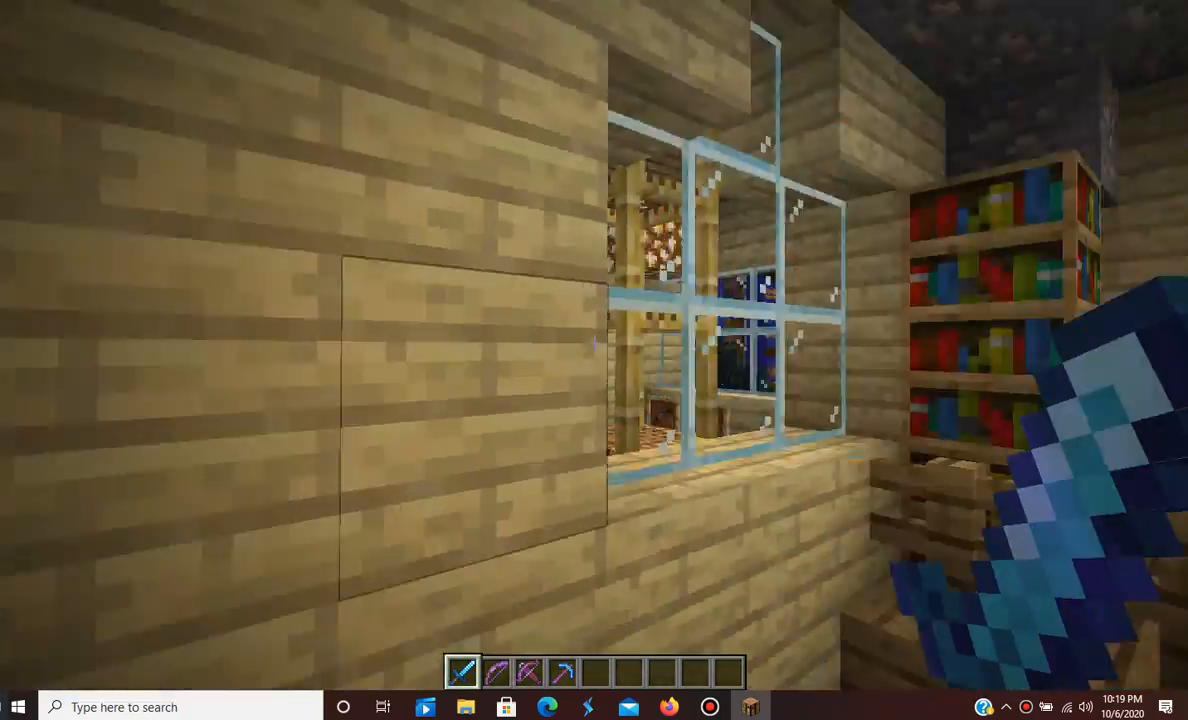
mouse_move(594, 360)
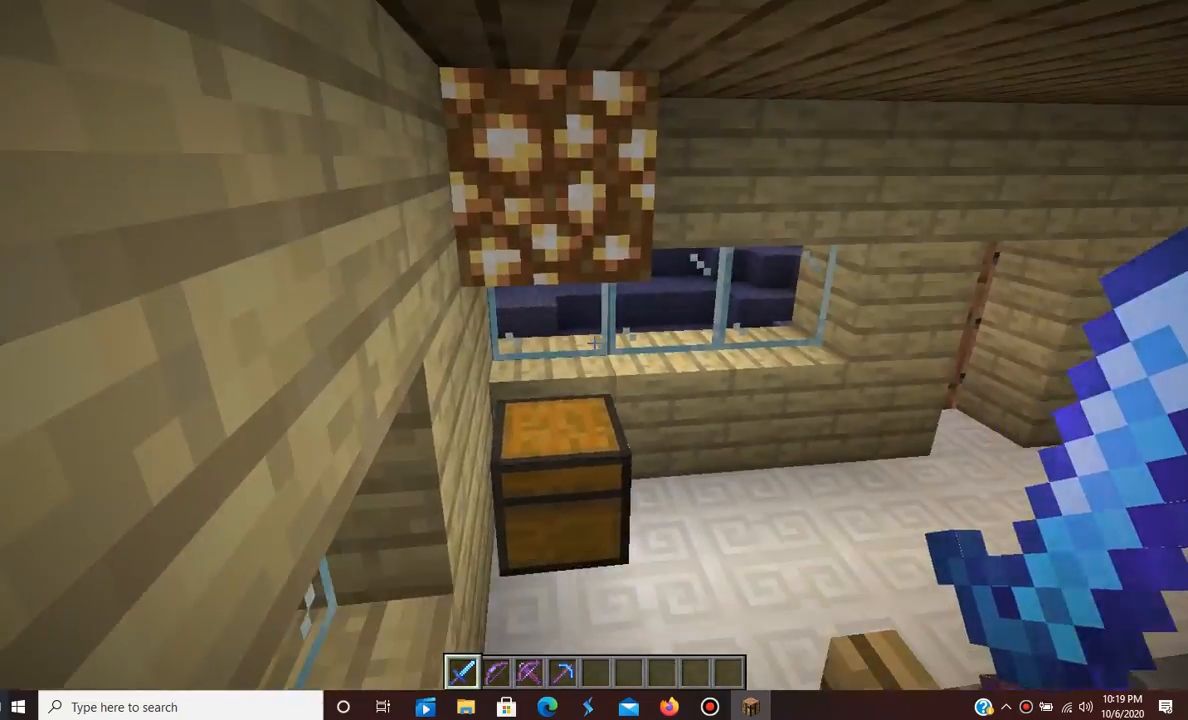
mouse_move(594, 343)
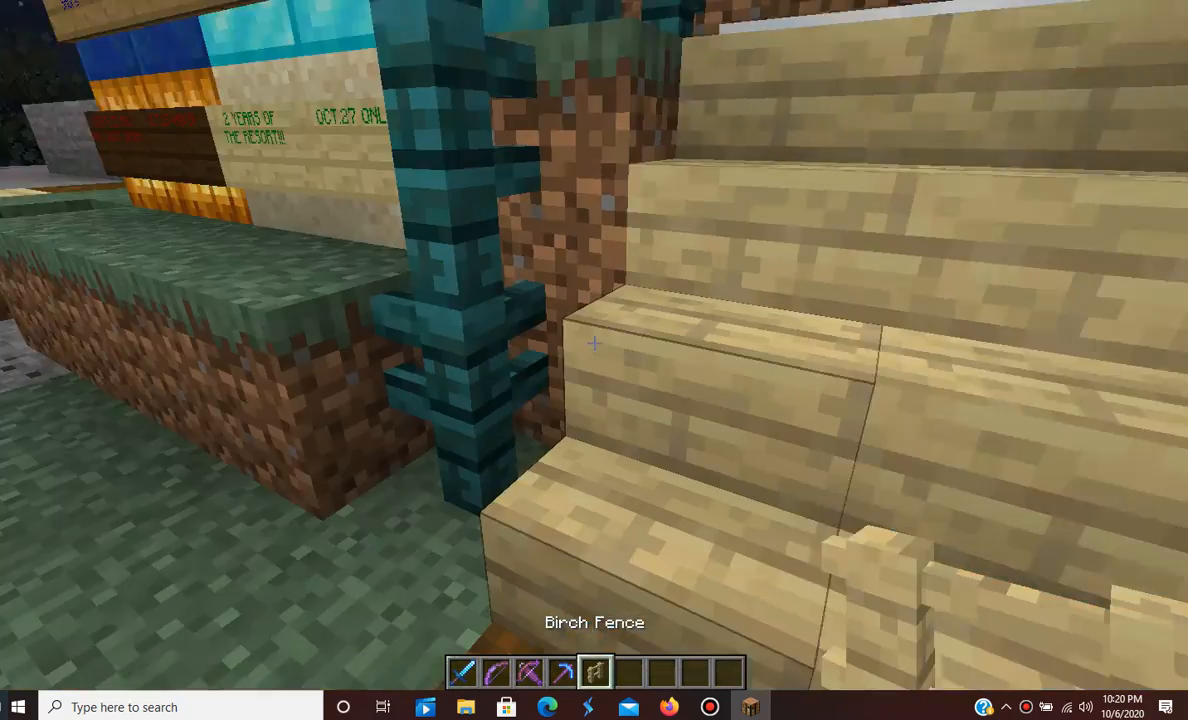
mouse_move(594, 360)
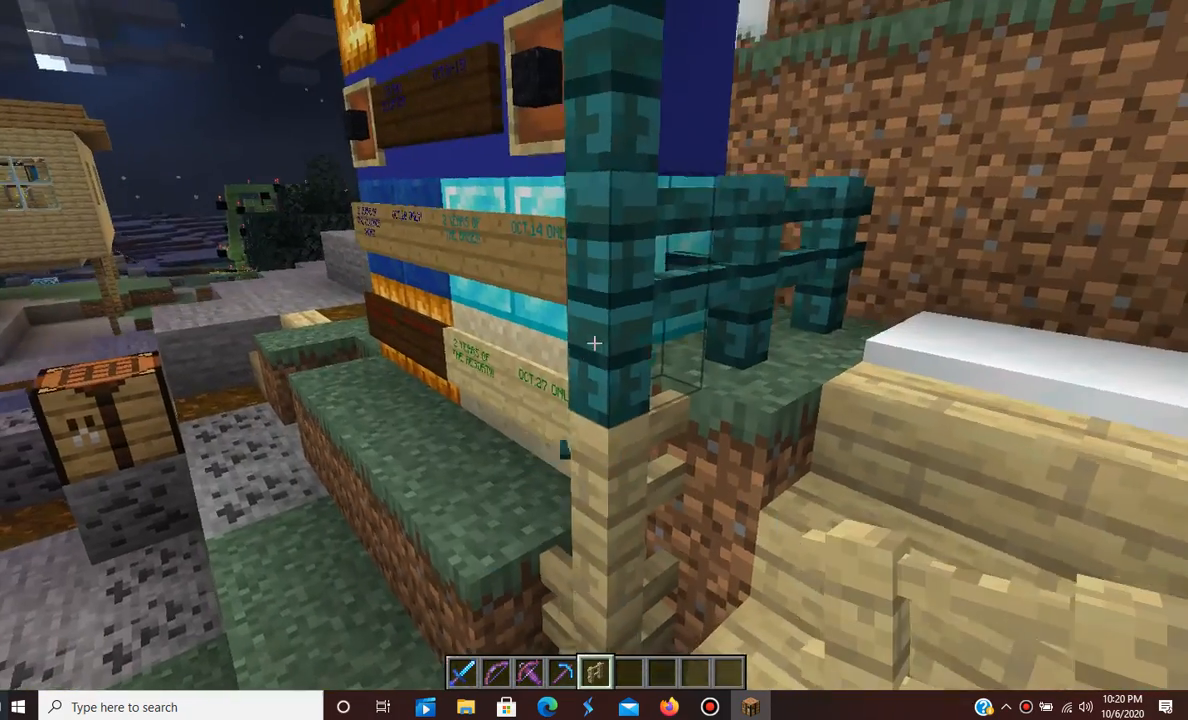
mouse_move(594, 344)
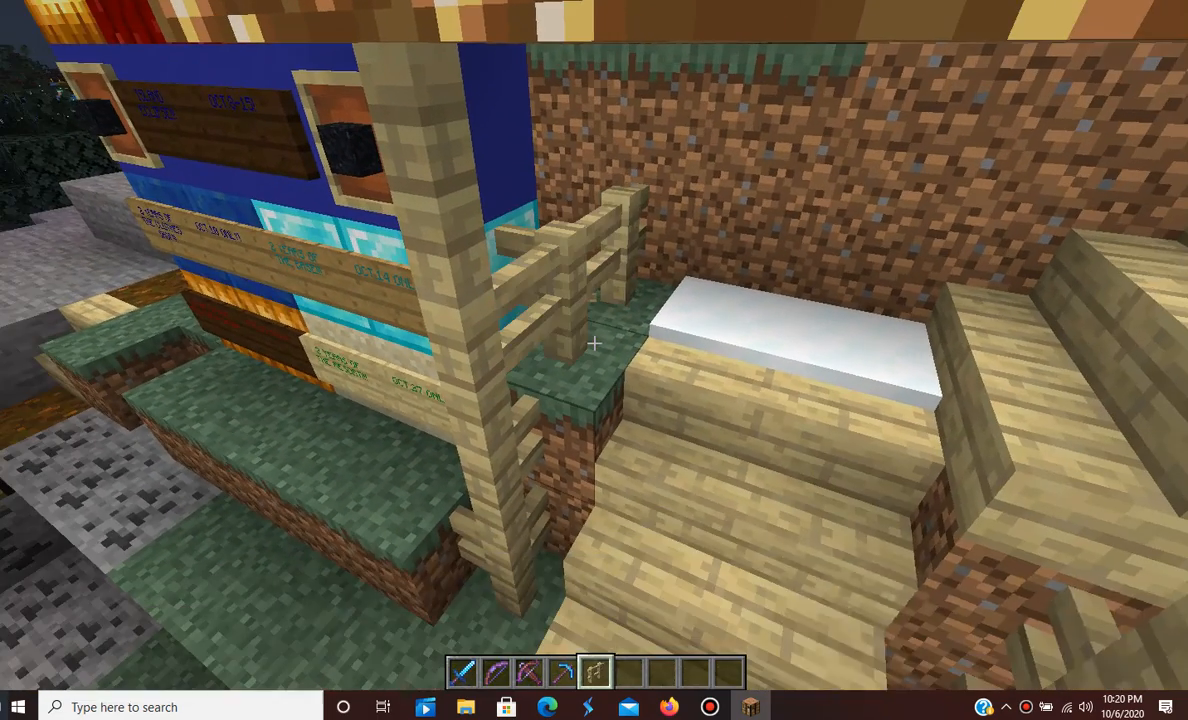
- Sleep in the bed to set the respawn point, then leave the bed
key(e)
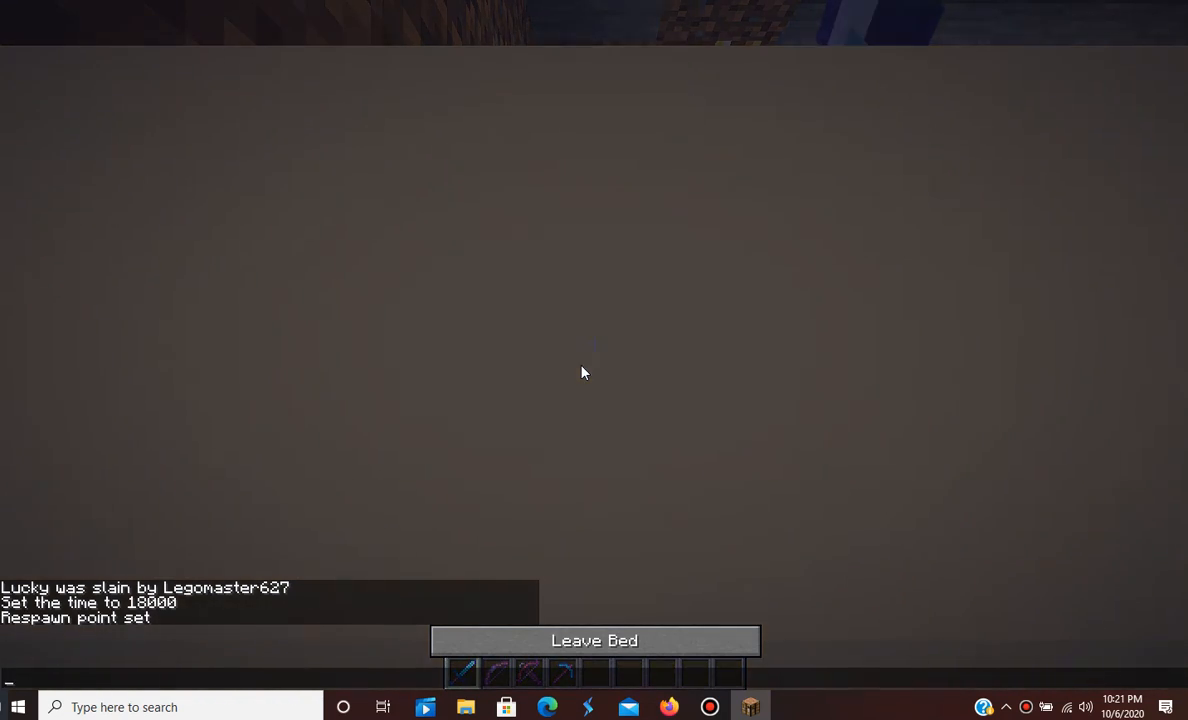
click(594, 640)
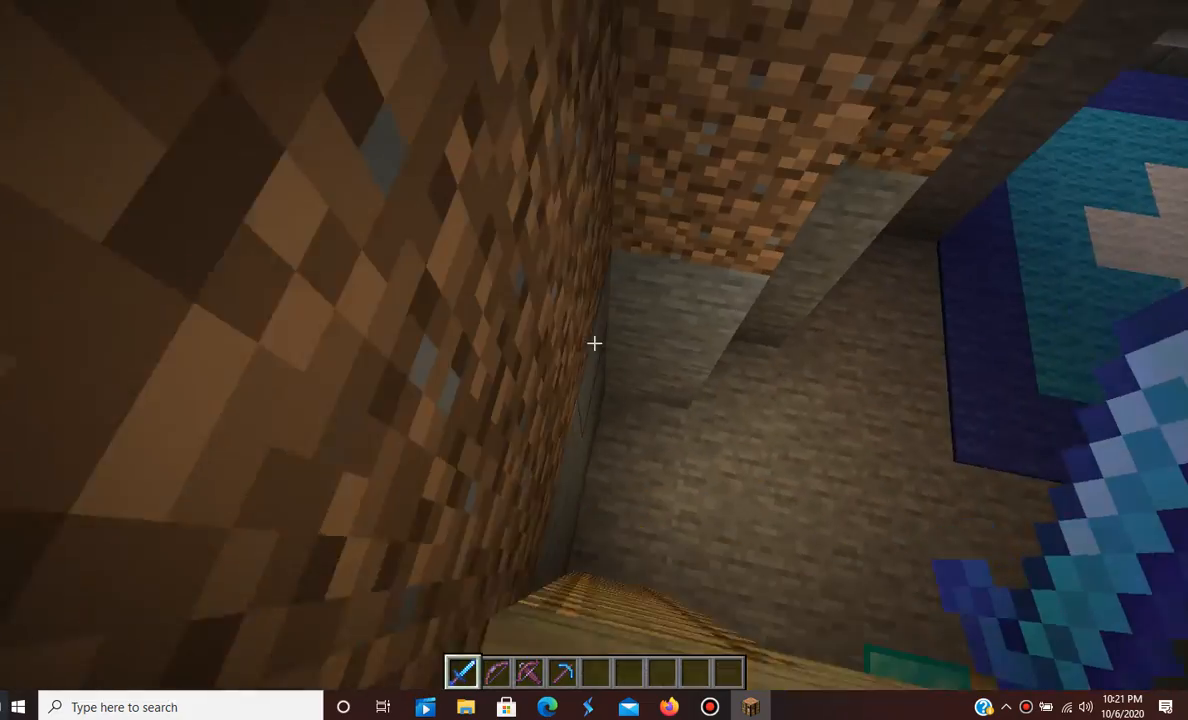
mouse_move(594, 343)
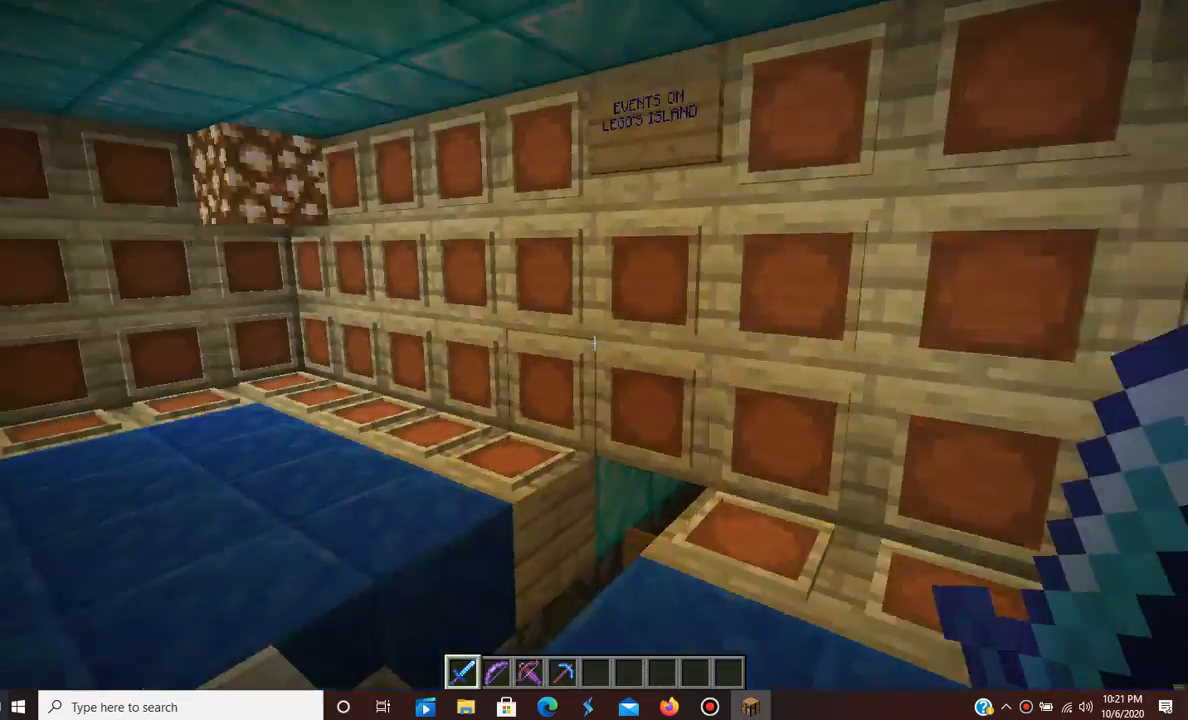
mouse_move(594, 360)
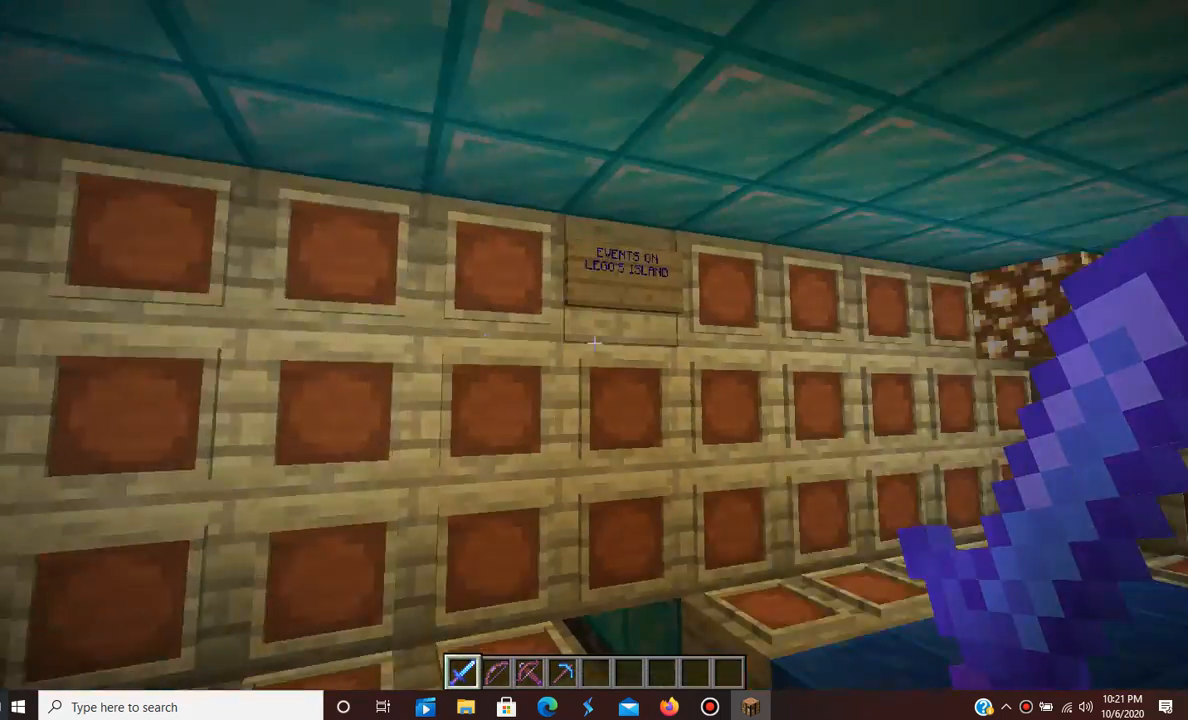
mouse_move(594, 344)
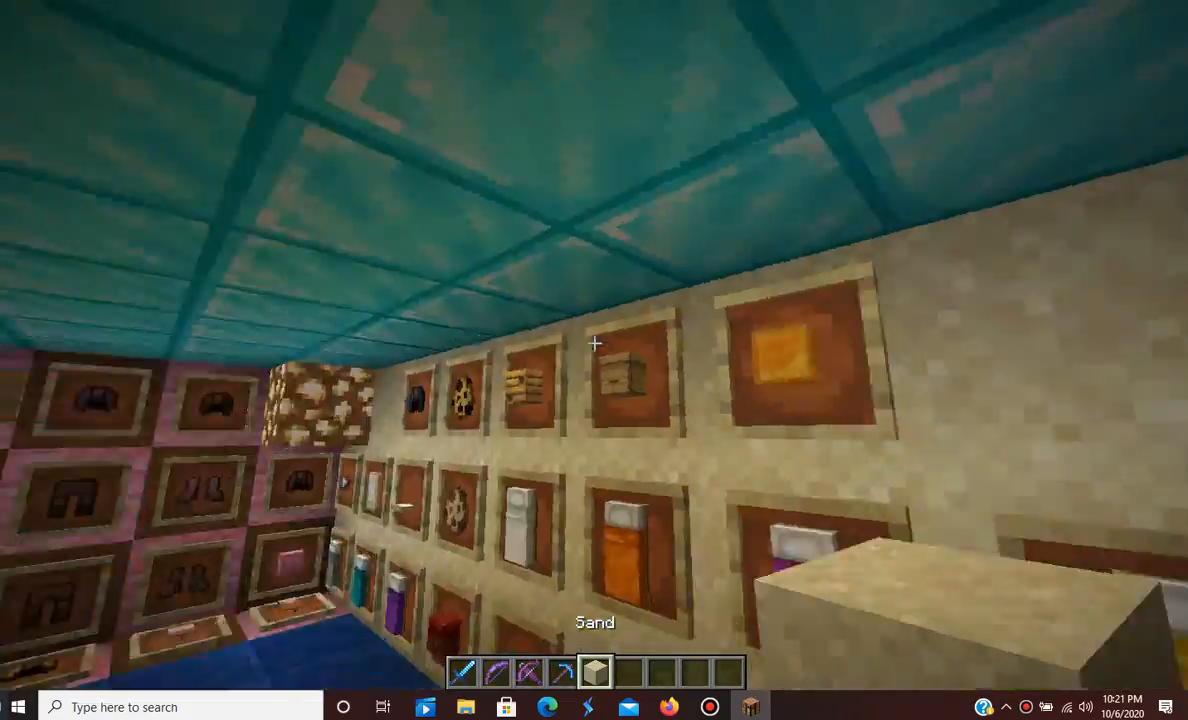
mouse_move(594, 360)
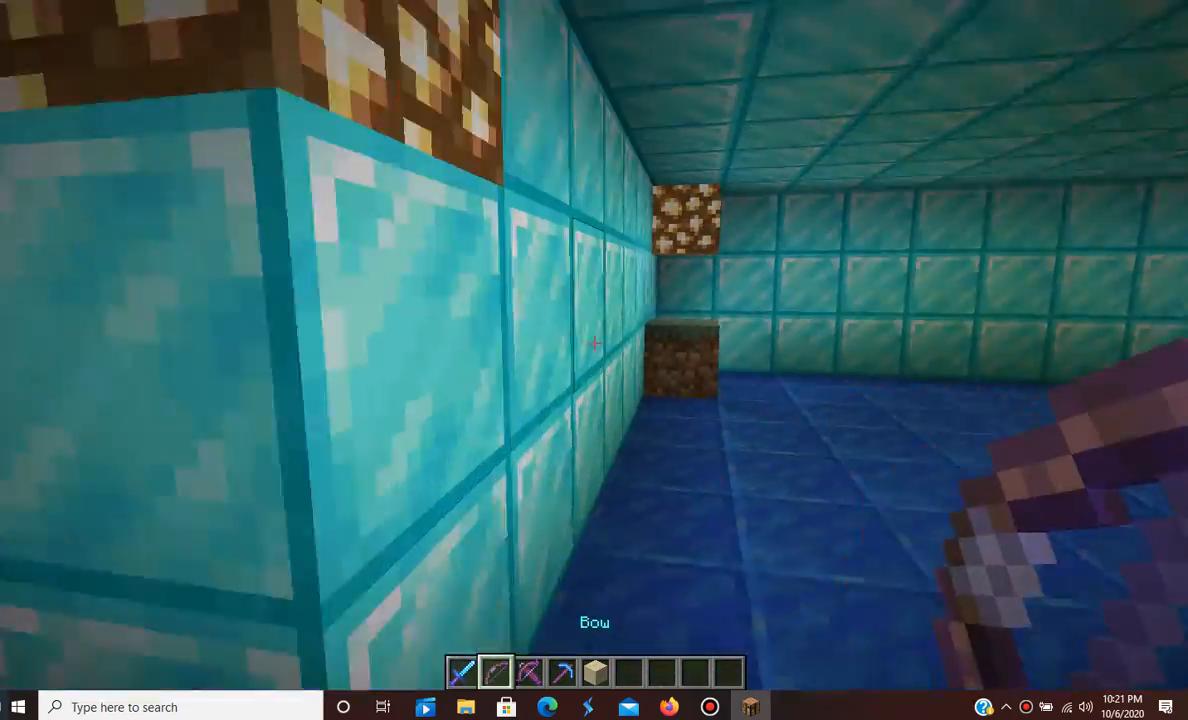
mouse_move(594, 360)
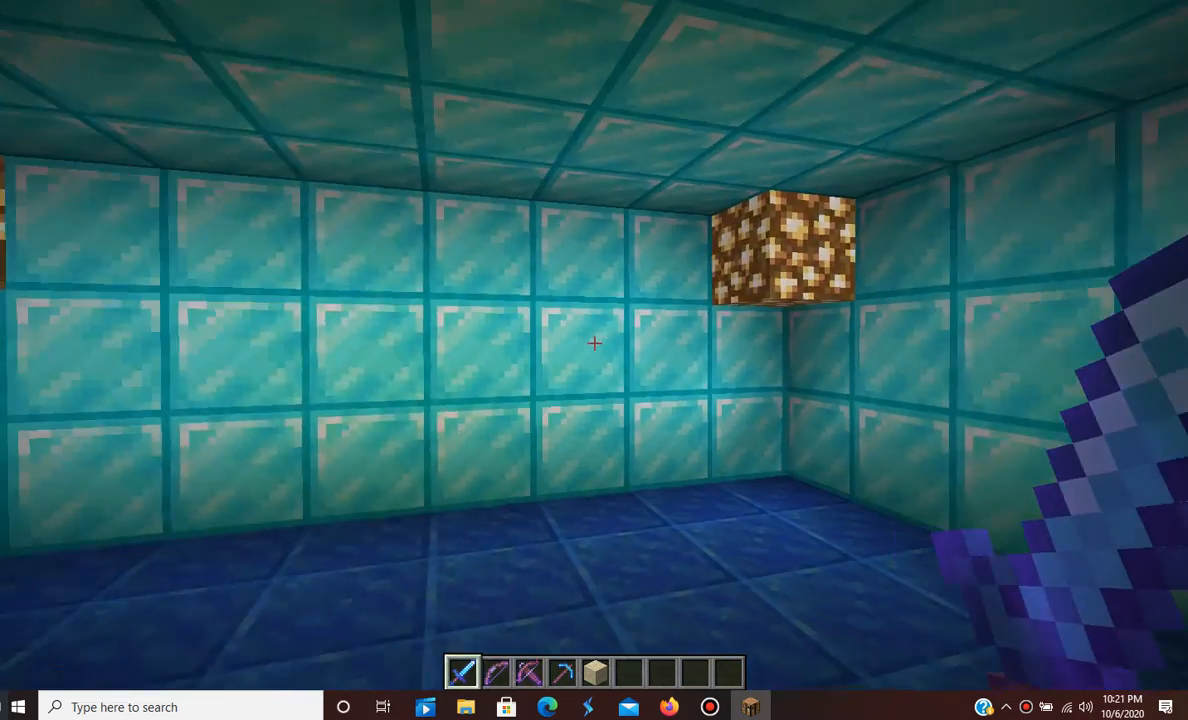
key(e)
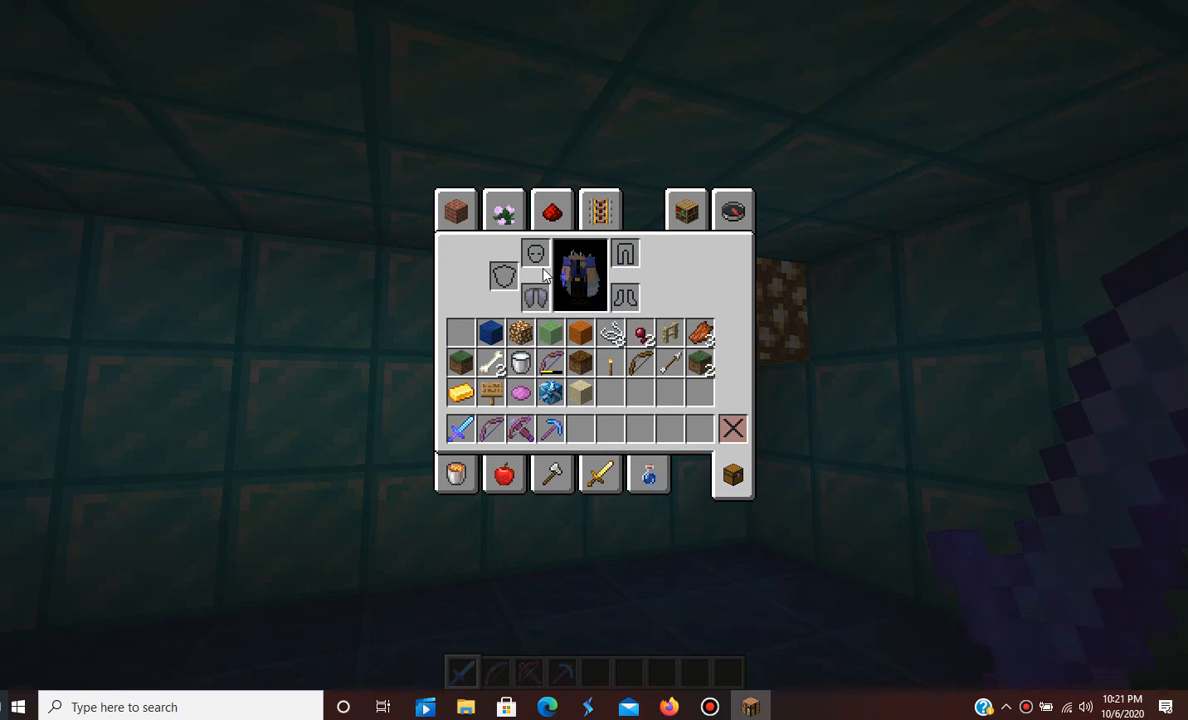
click(456, 210)
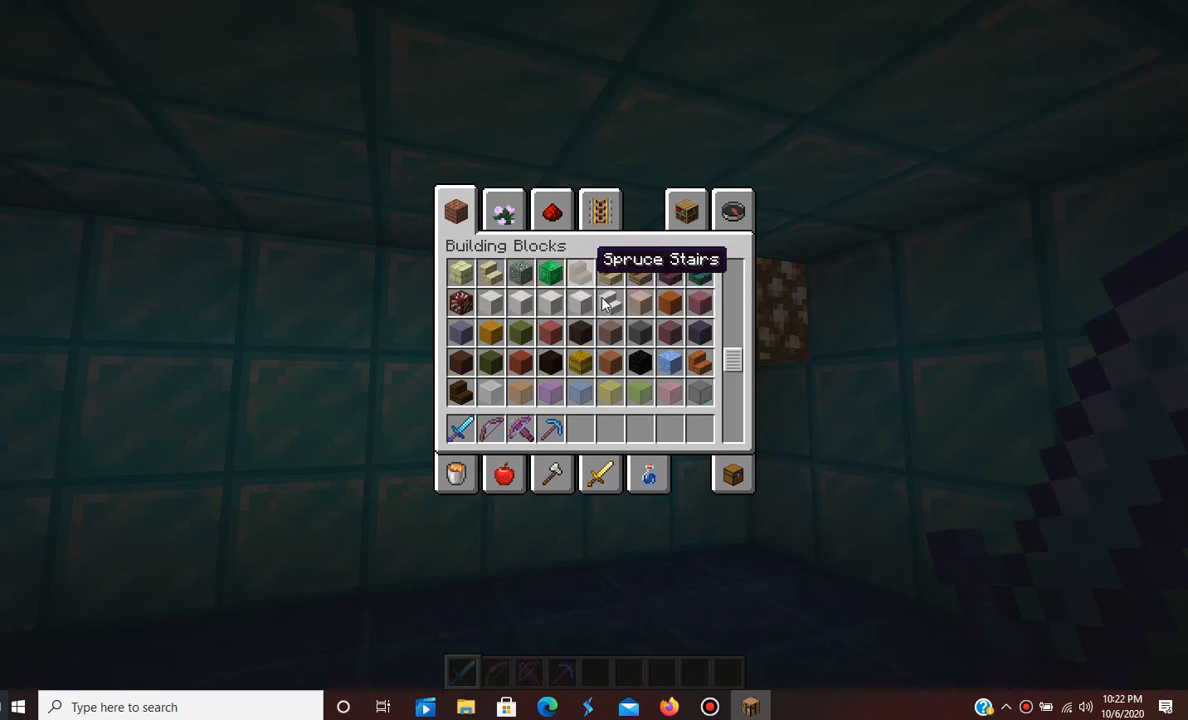
scroll(down, 3)
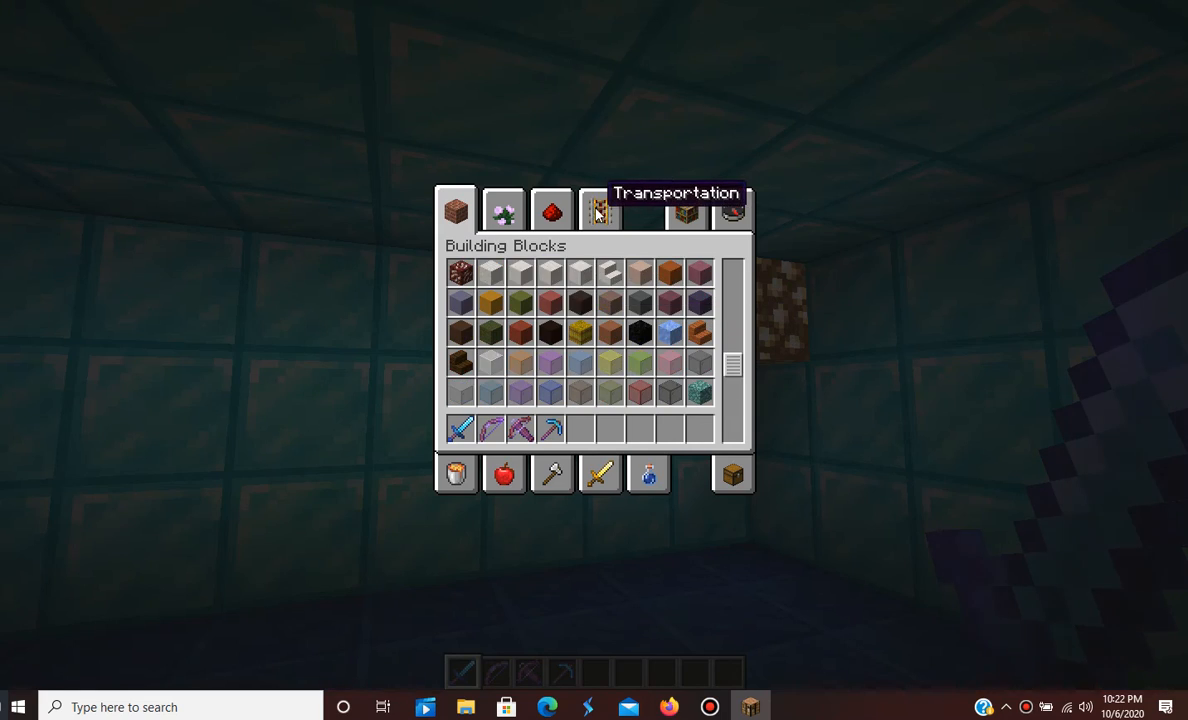
click(504, 210)
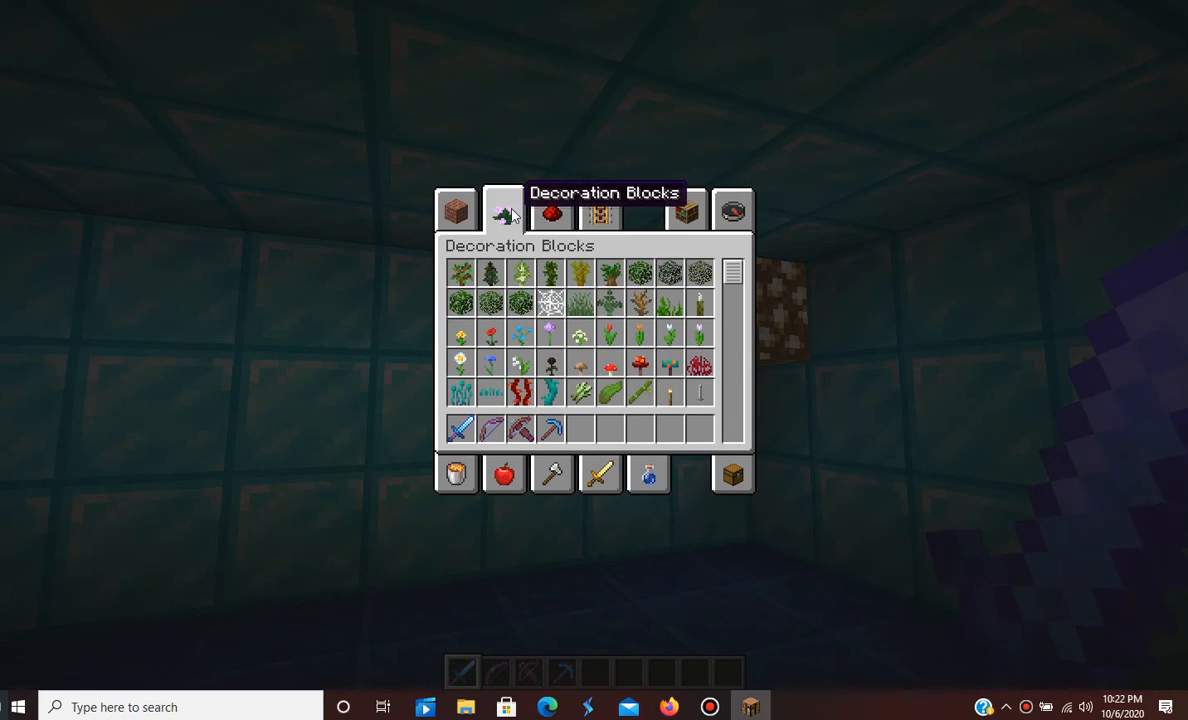
key(Escape)
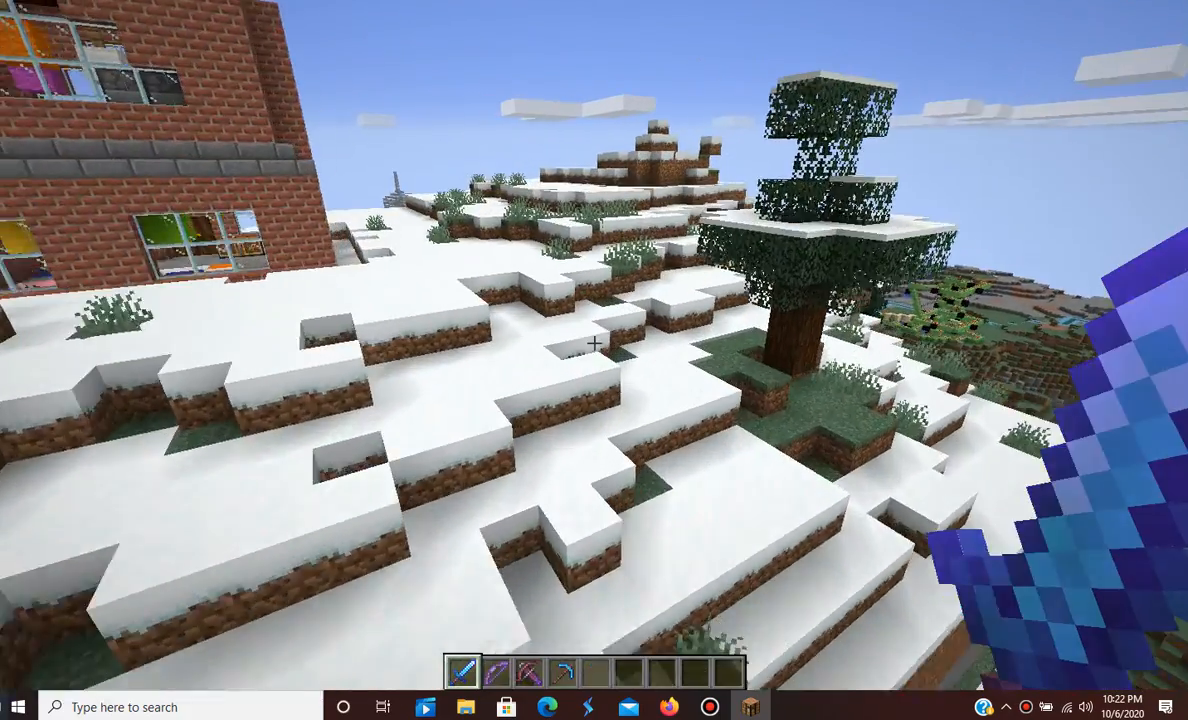
mouse_move(594, 360)
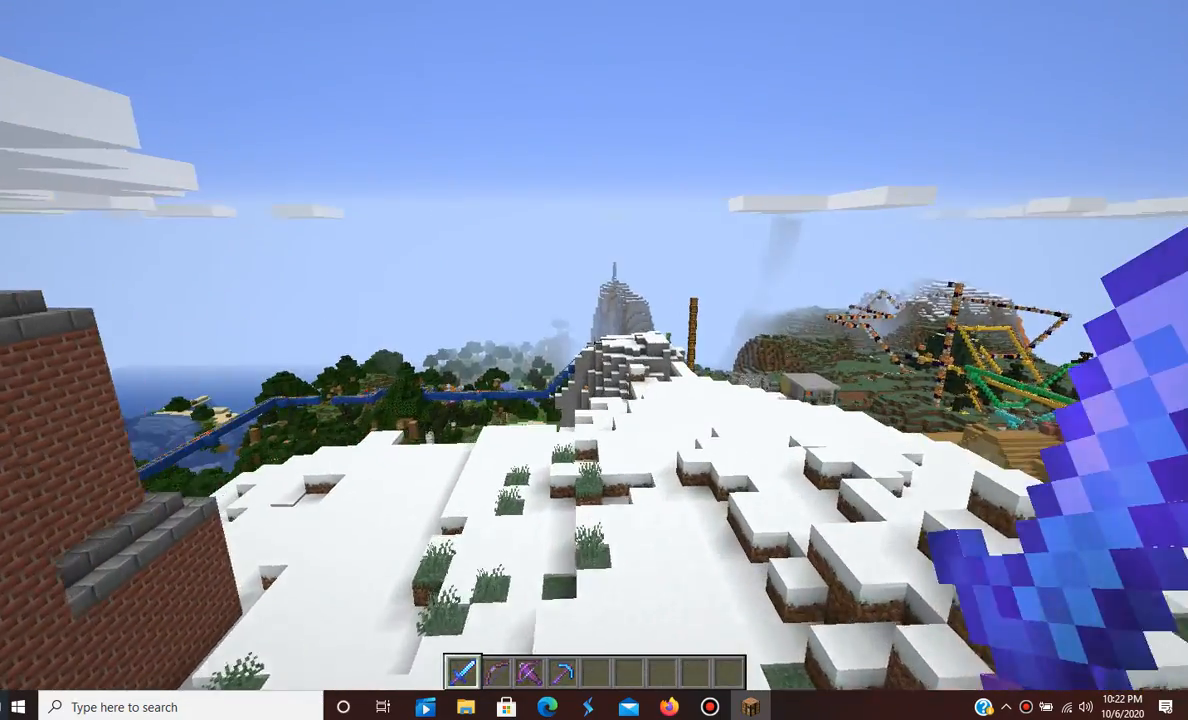
- Look out from the snowy summit over the forested hills and the long blue elevated track
key(e)
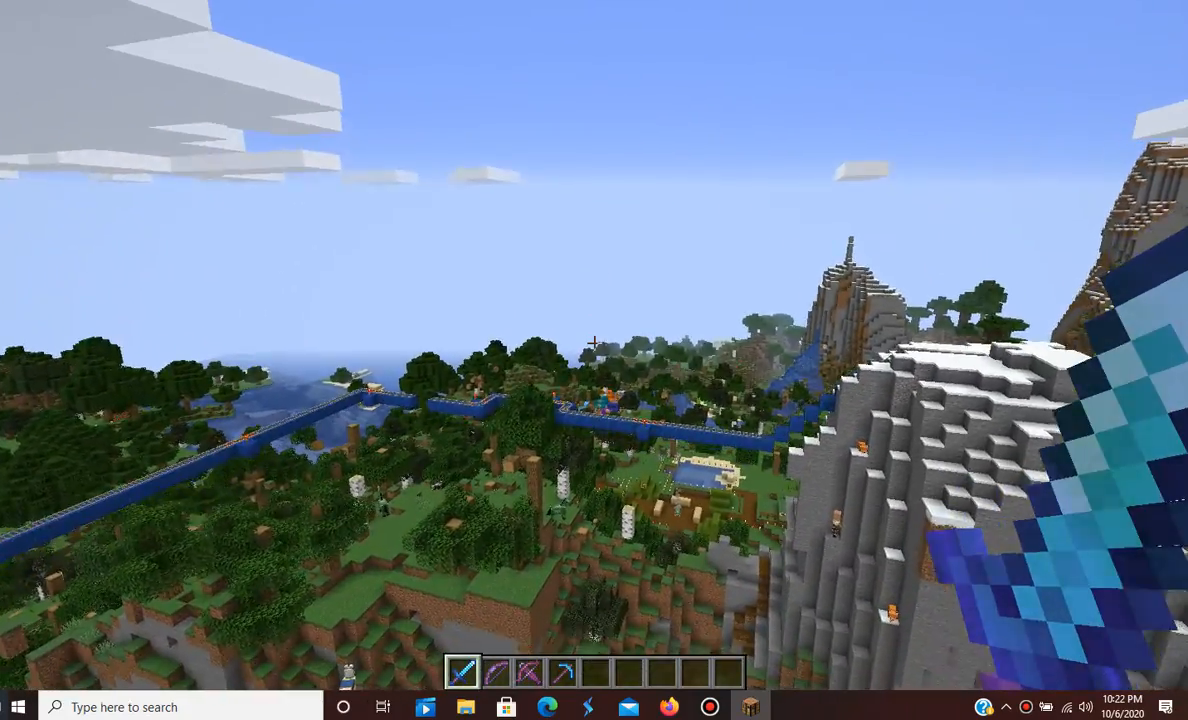
mouse_move(594, 360)
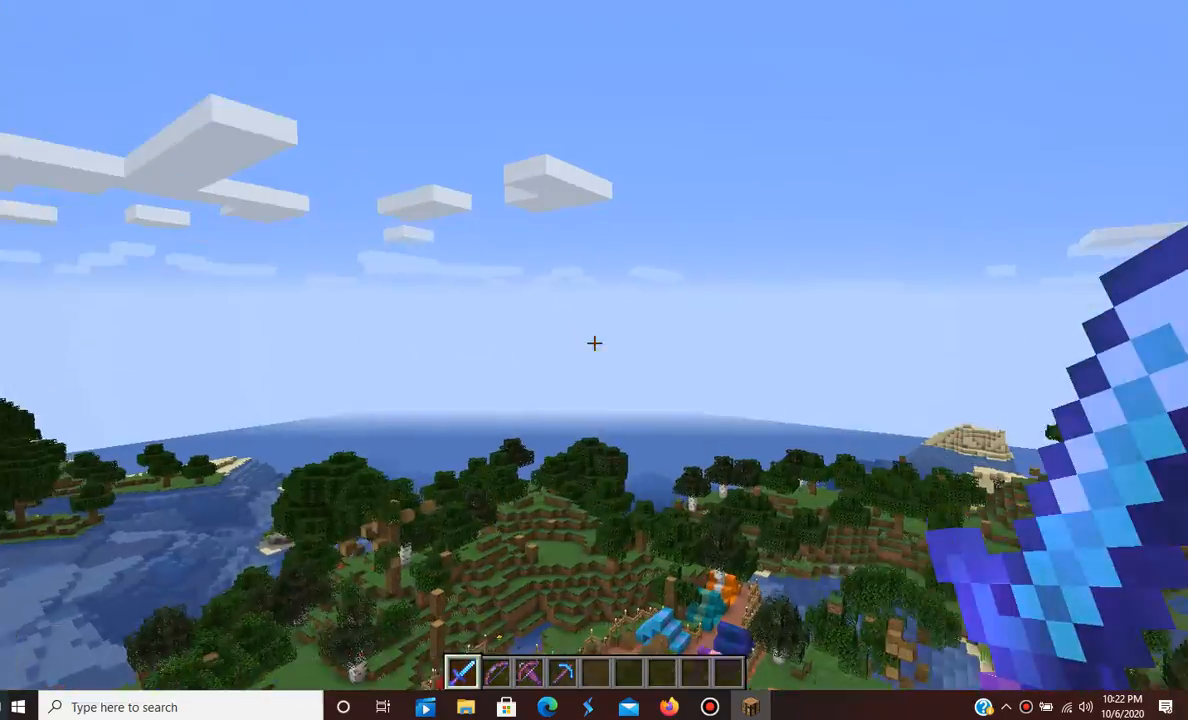
mouse_move(594, 344)
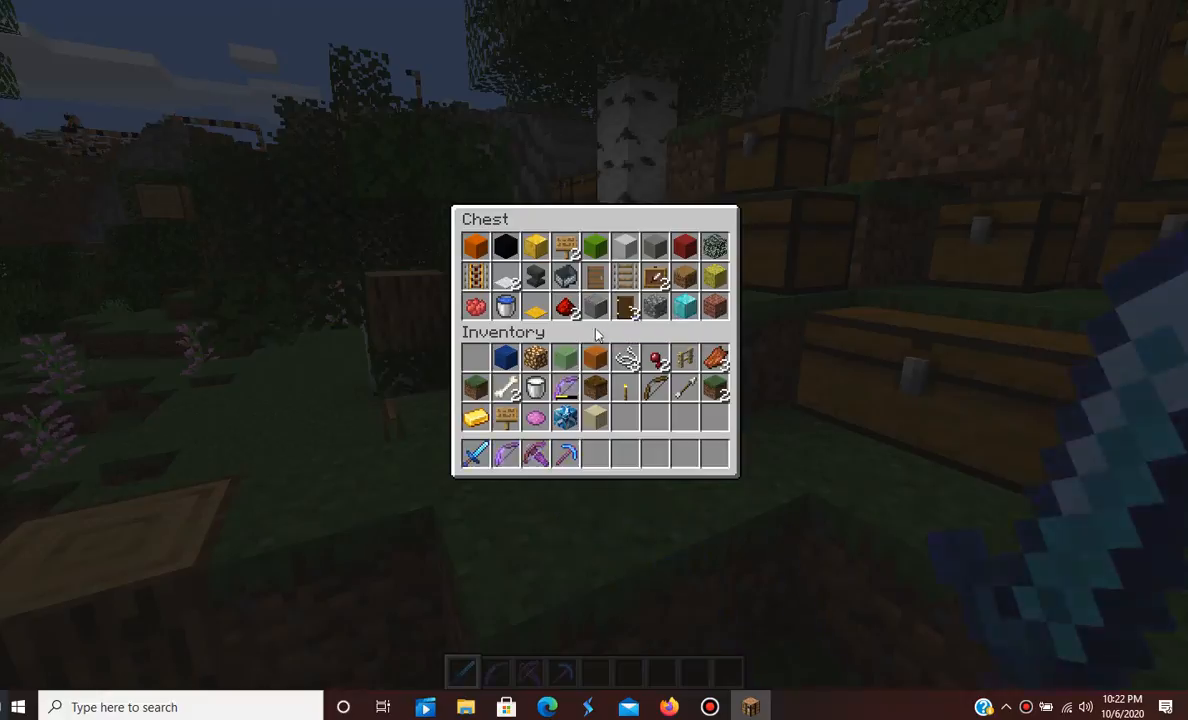
- Move all carried blocks and items into the large chest, keeping only the tools
key(Escape)
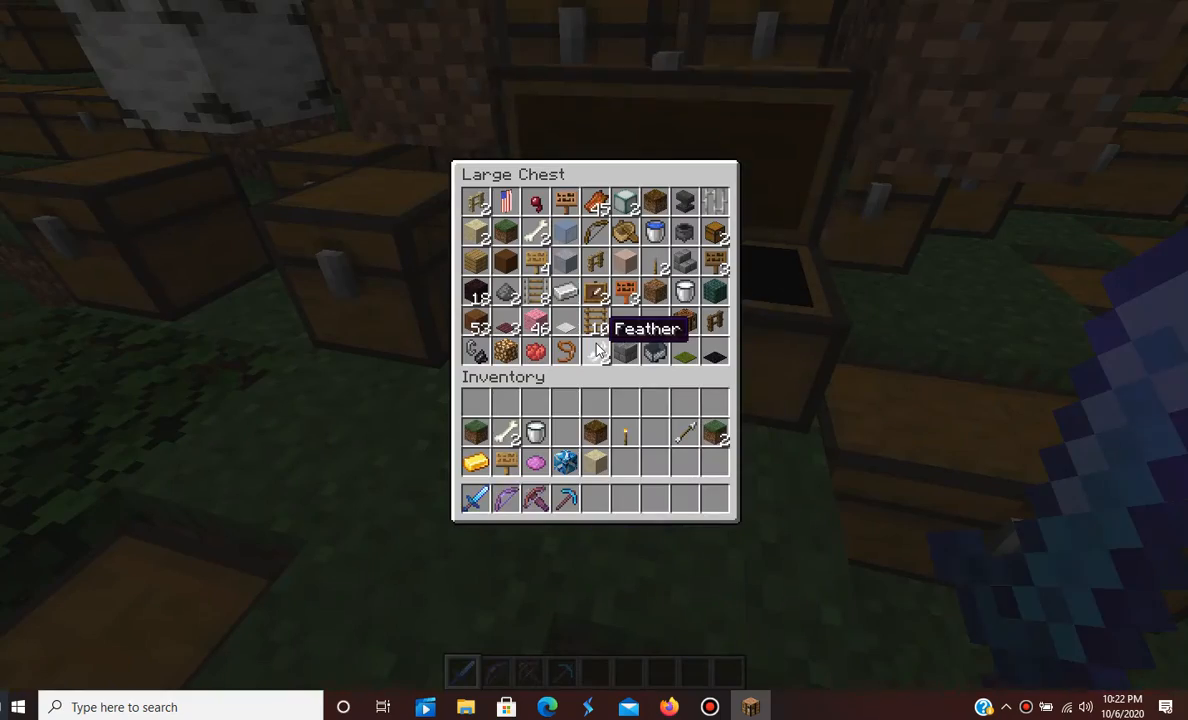
key(Escape)
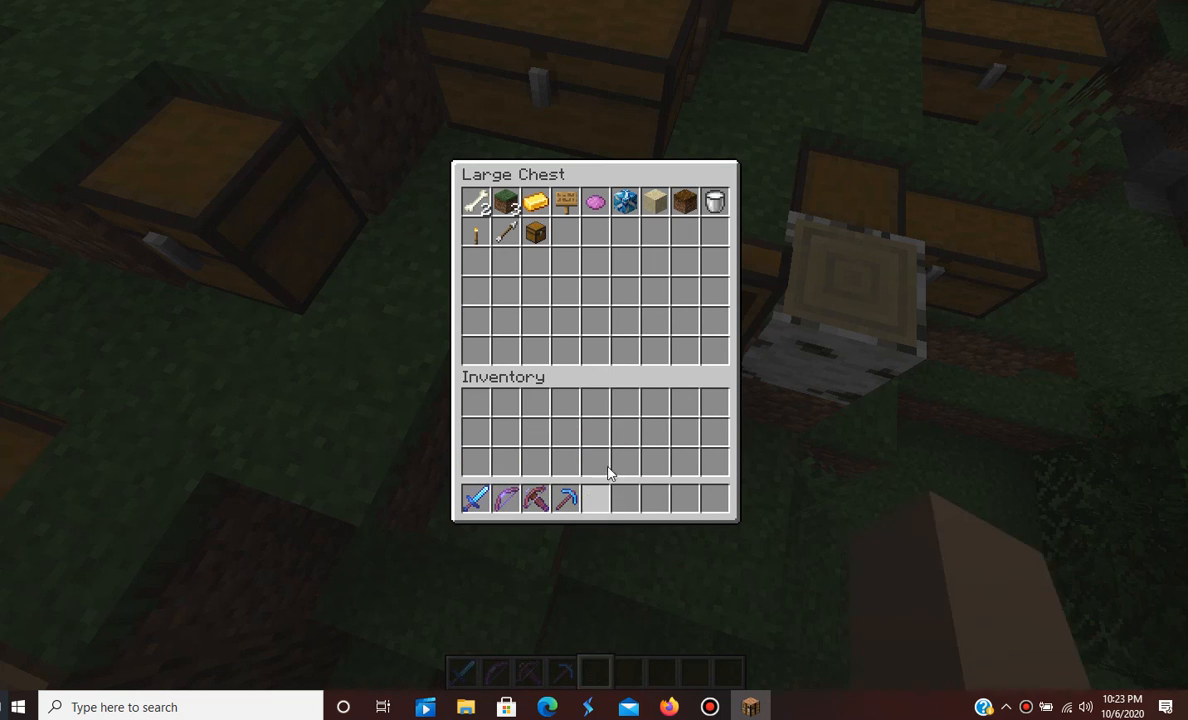
key(Escape)
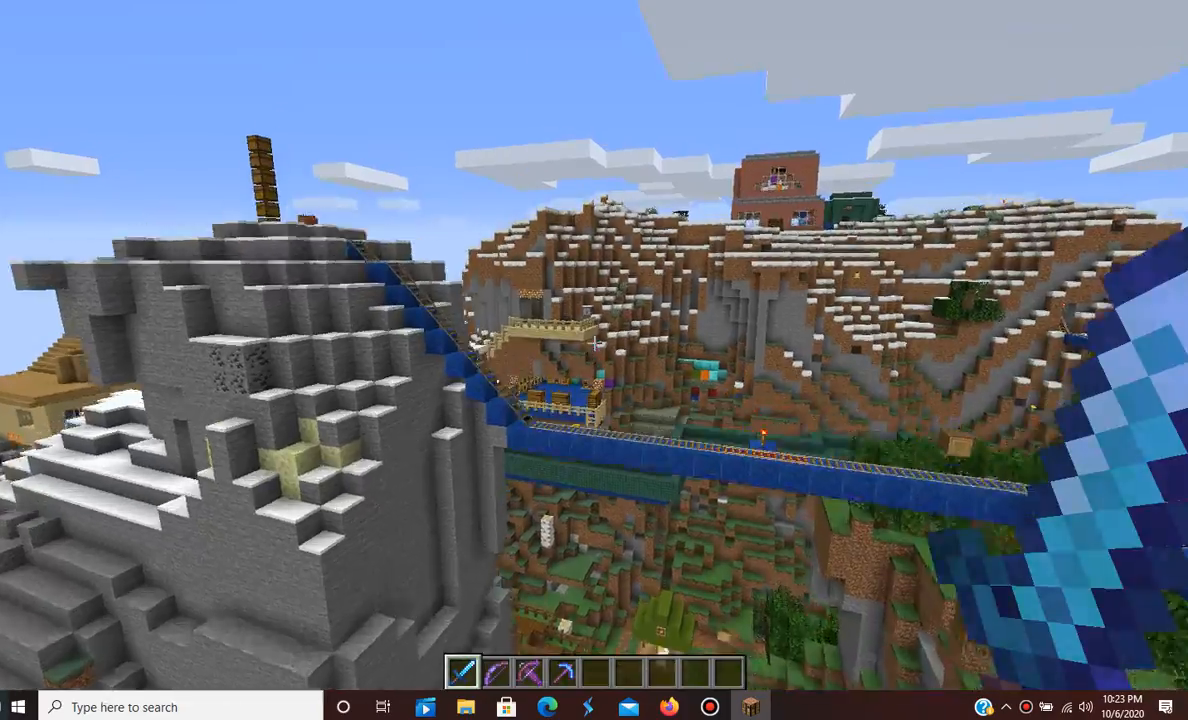
mouse_move(594, 360)
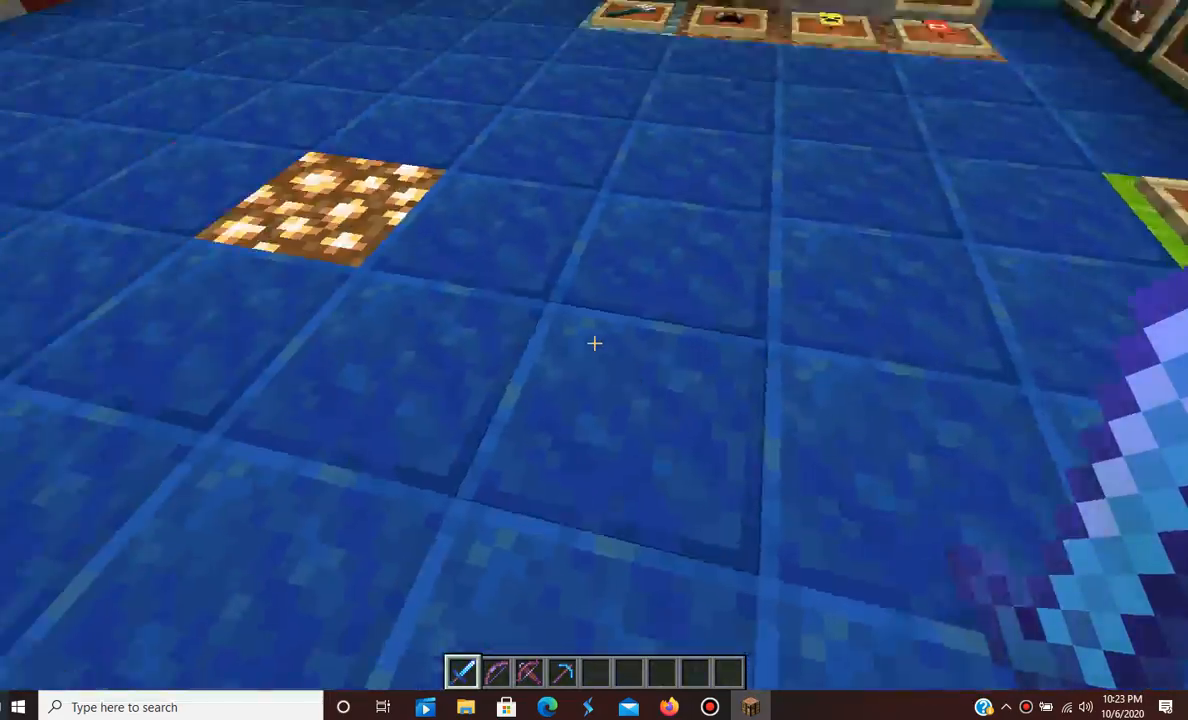
mouse_move(594, 344)
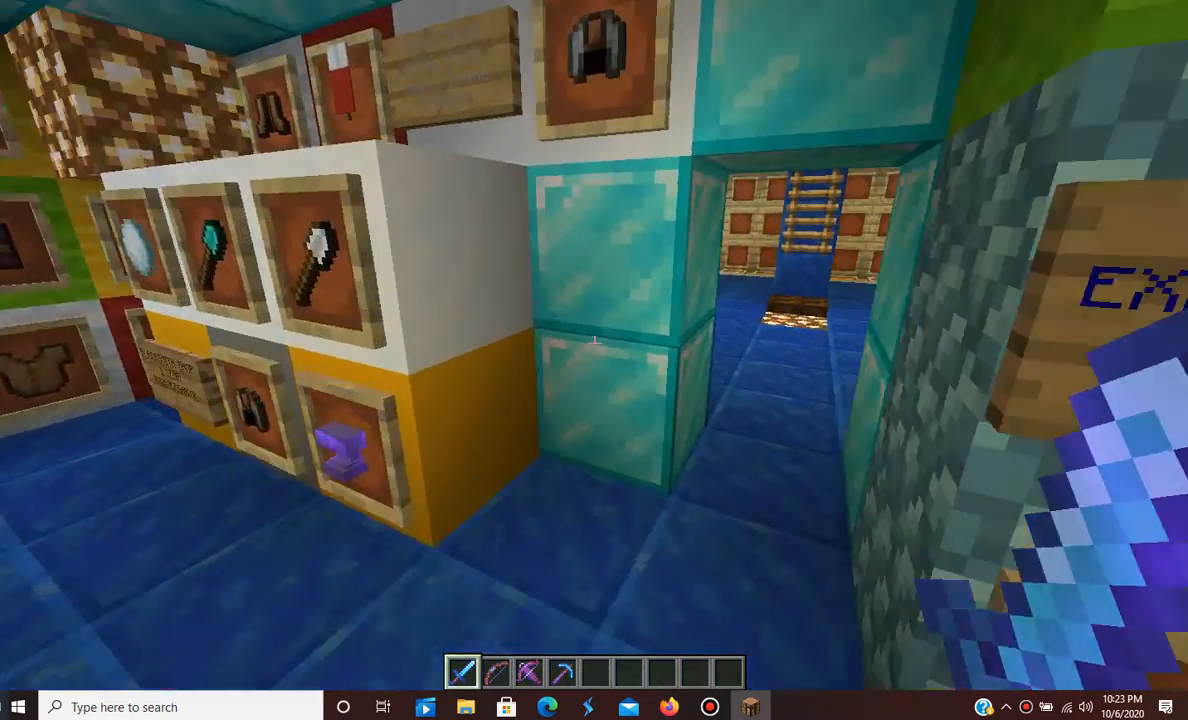
mouse_move(594, 360)
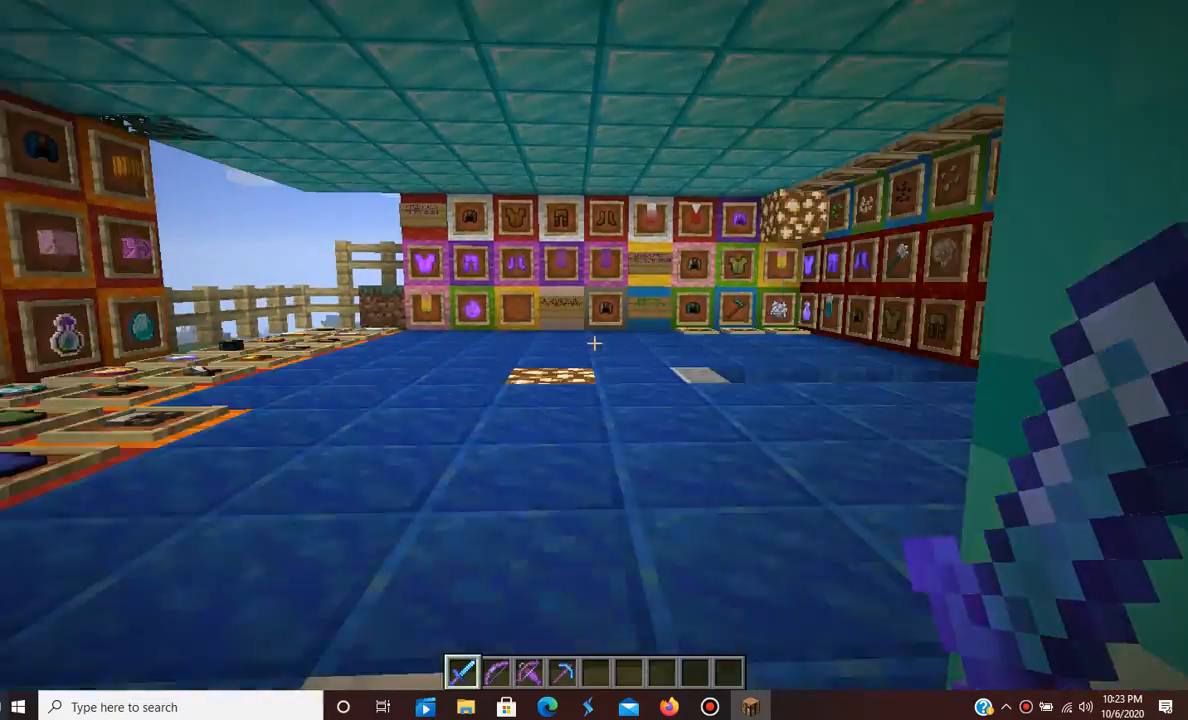
mouse_move(594, 350)
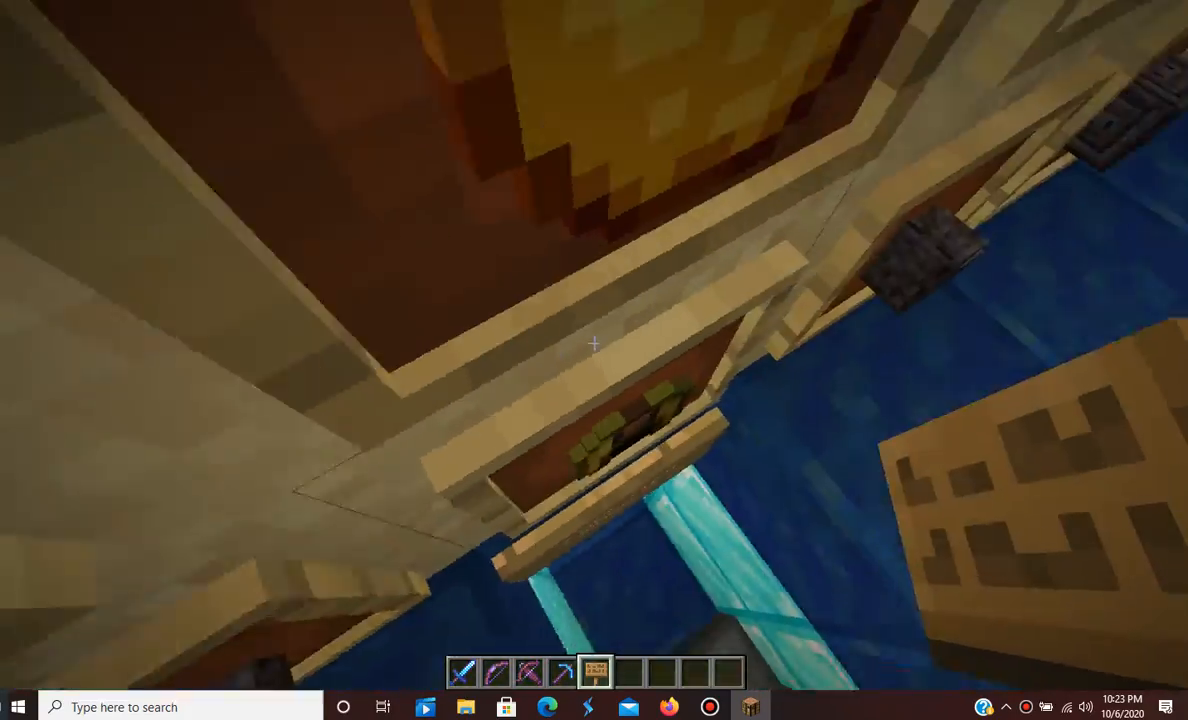
mouse_move(594, 344)
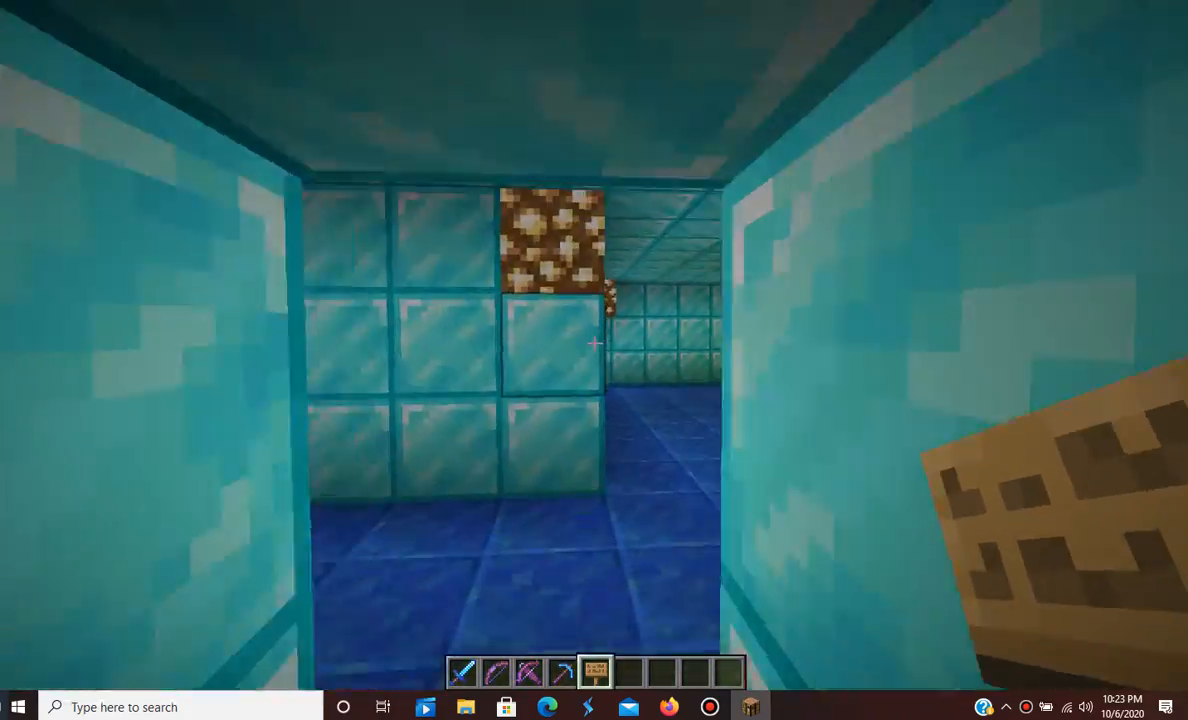
mouse_move(594, 344)
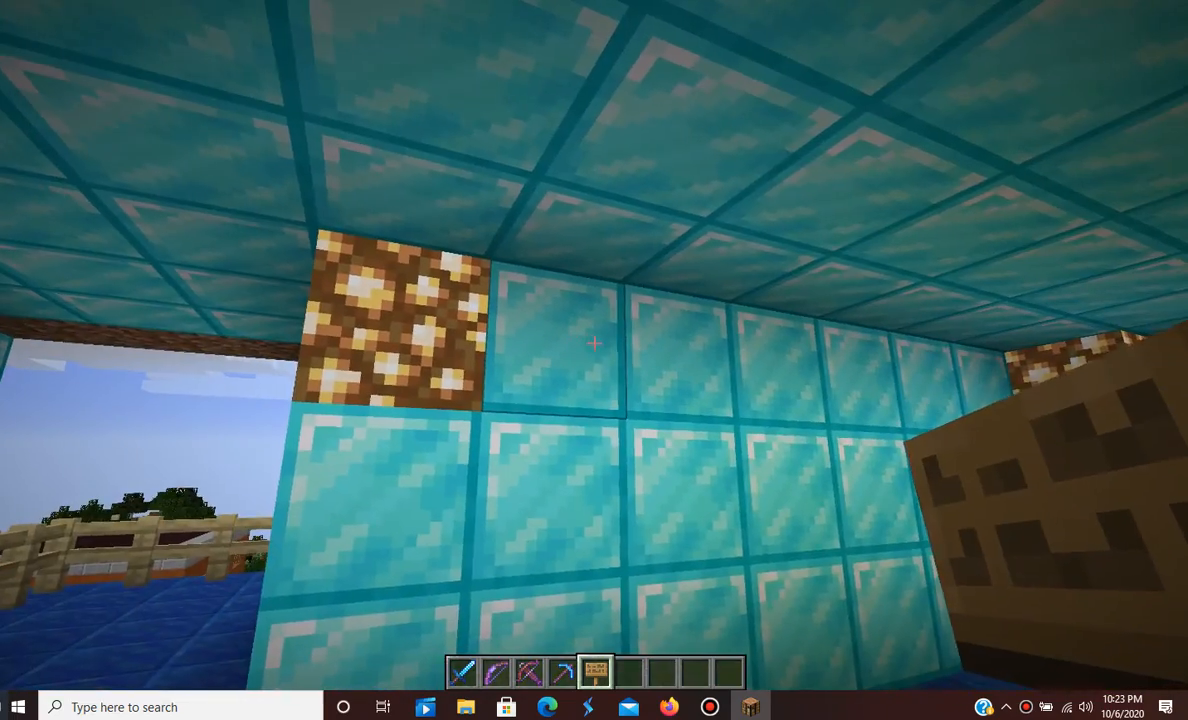
- Find ancient debris in the Building Blocks tab and put it in hotbar slot 6
key(e)
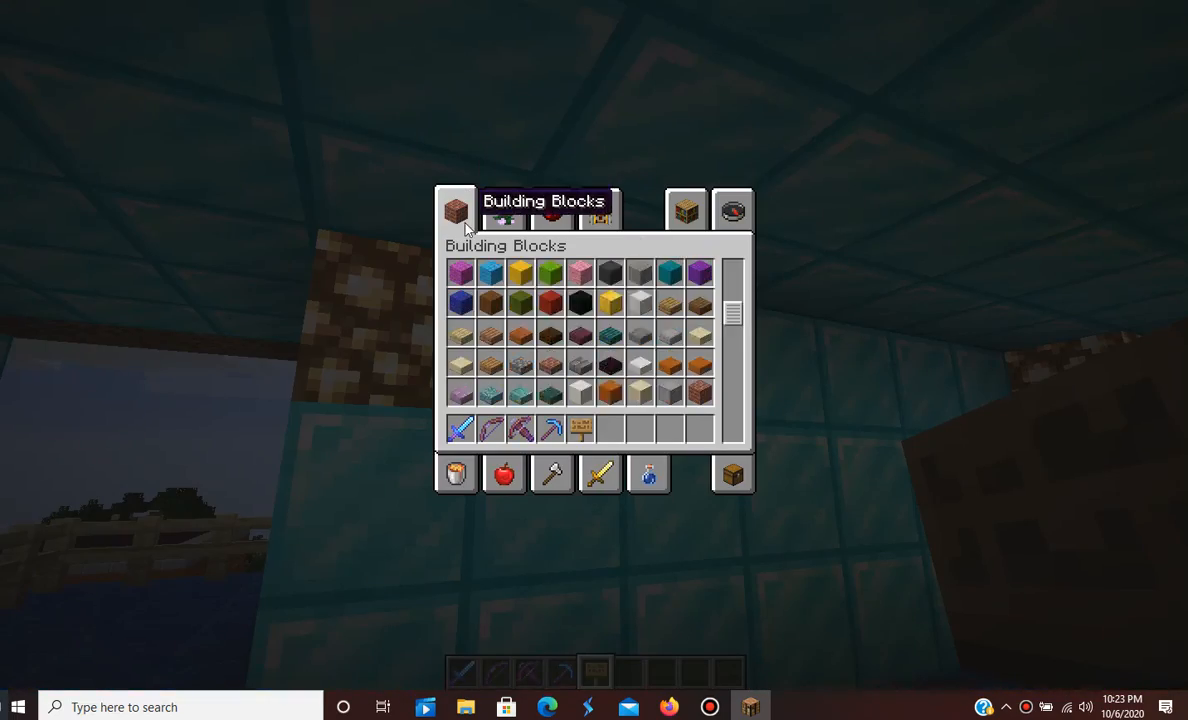
scroll(down, 3)
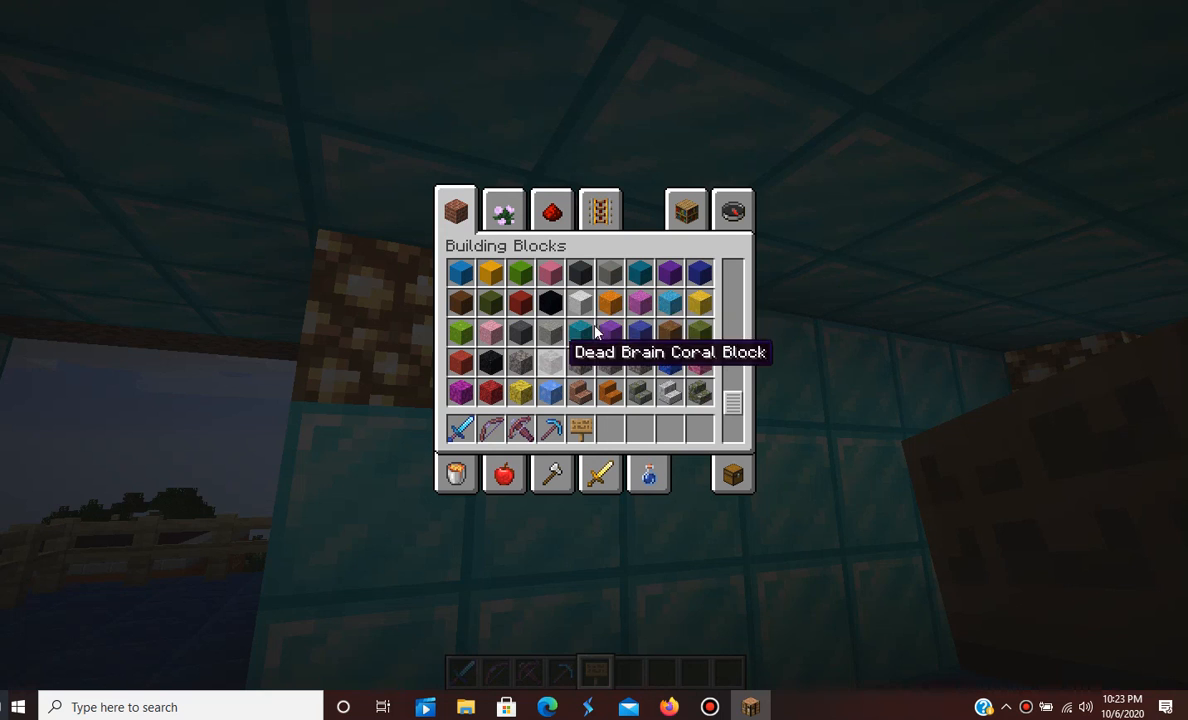
scroll(down, 3)
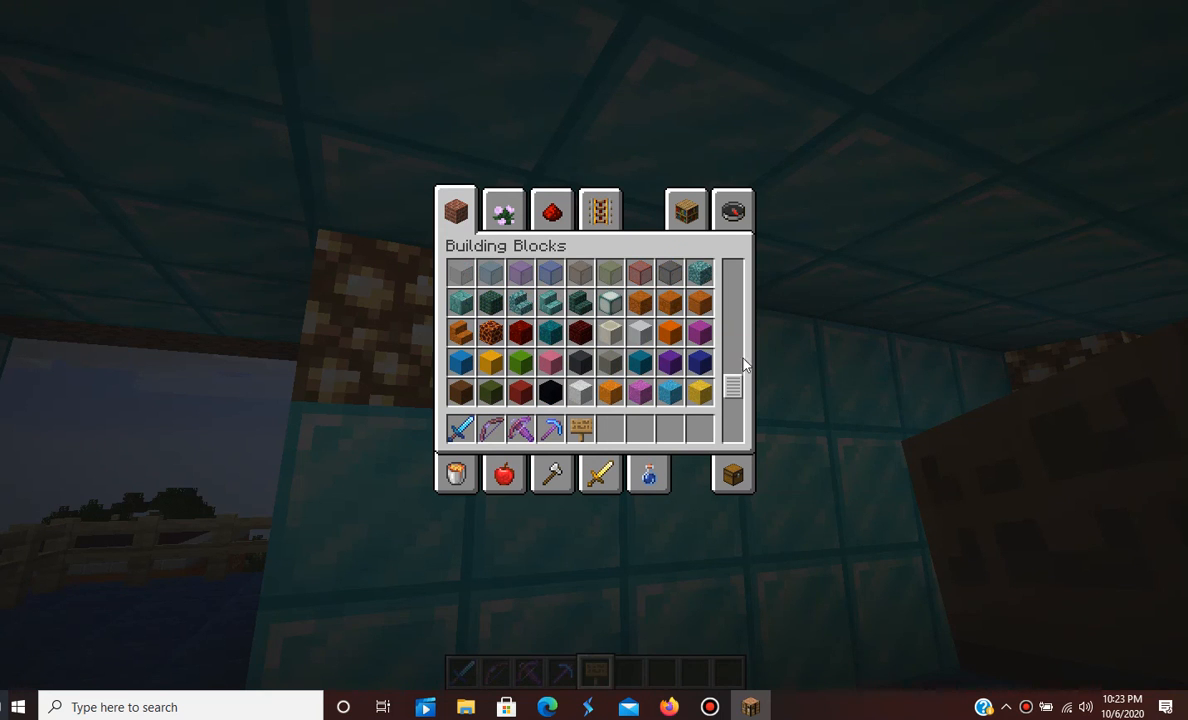
scroll(up, 3)
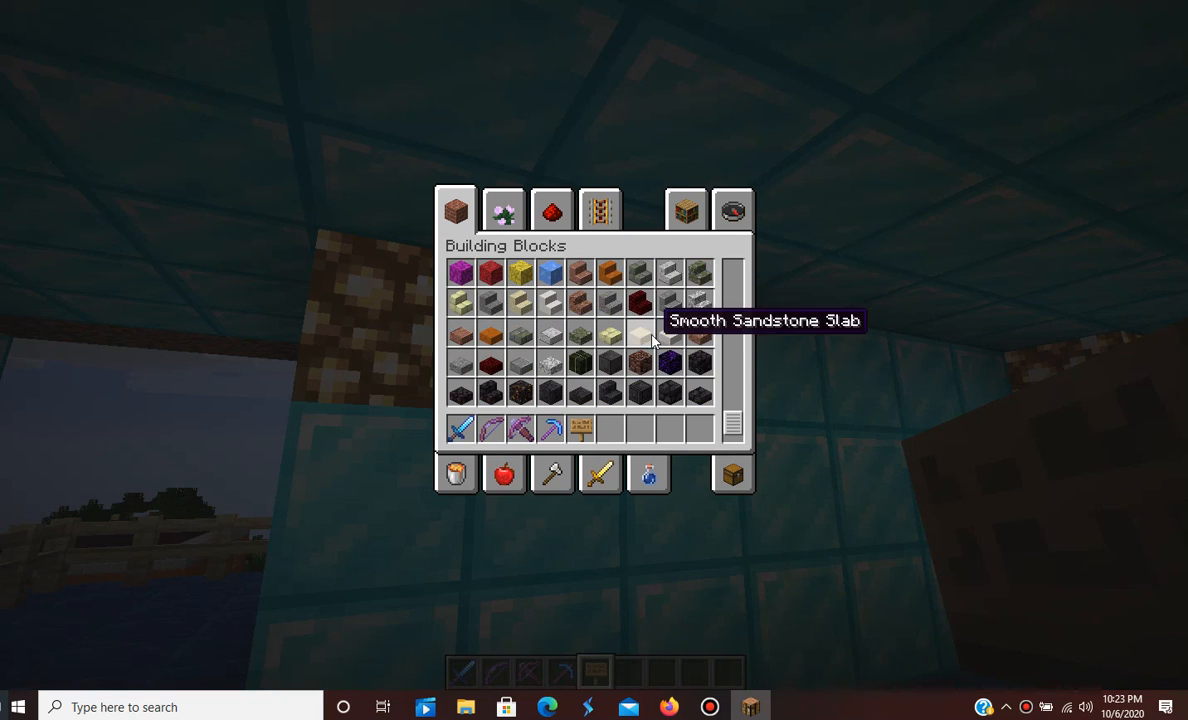
mouse_move(668, 363)
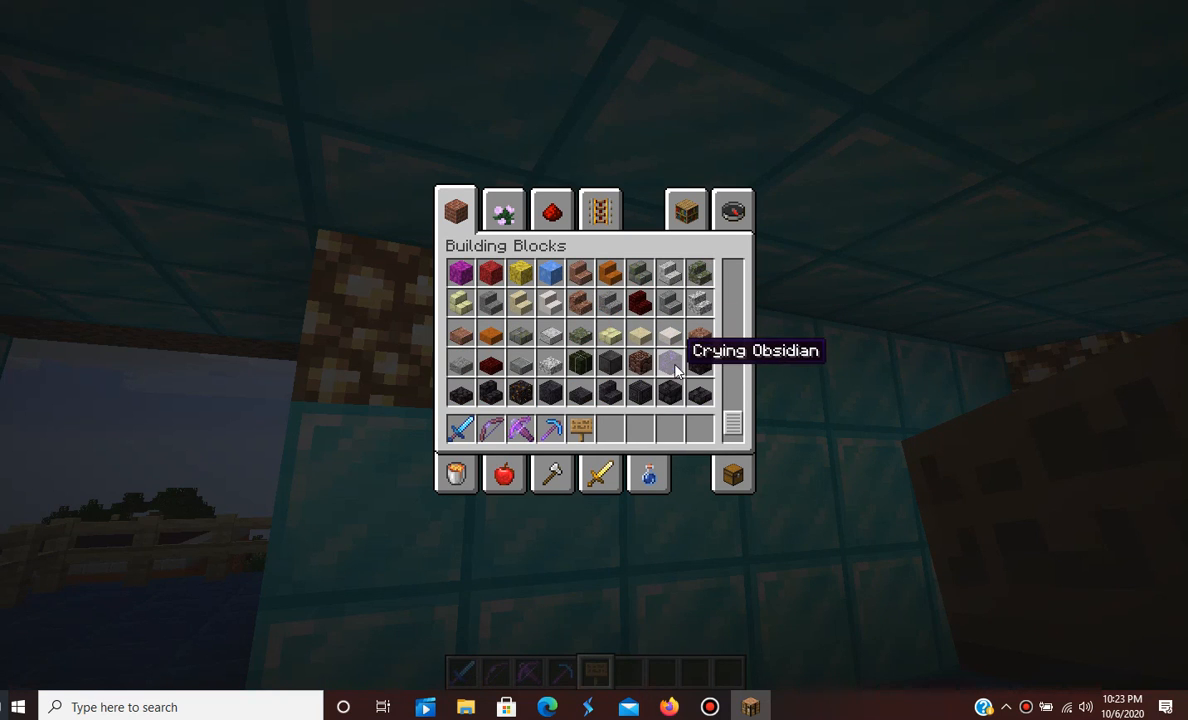
scroll(down, 3)
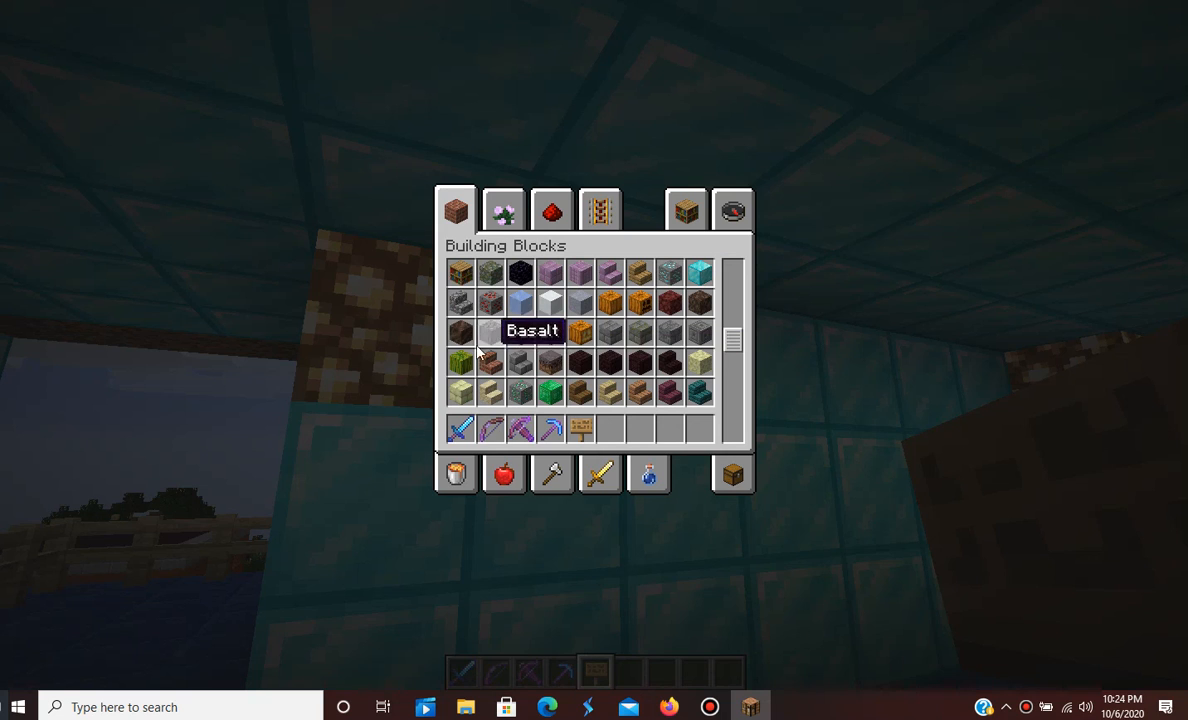
scroll(down, 3)
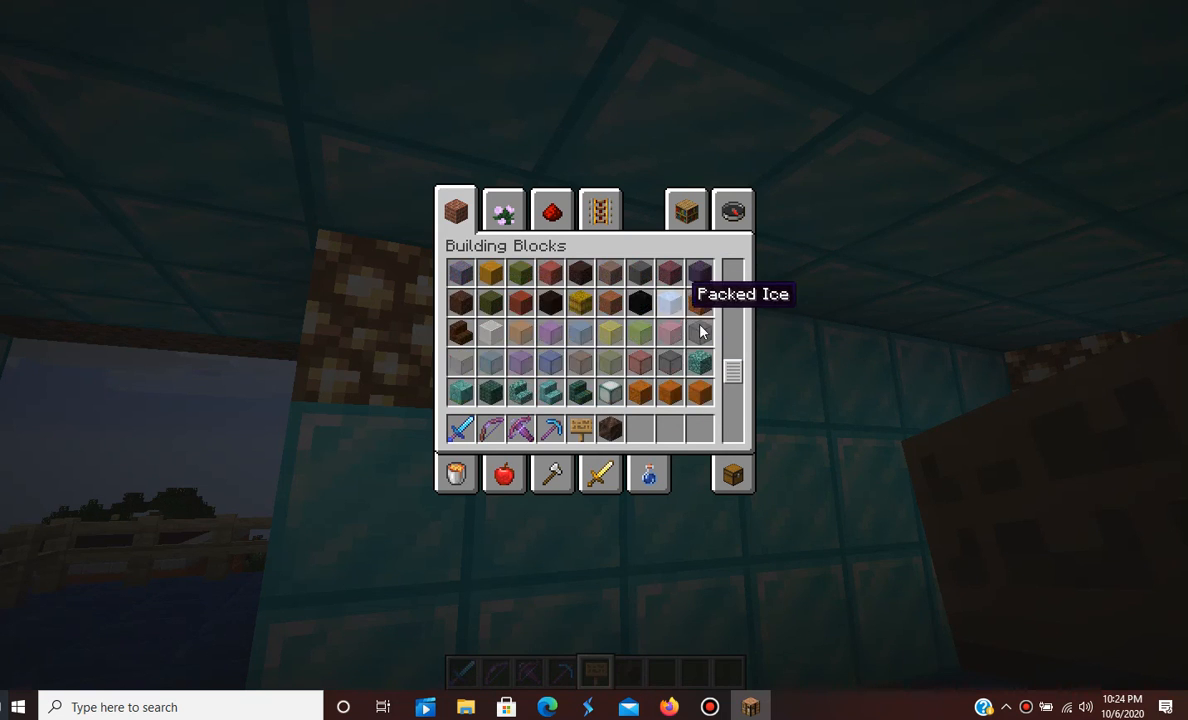
scroll(down, 3)
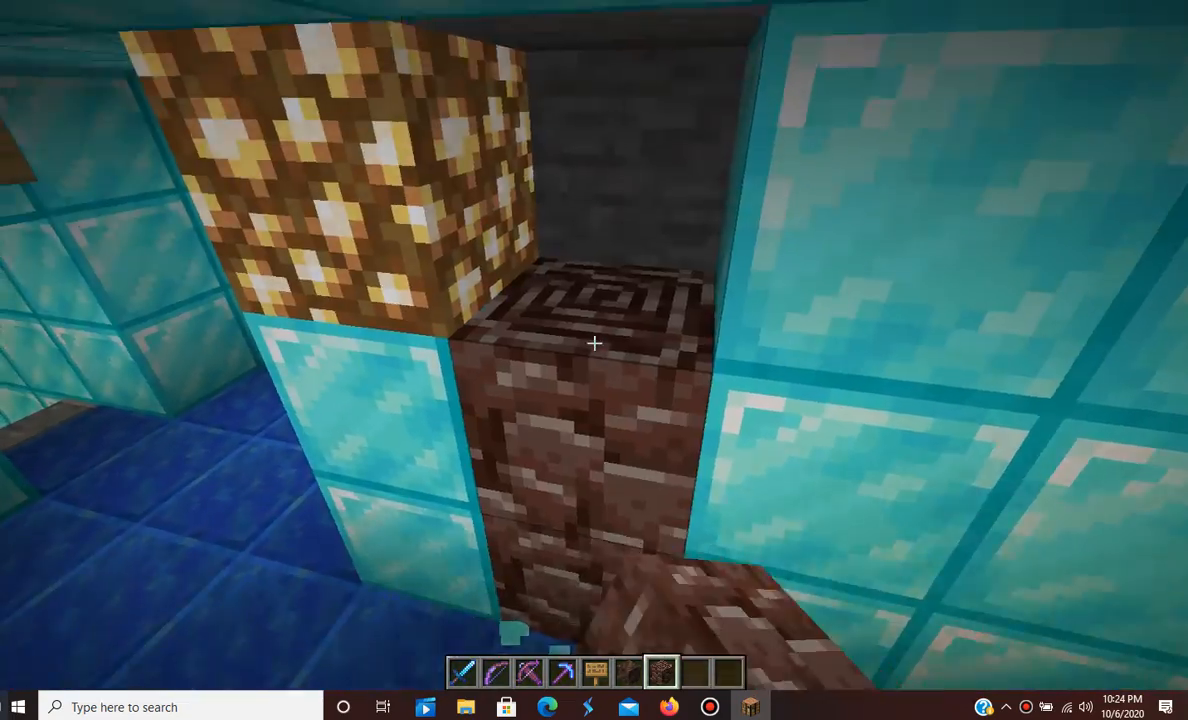
mouse_move(594, 344)
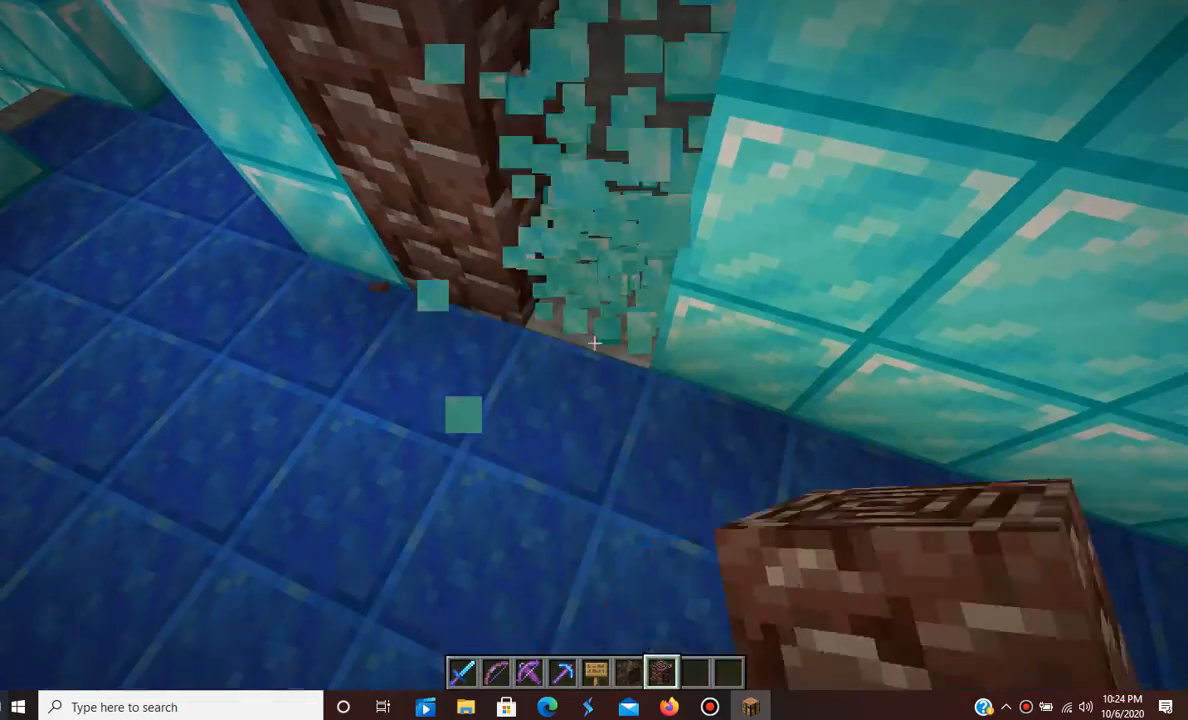
mouse_move(594, 360)
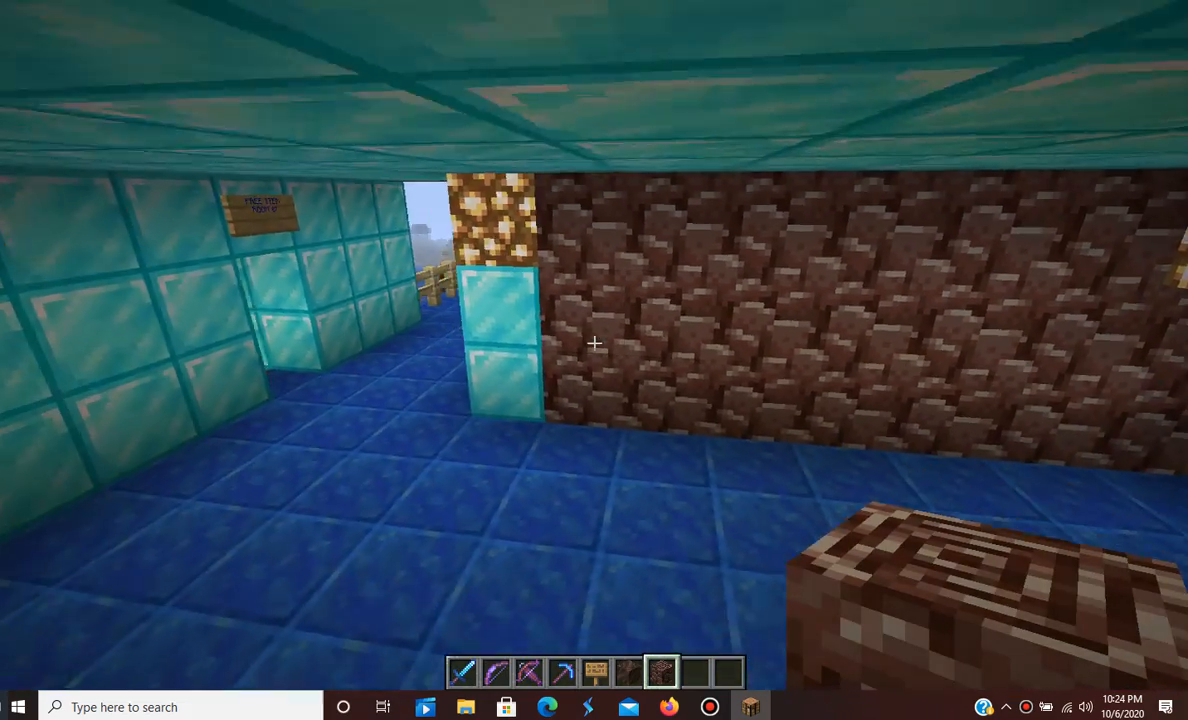
mouse_move(594, 343)
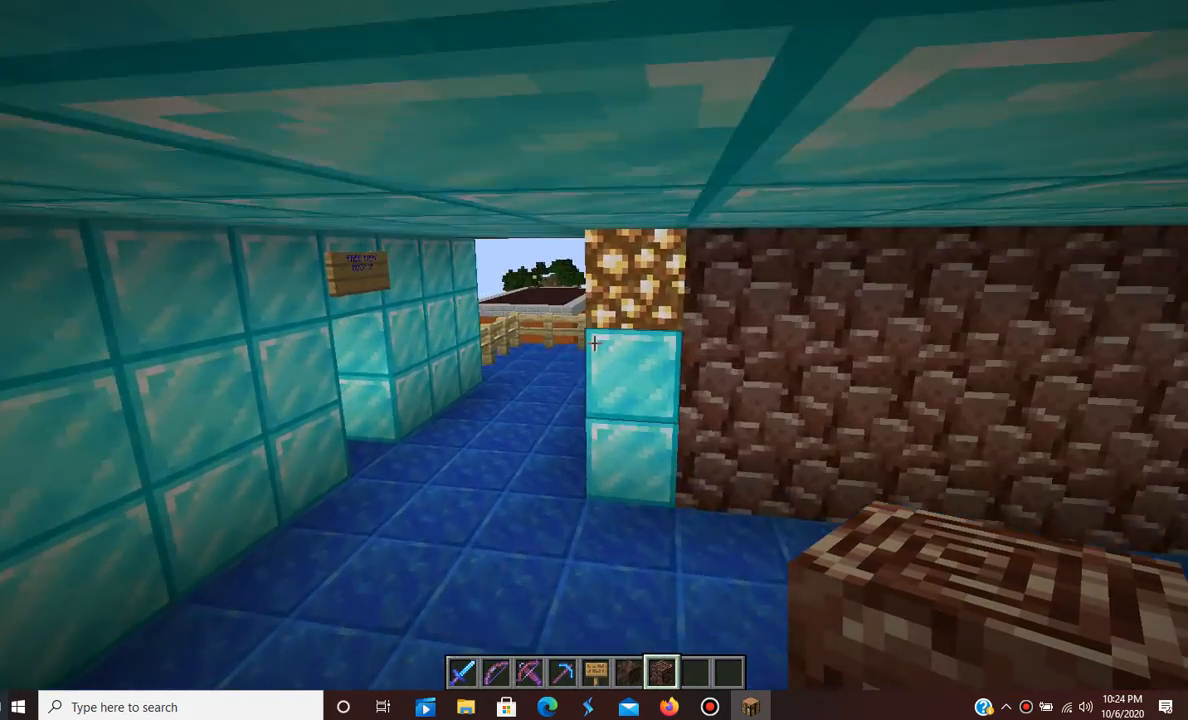
- Place an oak sign on the brown wall and write 'OPERATION: LEGO'S ISLAND' on it
right_click(595, 360)
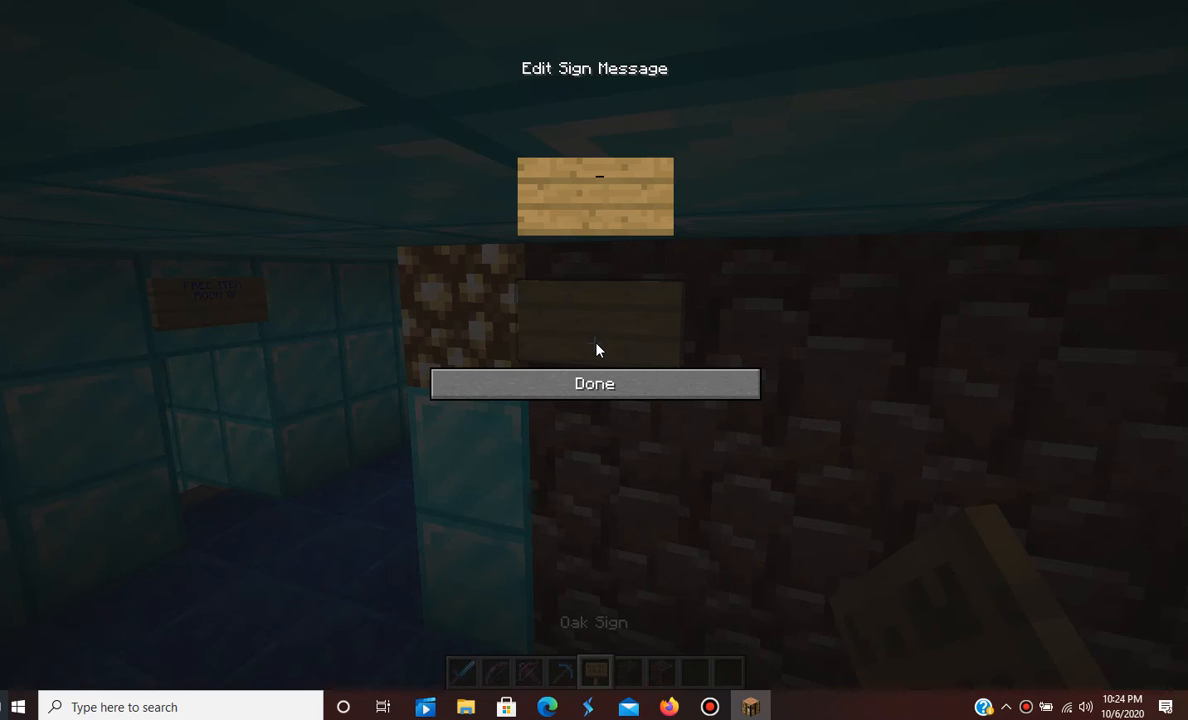
text(OPER)
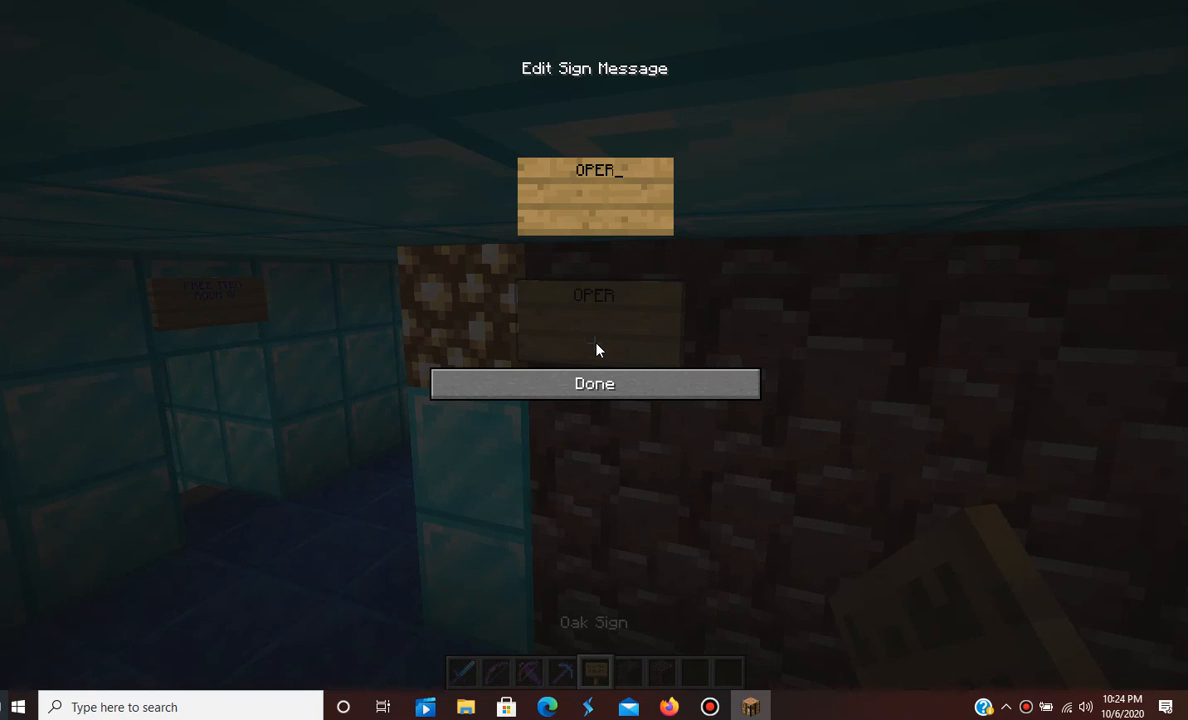
text(ATION)
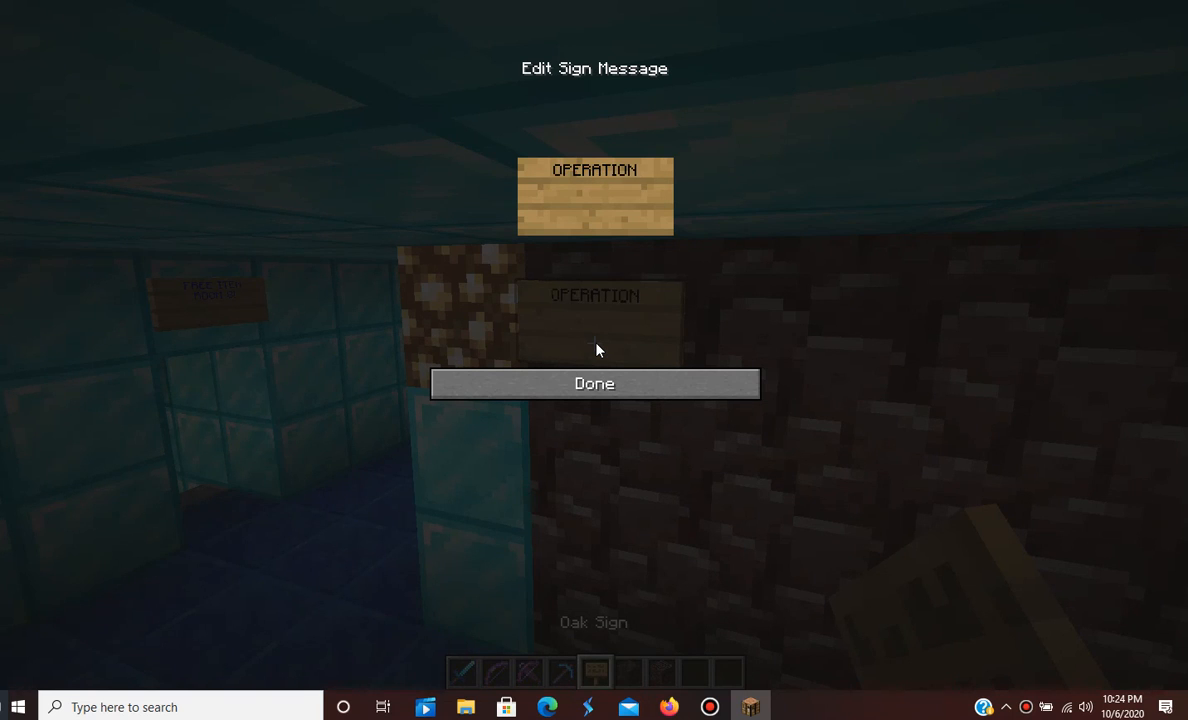
text(:)
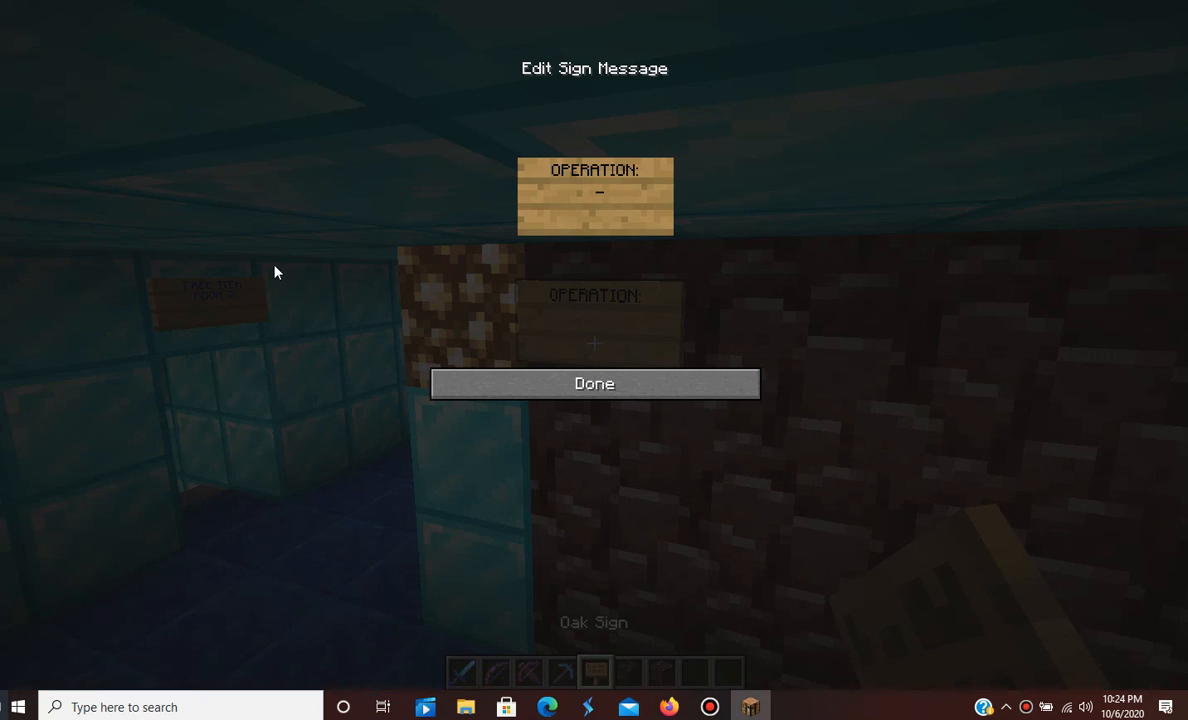
text(LEGO)
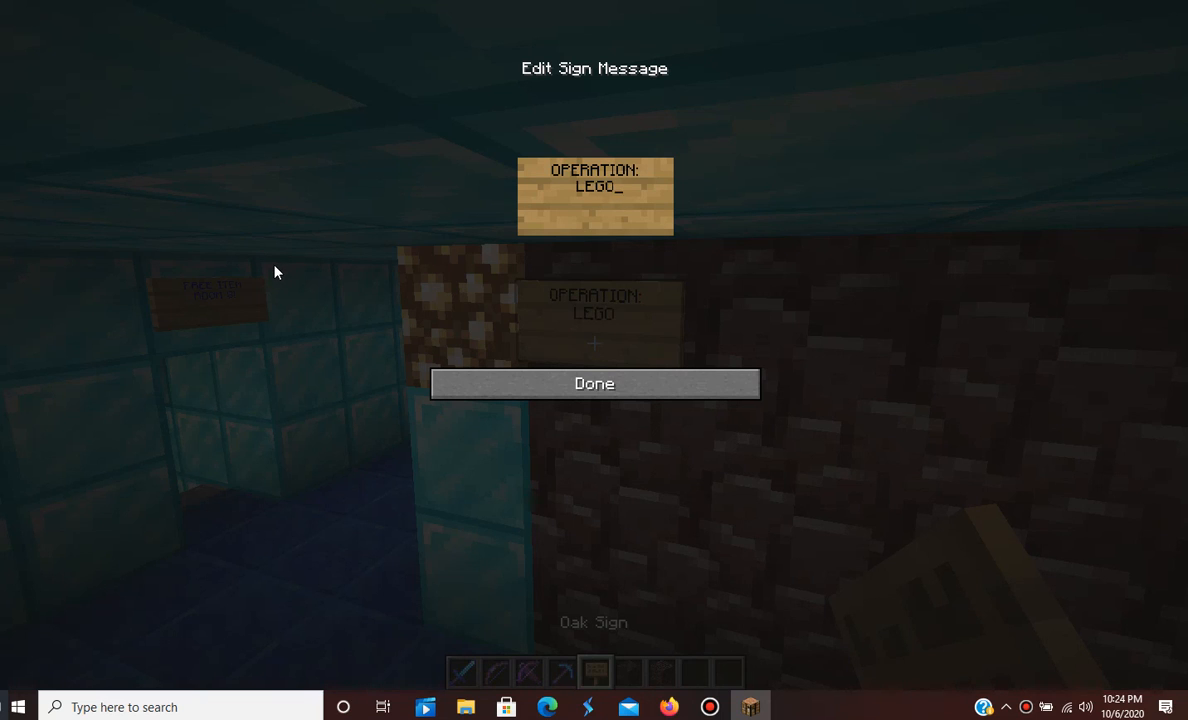
text('S I)
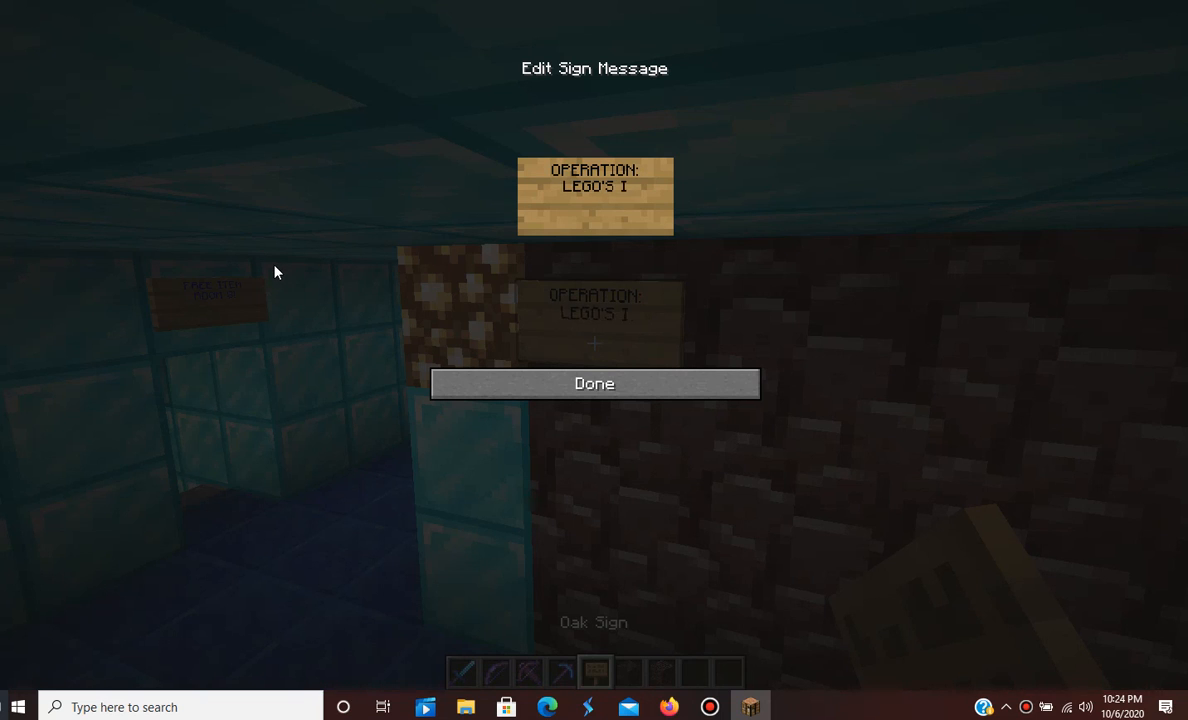
text(SL)
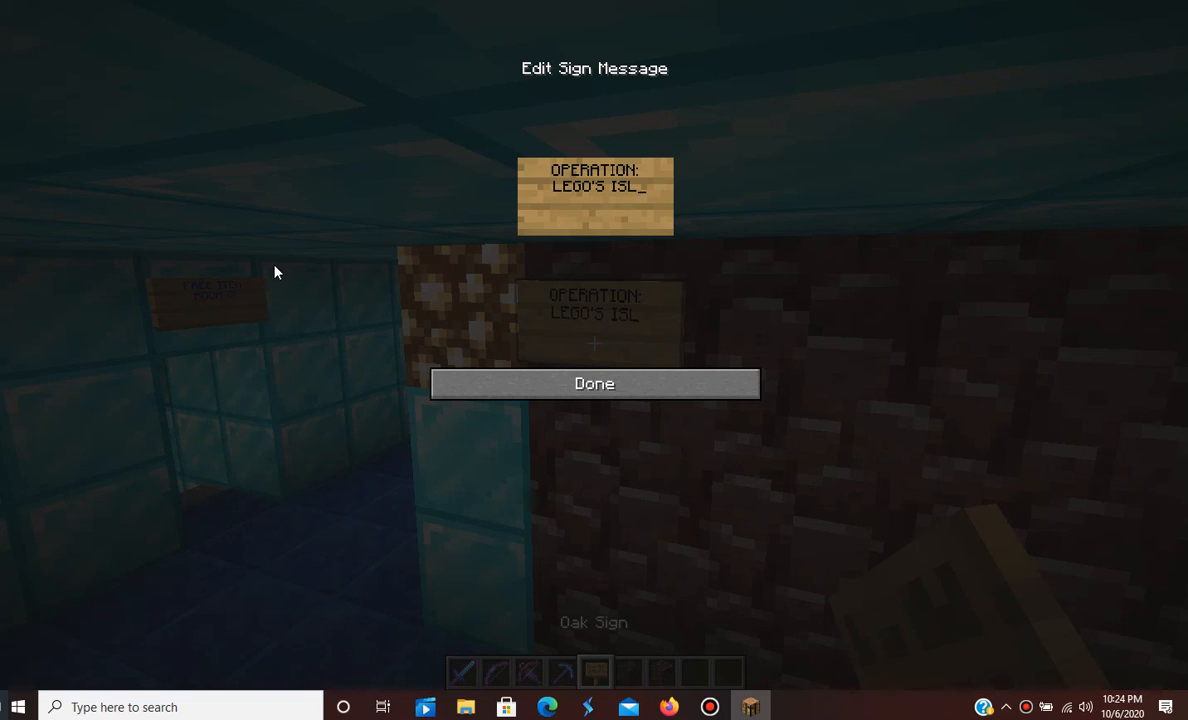
text(ANDF)
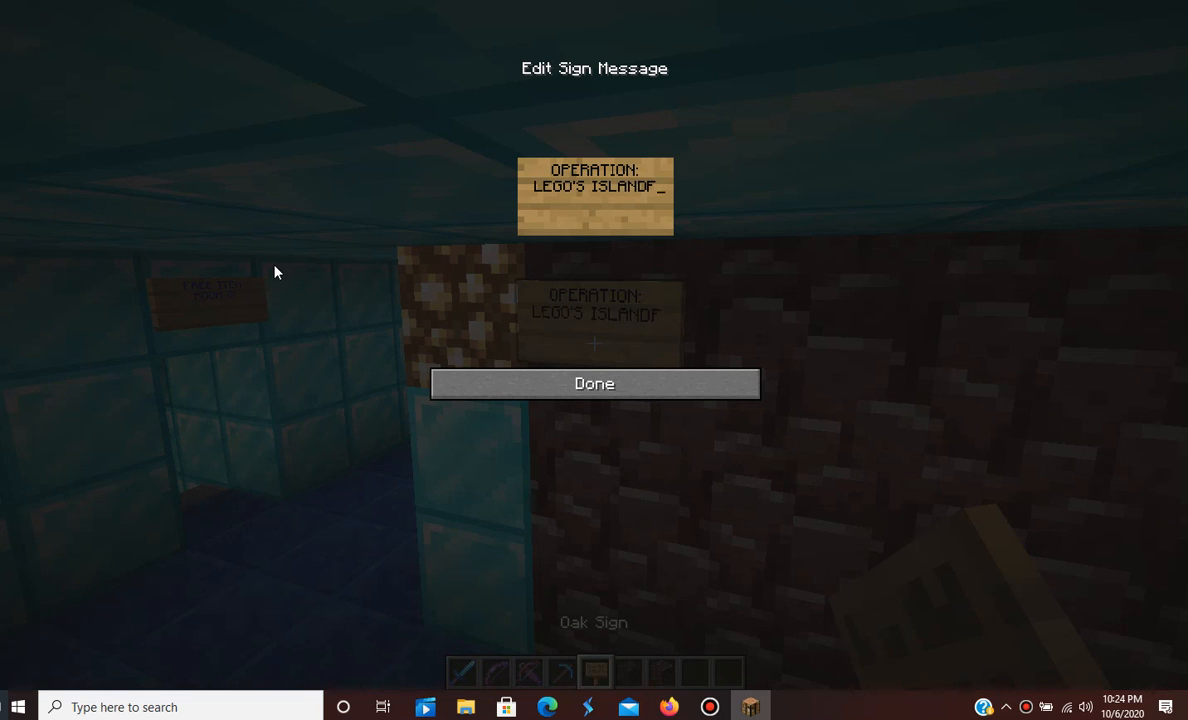
key(Backspace)
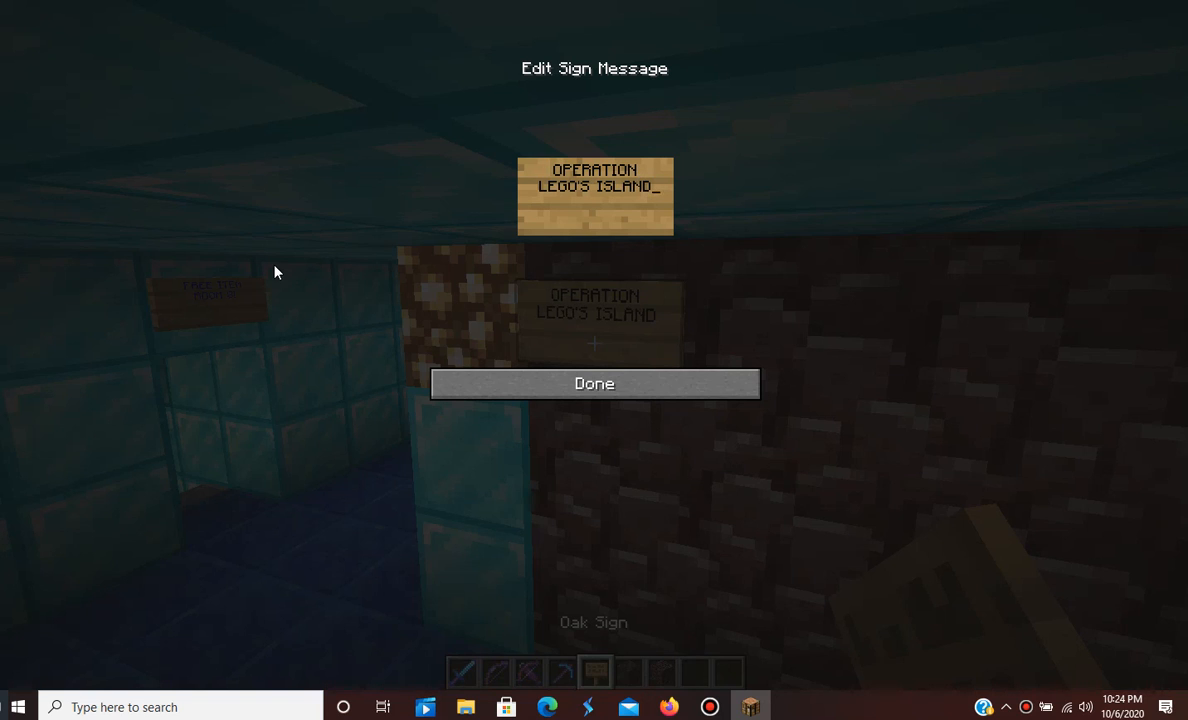
- Add '2020: Remastered!!!' to the sign and finish editing
text(202)
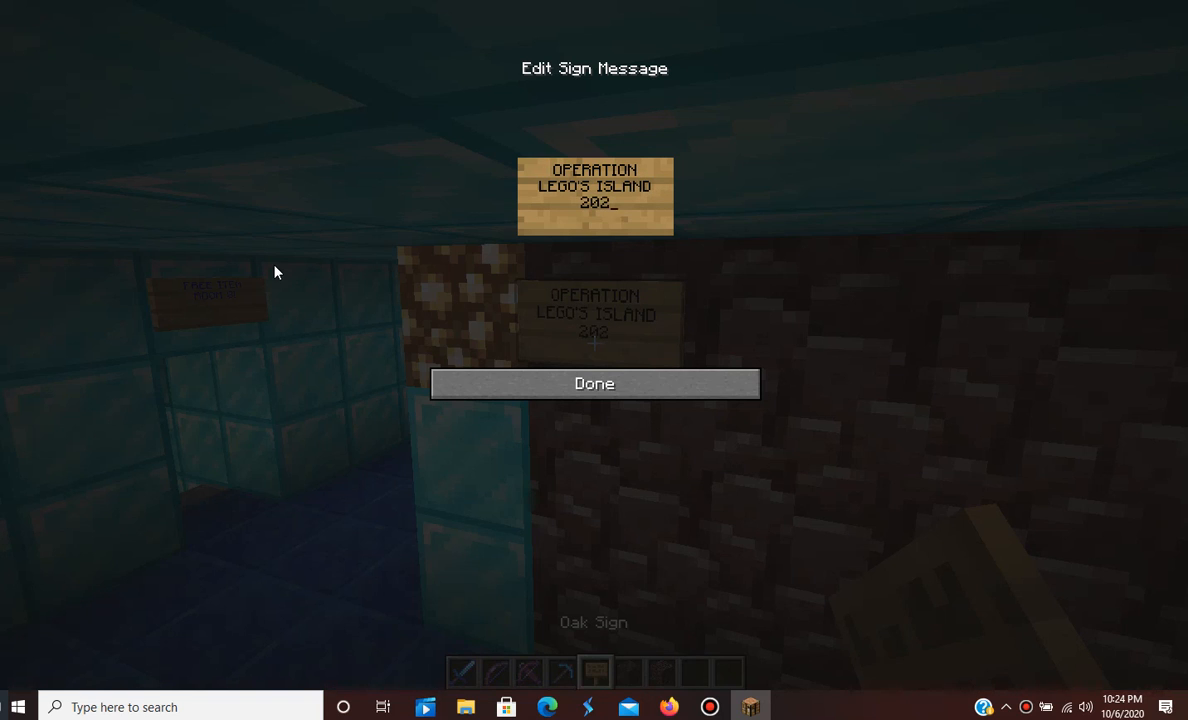
text(0:)
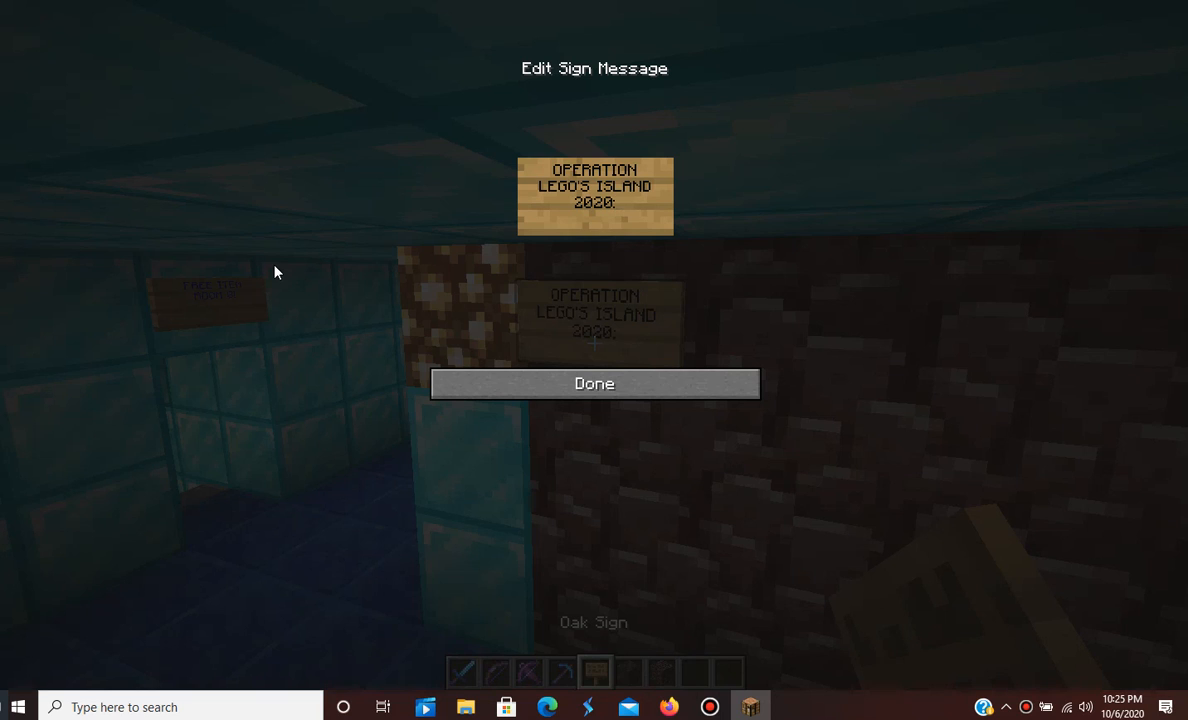
text(Rem)
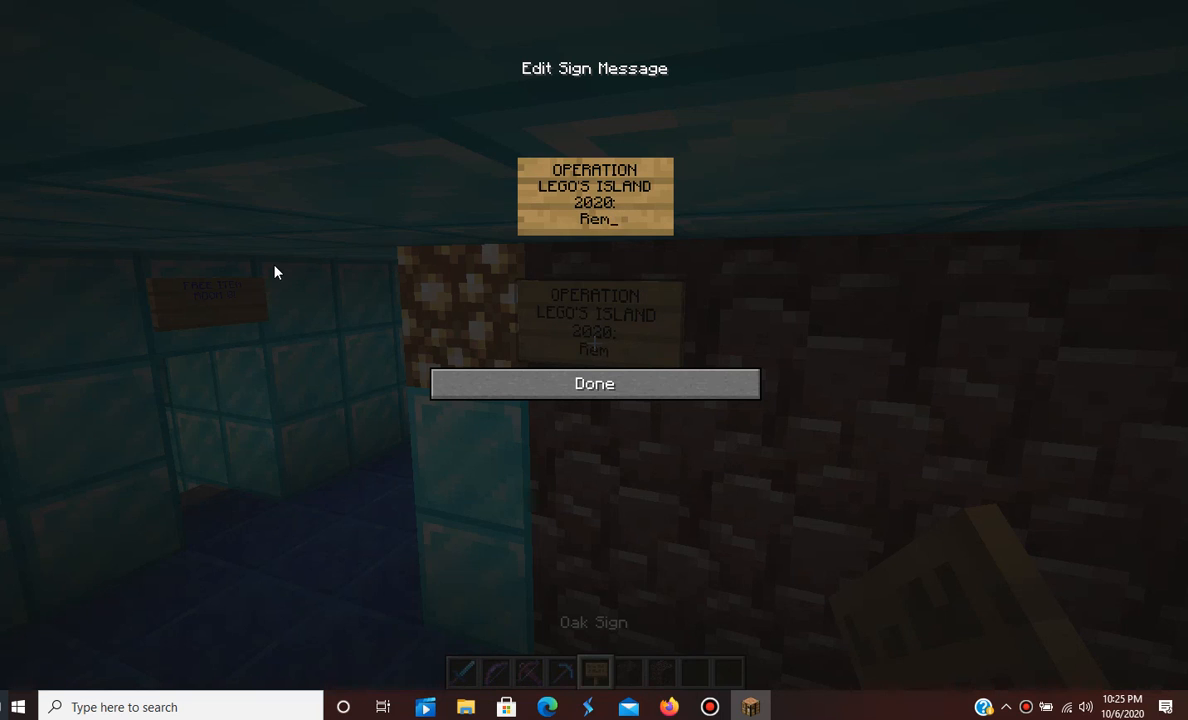
text(astere)
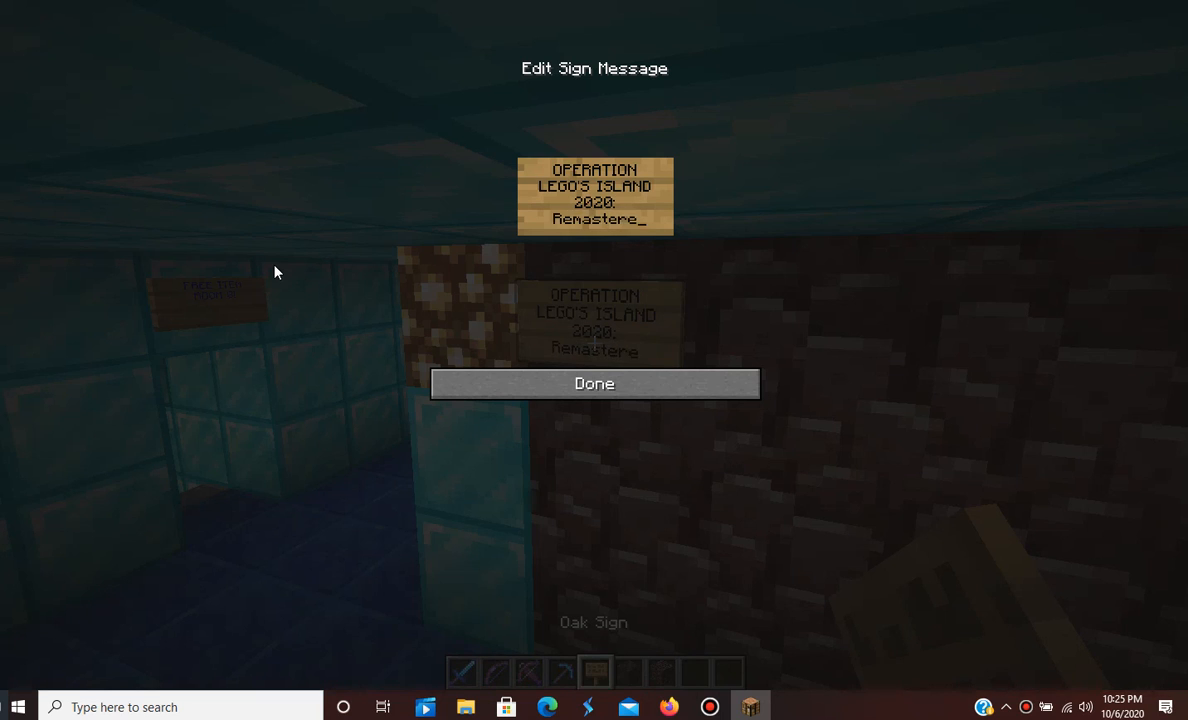
text(d!!!)
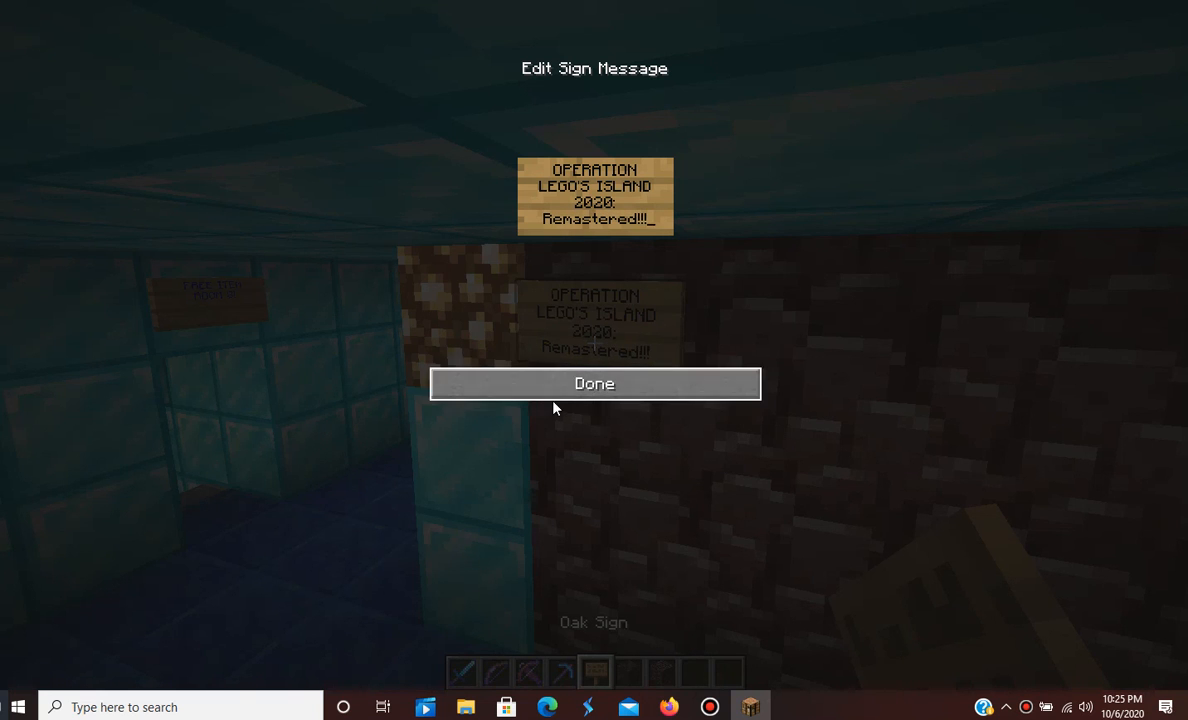
click(594, 383)
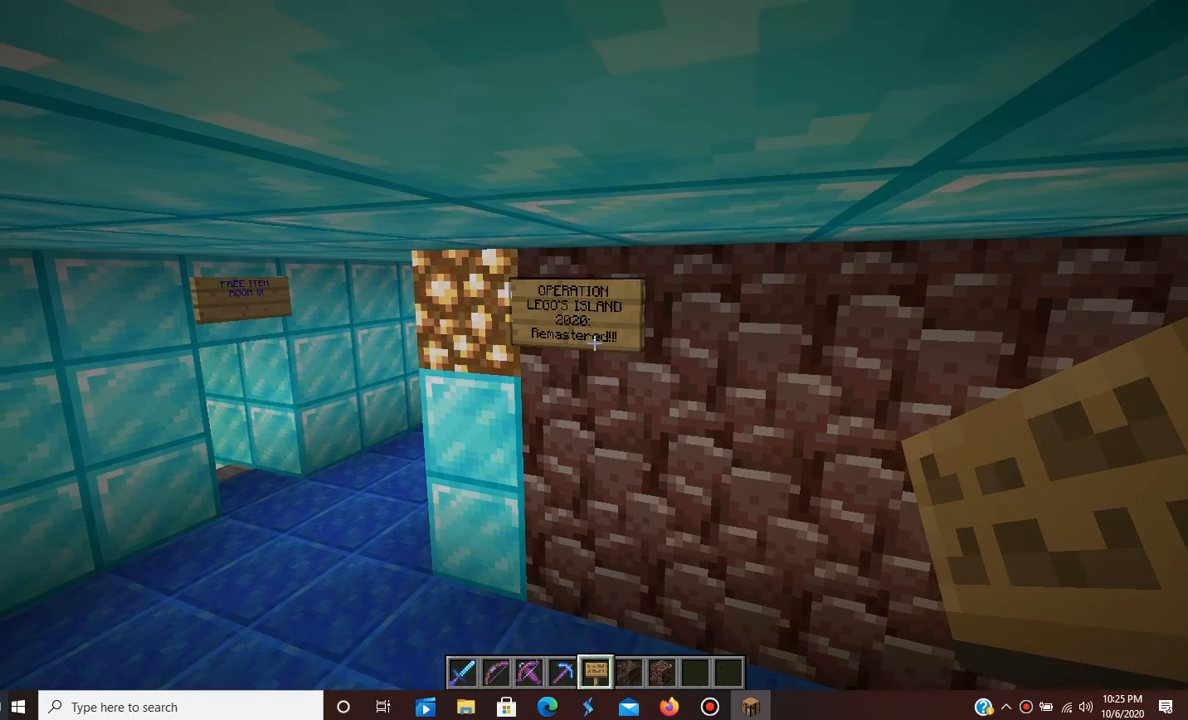
- Try red dye on the sign's lettering, then bring up the creative inventory
key(e)
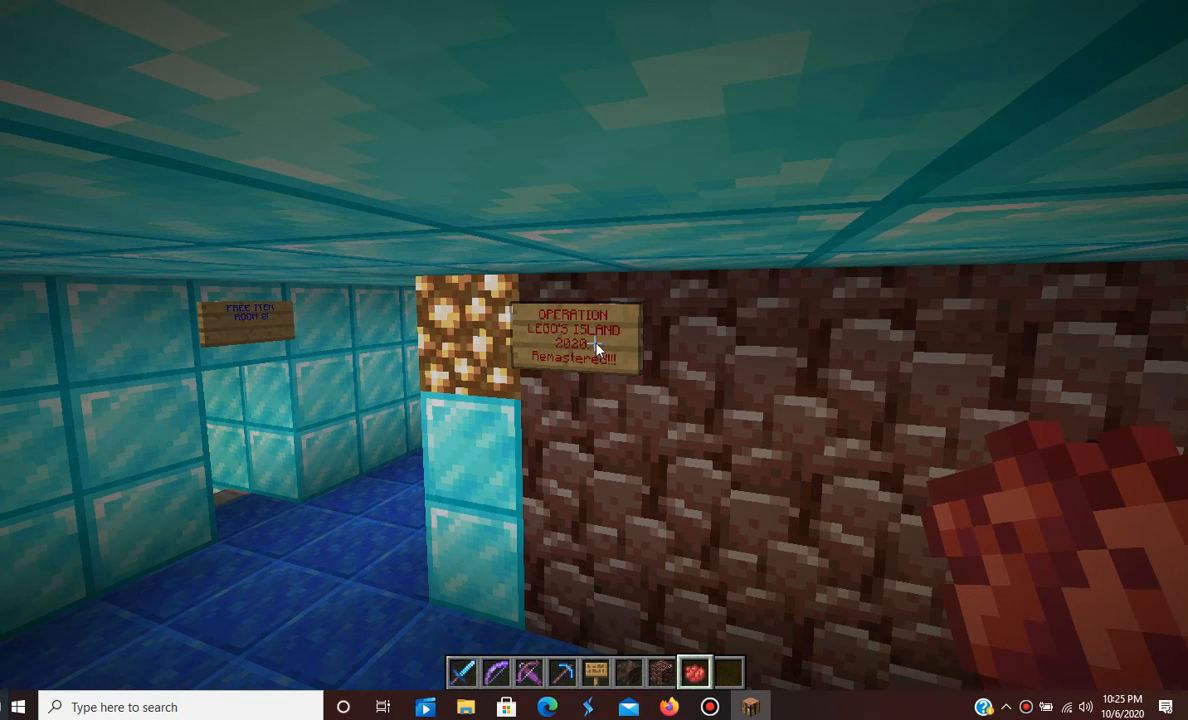
key(e)
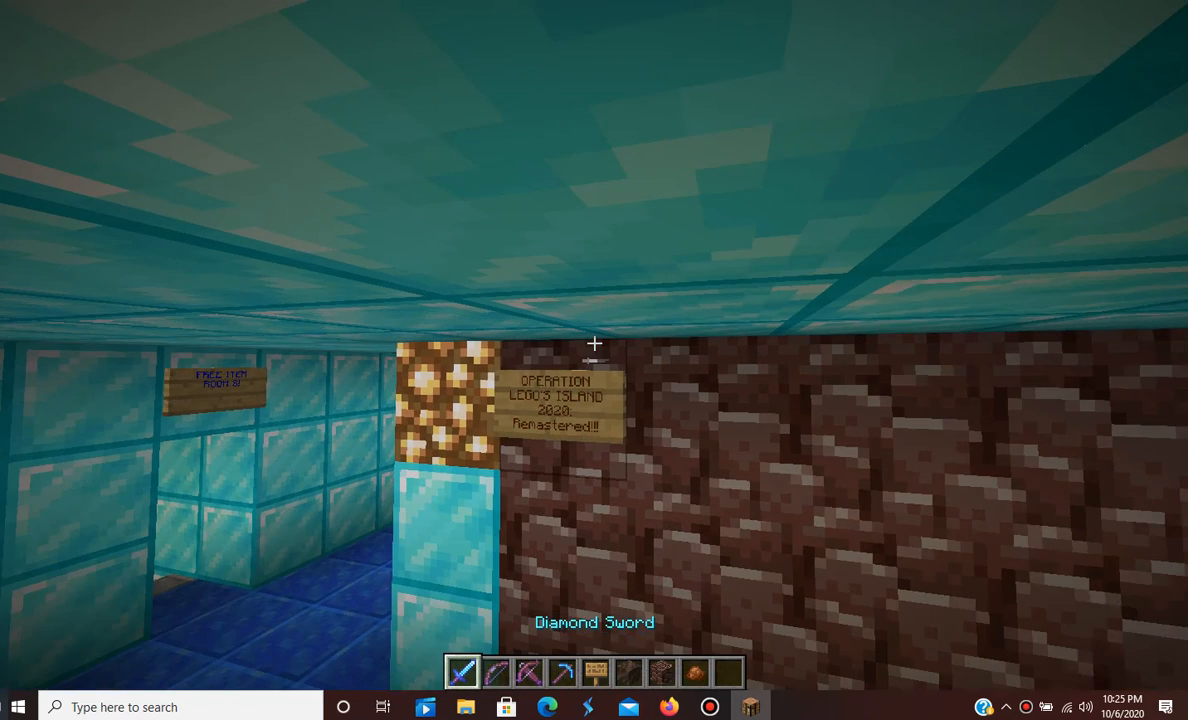
key(e)
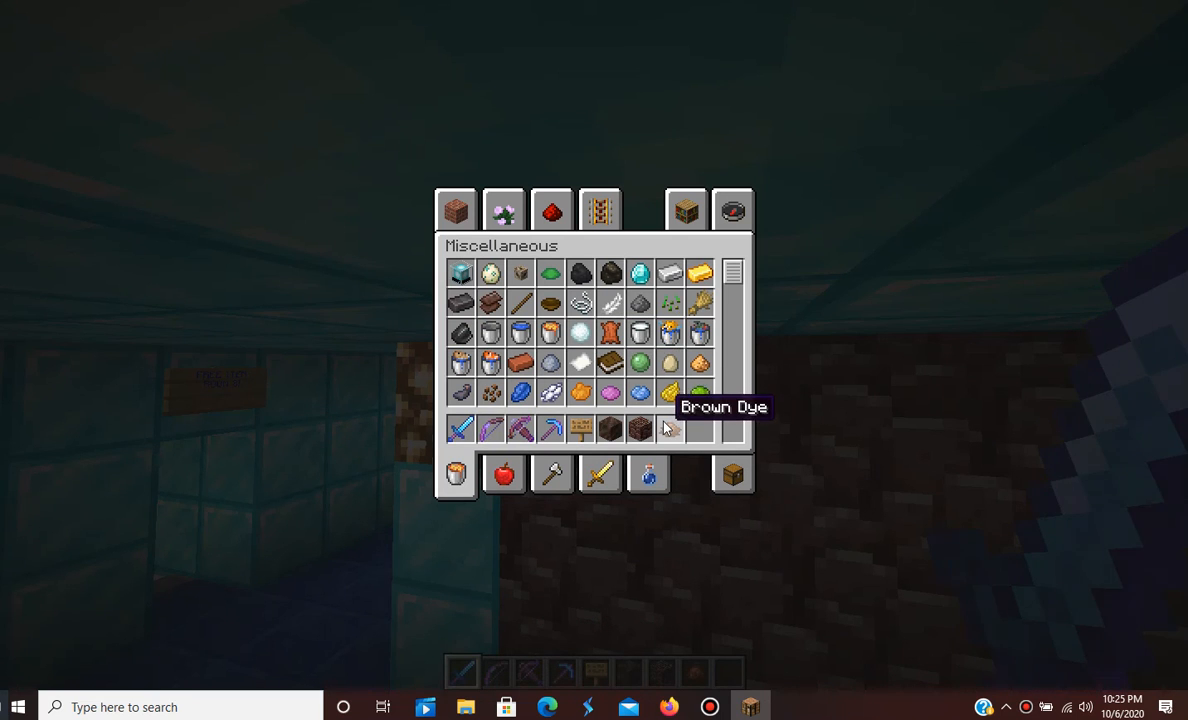
mouse_move(628, 435)
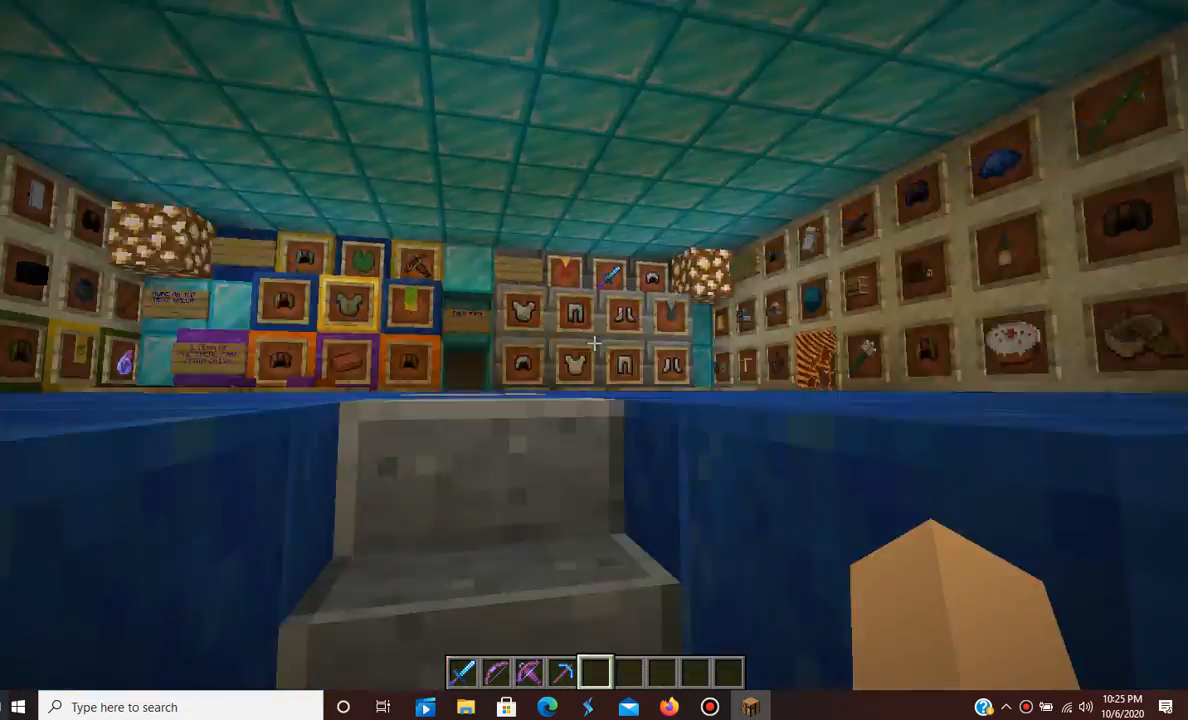
mouse_move(594, 343)
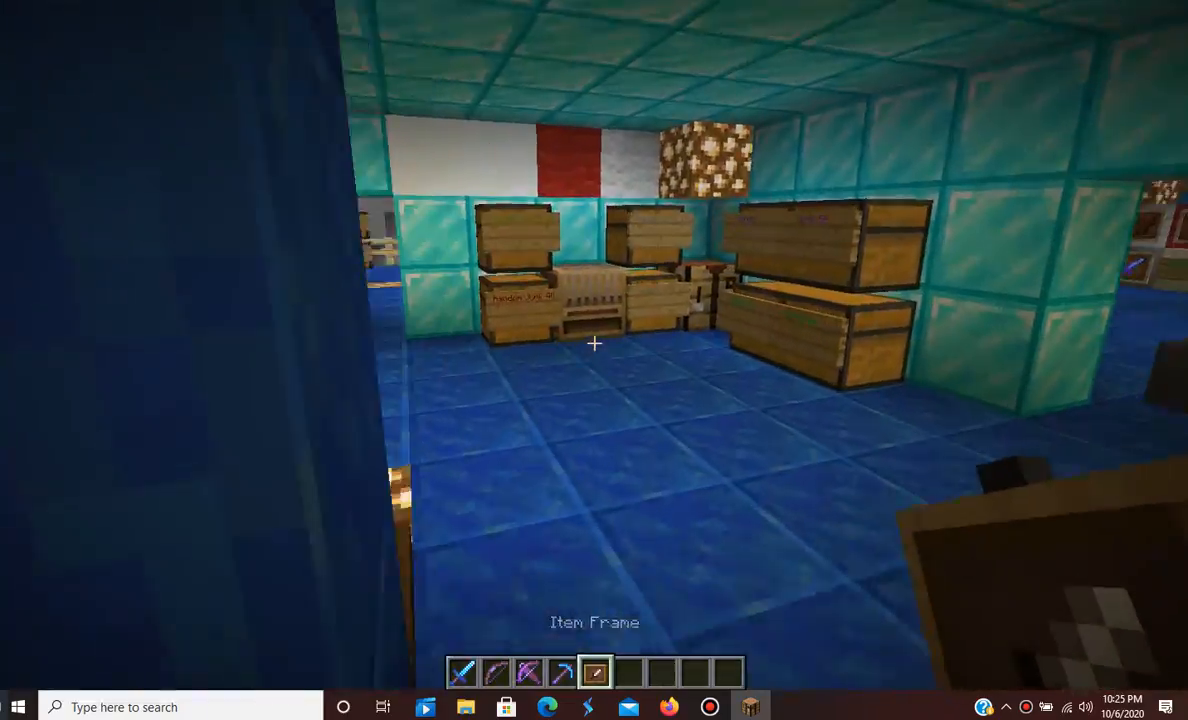
mouse_move(594, 344)
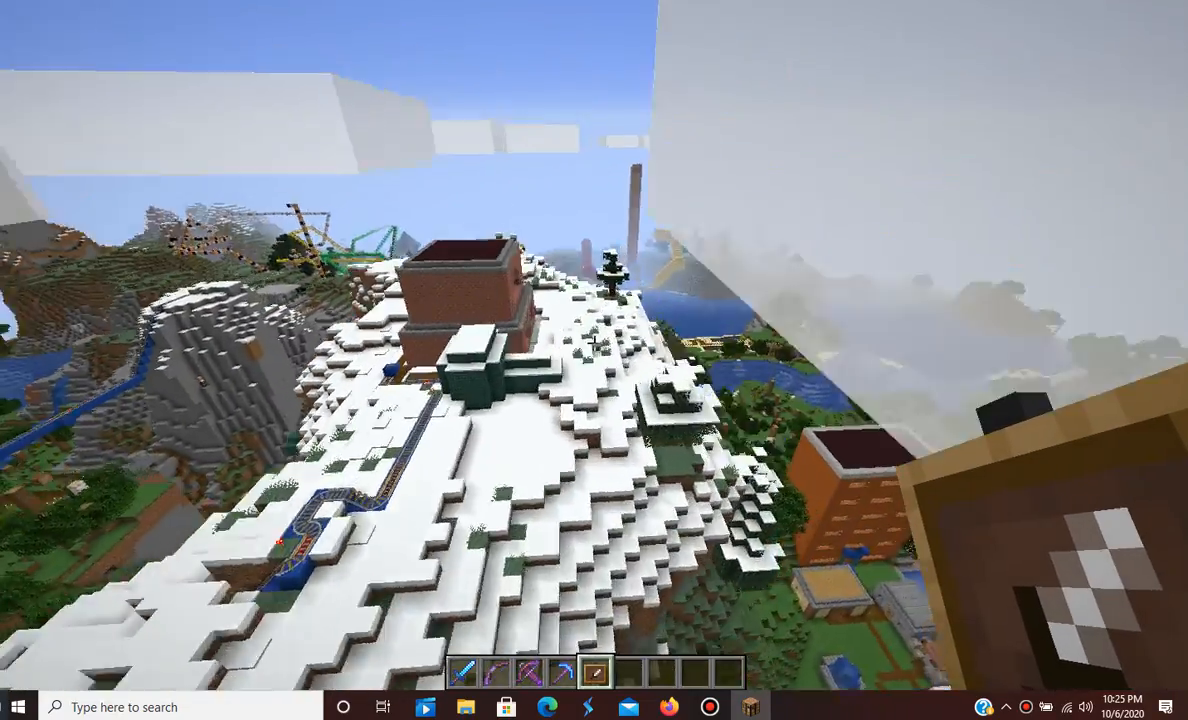
mouse_move(594, 344)
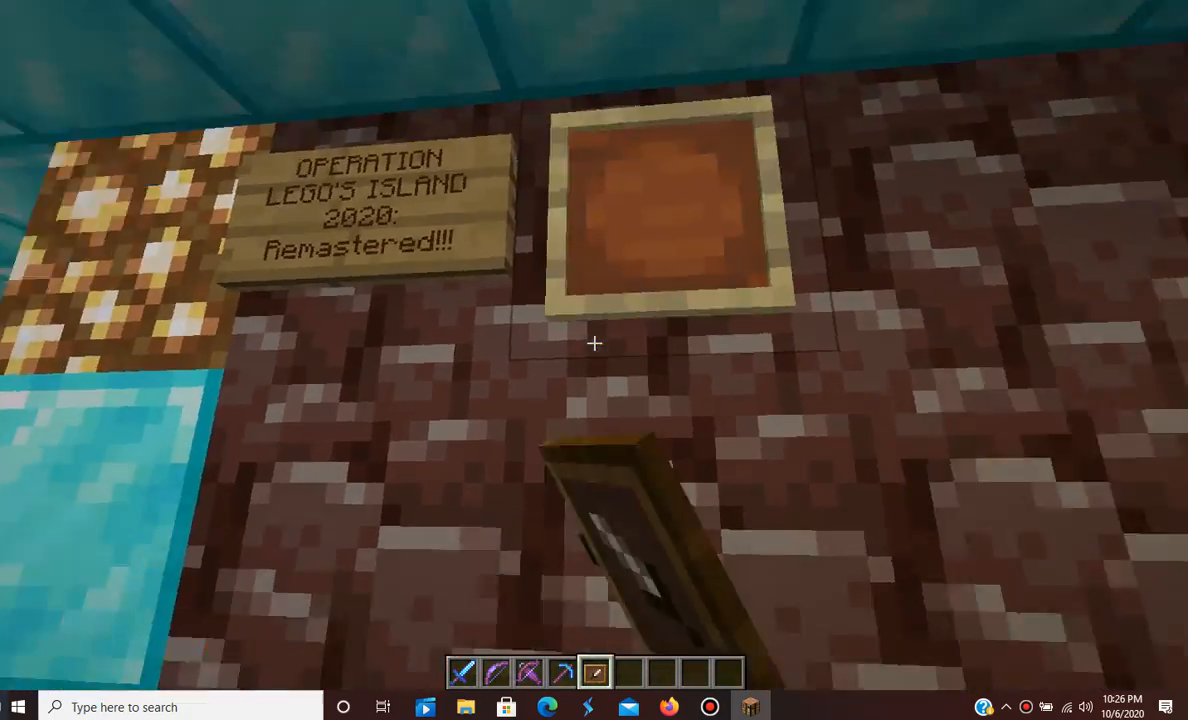
mouse_move(594, 343)
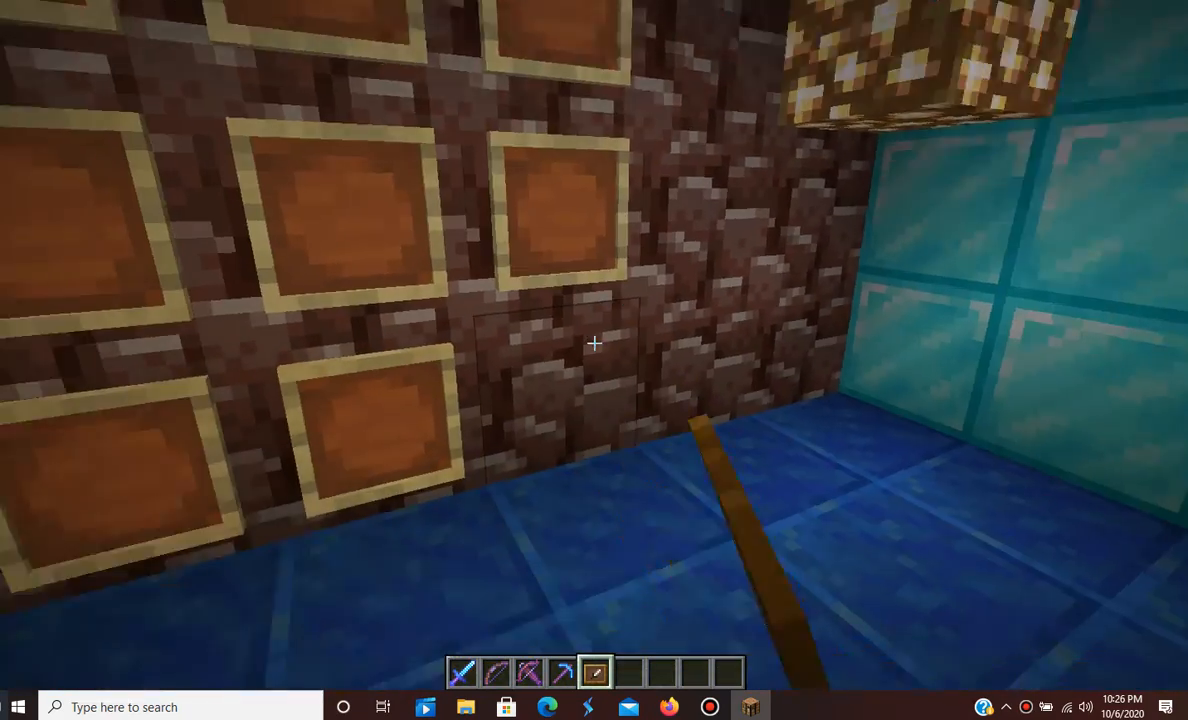
mouse_move(594, 344)
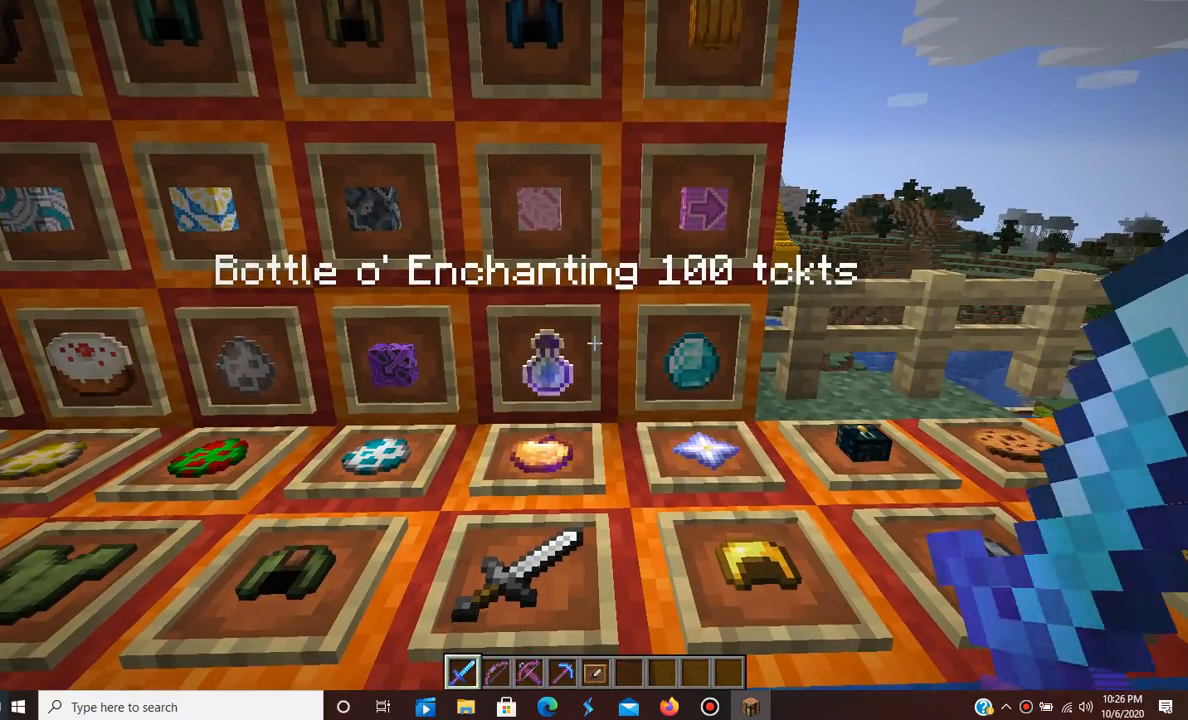
mouse_move(594, 360)
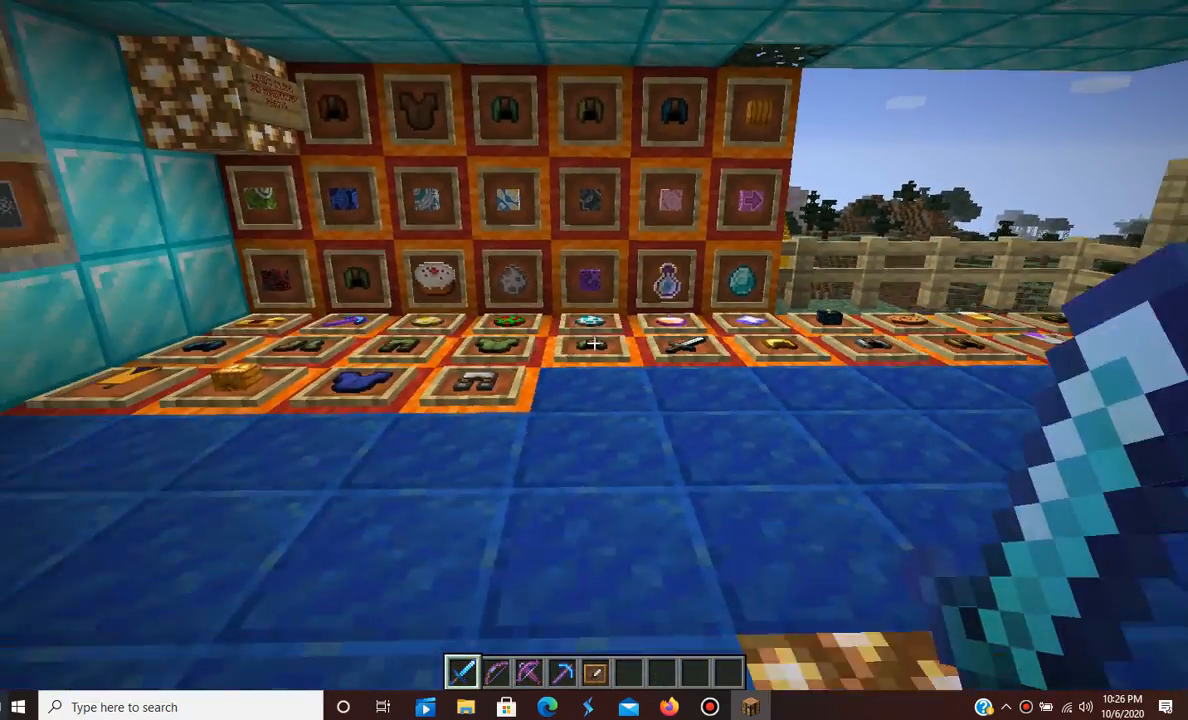
mouse_move(594, 344)
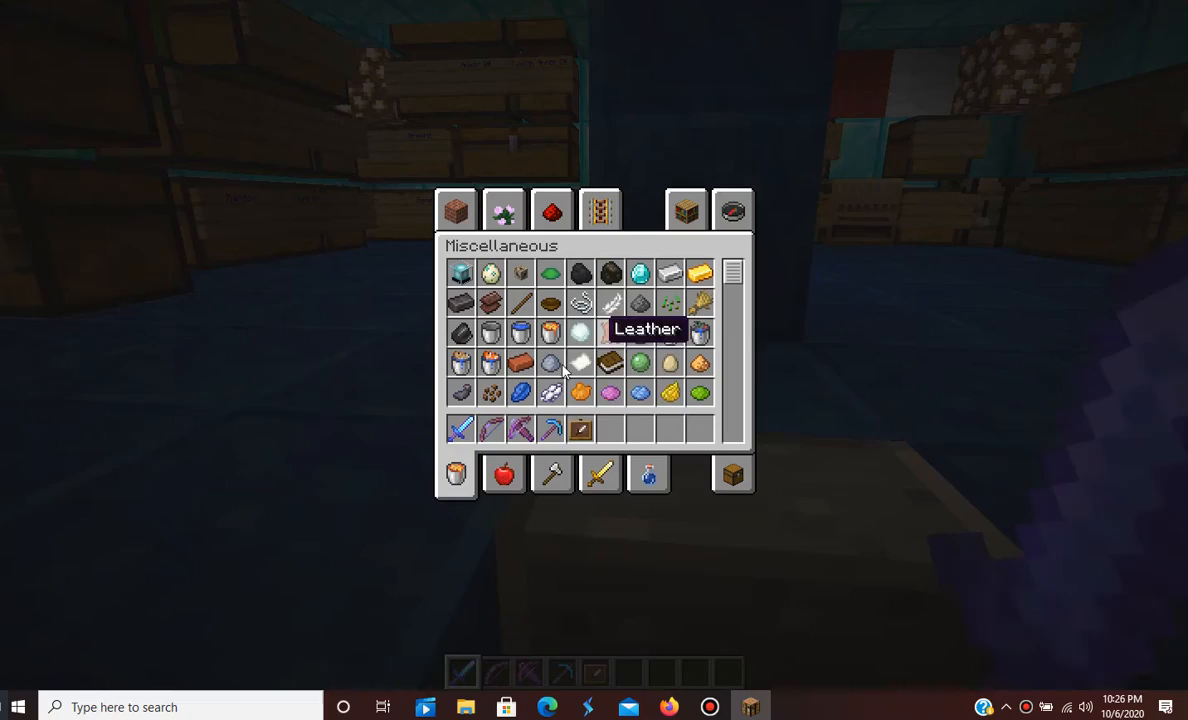
- Close the inventory and head toward the empty item frames under the Events on Lego's Island sign
key(Escape)
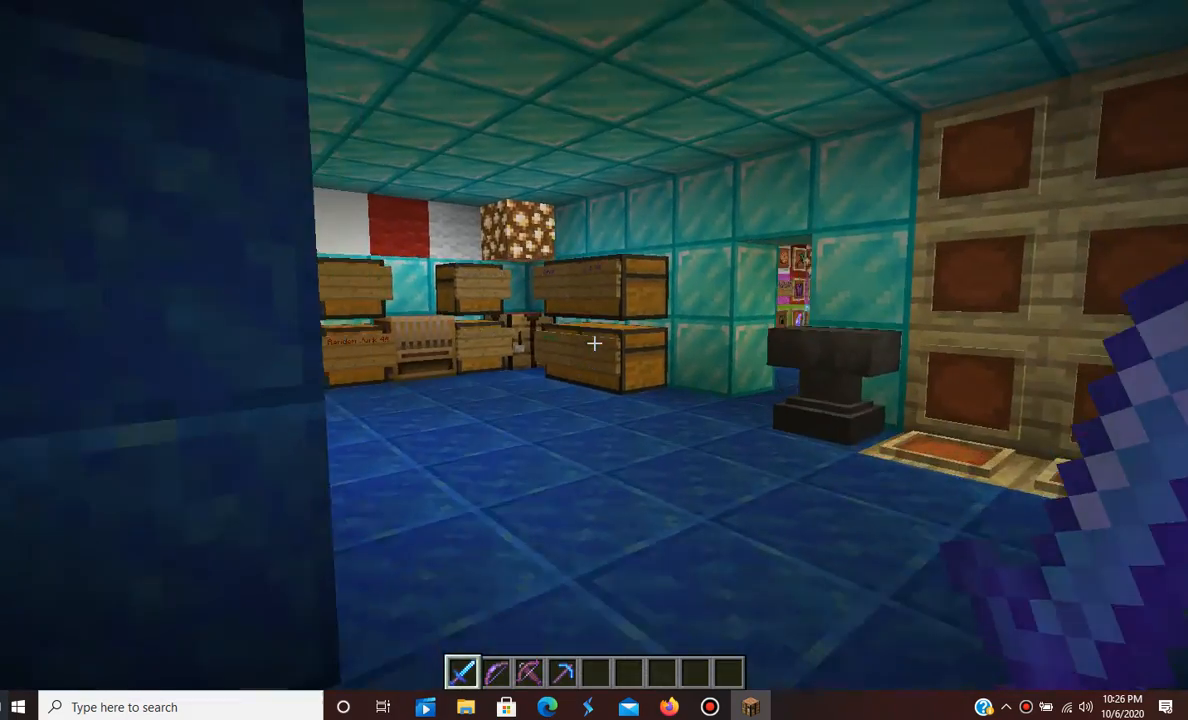
mouse_move(594, 345)
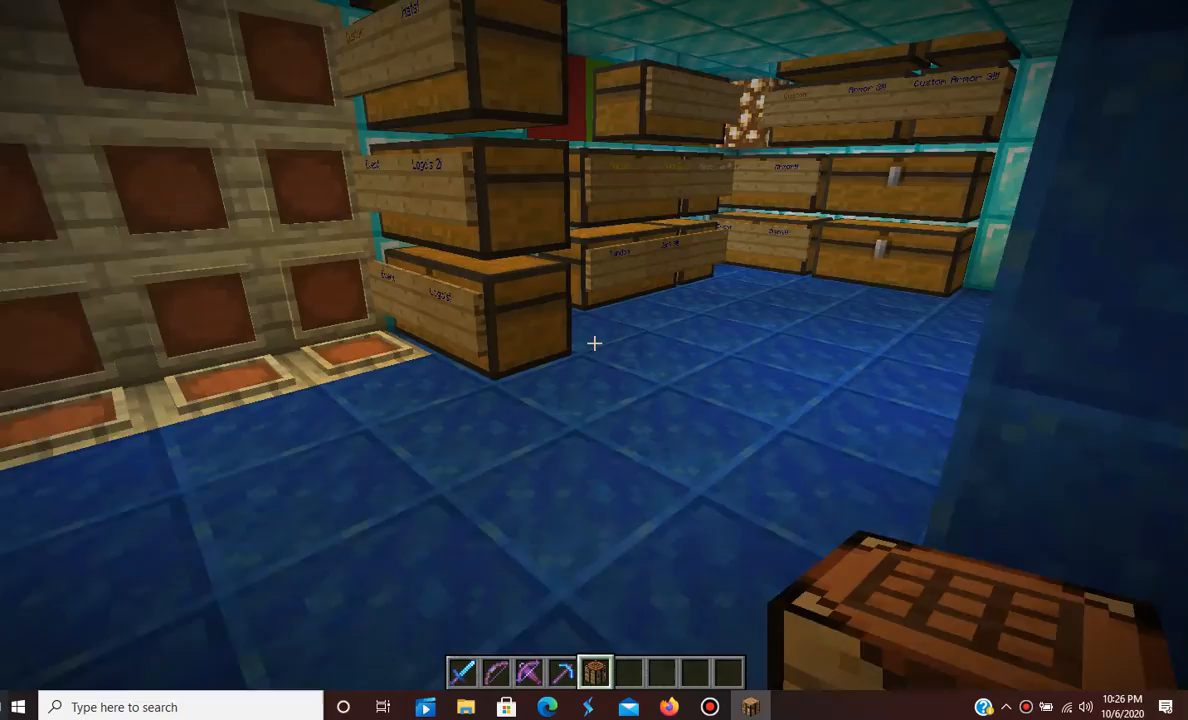
mouse_move(594, 360)
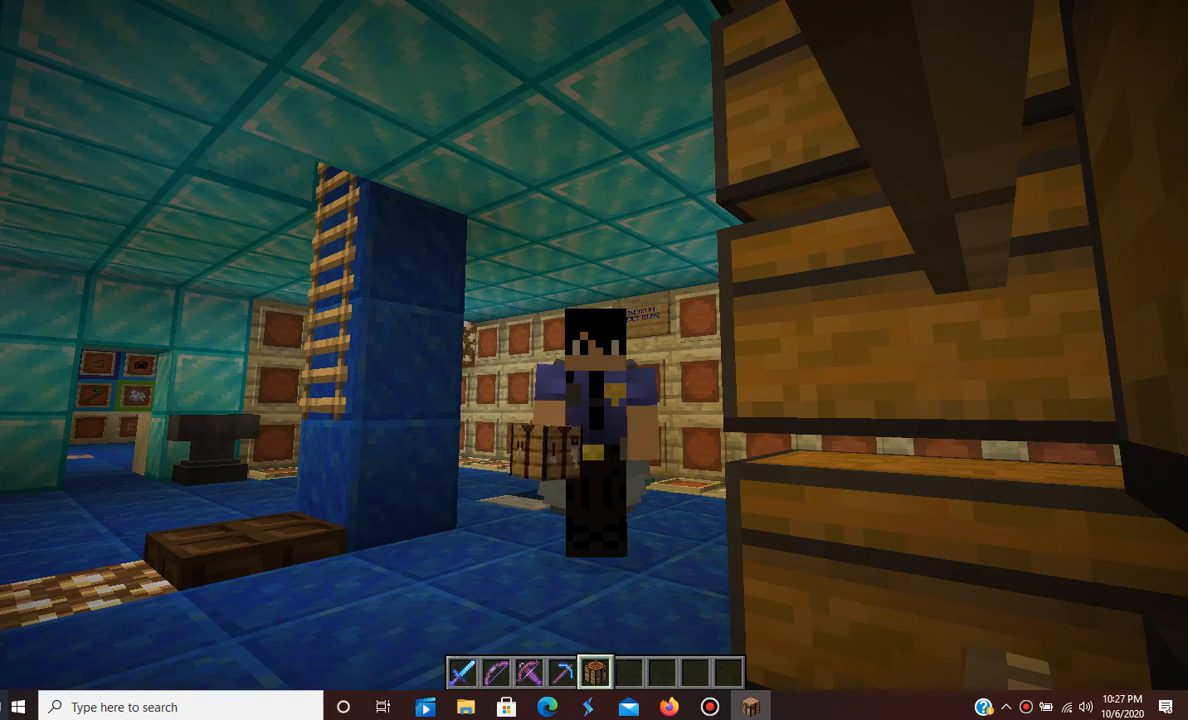
mouse_move(594, 360)
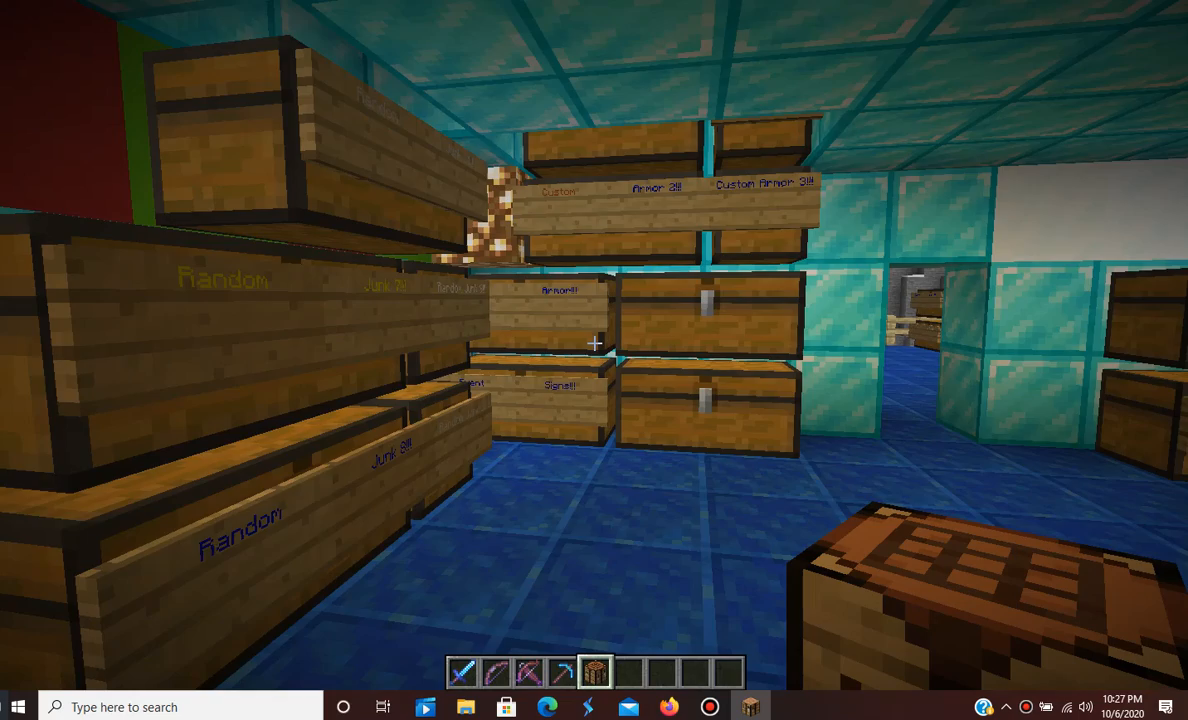
mouse_move(594, 360)
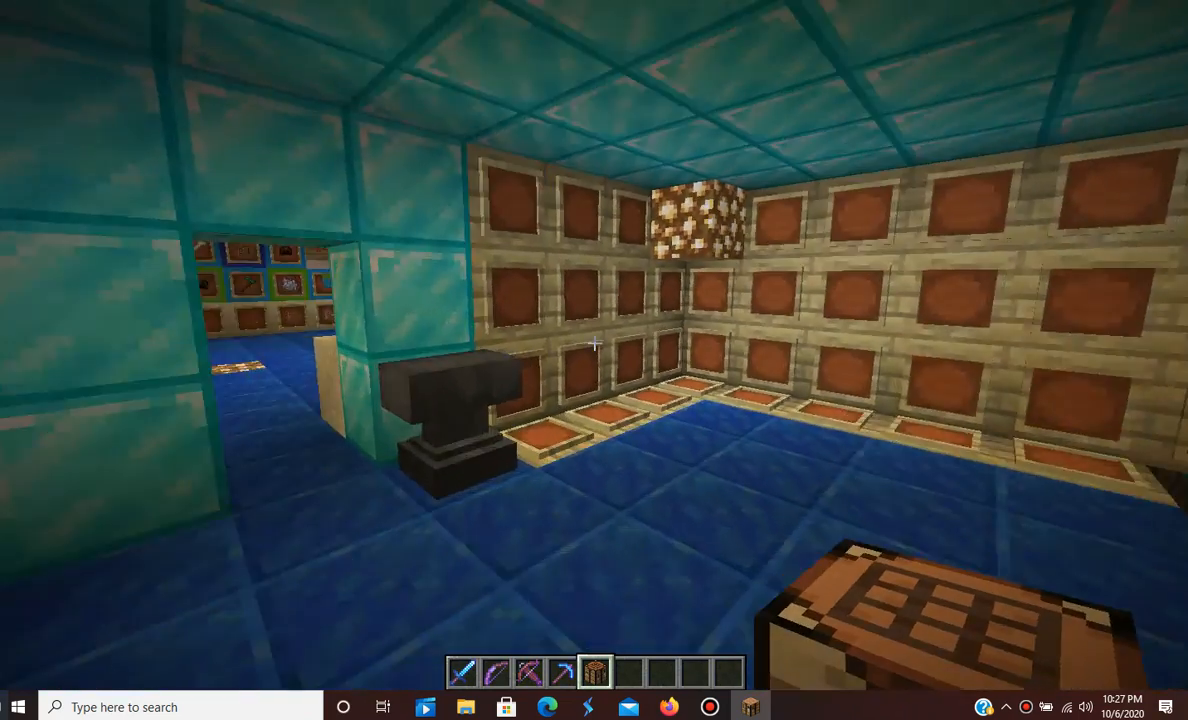
mouse_move(594, 360)
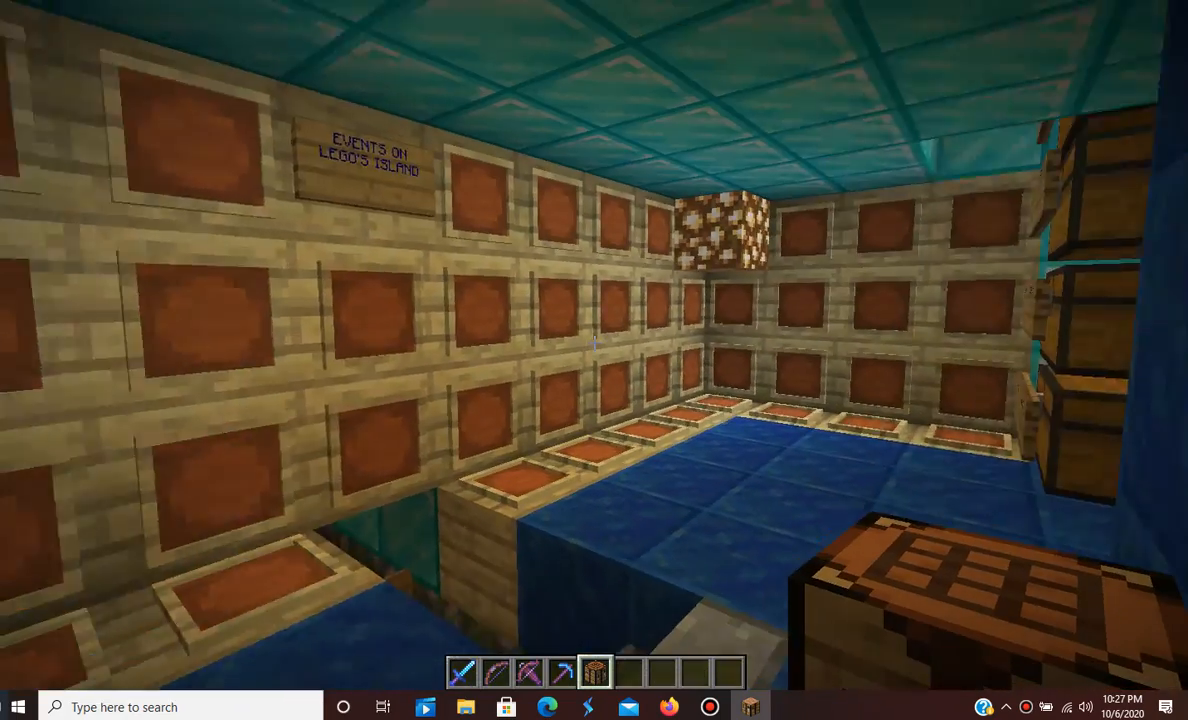
mouse_move(594, 360)
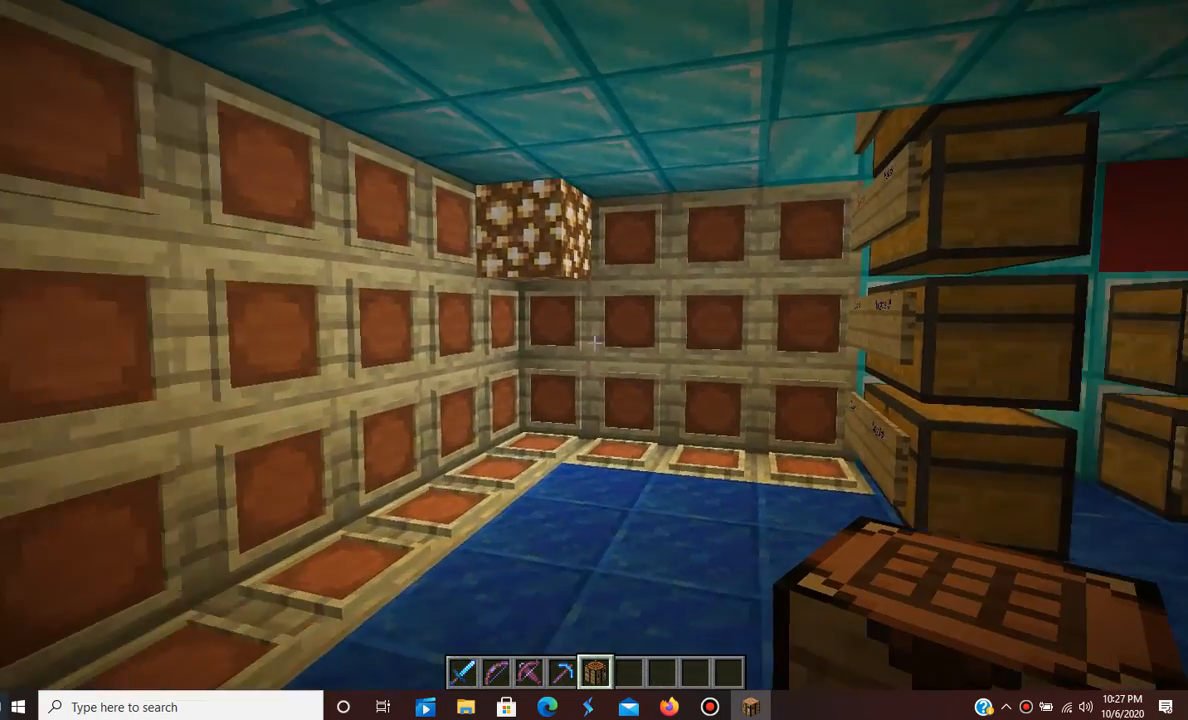
mouse_move(594, 344)
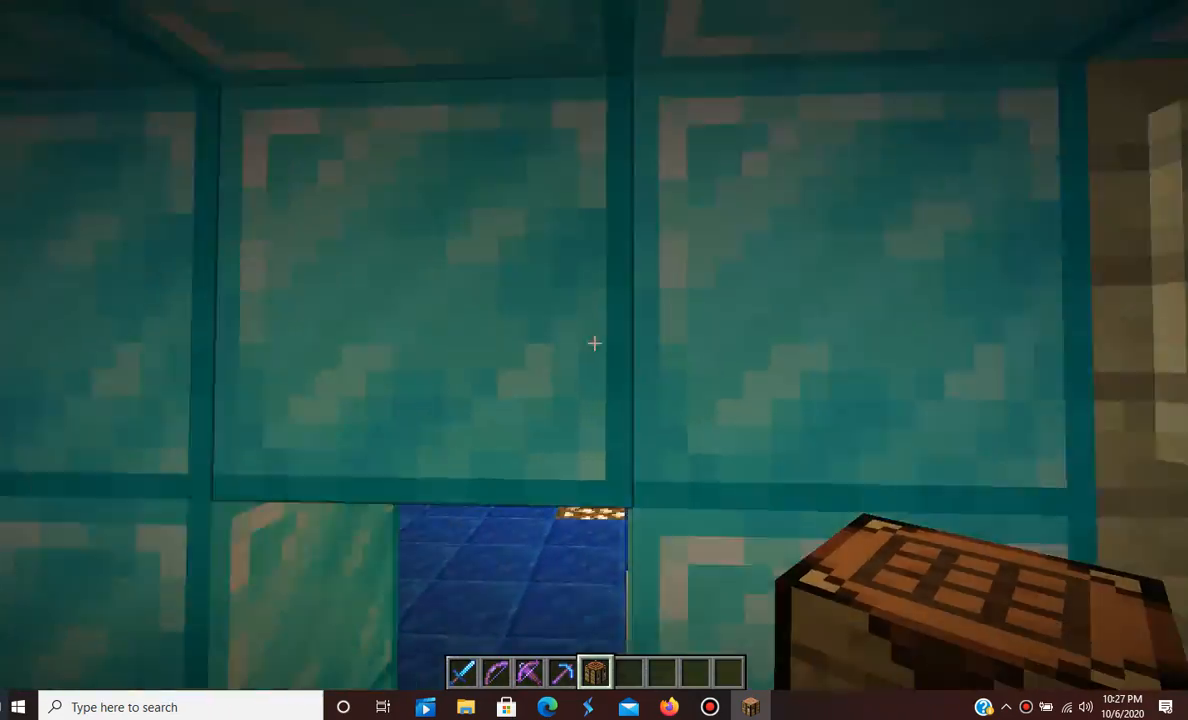
mouse_move(594, 343)
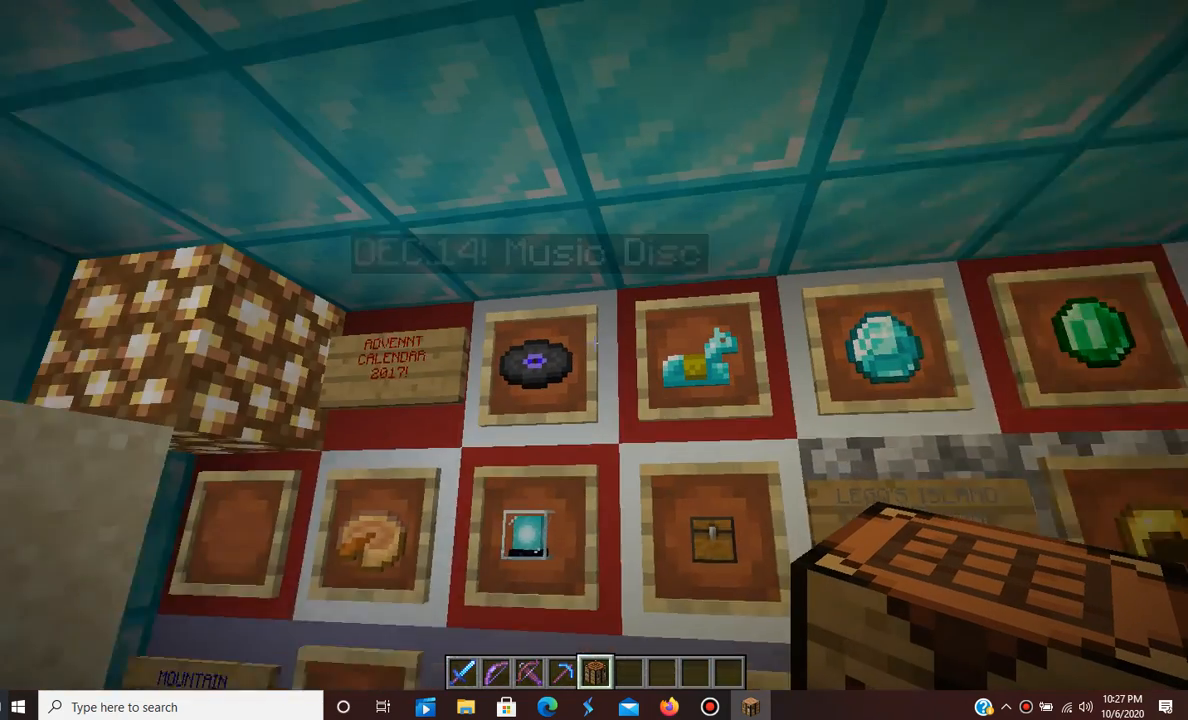
mouse_move(594, 360)
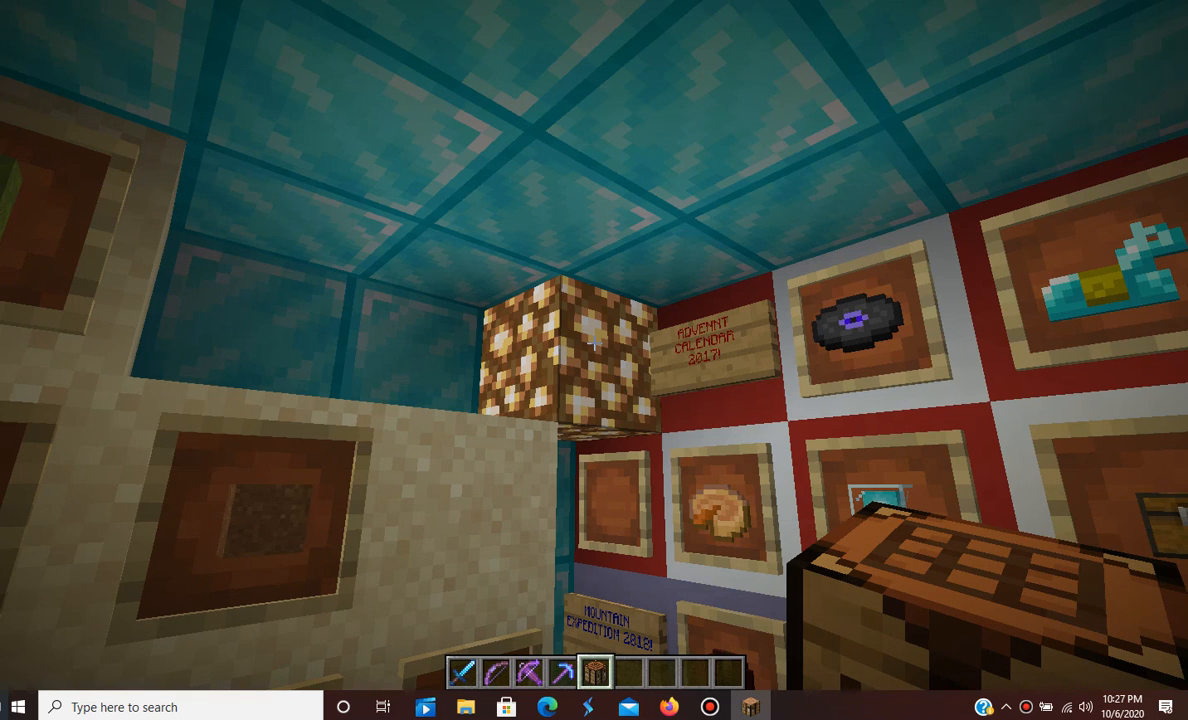
- Pick the music disc, horse armor, diamond, emerald, golden helmet, torch and iron pickaxe from the frames
key(e)
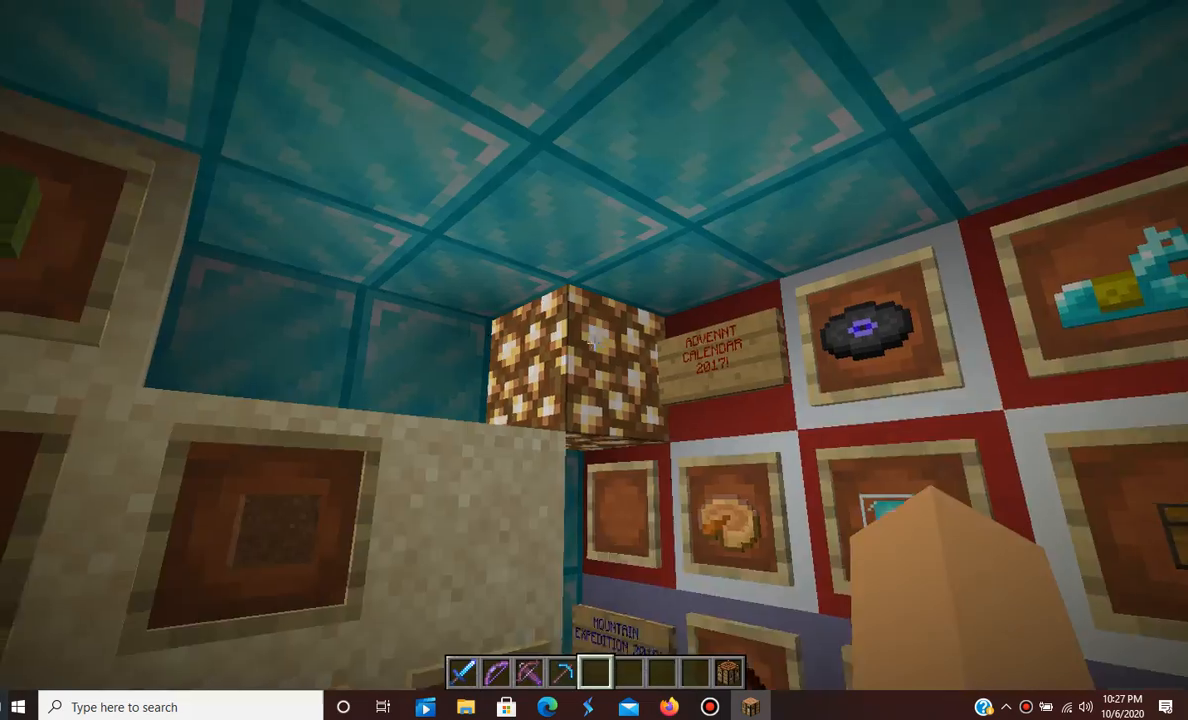
mouse_move(594, 360)
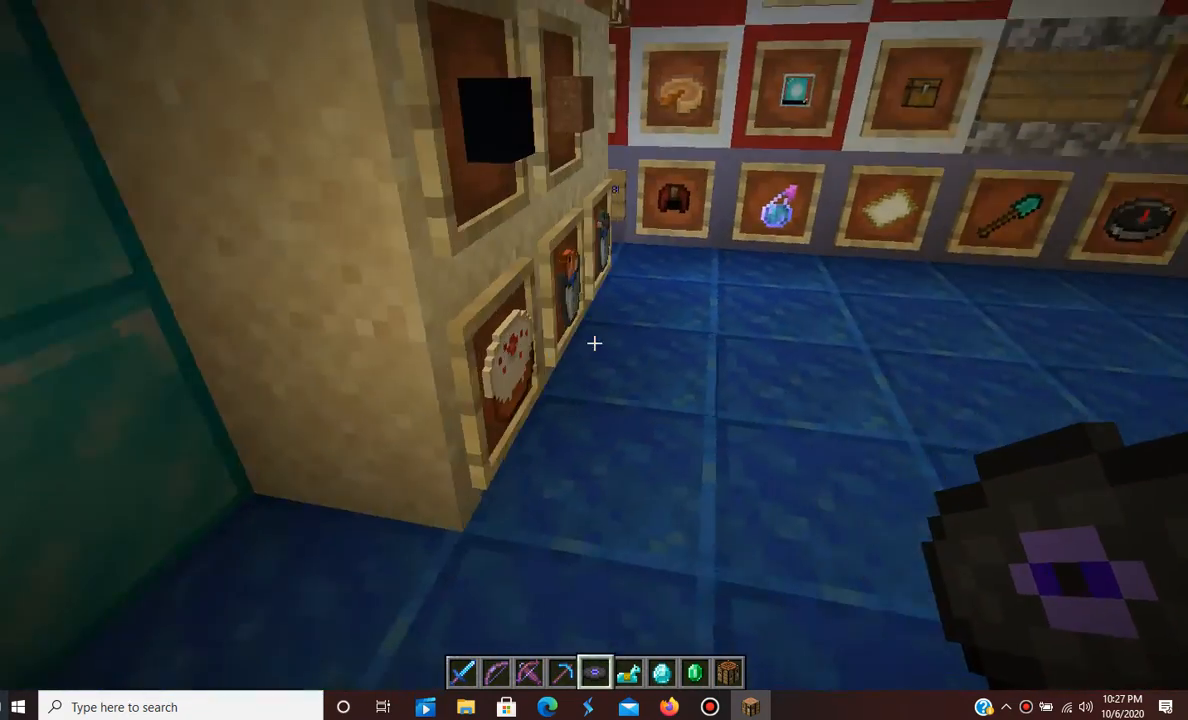
key(e)
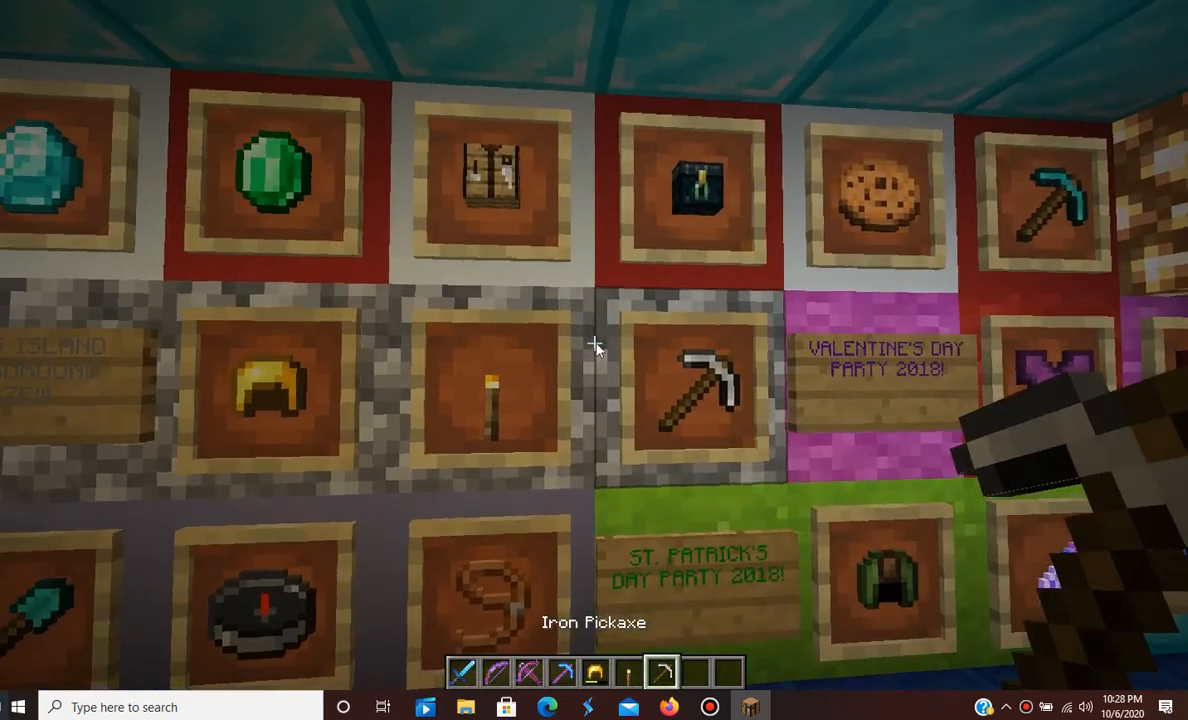
key(e)
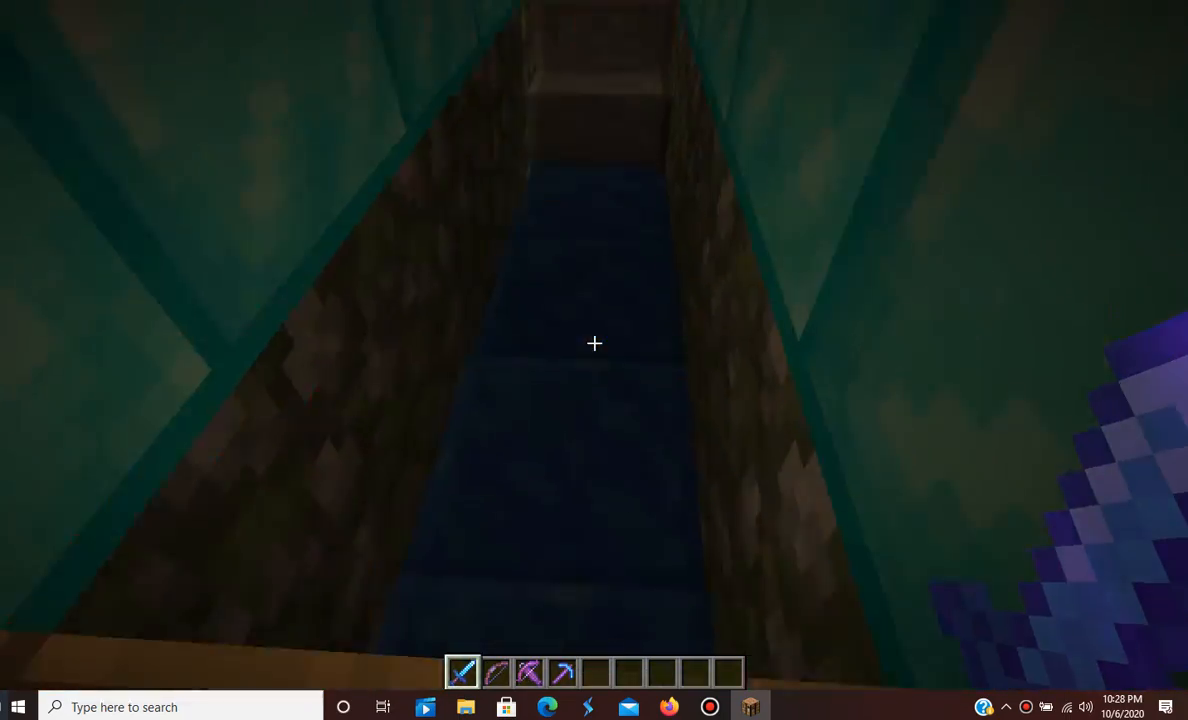
mouse_move(594, 344)
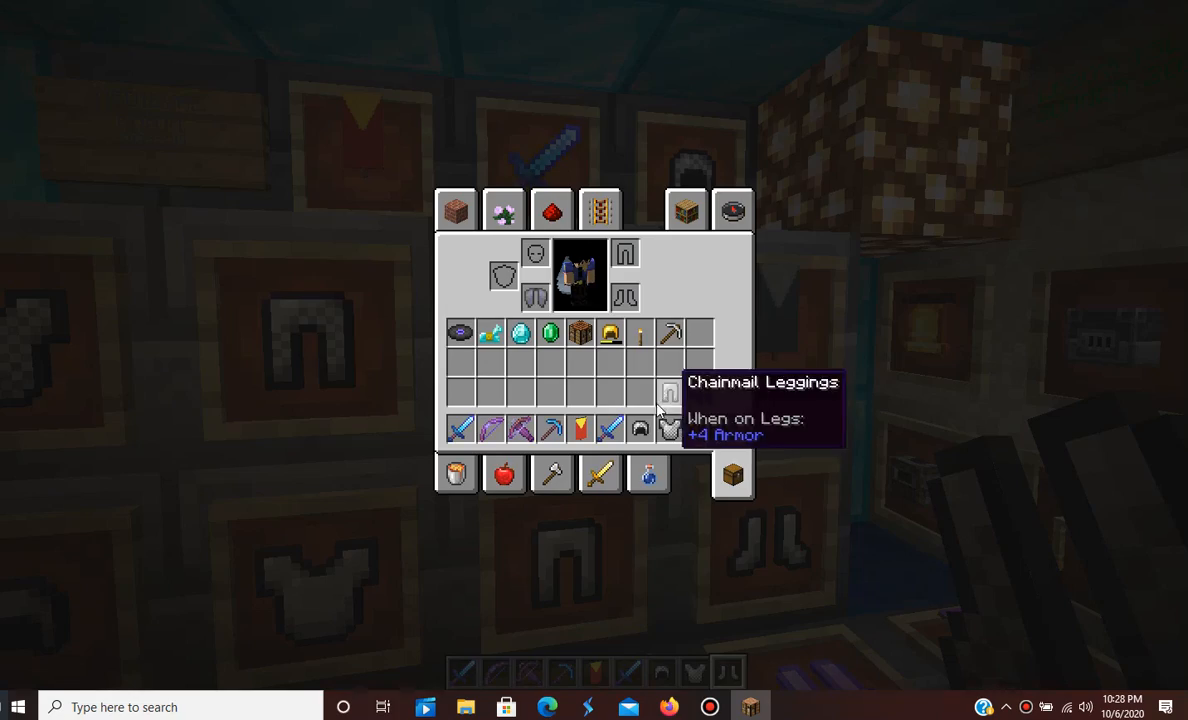
- Pick the chainmail armor set, banner and diamond sword, and arrange them in the inventory
key(Escape)
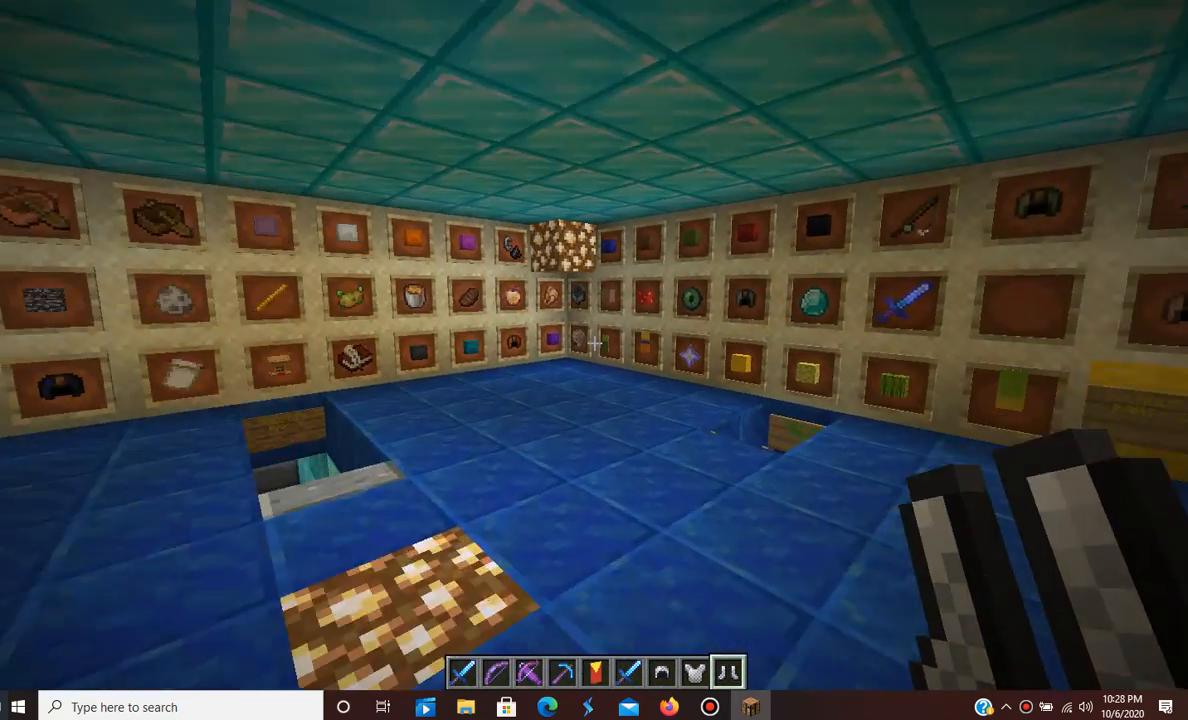
key(e)
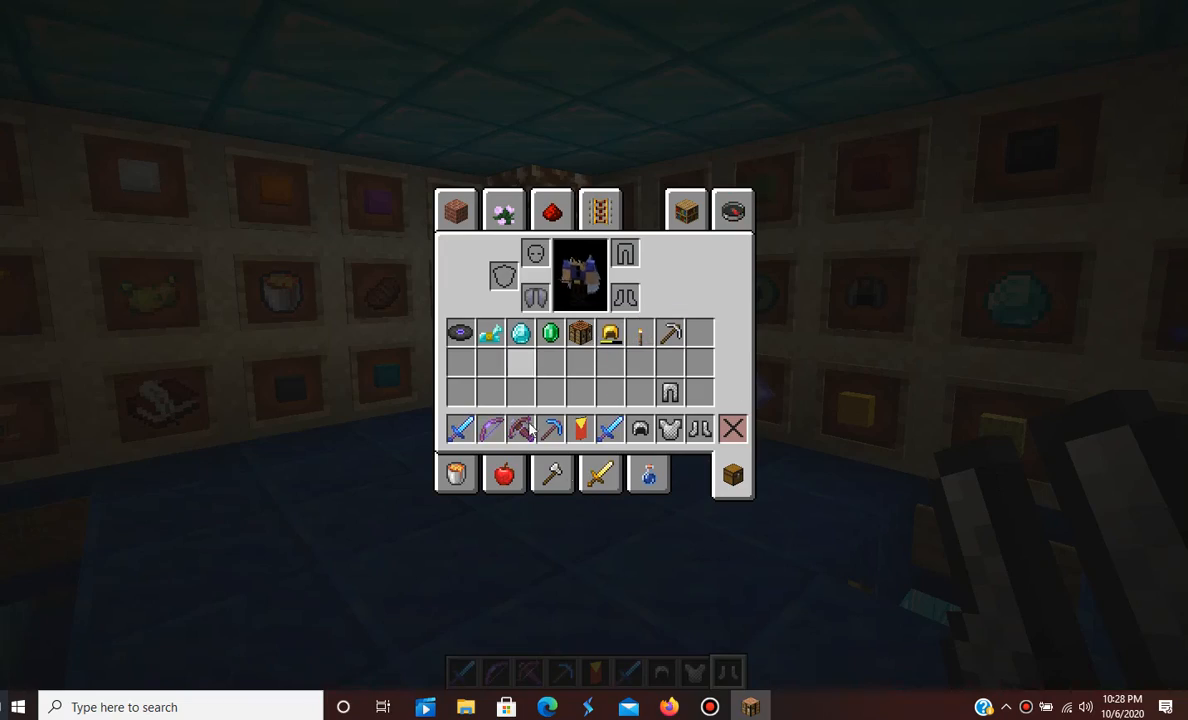
mouse_move(612, 428)
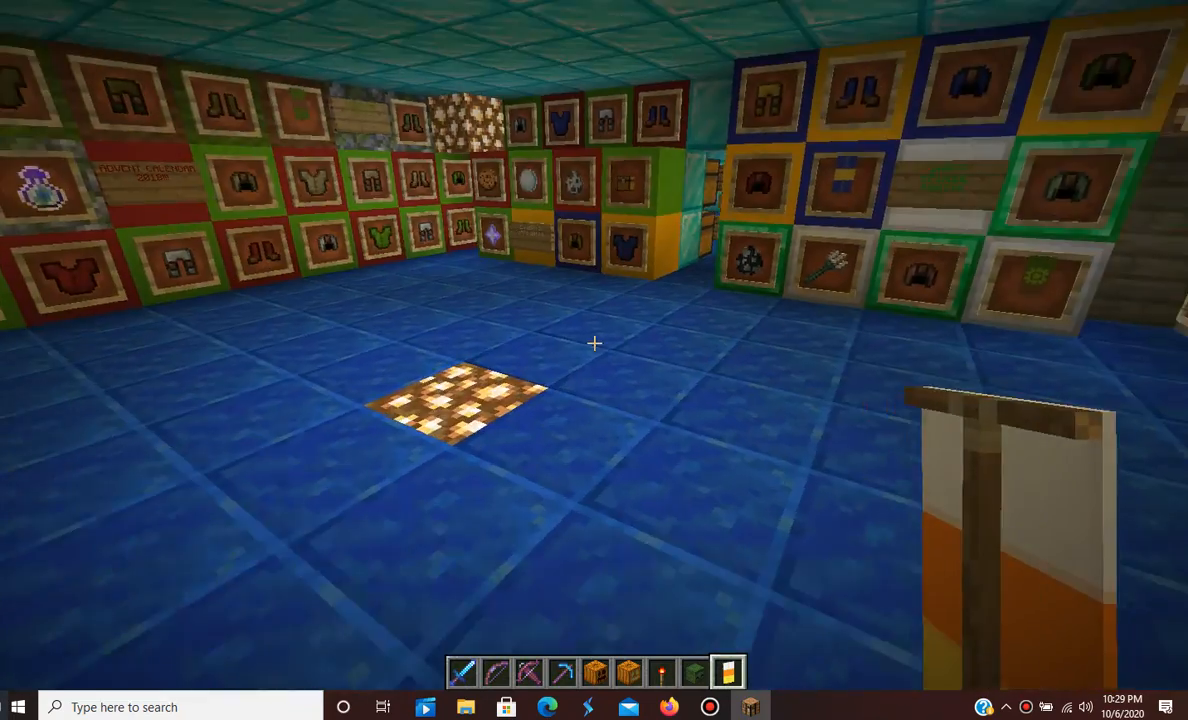
mouse_move(594, 344)
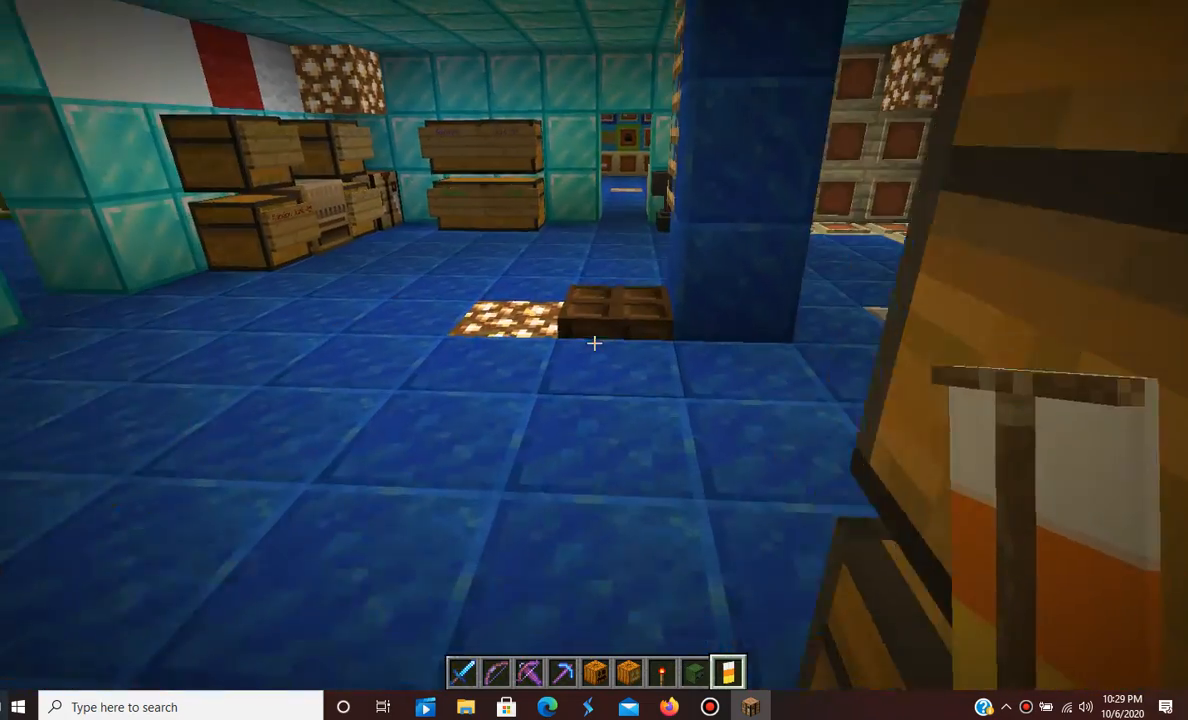
mouse_move(594, 343)
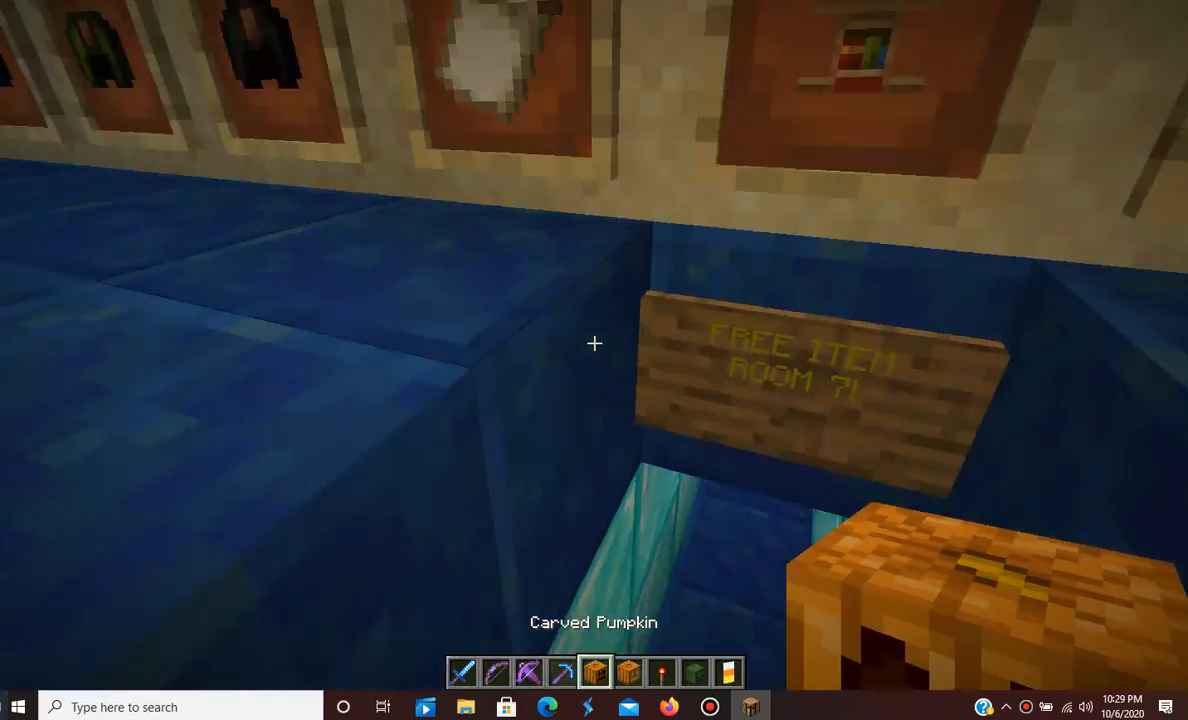
mouse_move(594, 343)
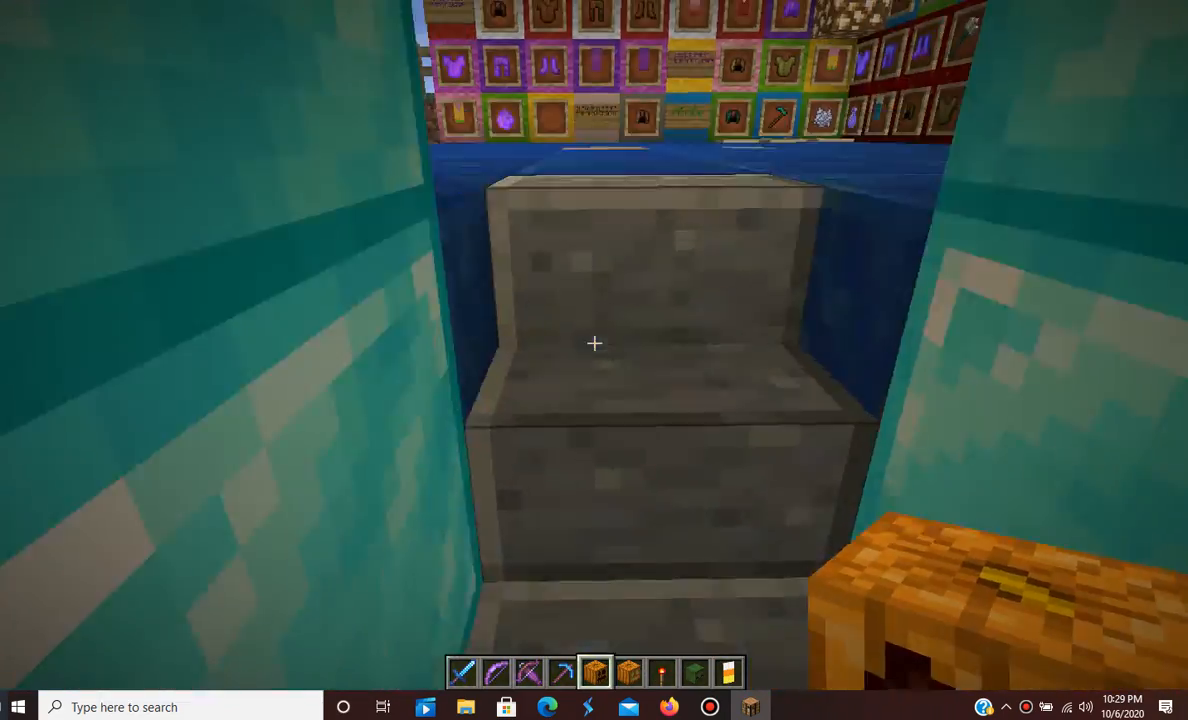
- Move the carved pumpkins, redstone torch, zombie head and banner off the hotbar into the inventory
key(e)
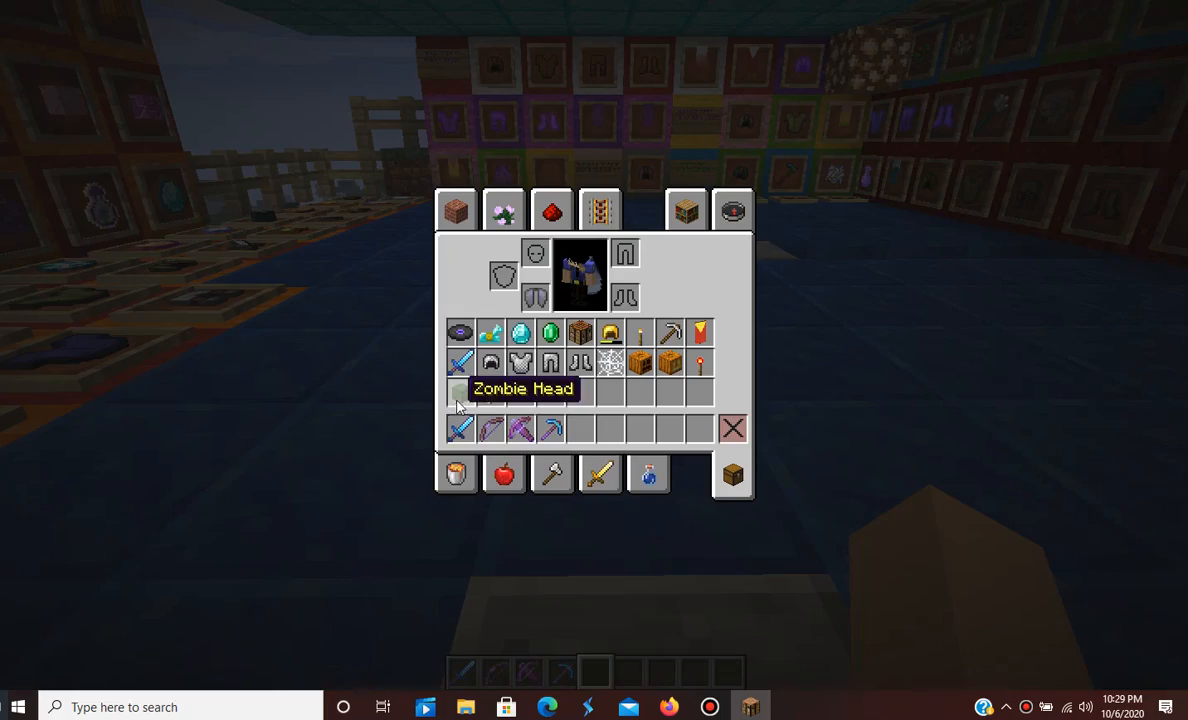
key(Escape)
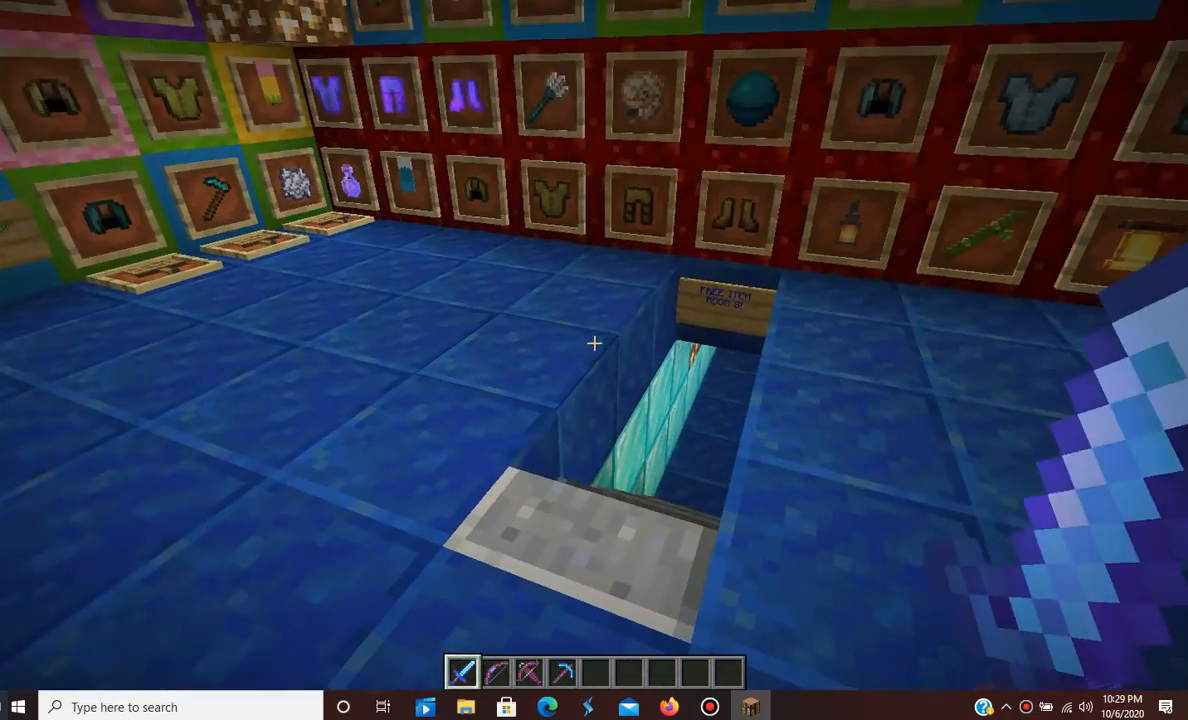
mouse_move(594, 344)
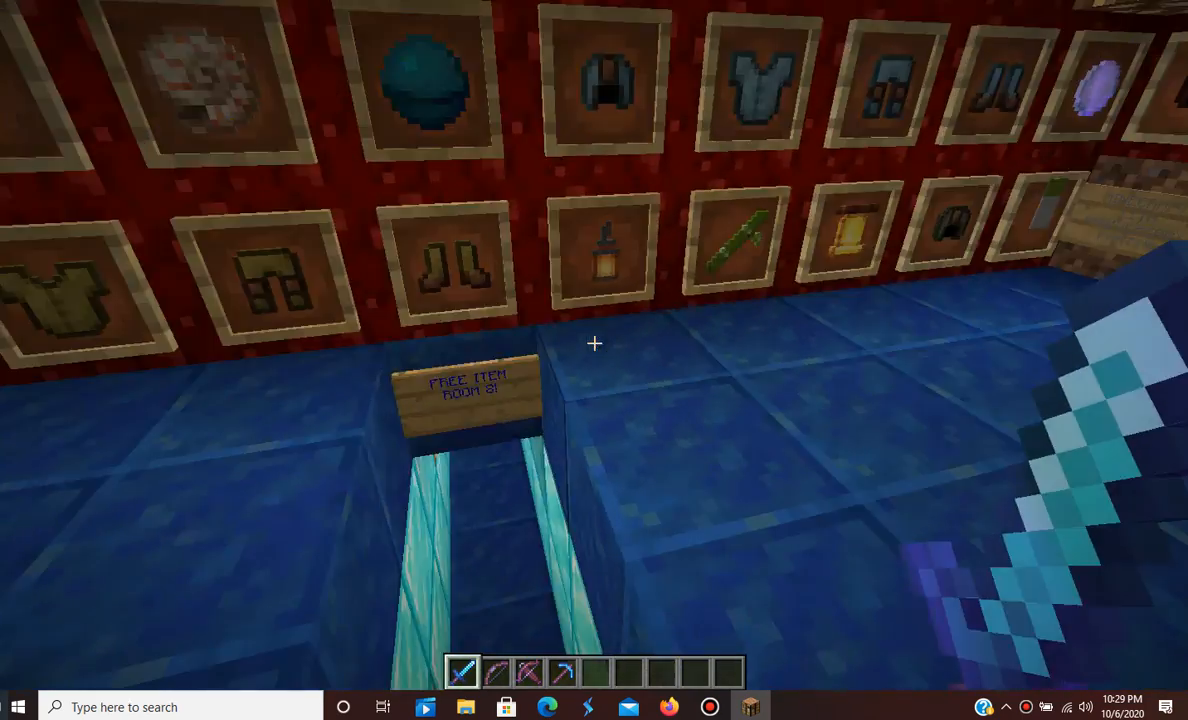
mouse_move(594, 344)
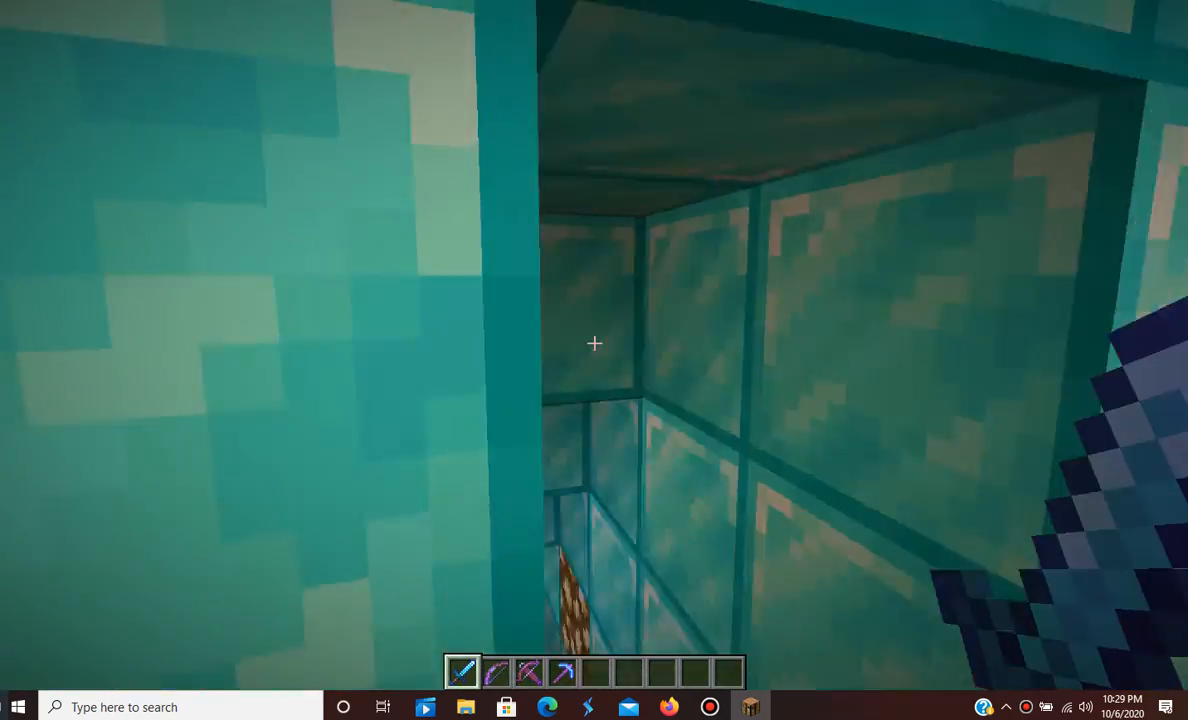
mouse_move(594, 343)
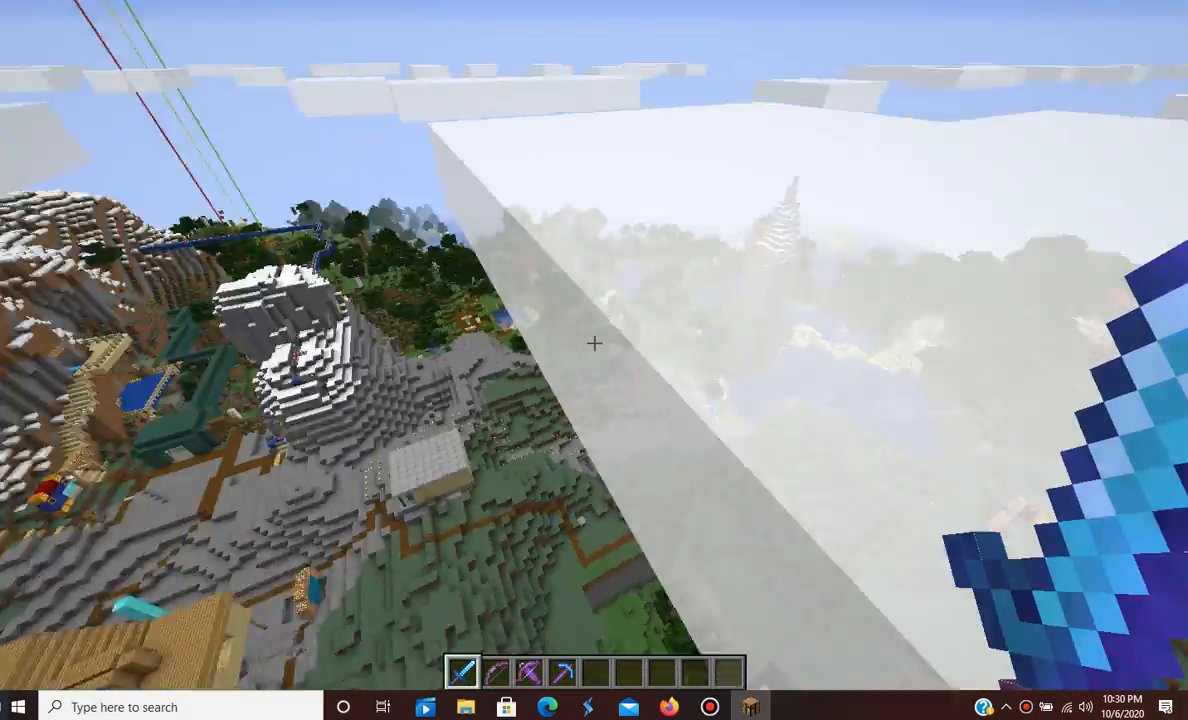
mouse_move(594, 344)
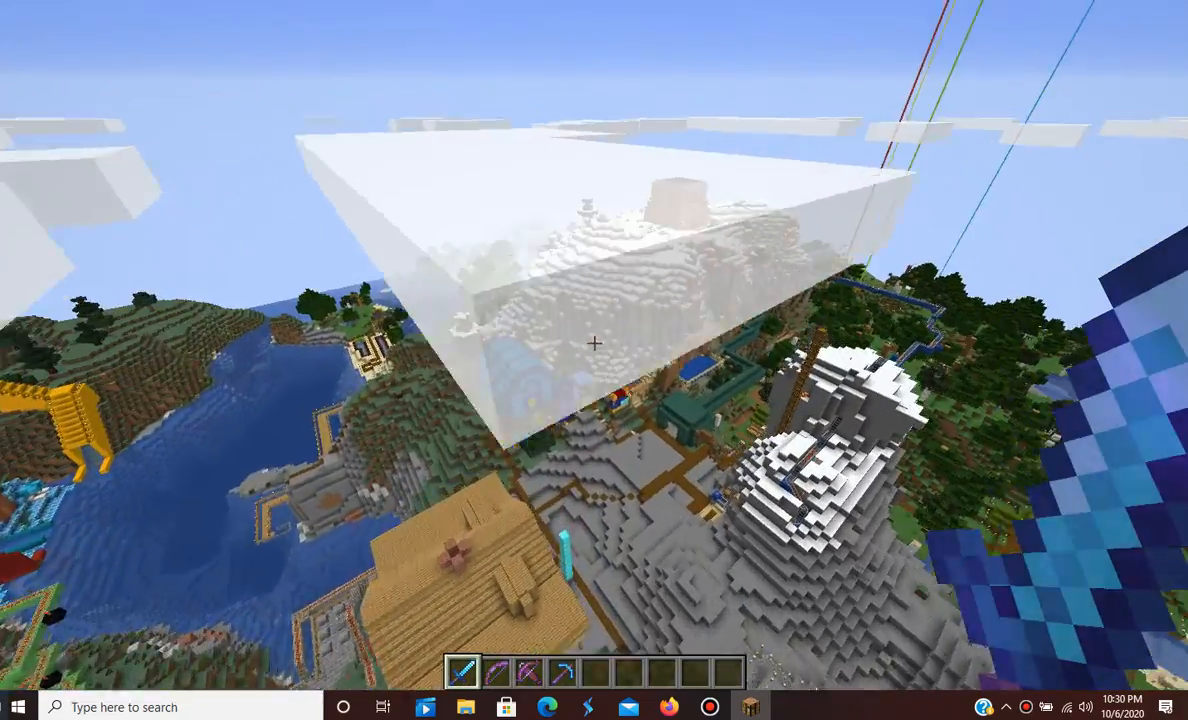
mouse_move(594, 360)
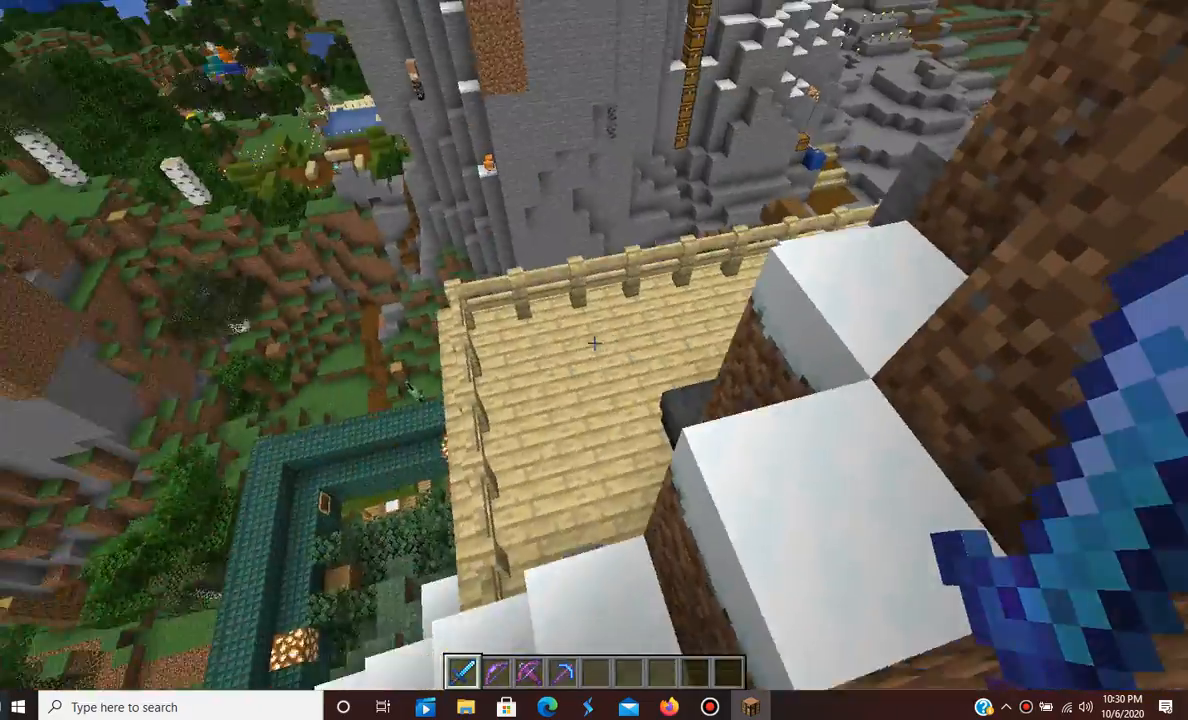
mouse_move(594, 344)
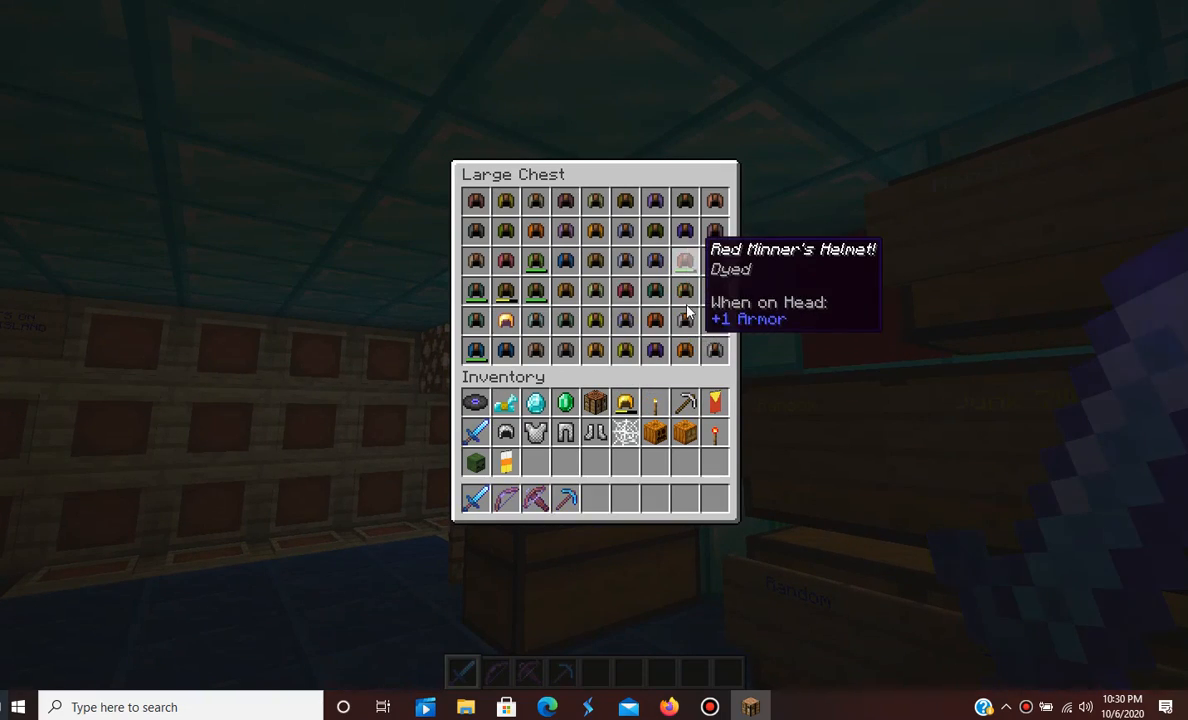
mouse_move(590, 362)
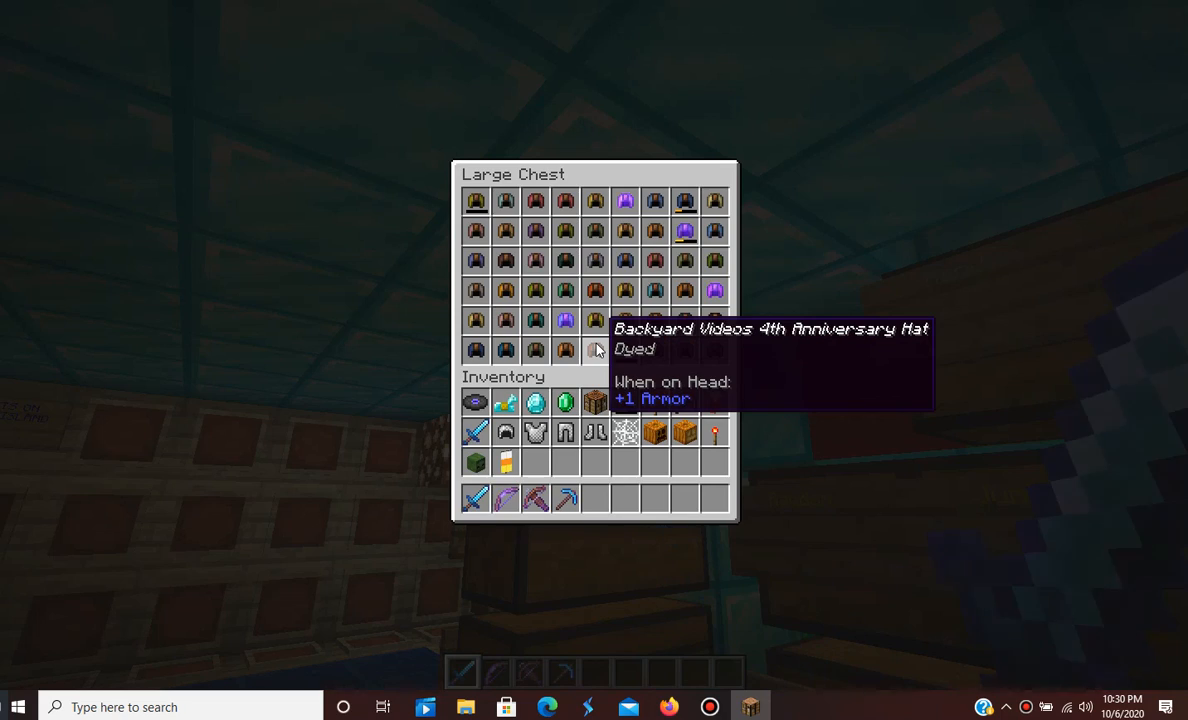
mouse_move(625, 401)
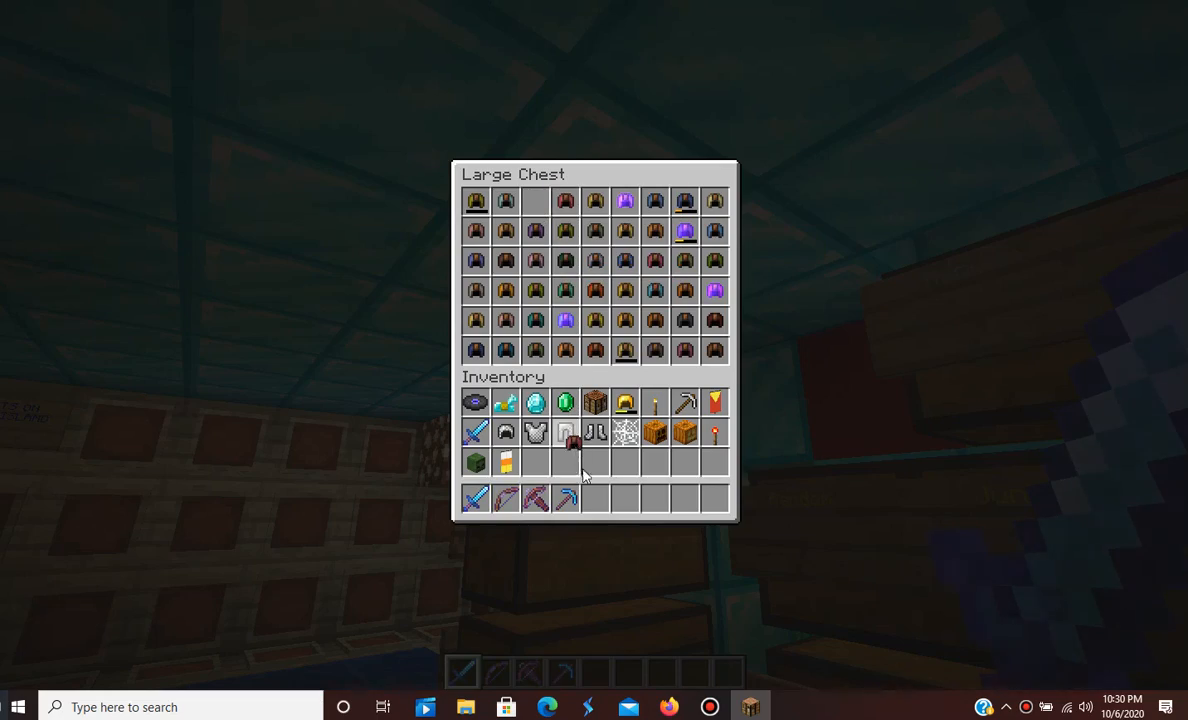
- Take the red dyed Regen Cap from the hat chest and stow it in the inventory
key(Escape)
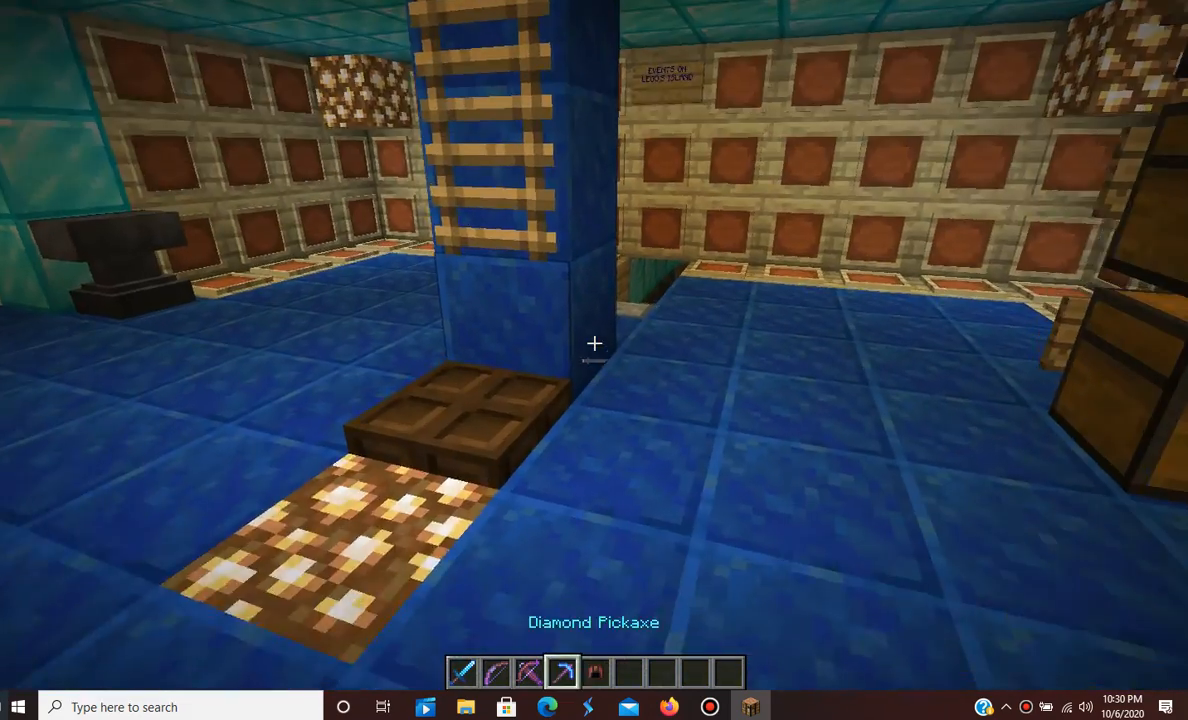
key(e)
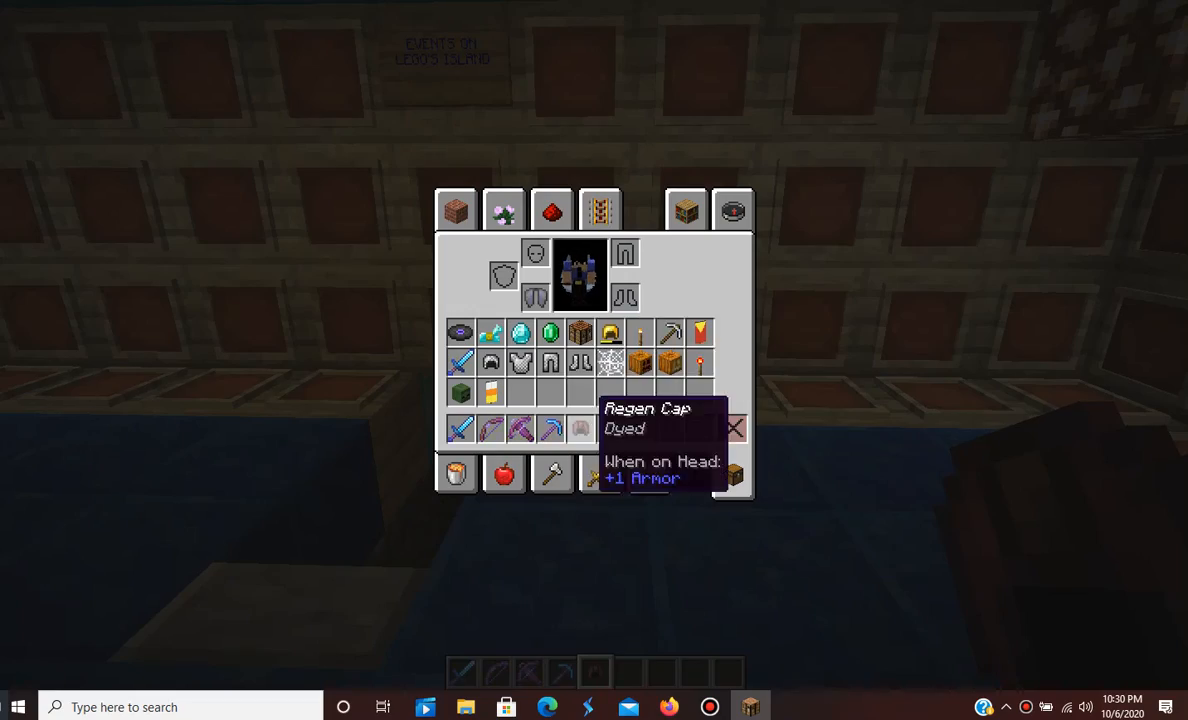
key(Escape)
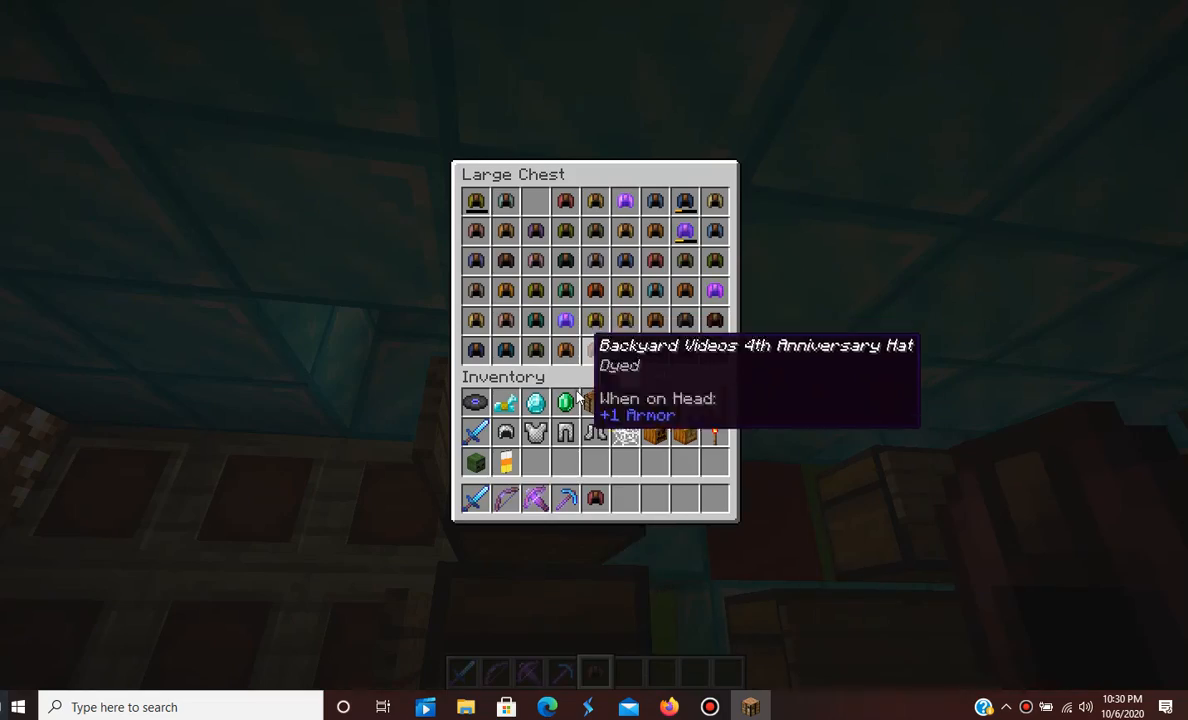
key(Escape)
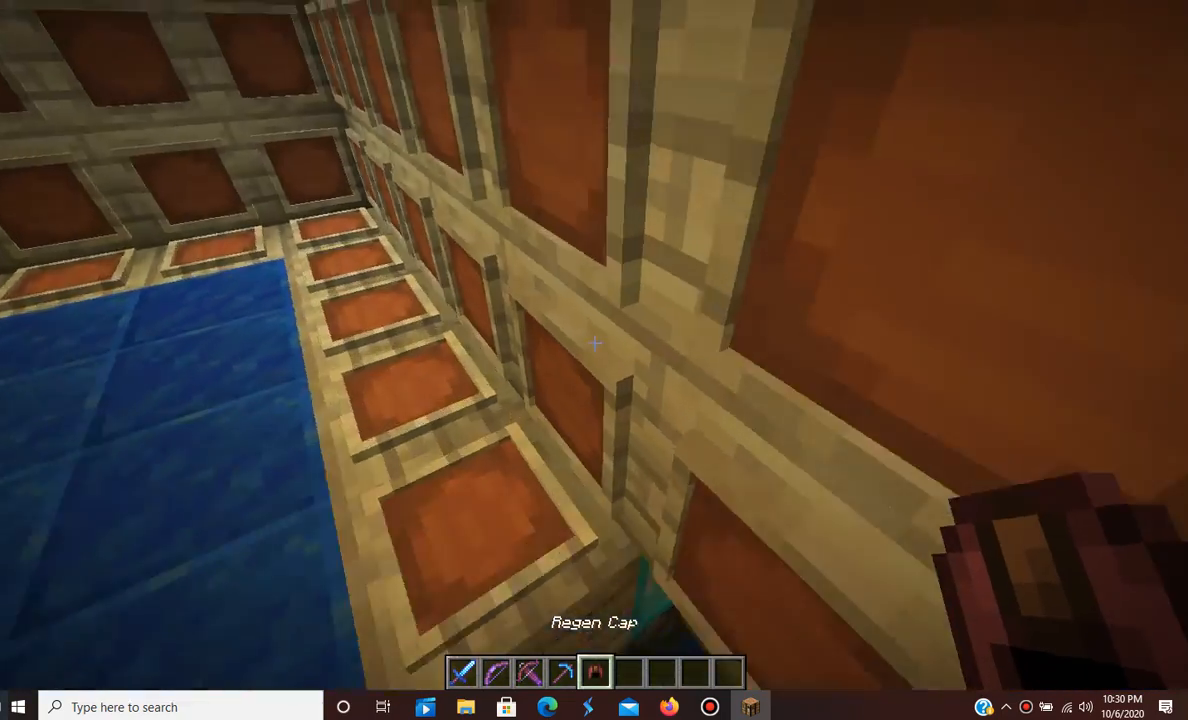
key(e)
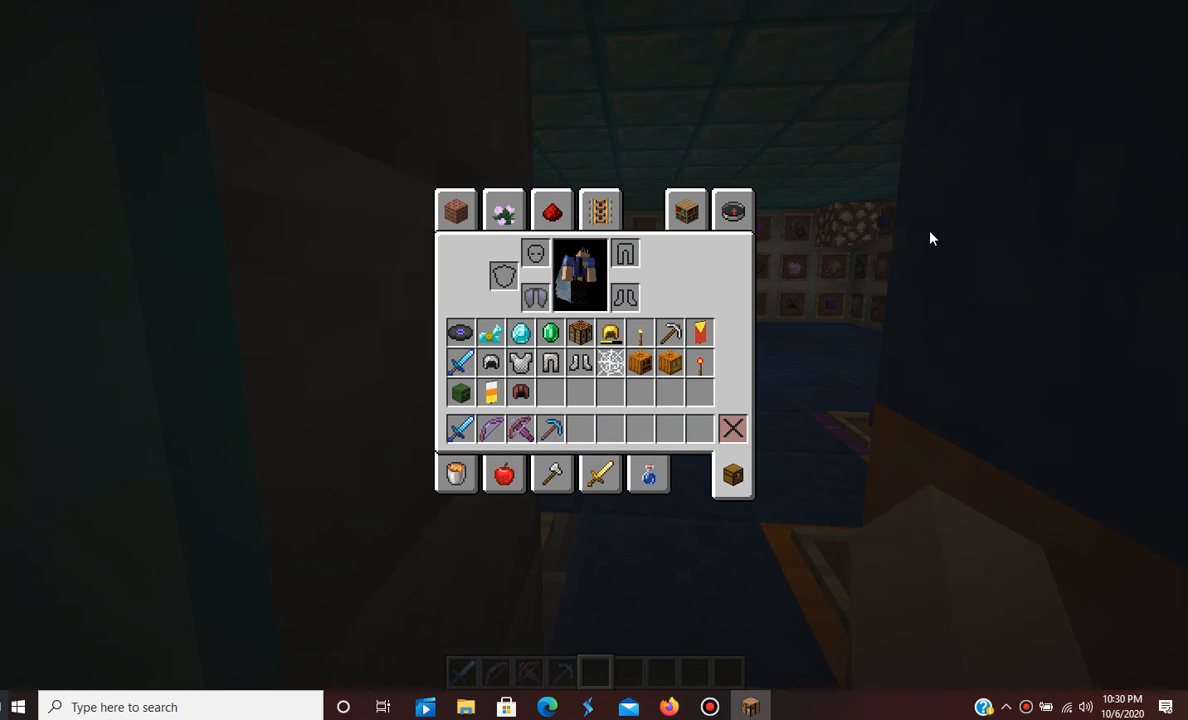
mouse_move(908, 255)
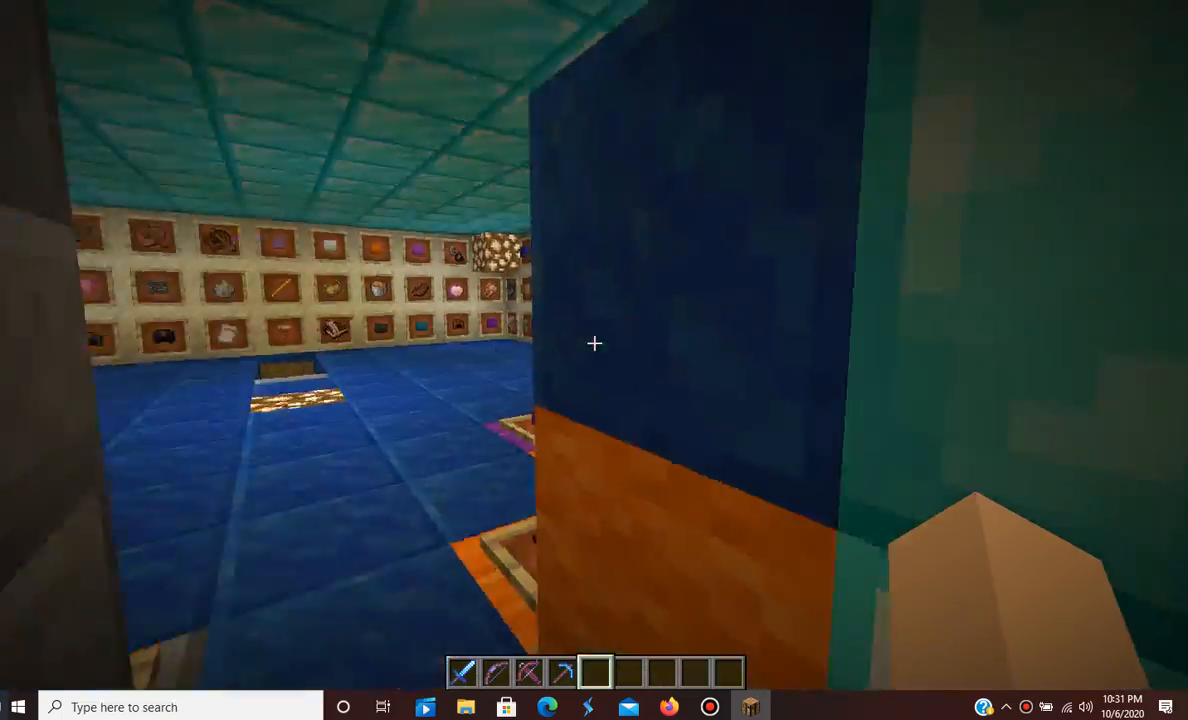
mouse_move(594, 344)
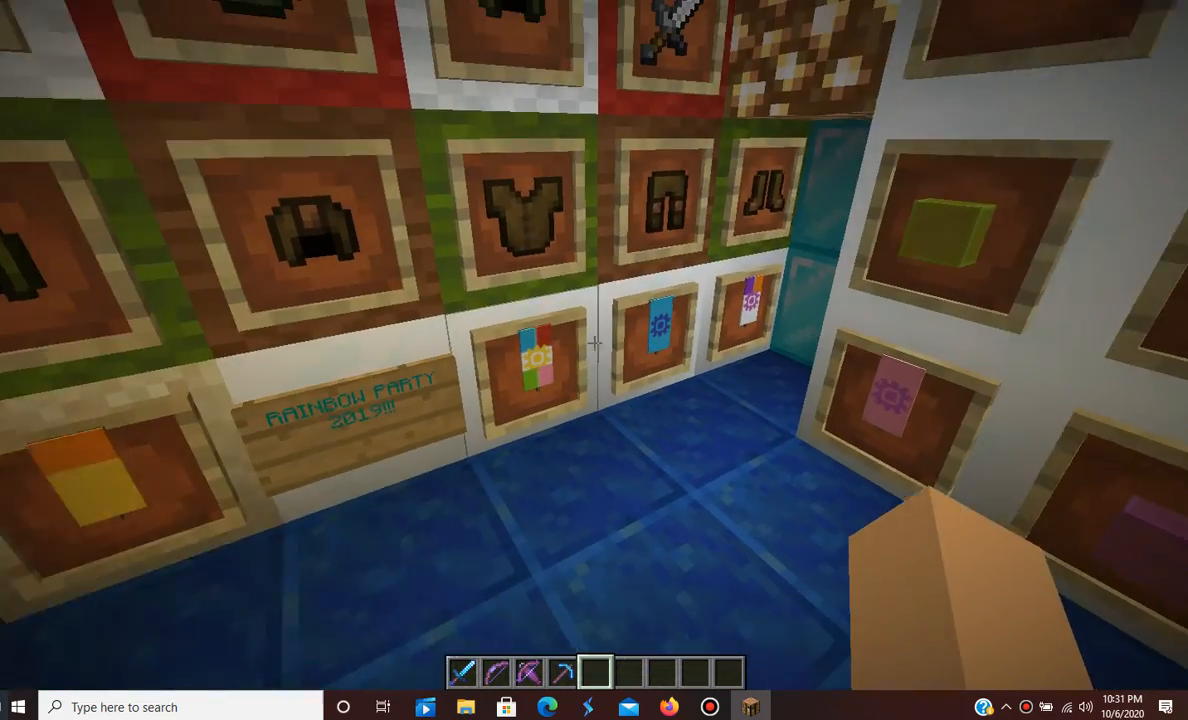
mouse_move(594, 360)
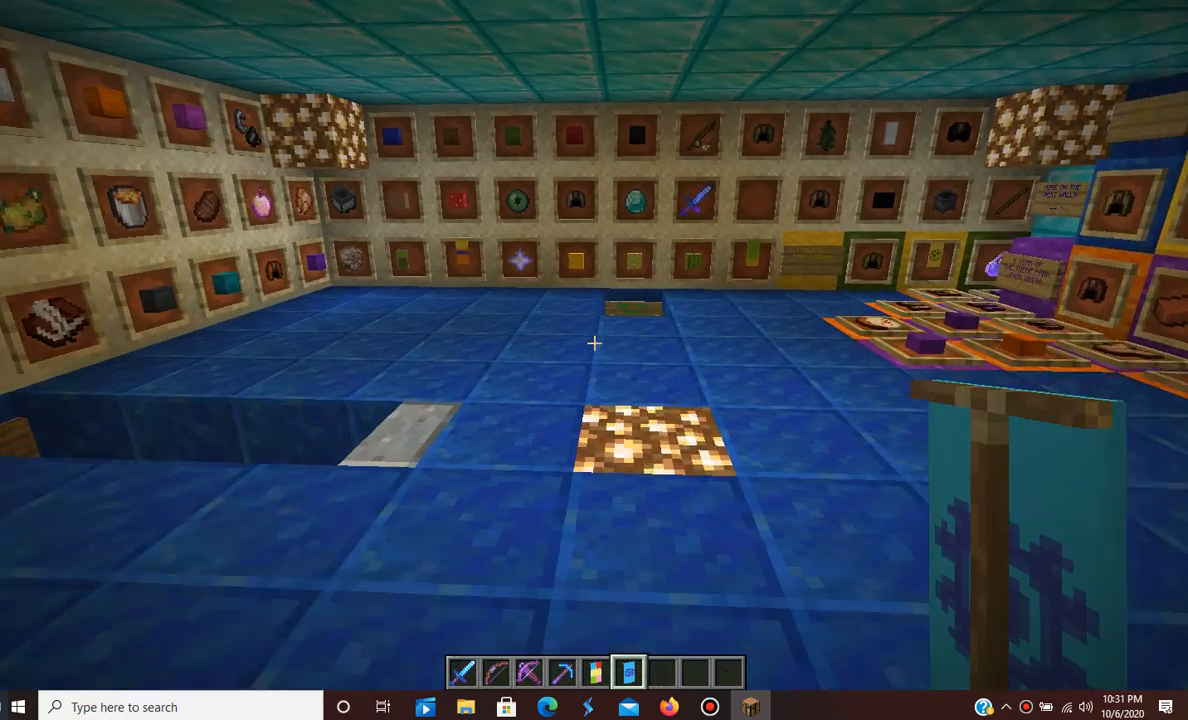
- At the Rainbow Party wall, open the inventory to ready the two event banners
key(e)
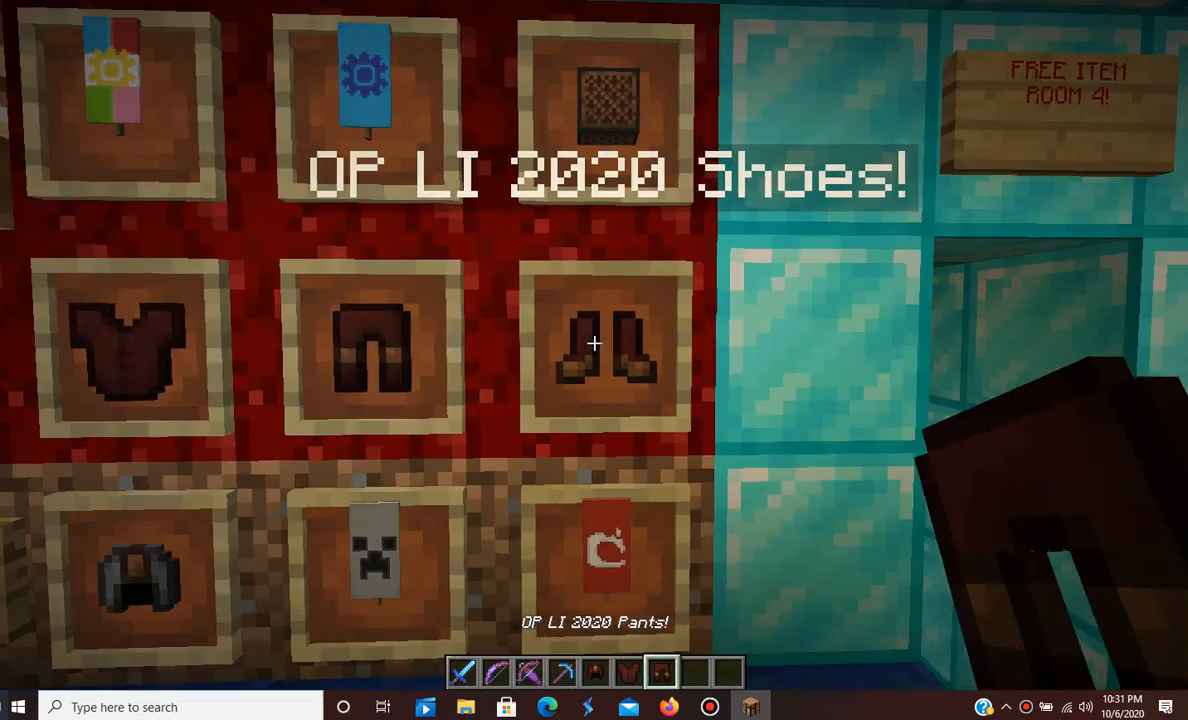
- Store the leftover OP LI 2020 armor in the inventory, then close the Fall 2020 Hat chest
key(e)
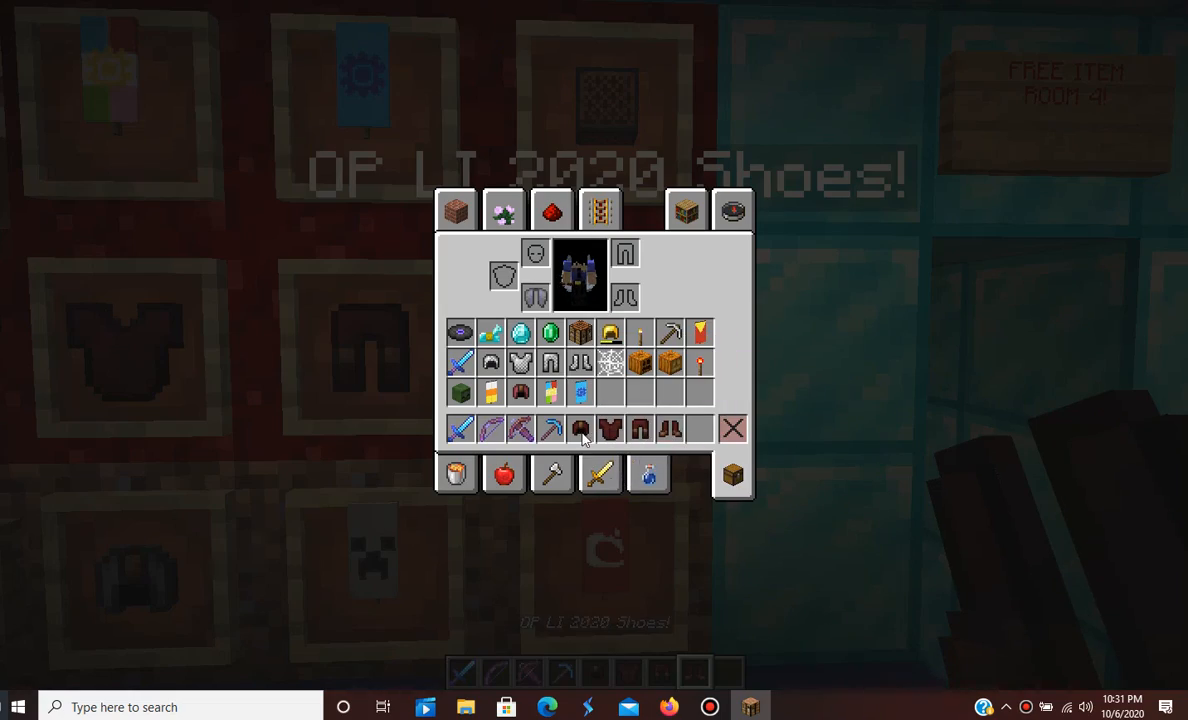
click(580, 428)
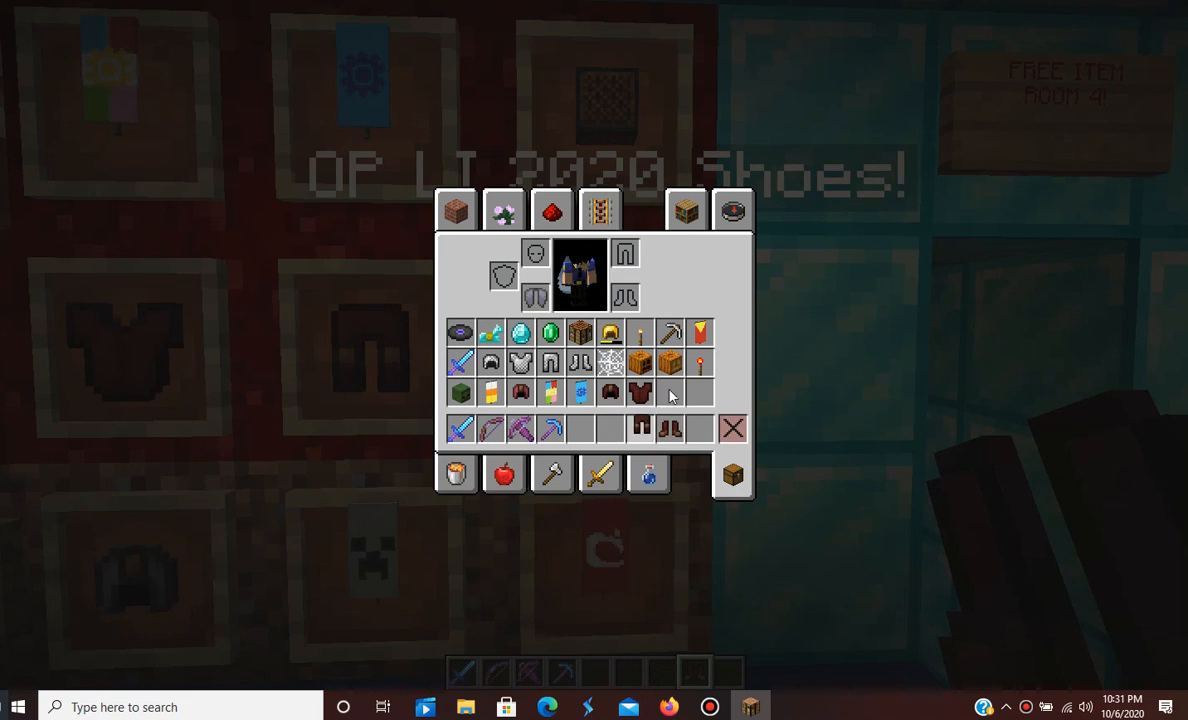
key(Escape)
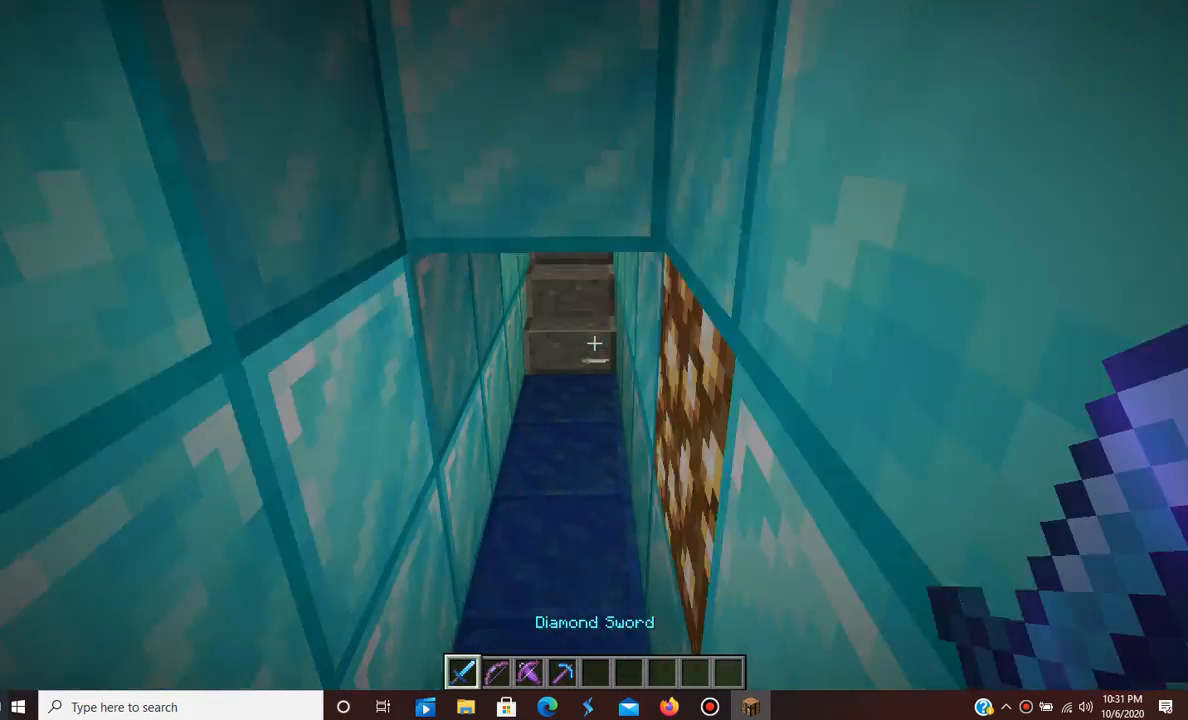
mouse_move(594, 360)
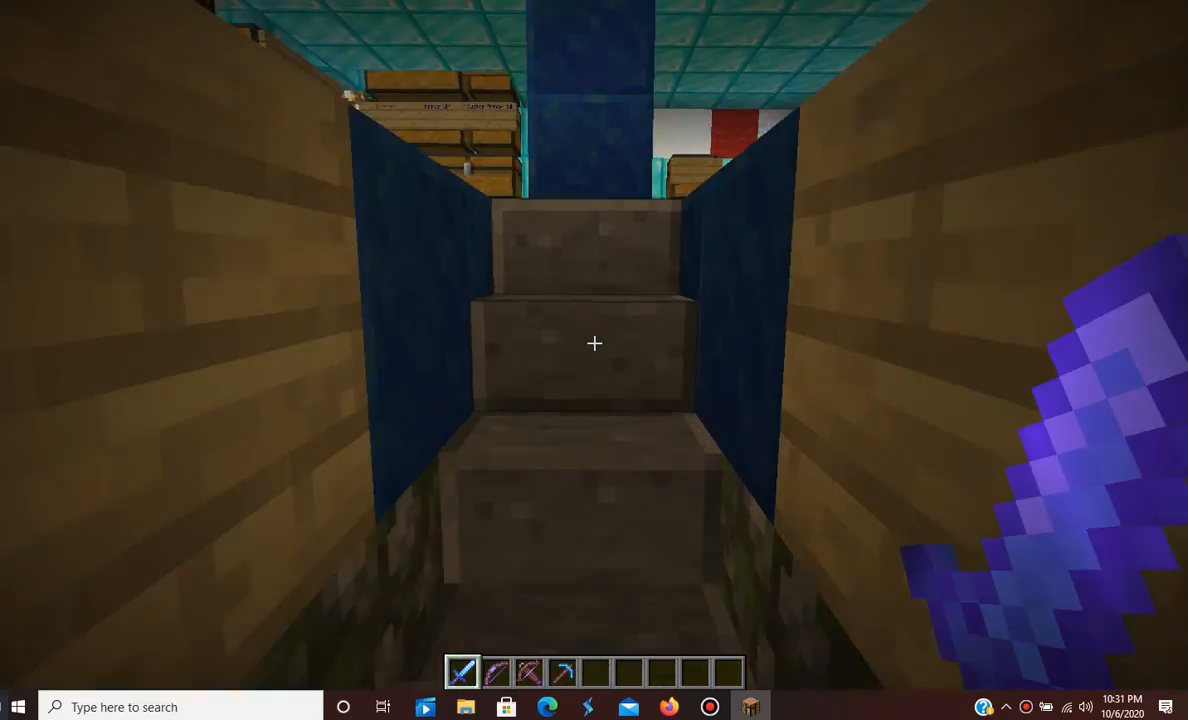
mouse_move(594, 343)
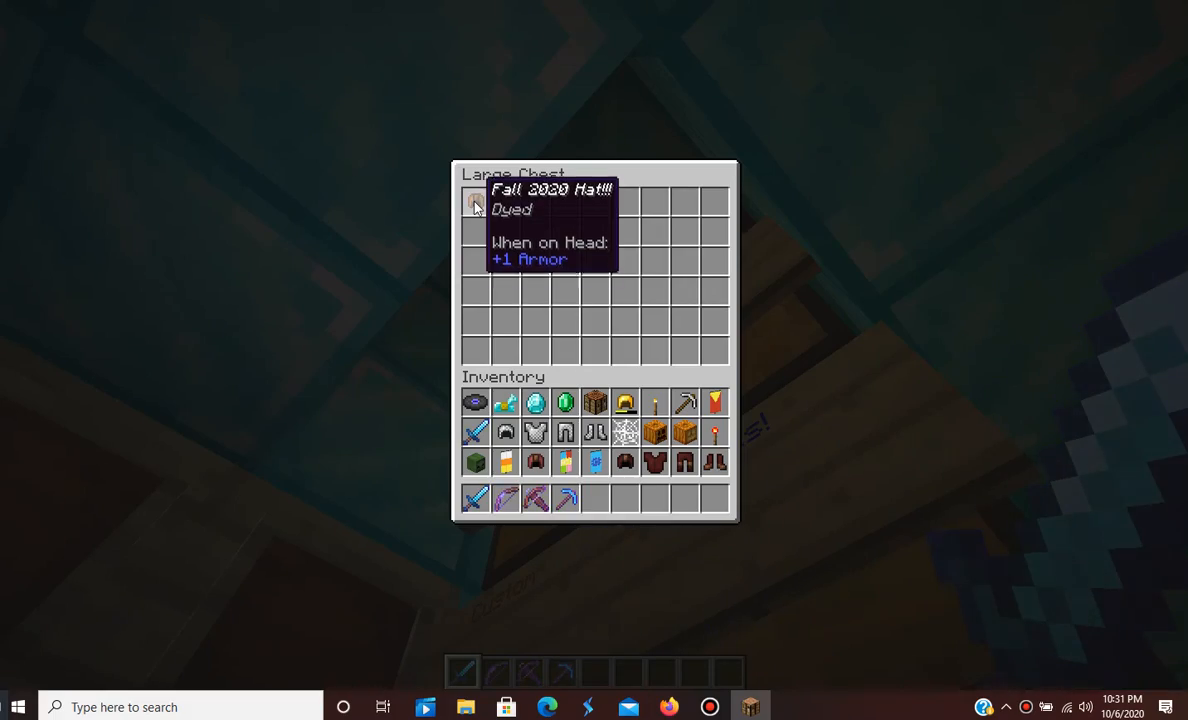
key(Escape)
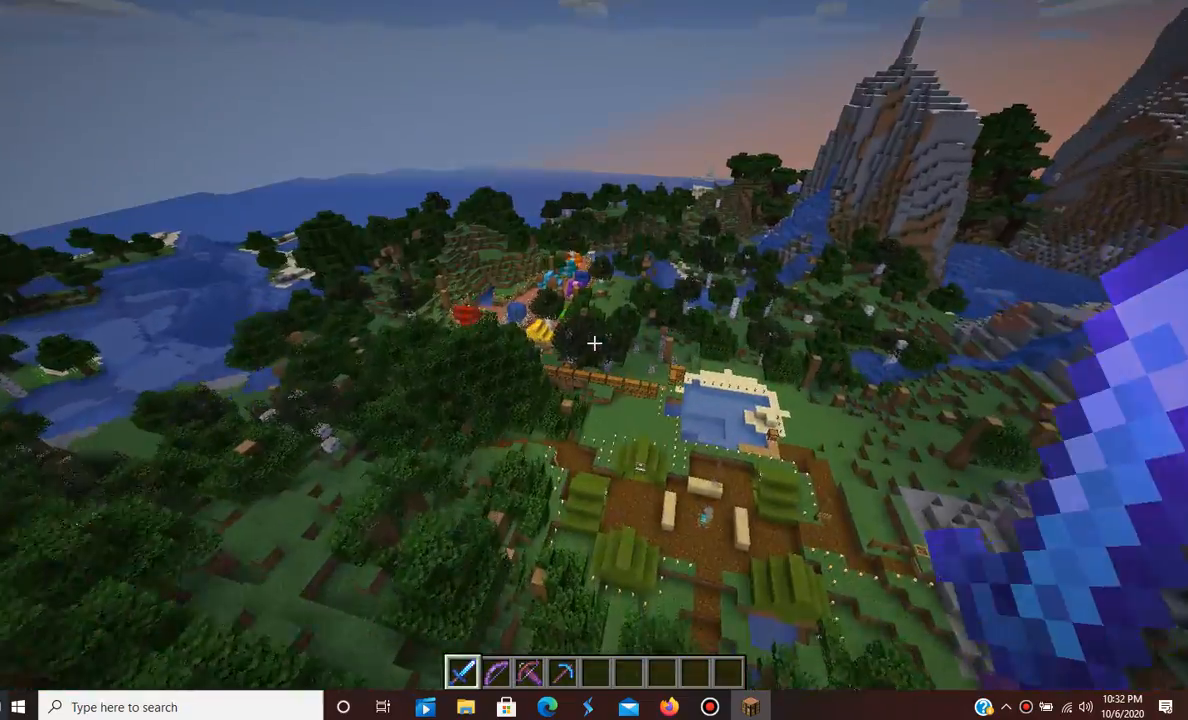
mouse_move(594, 343)
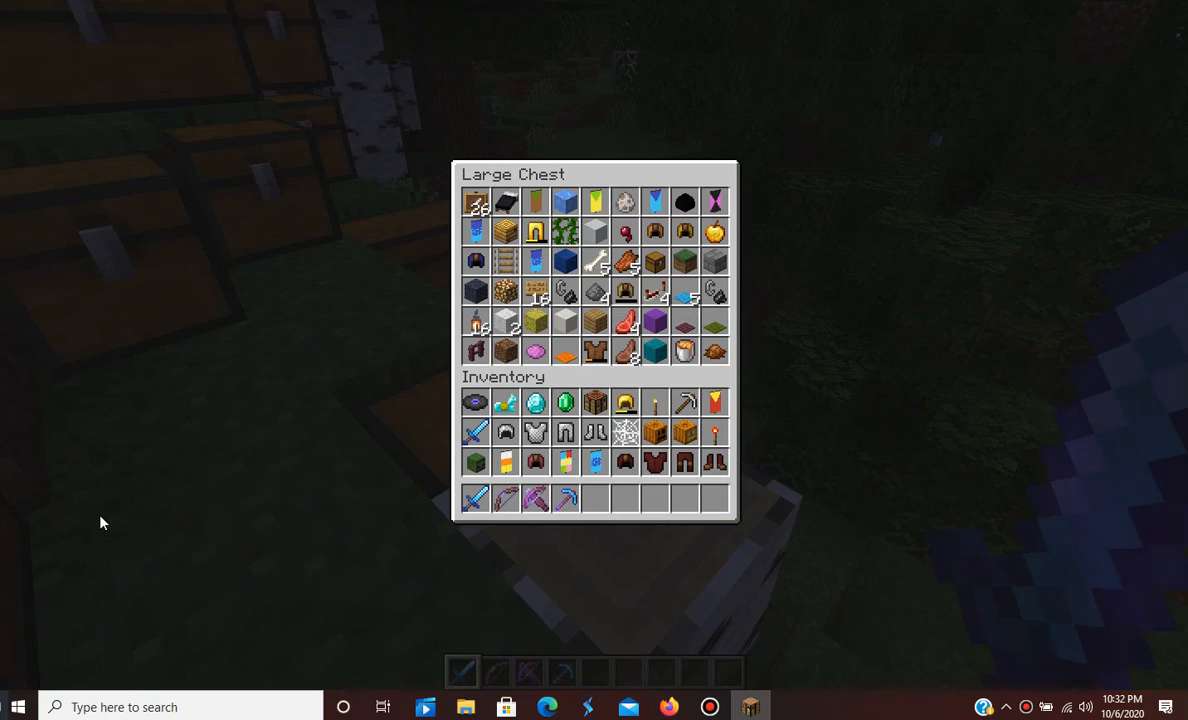
mouse_move(604, 537)
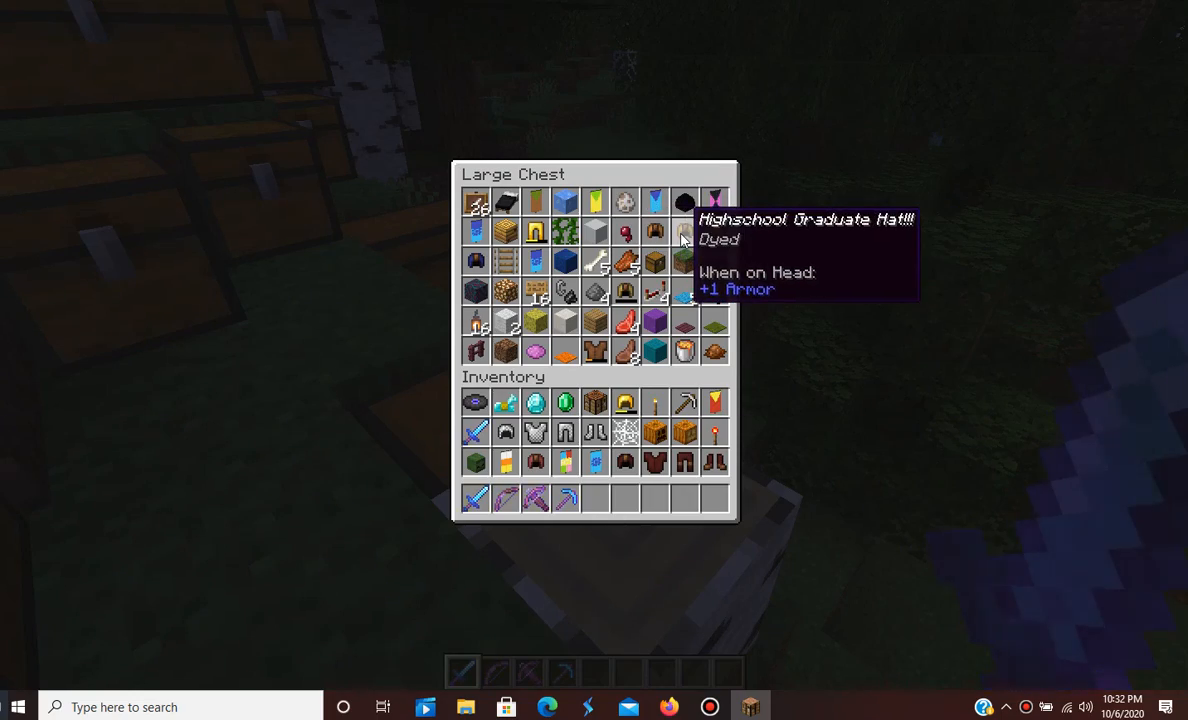
- Browse each outdoor chest, including the banner, Elytra and hats chest, closing every one
key(Escape)
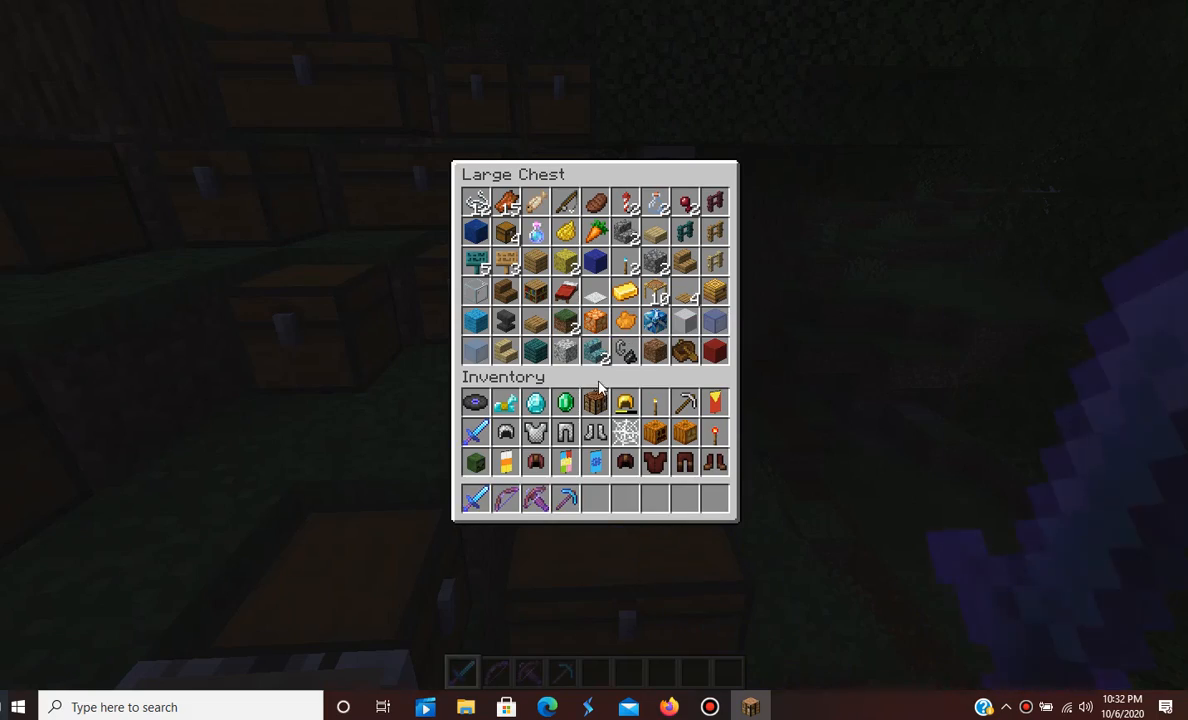
key(Escape)
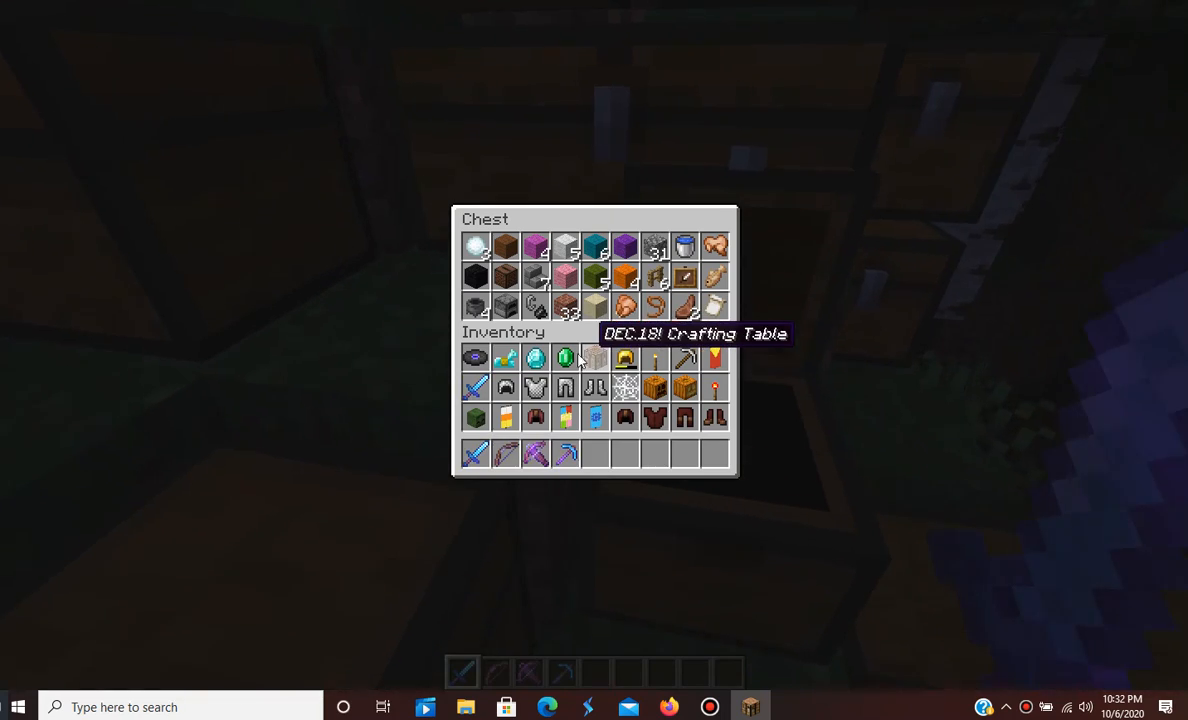
key(Escape)
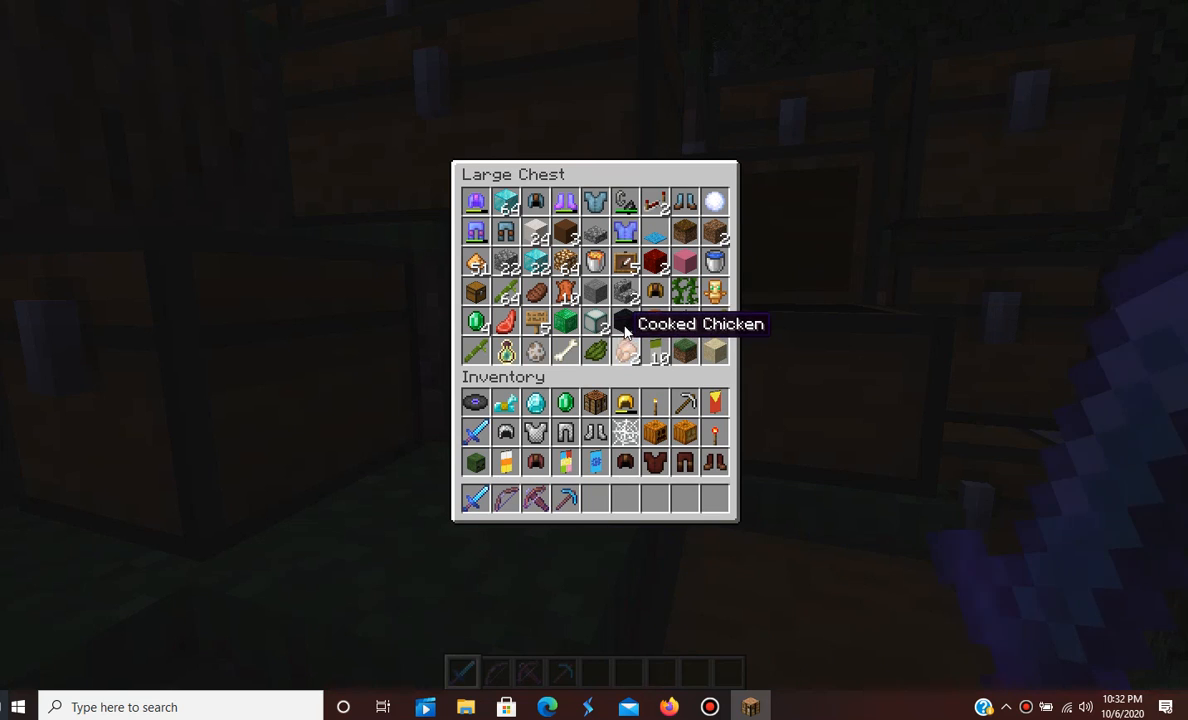
mouse_move(625, 320)
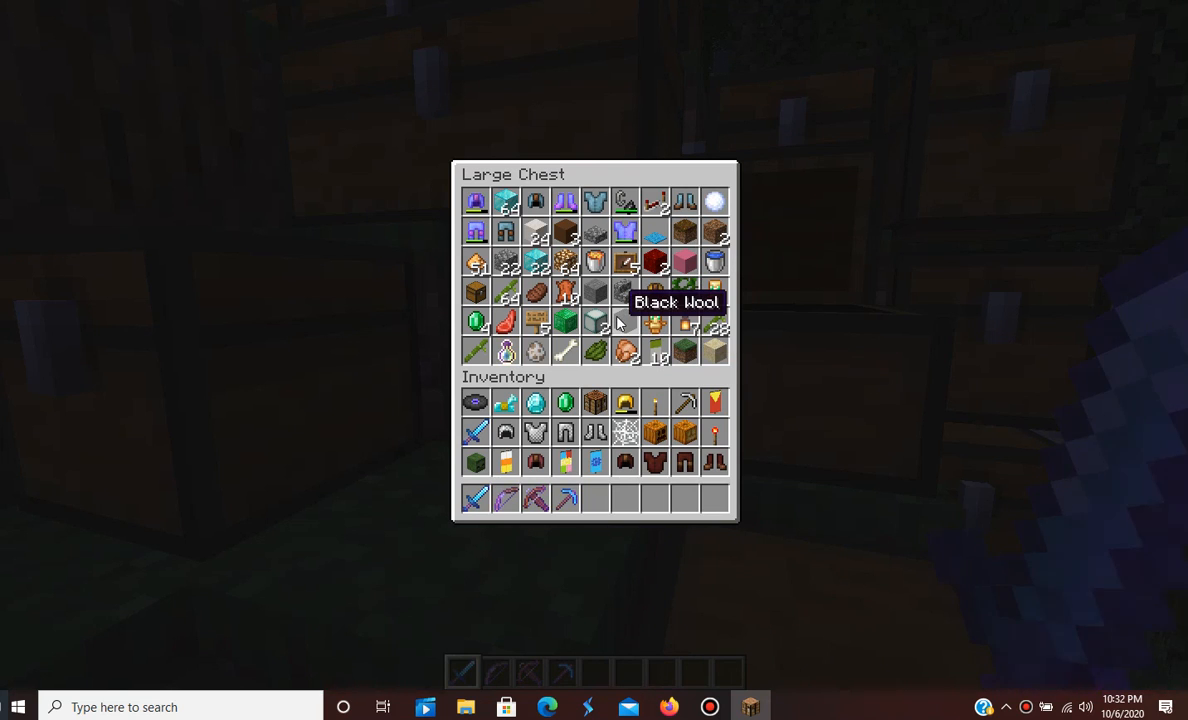
key(Escape)
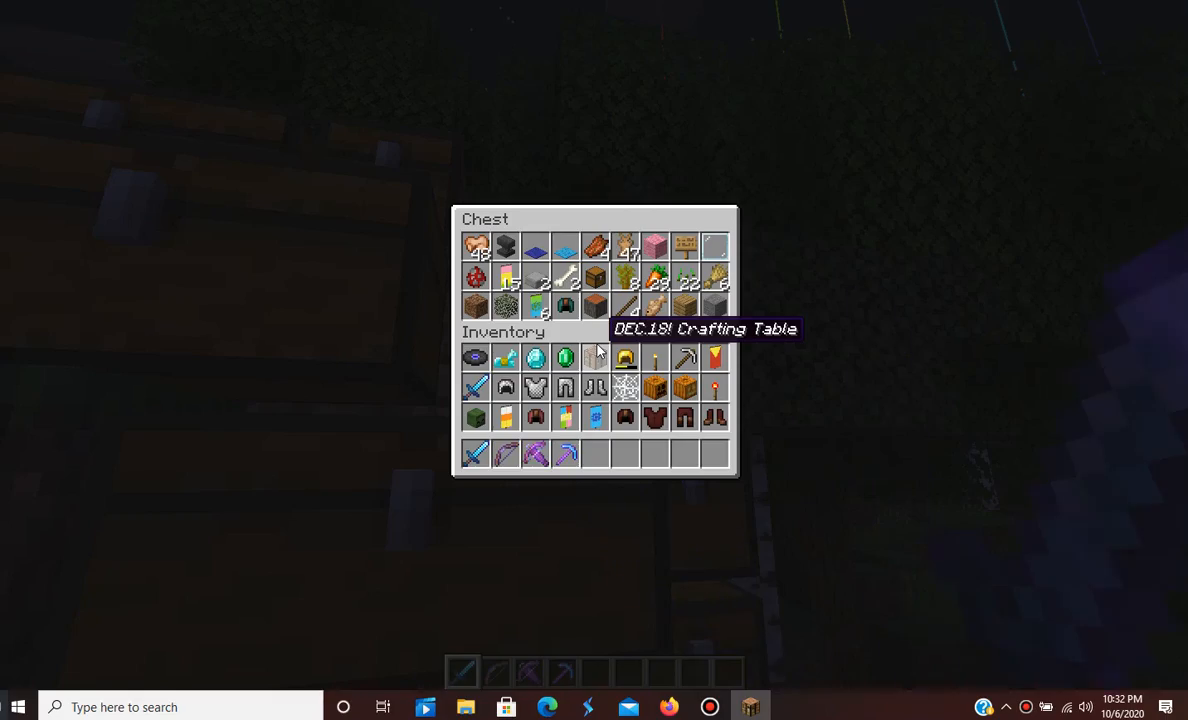
key(Escape)
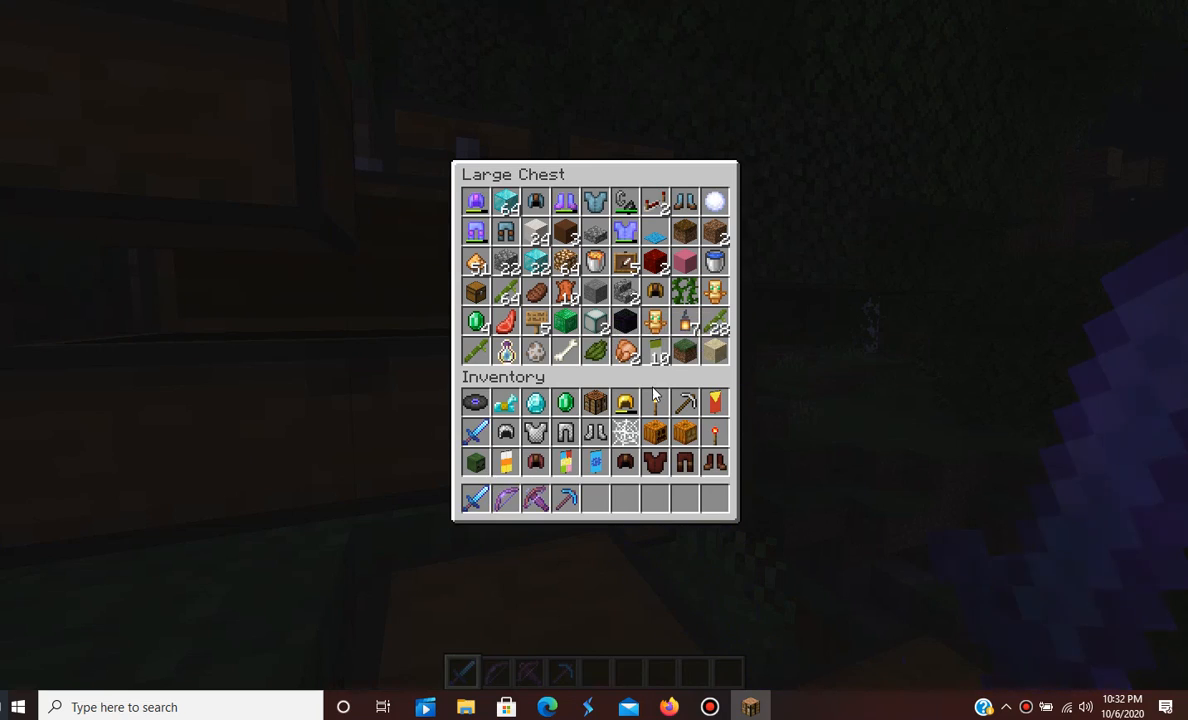
key(Escape)
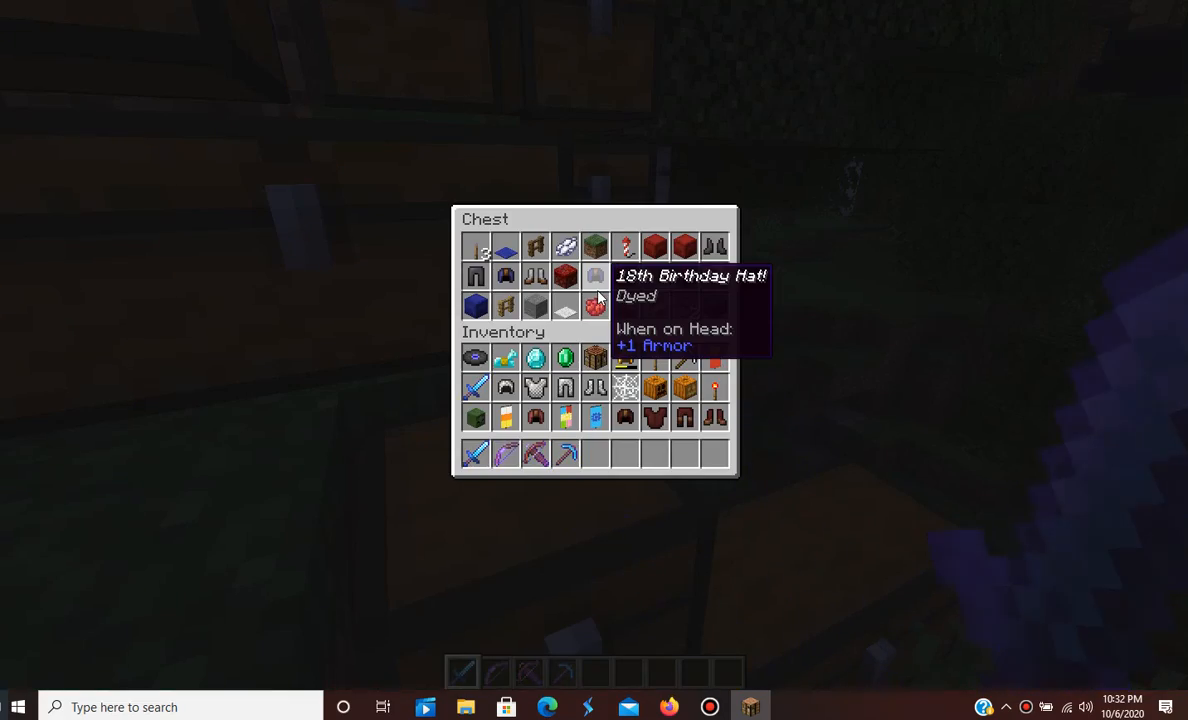
key(Escape)
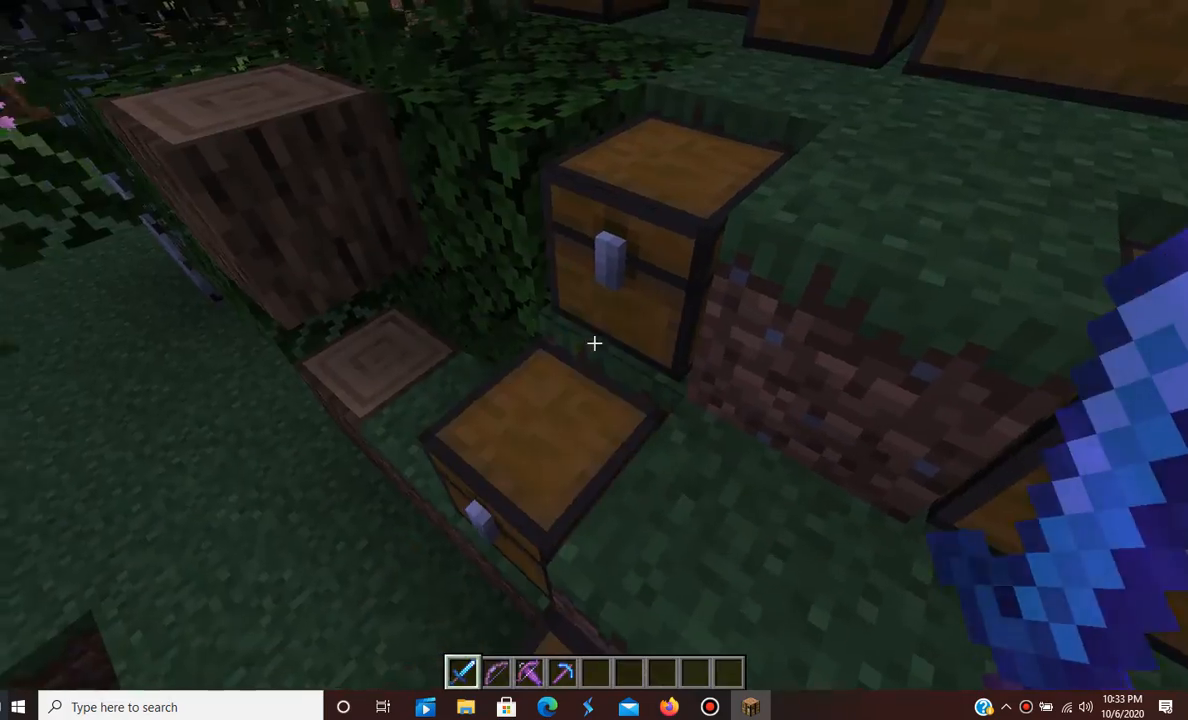
right_click(650, 250)
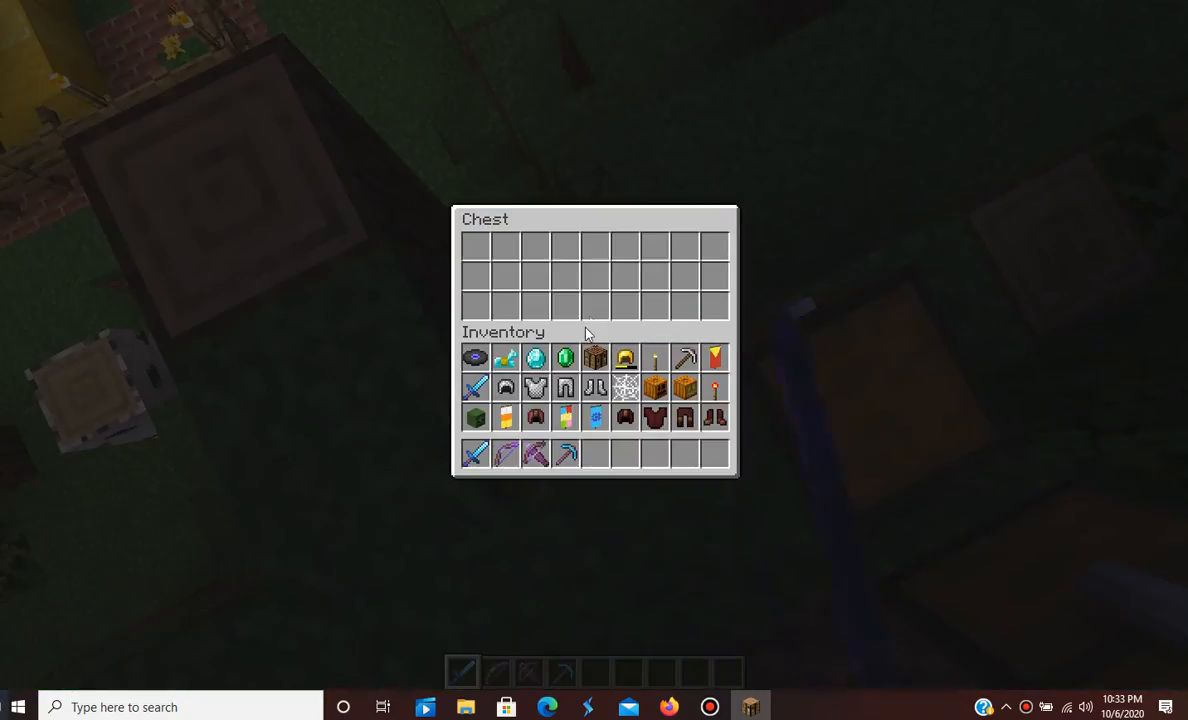
key(Escape)
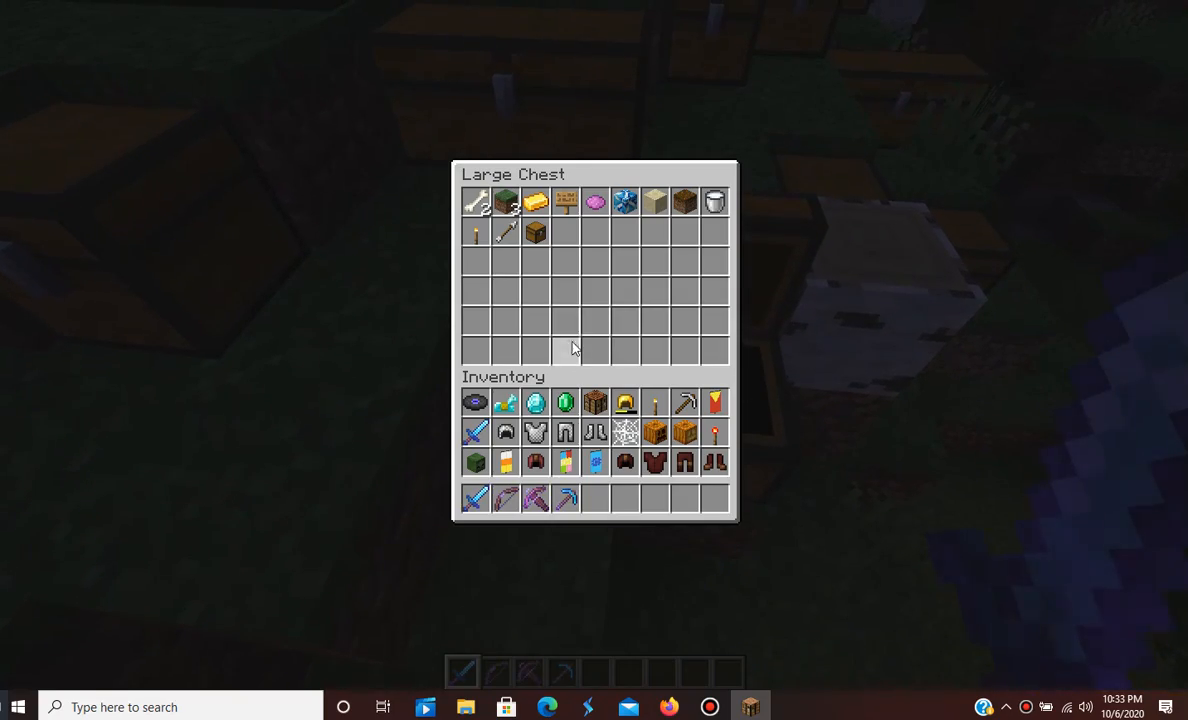
key(Escape)
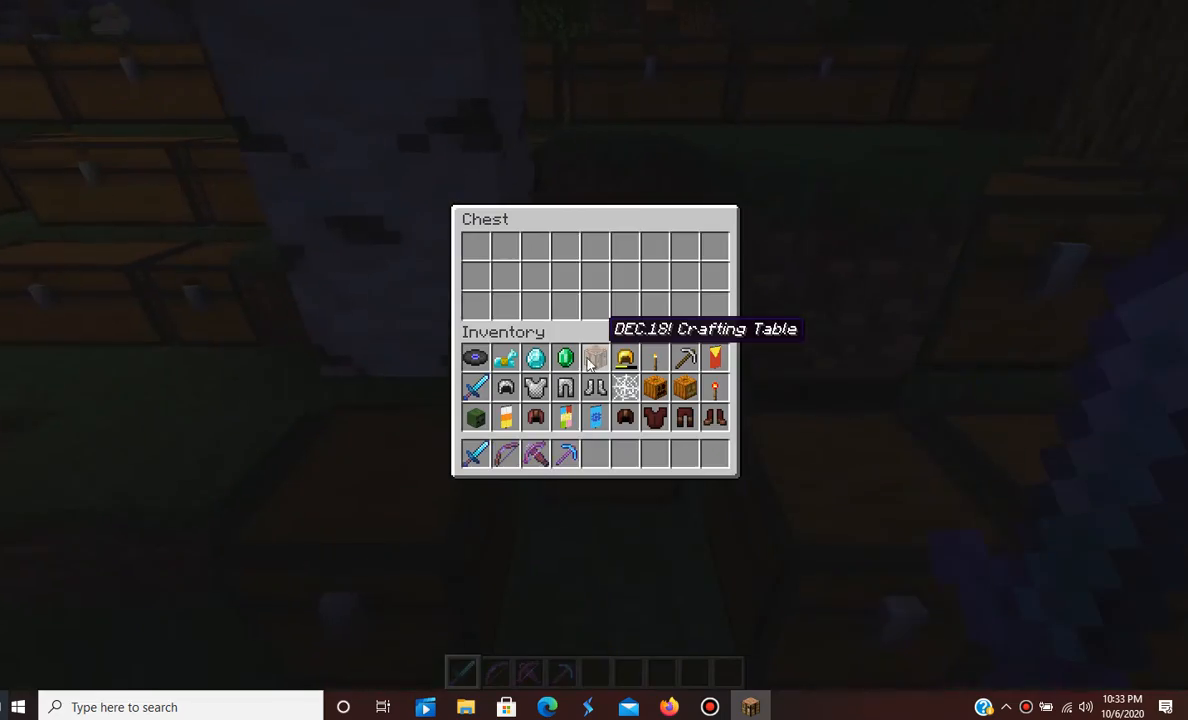
key(Escape)
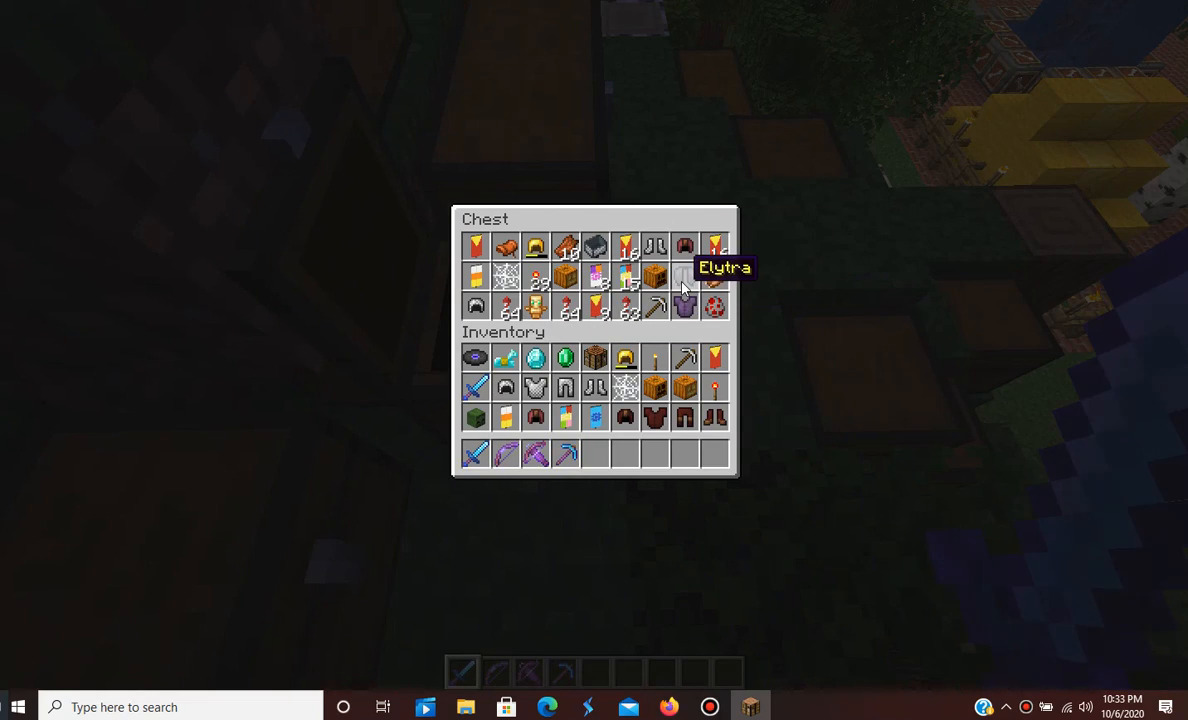
mouse_move(685, 247)
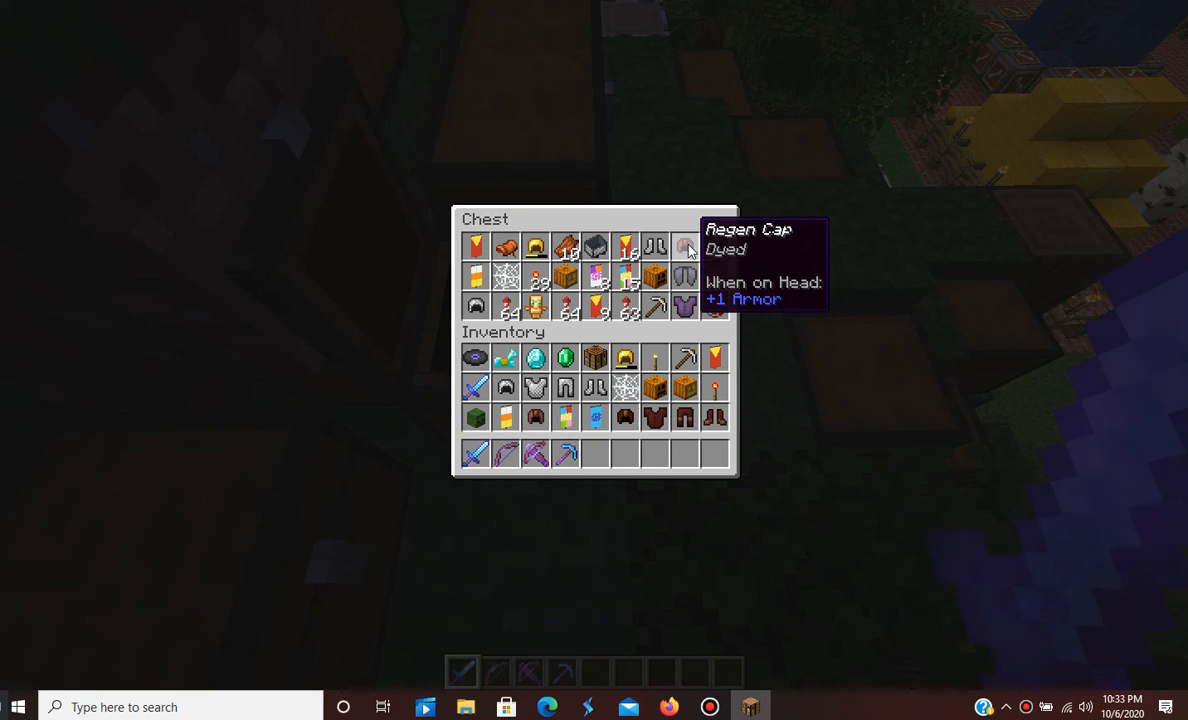
mouse_move(715, 247)
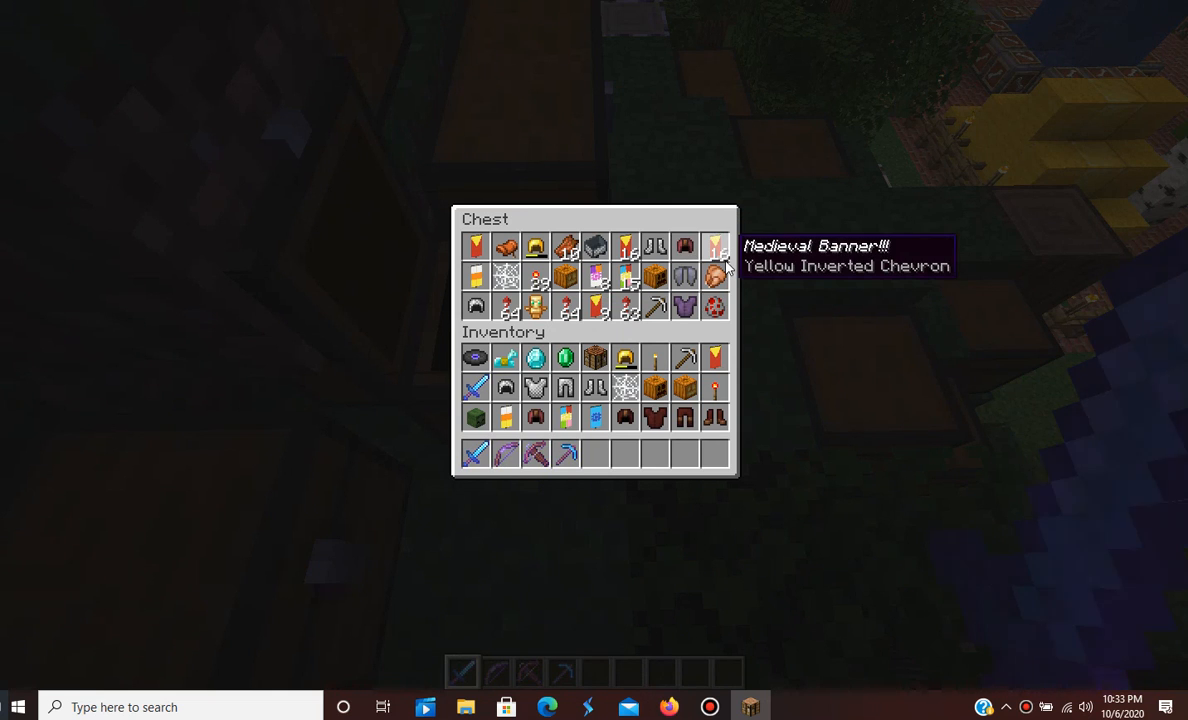
mouse_move(565, 357)
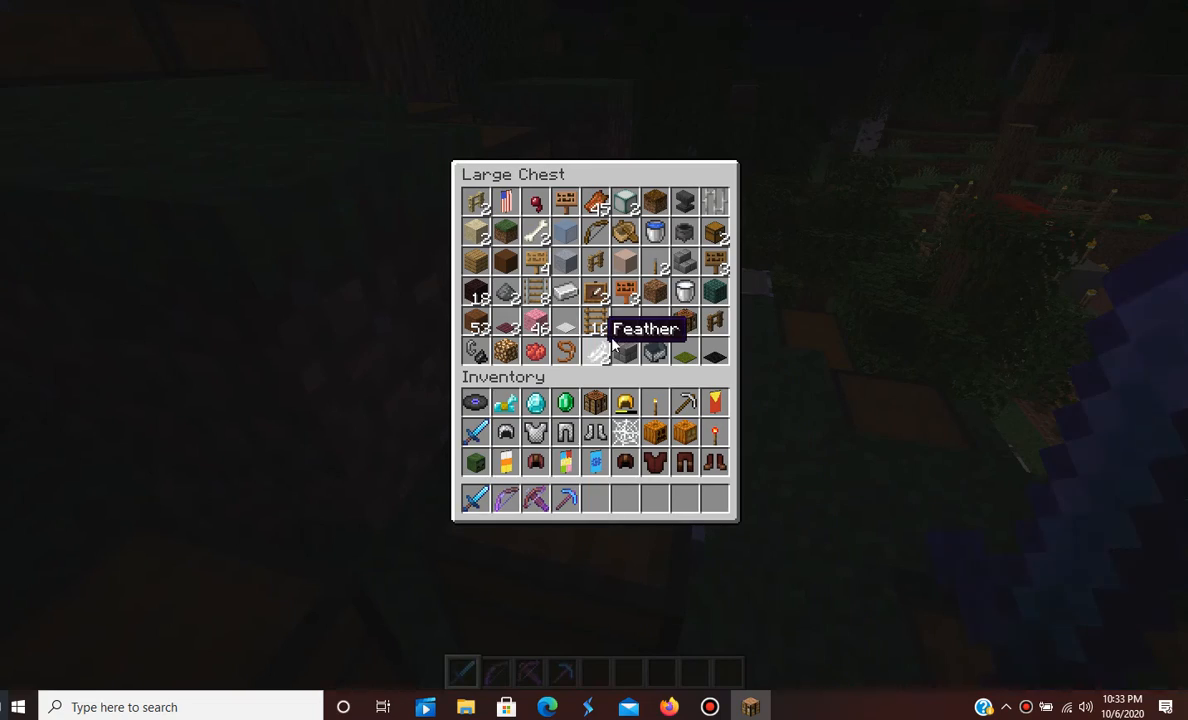
mouse_move(790, 377)
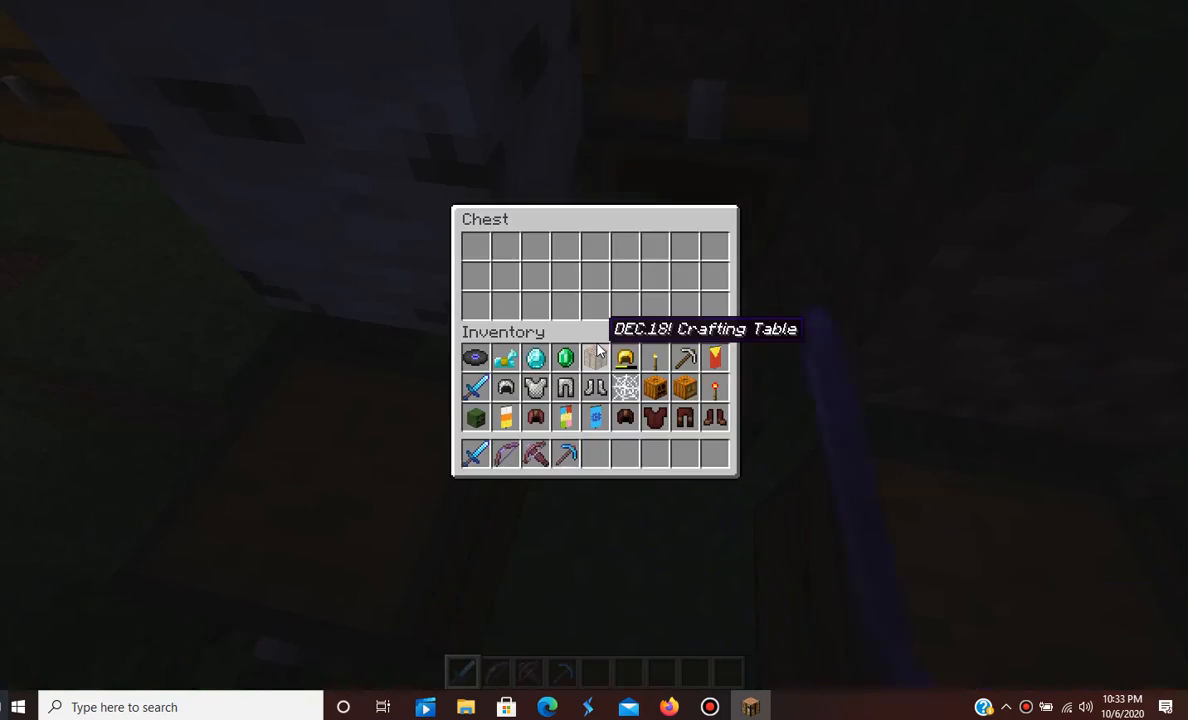
key(Escape)
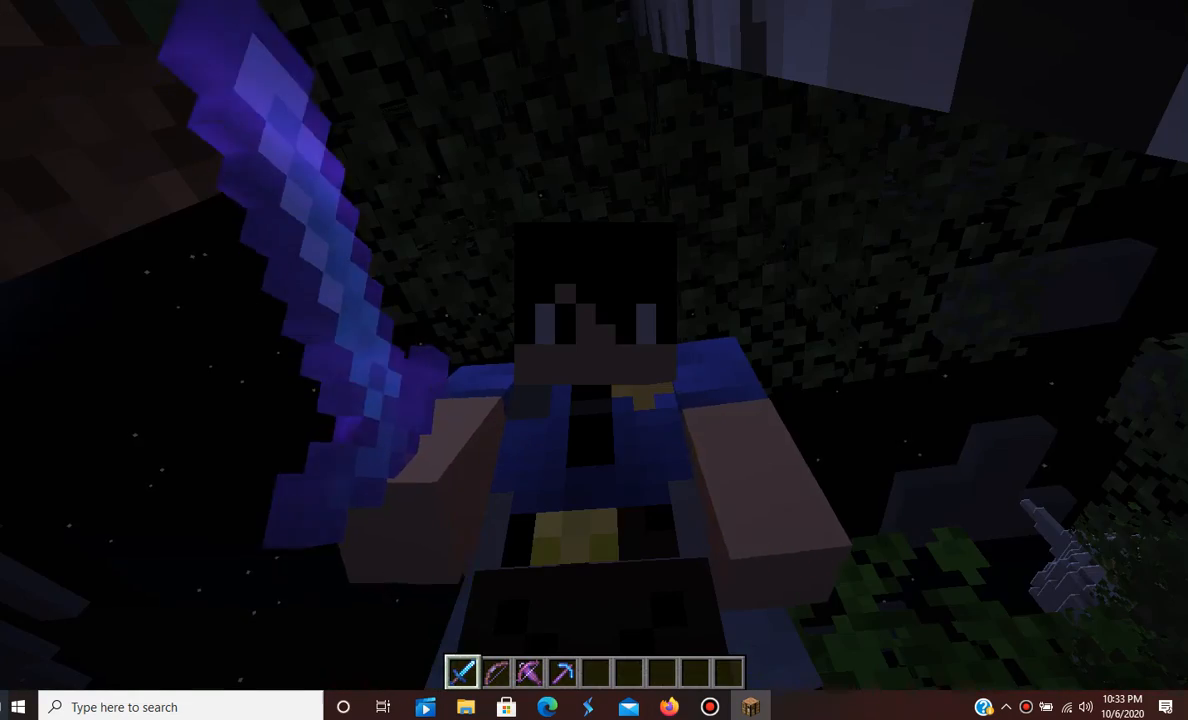
mouse_move(594, 344)
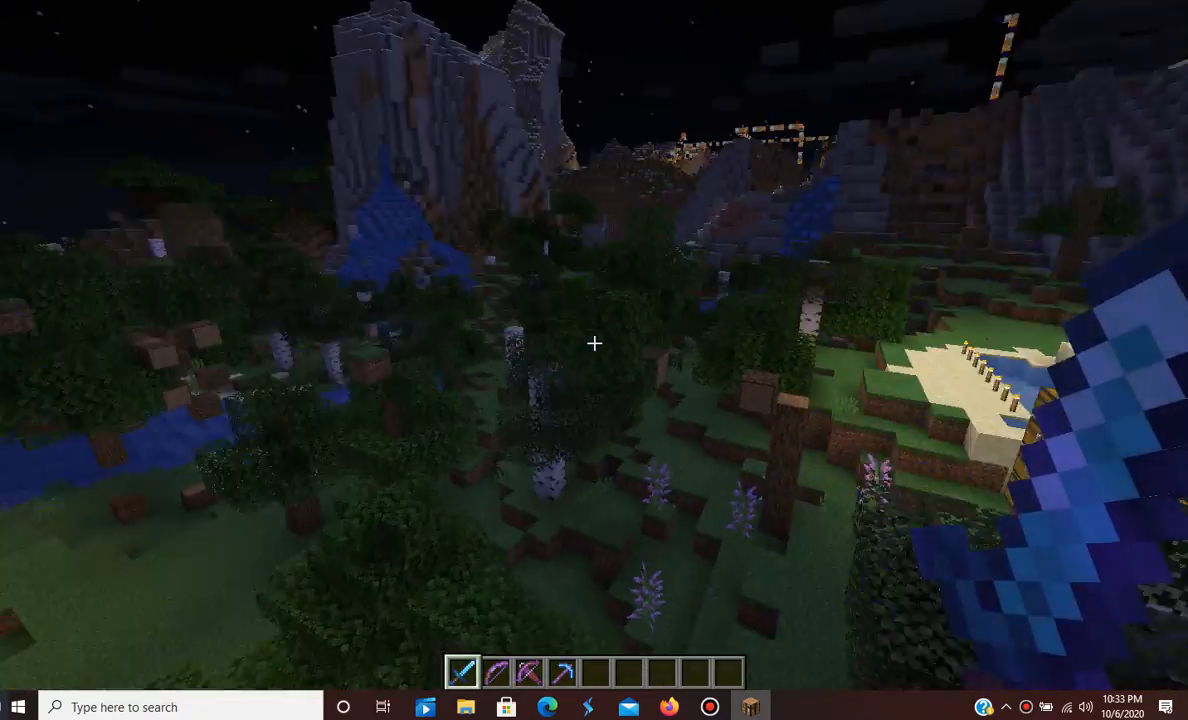
mouse_move(594, 344)
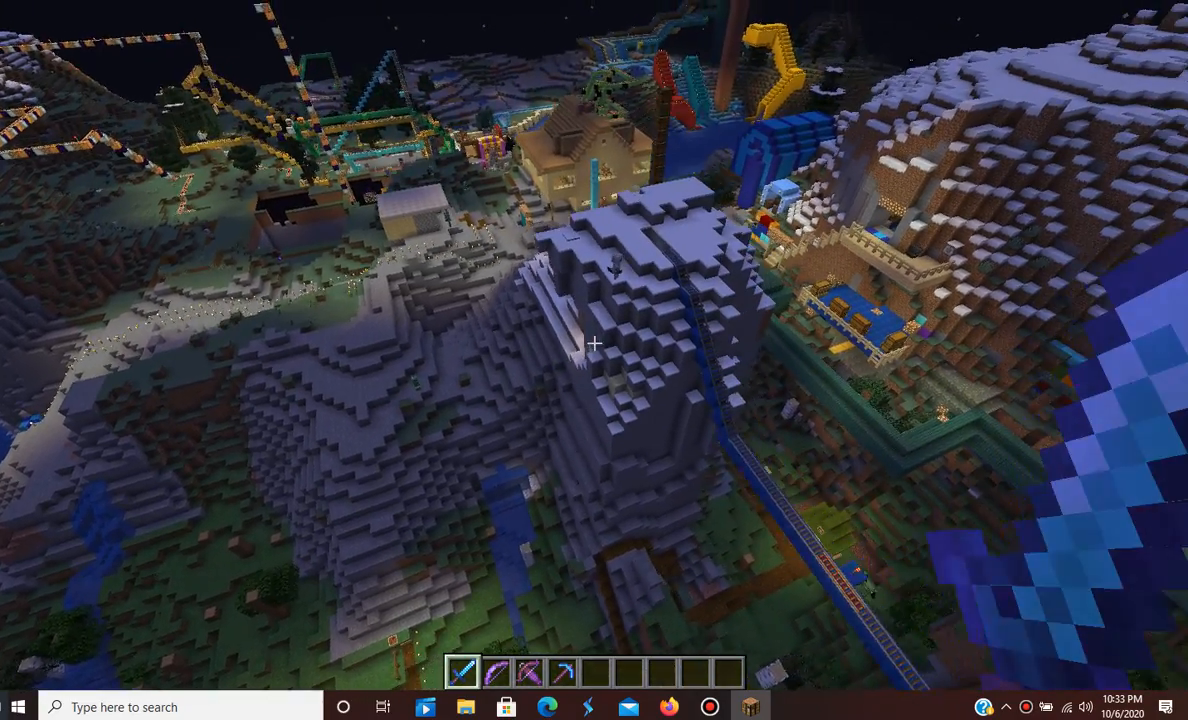
mouse_move(594, 344)
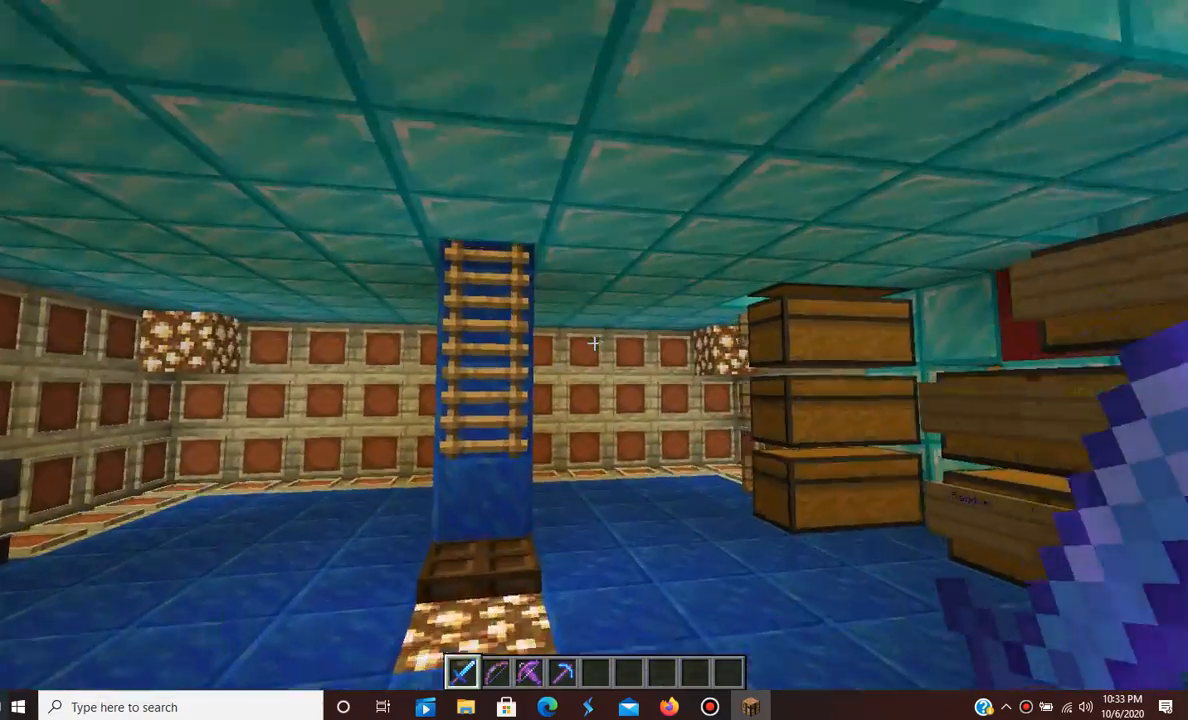
mouse_move(594, 344)
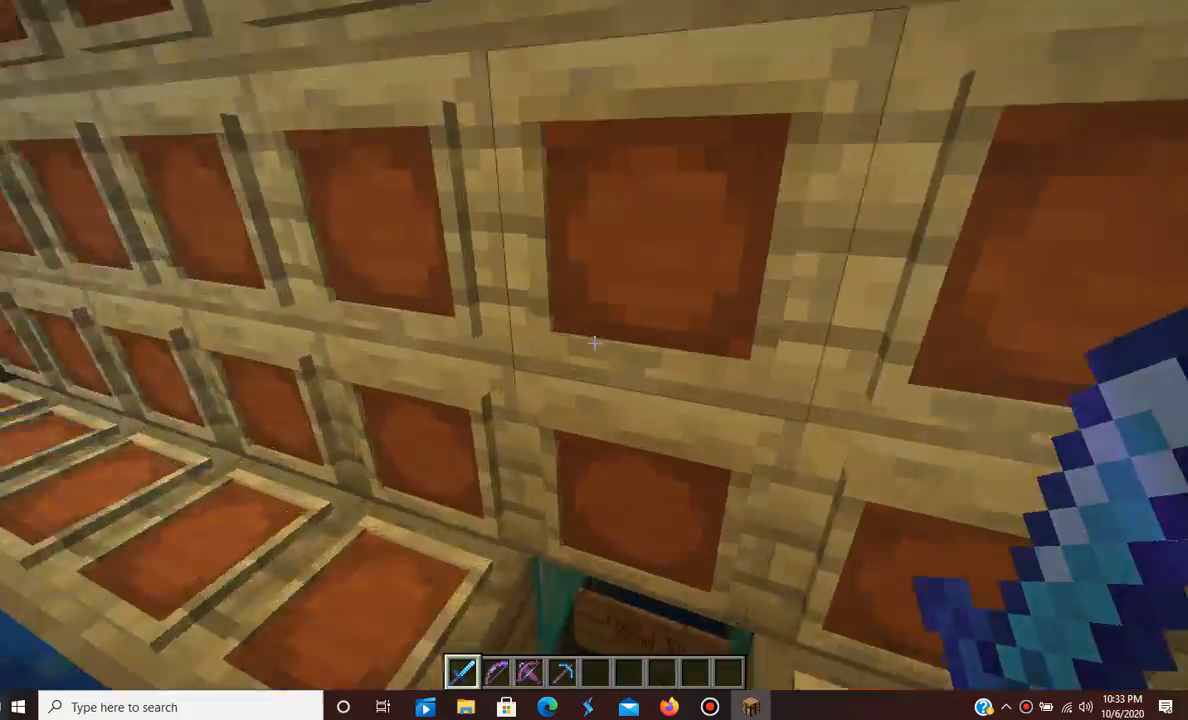
mouse_move(594, 360)
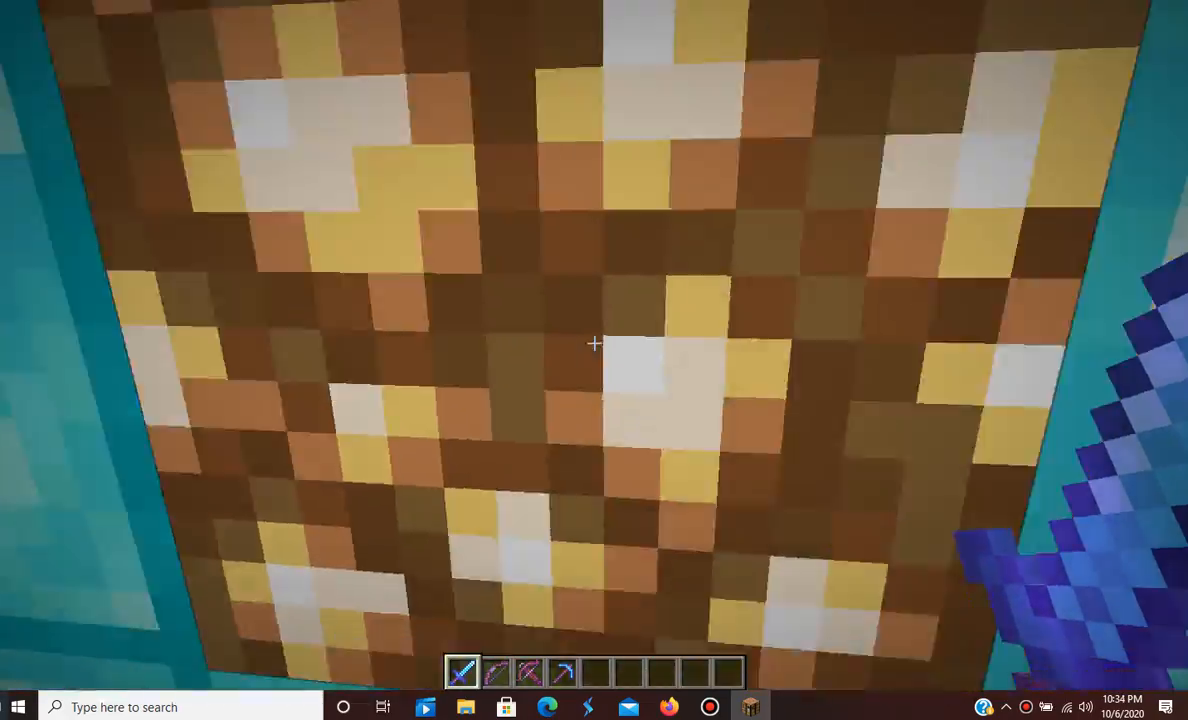
mouse_move(594, 344)
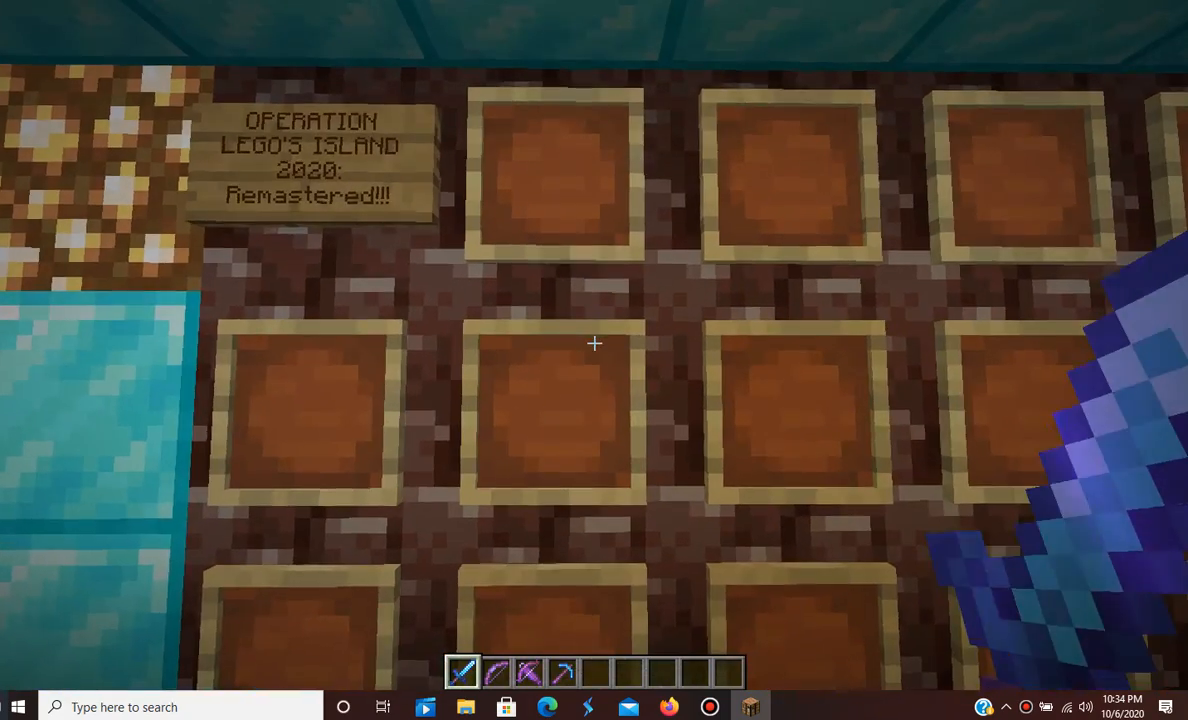
mouse_move(594, 343)
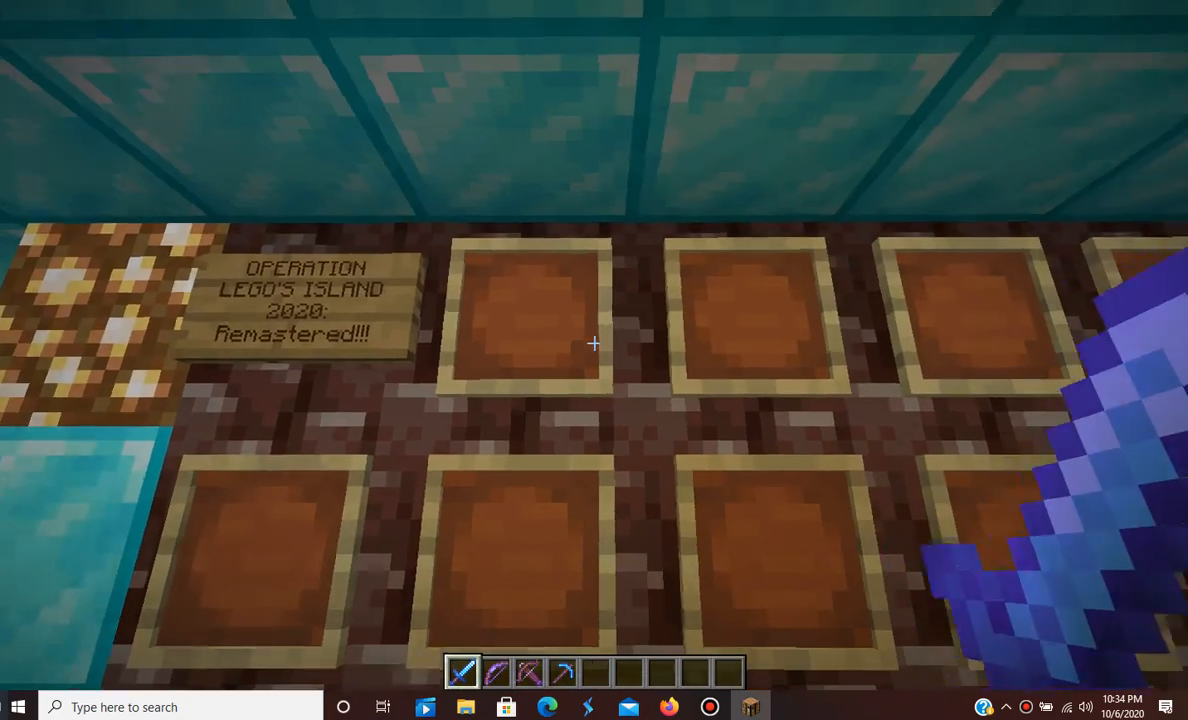
mouse_move(594, 344)
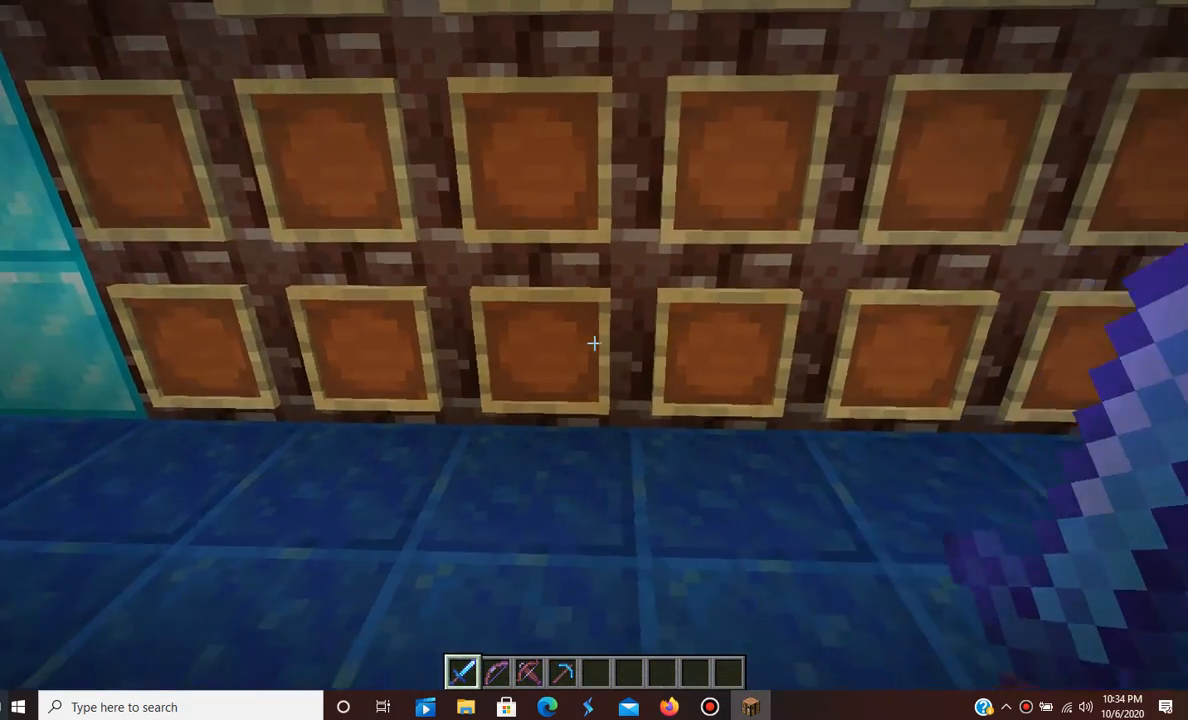
mouse_move(594, 344)
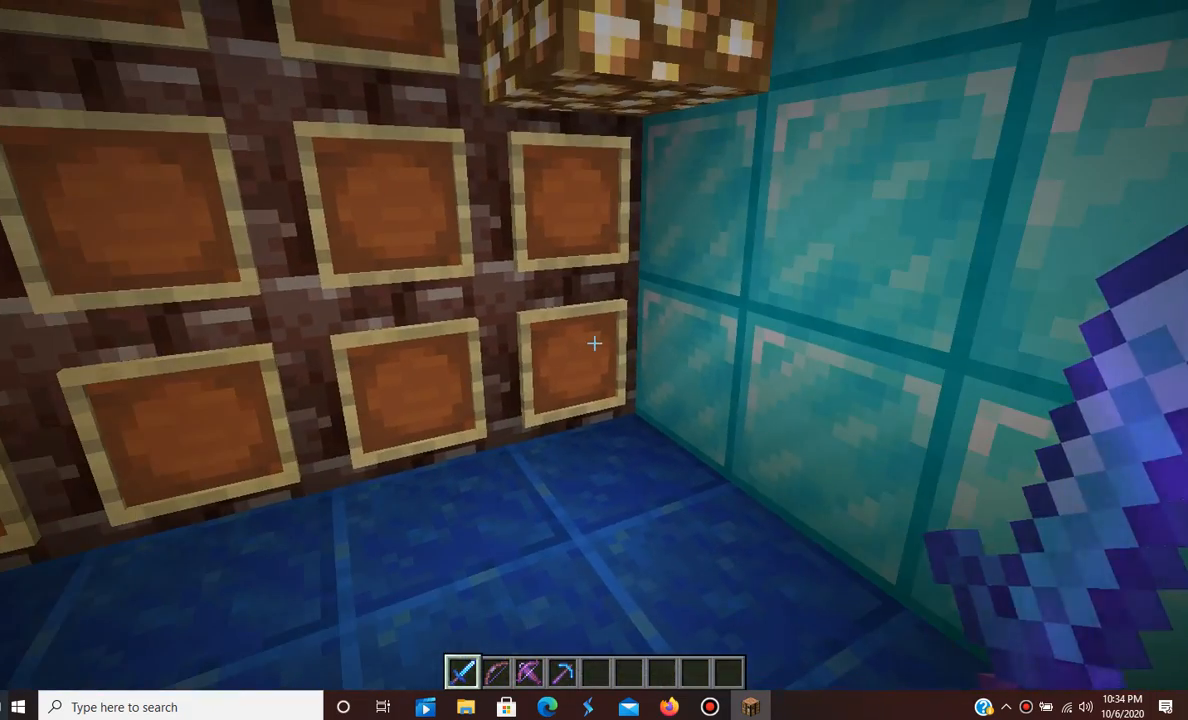
mouse_move(594, 344)
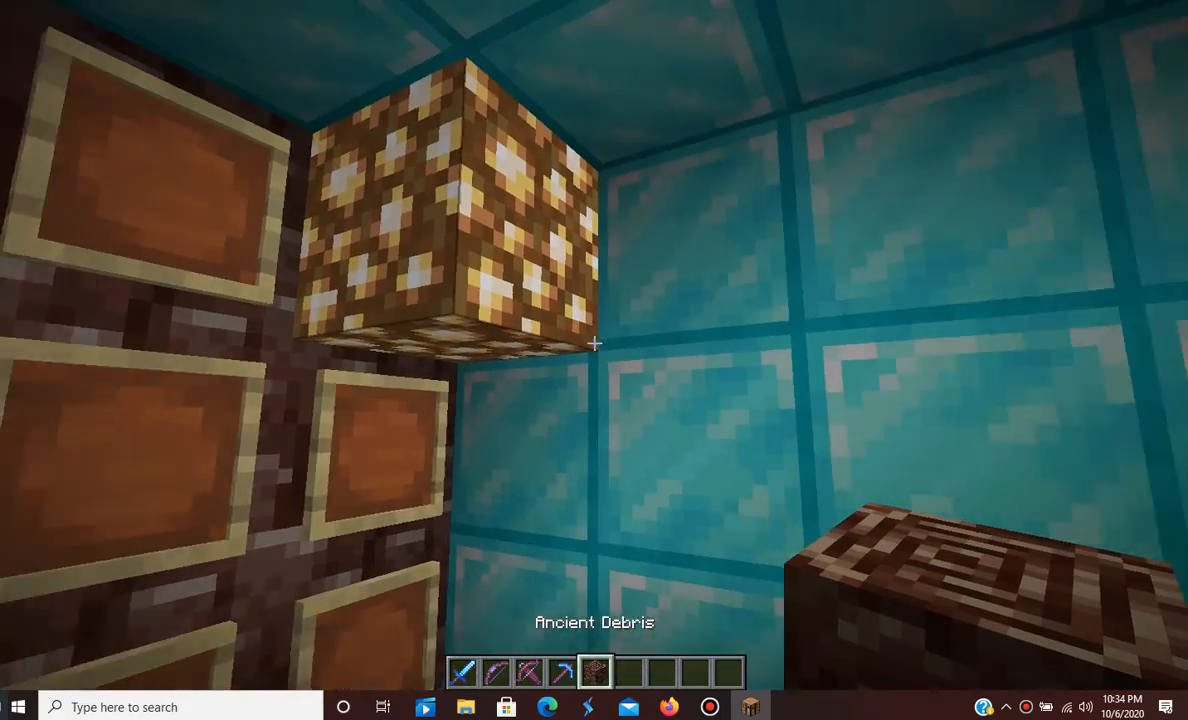
mouse_move(594, 344)
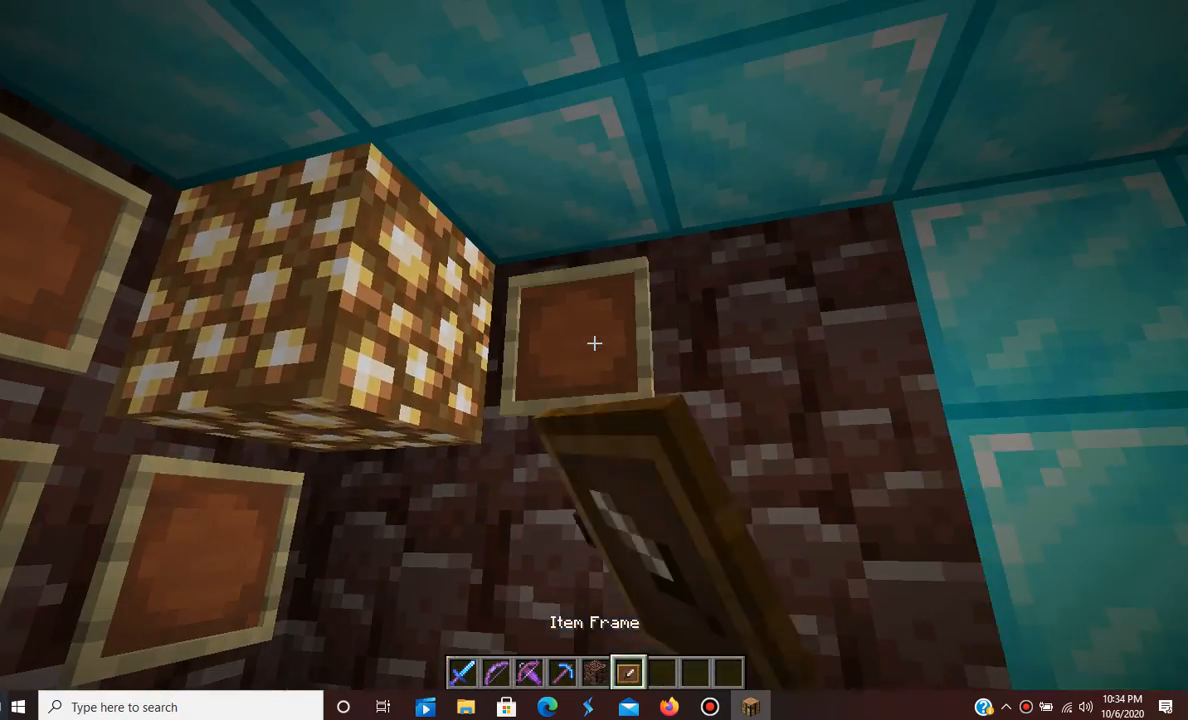
mouse_move(594, 344)
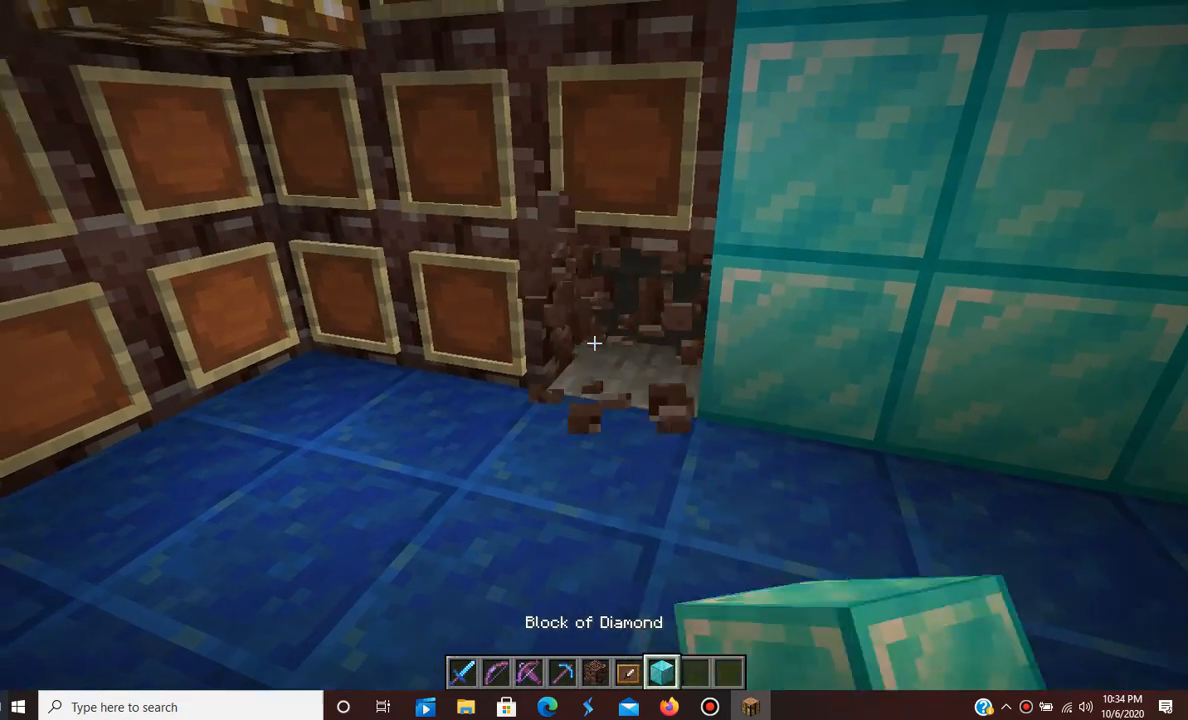
mouse_move(594, 344)
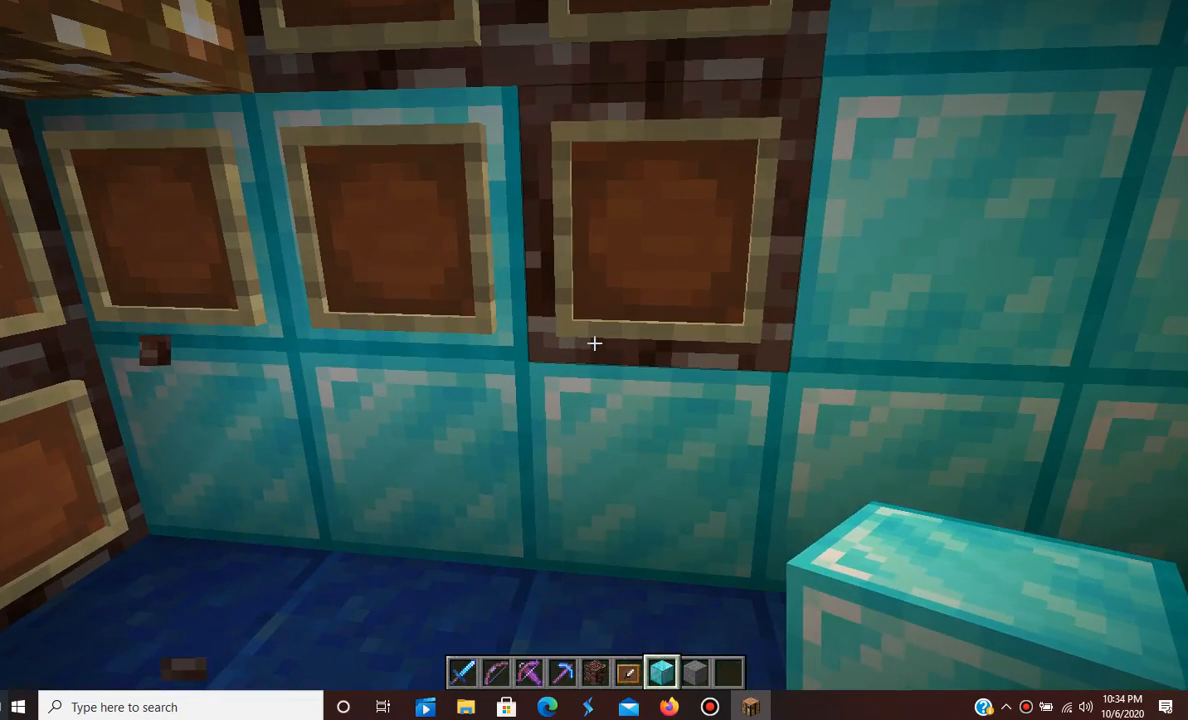
mouse_move(594, 343)
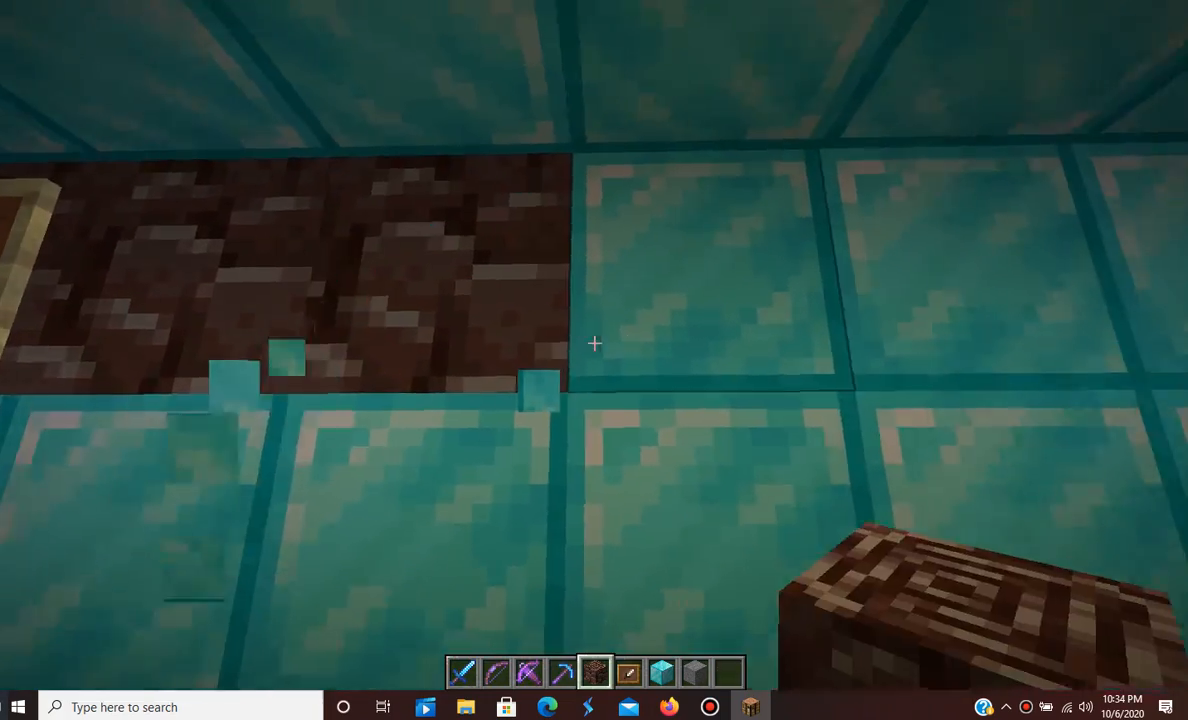
mouse_move(594, 344)
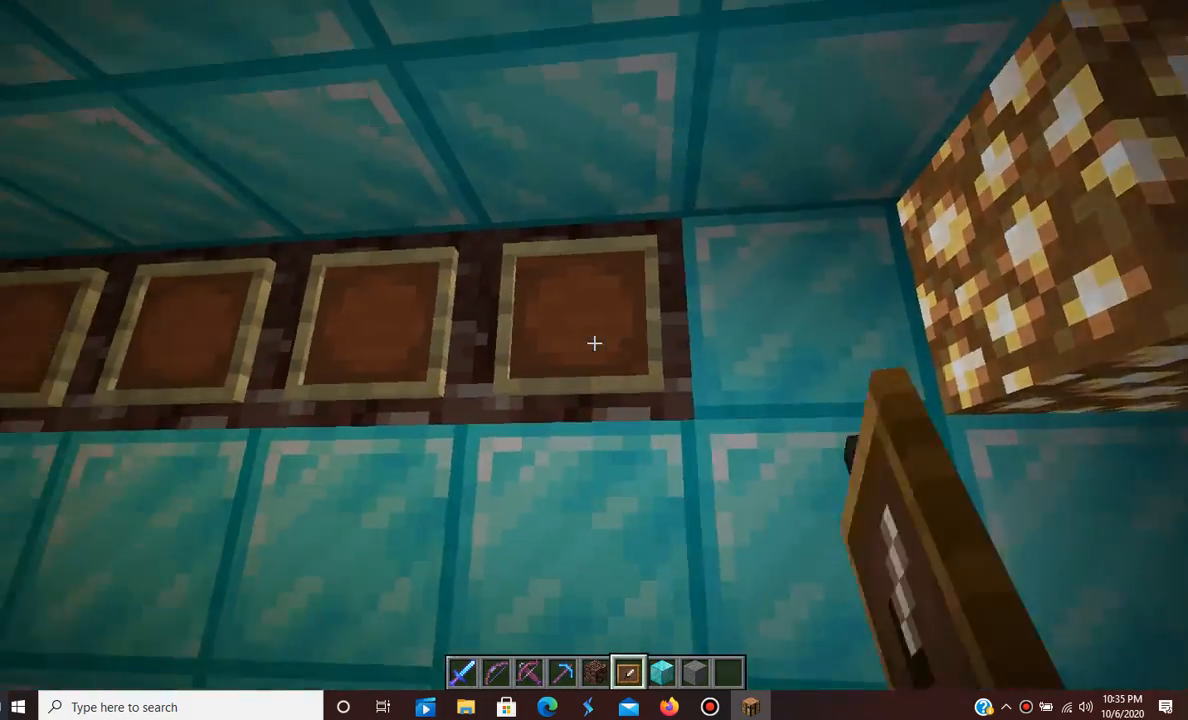
mouse_move(594, 344)
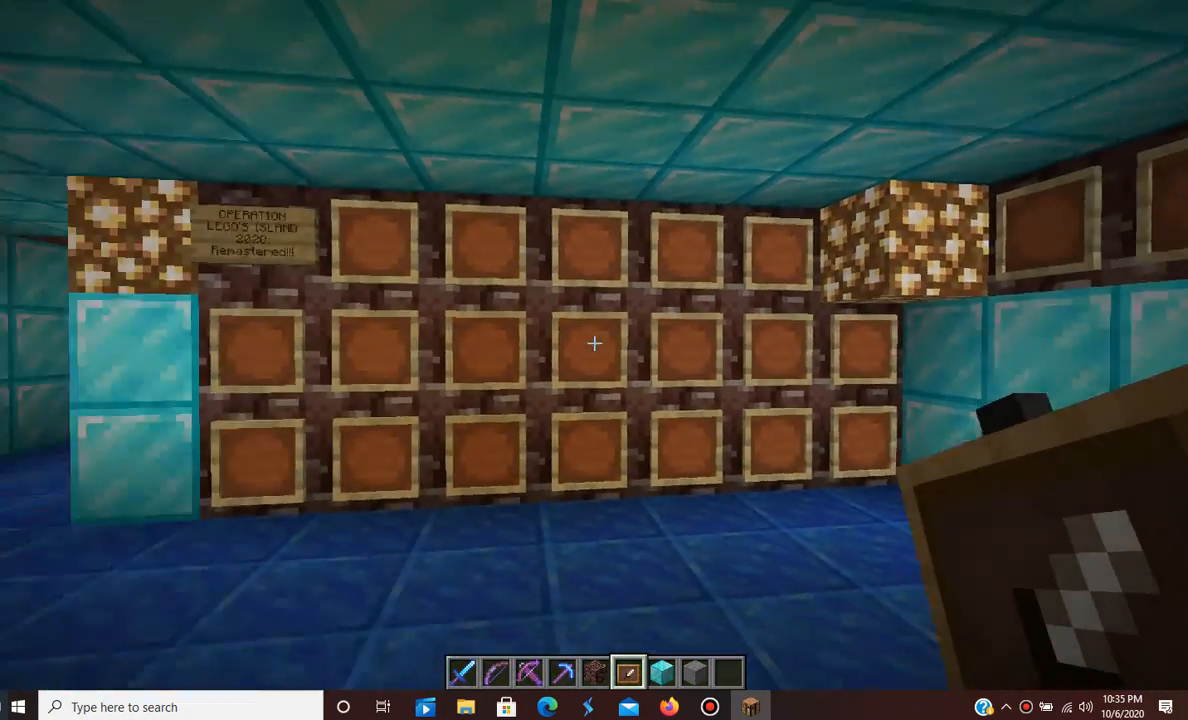
- Take the disc, diamond and emerald from the inventory and frame them on the top row
key(e)
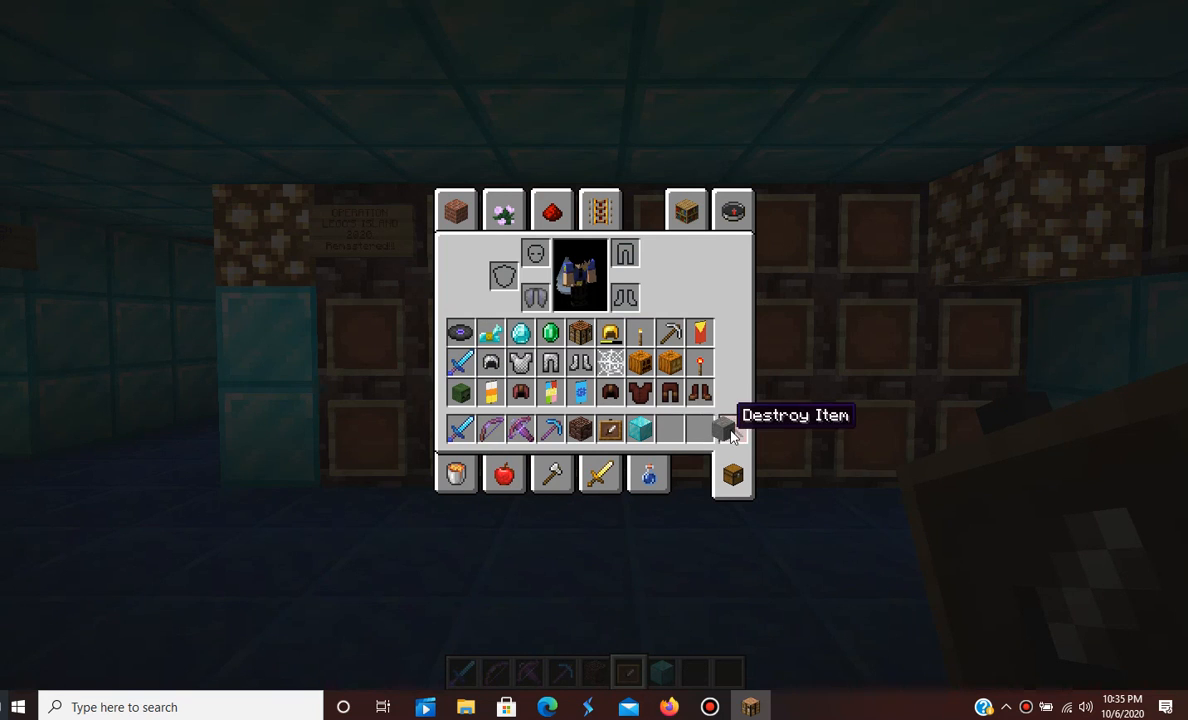
click(731, 428)
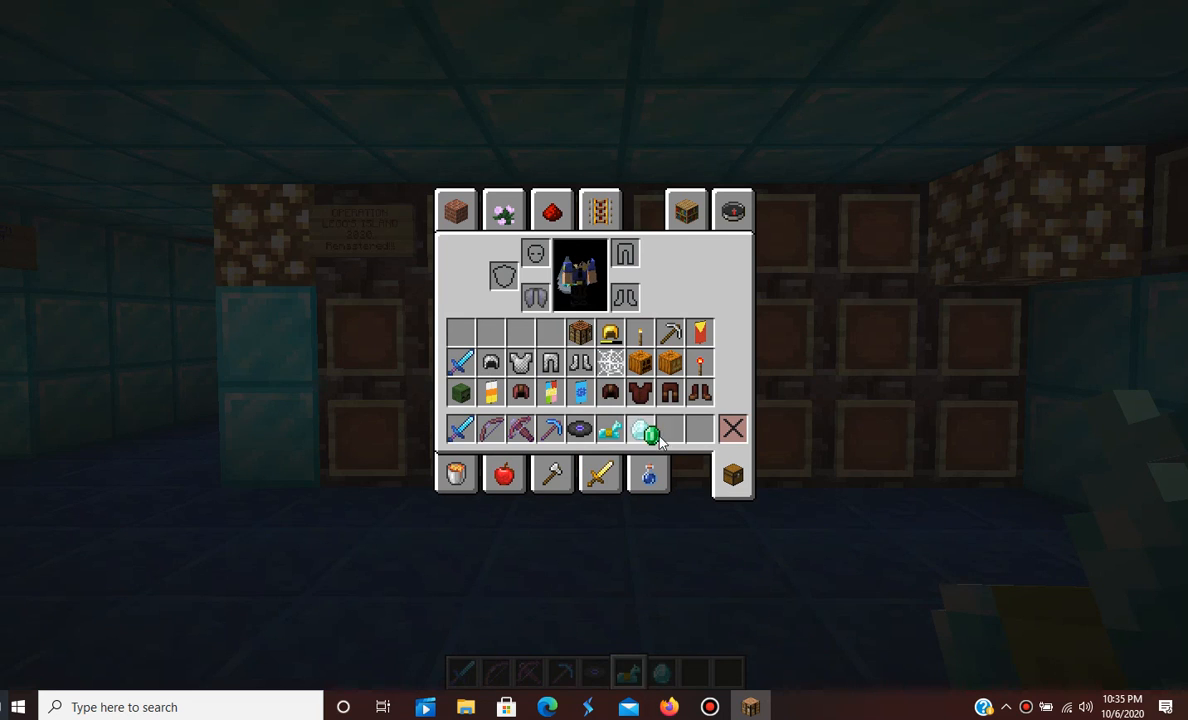
mouse_move(700, 430)
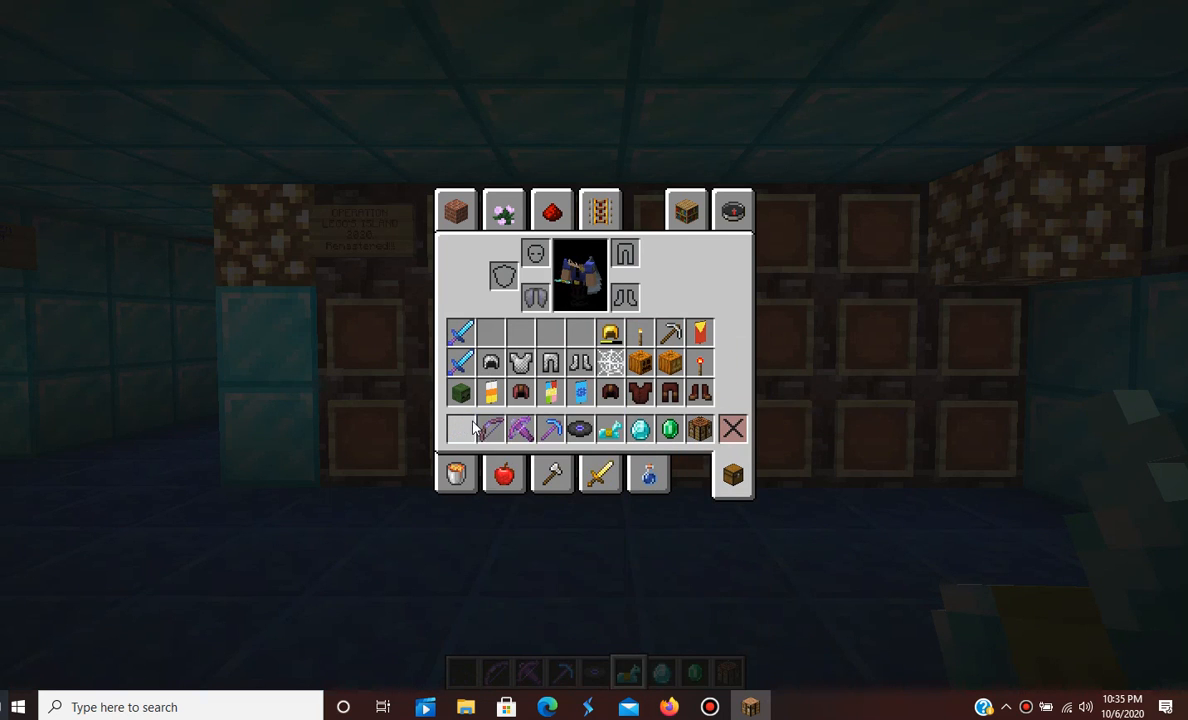
mouse_move(551, 392)
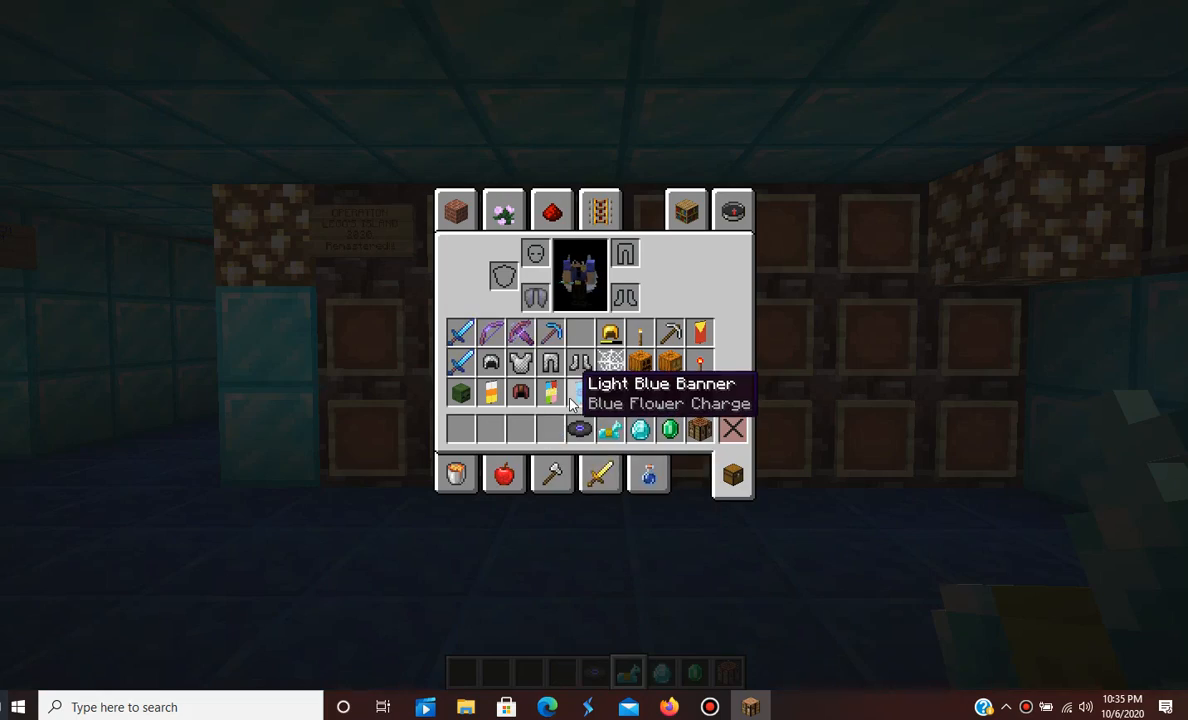
key(Escape)
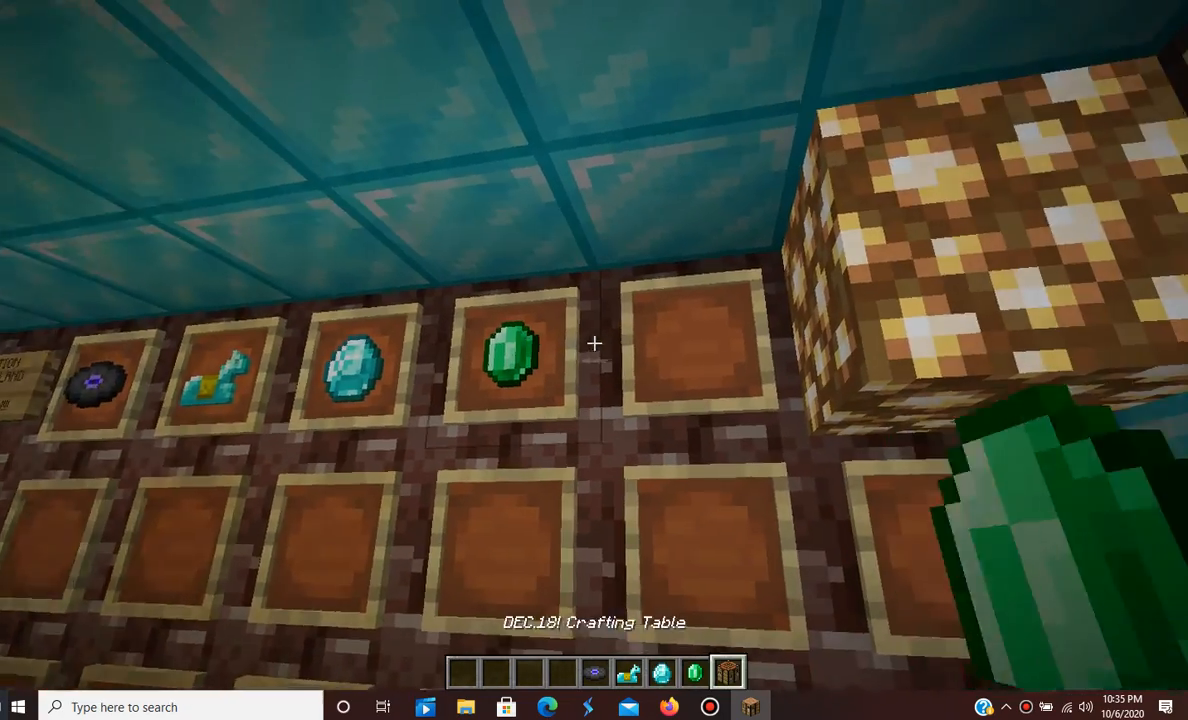
- Move the golden helmet, torch, pickaxe, banner, sword and chainmail set into the hotbar
key(e)
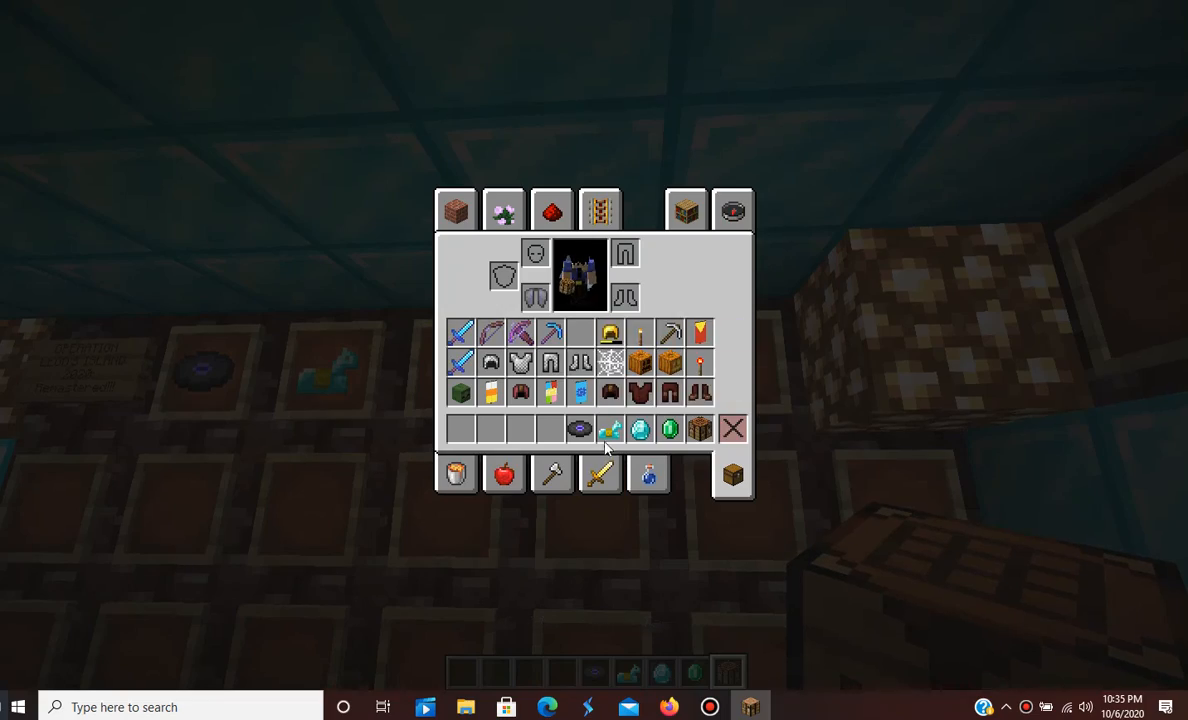
mouse_move(700, 428)
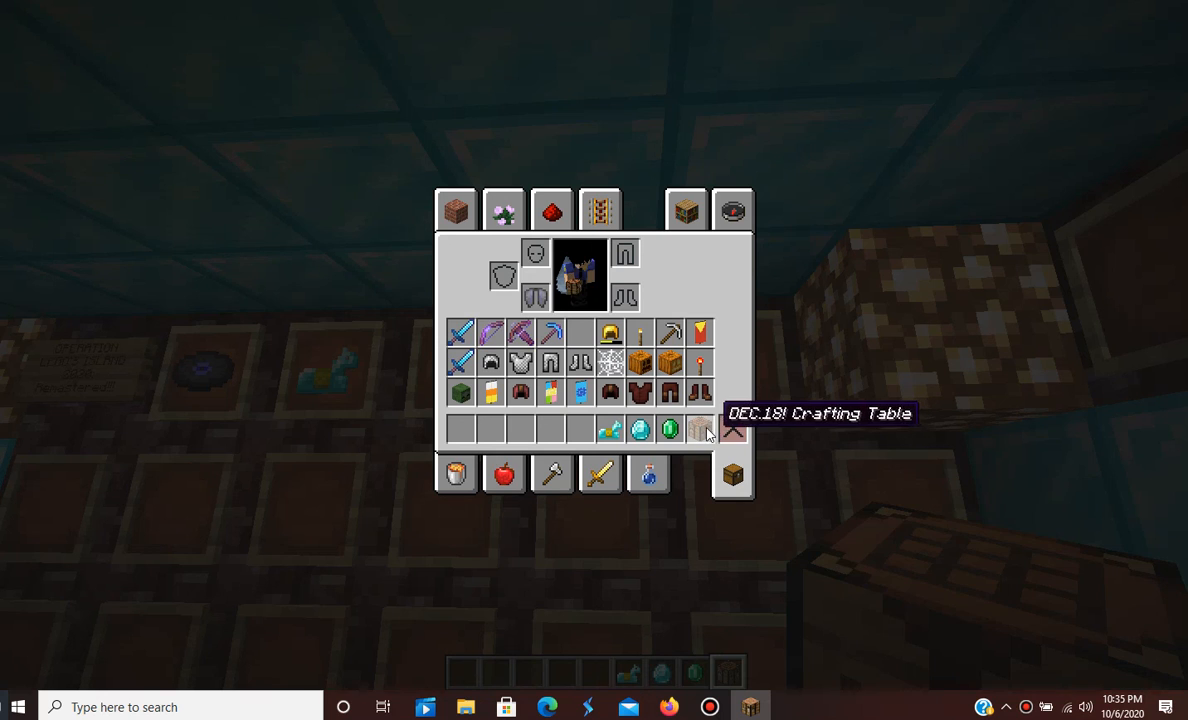
click(700, 430)
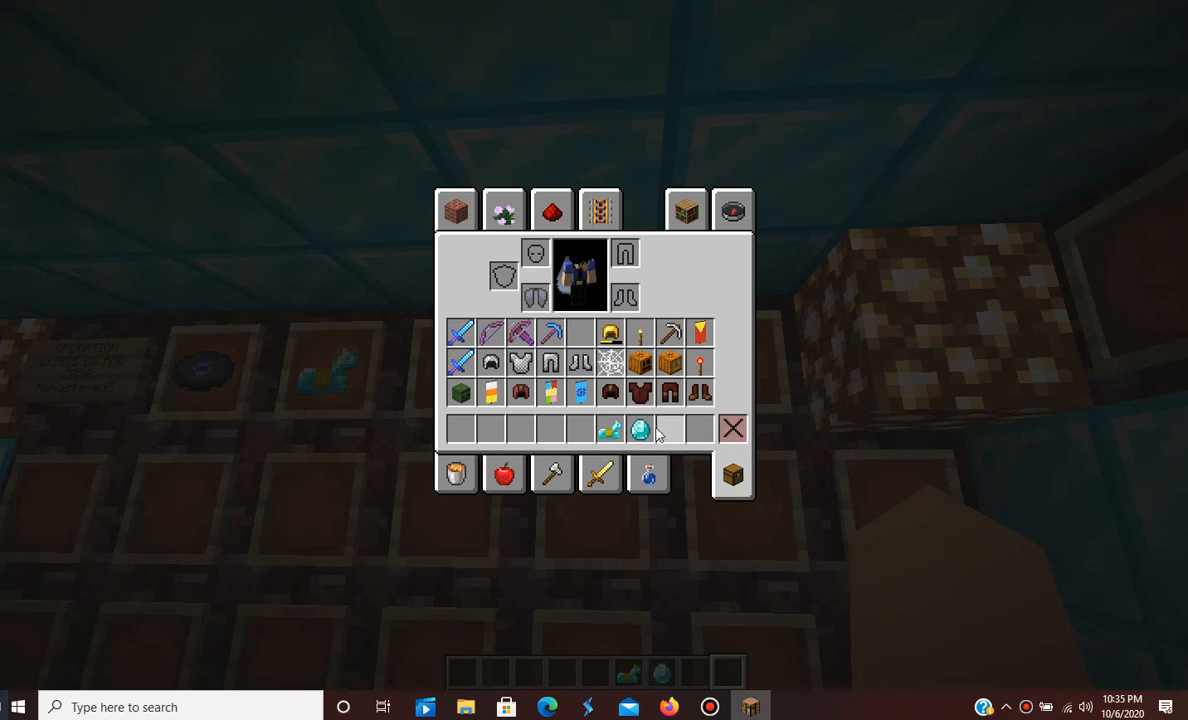
mouse_move(734, 432)
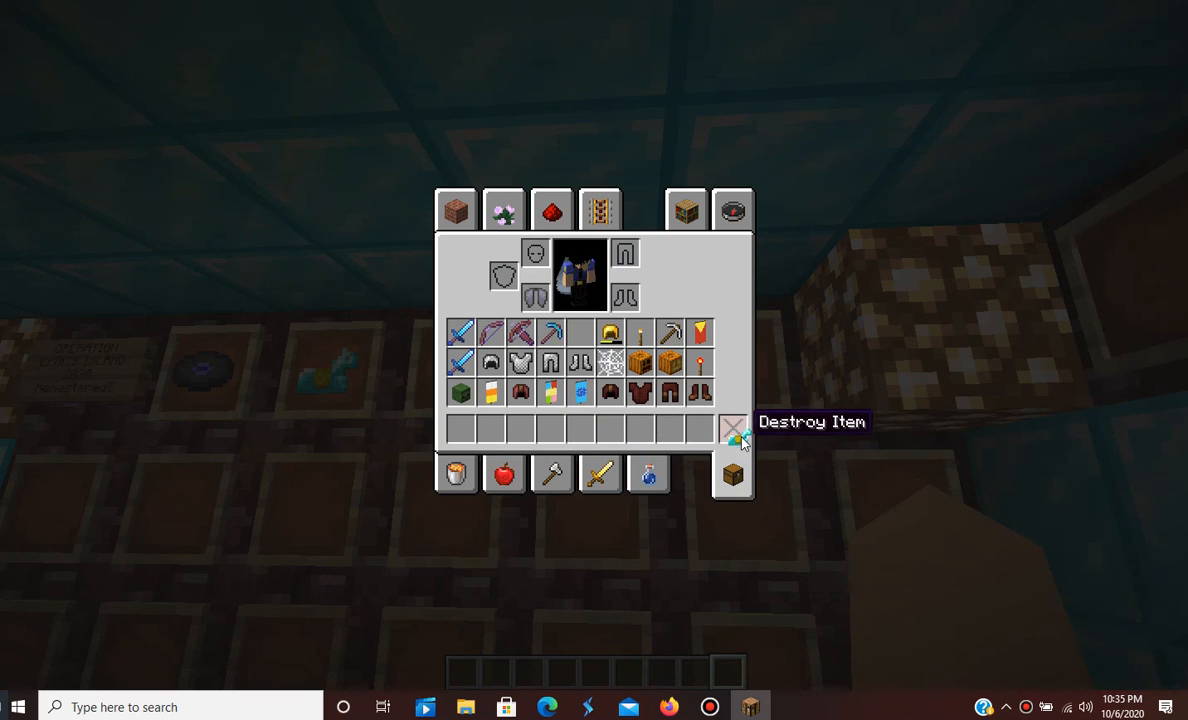
mouse_move(610, 335)
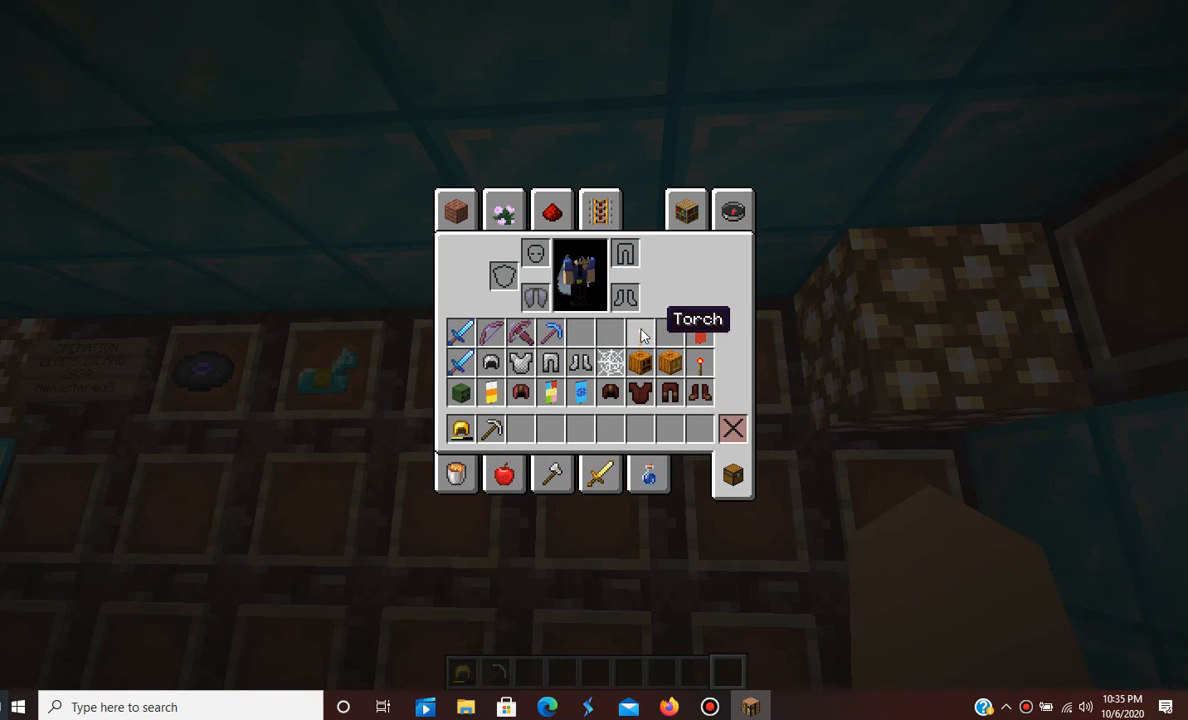
mouse_move(648, 337)
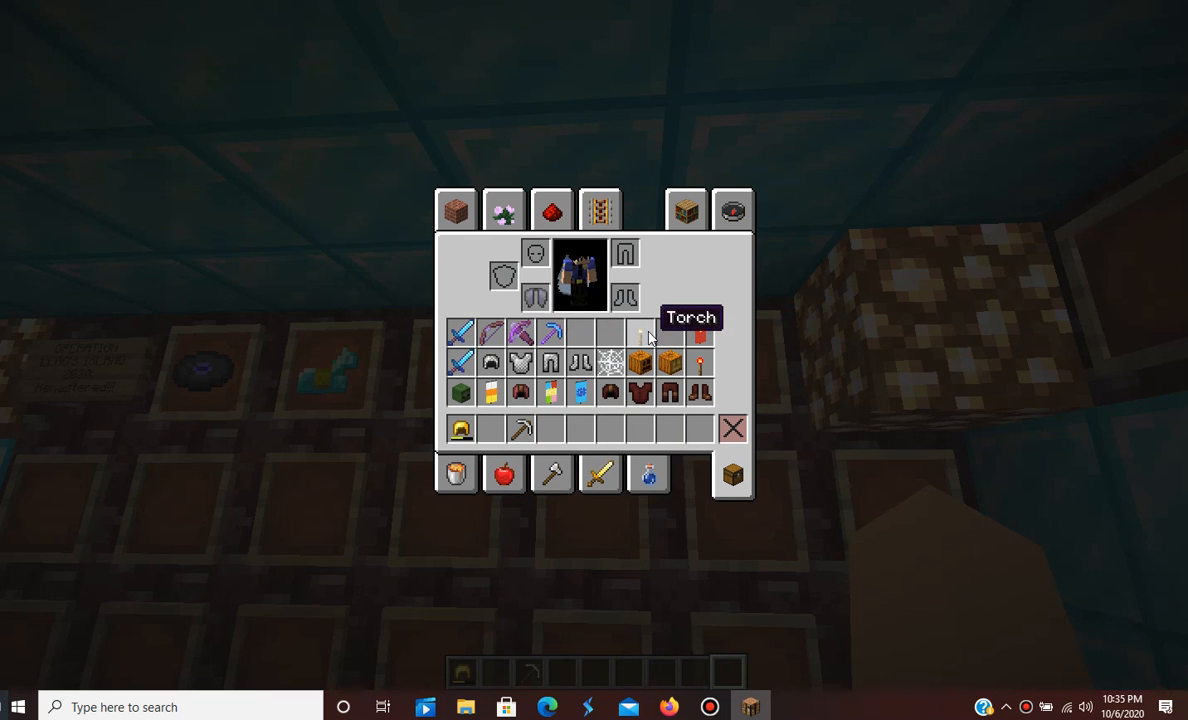
mouse_move(490, 362)
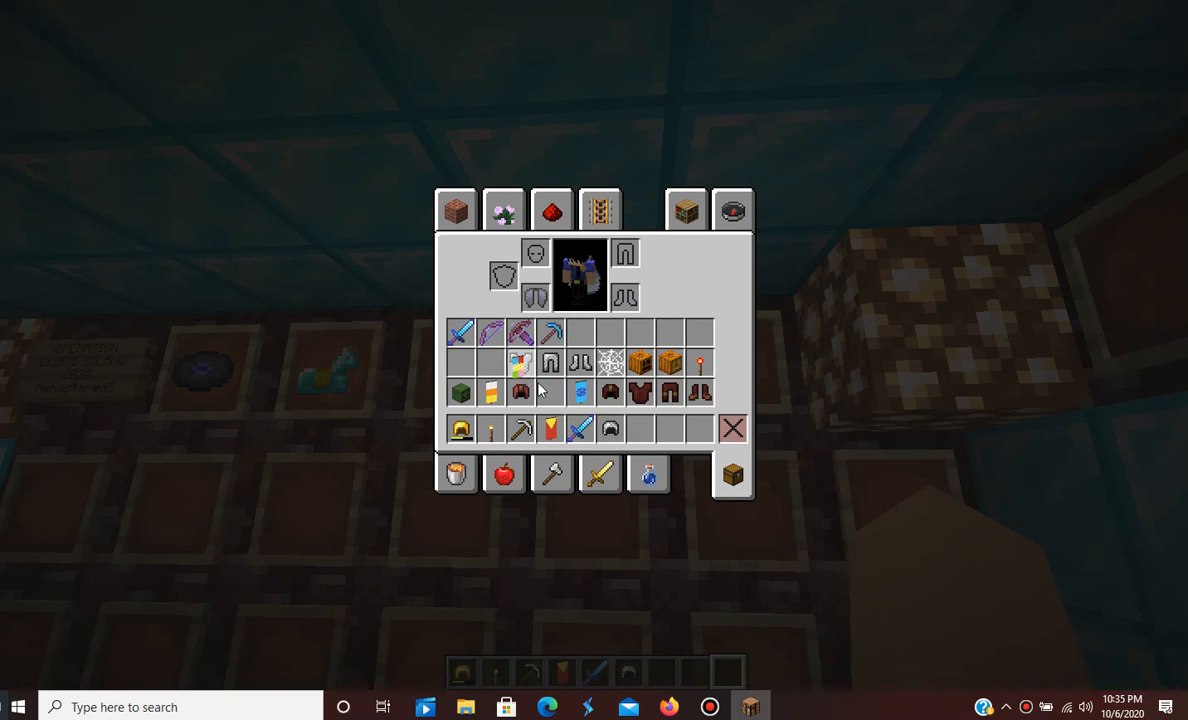
mouse_move(550, 363)
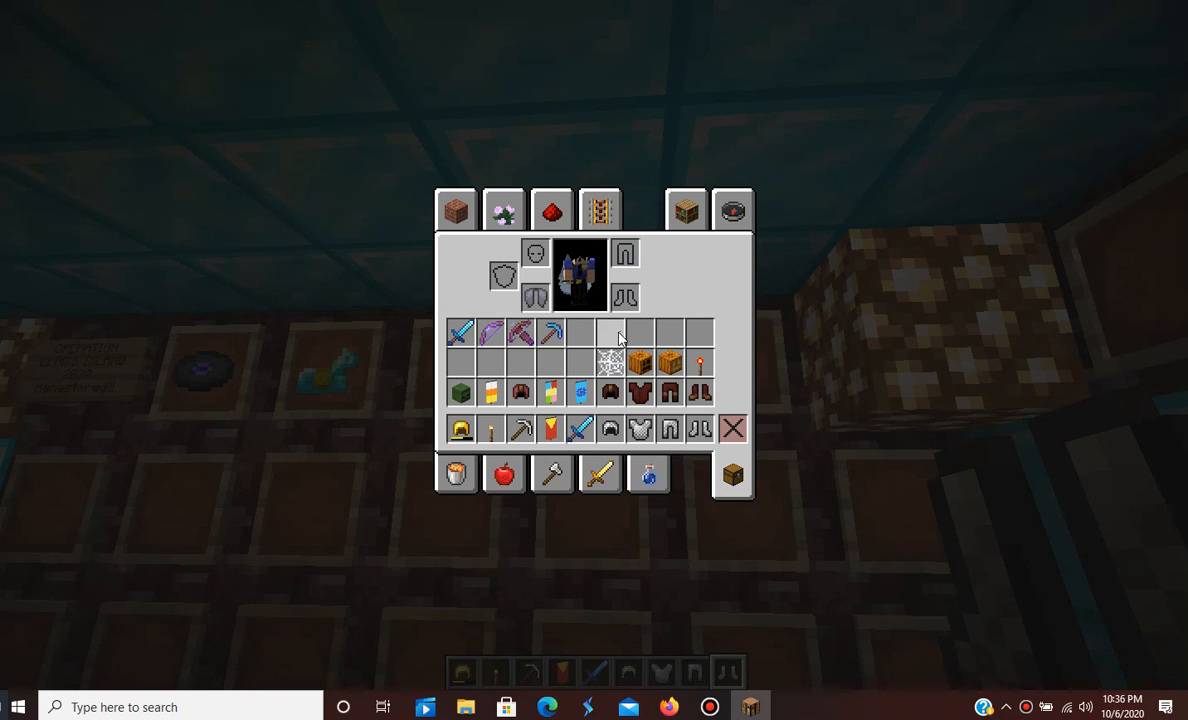
mouse_move(639, 363)
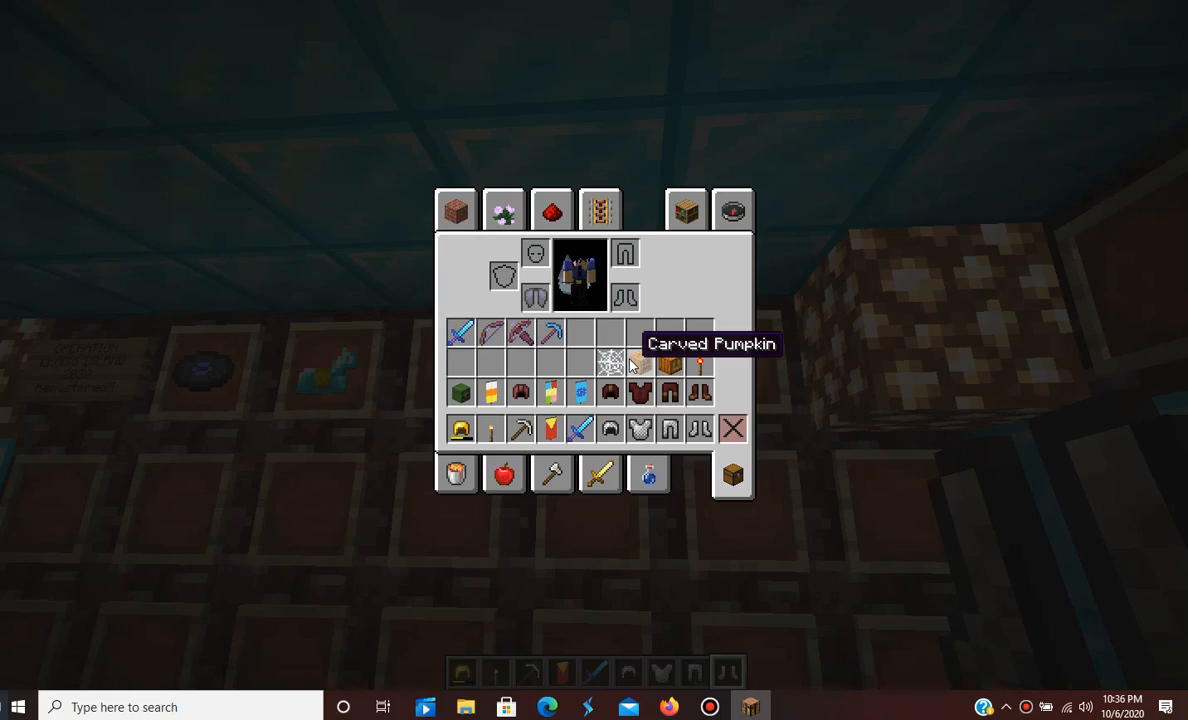
key(Escape)
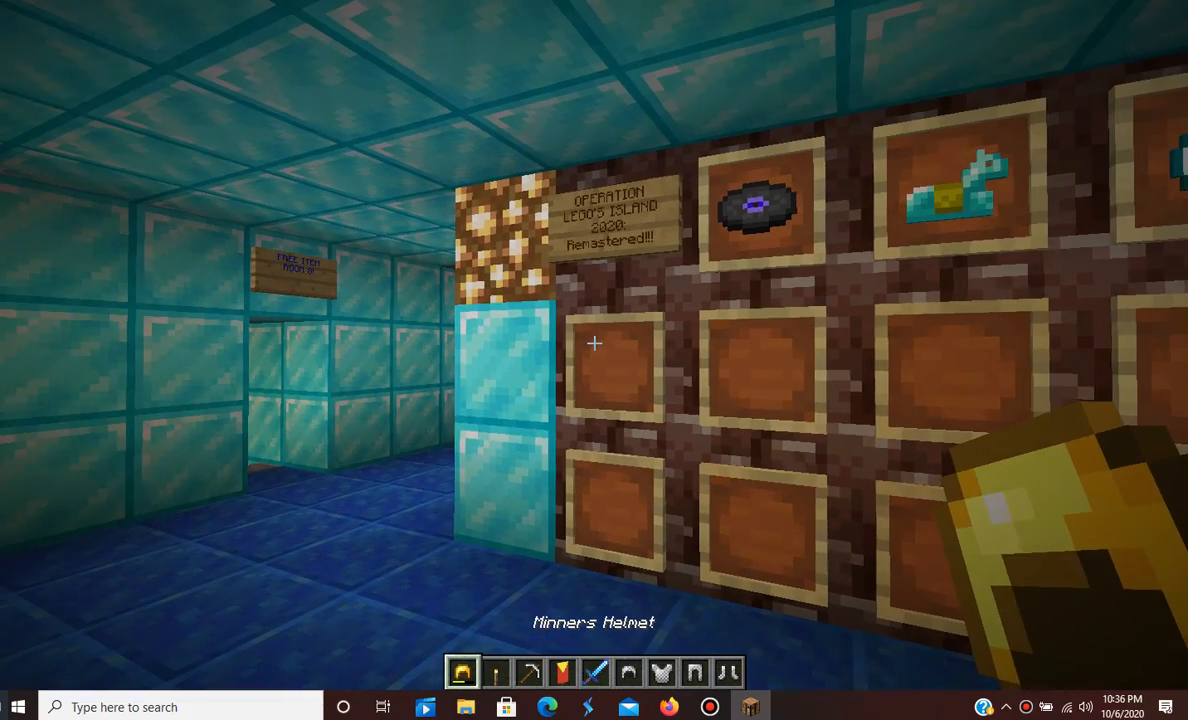
- Frame the golden helmet, torch, pickaxe, banner, sword and chainmail in rows two and three
key(e)
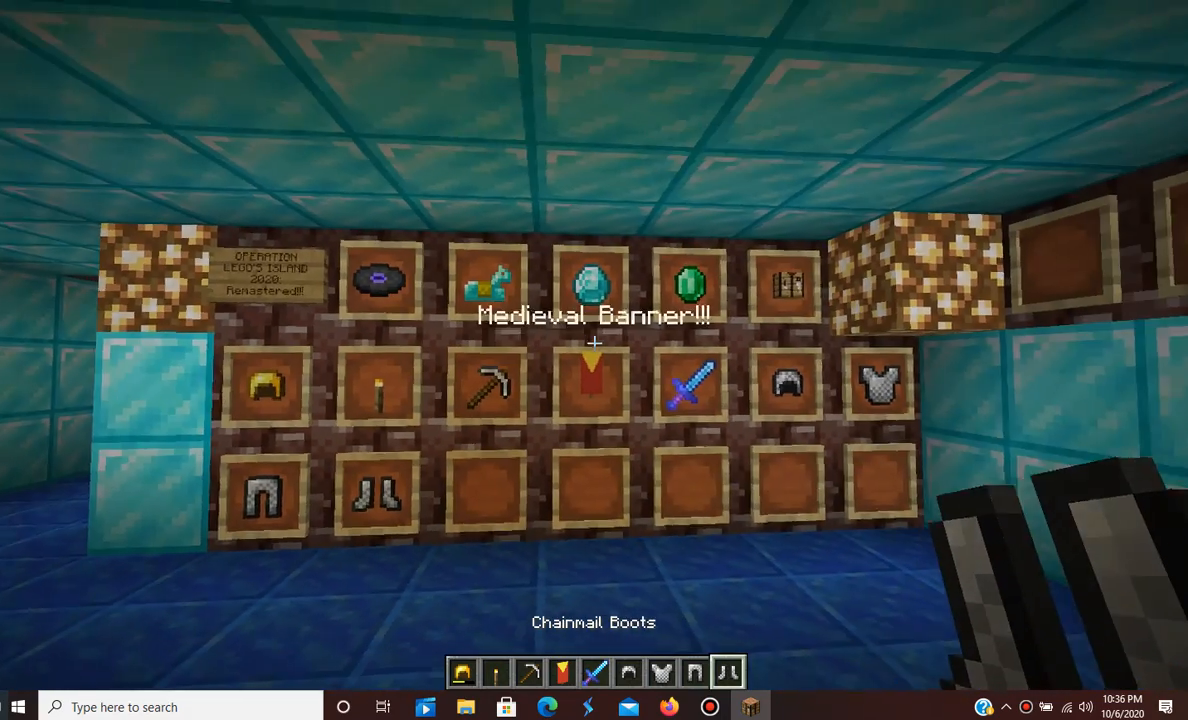
key(e)
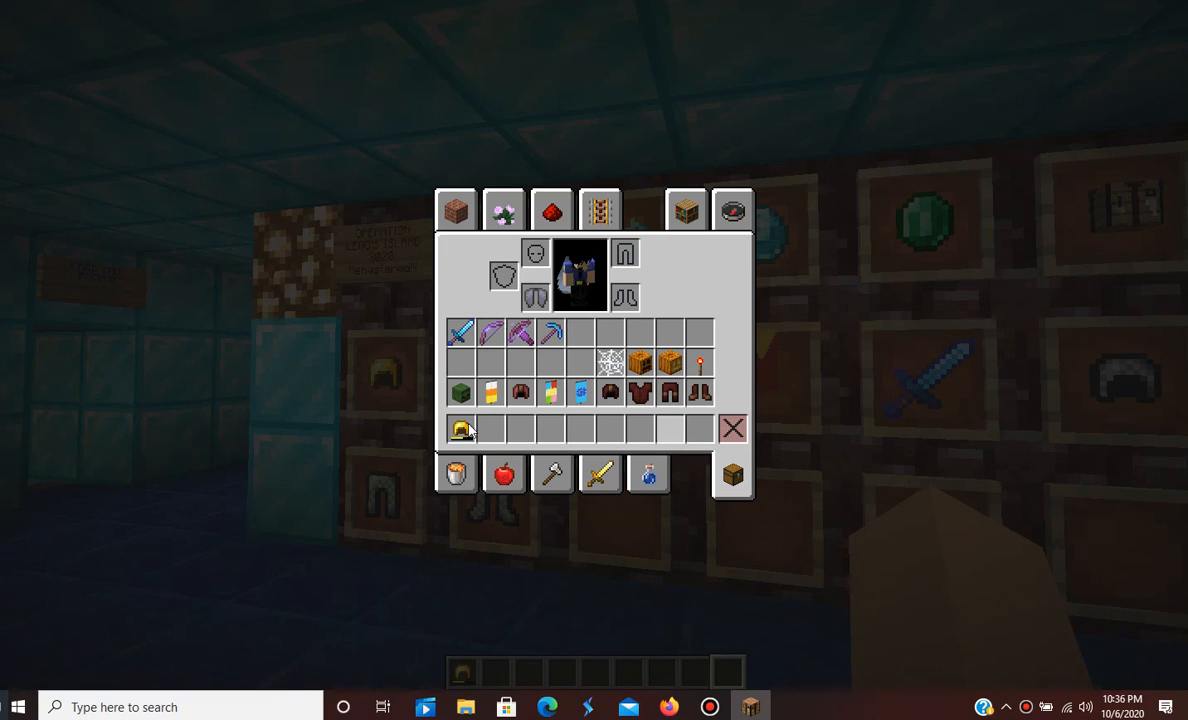
- Load jack-o'-lanterns, torch, cobweb, Zombie Head and Candy Corn Banner into the hotbar
click(461, 428)
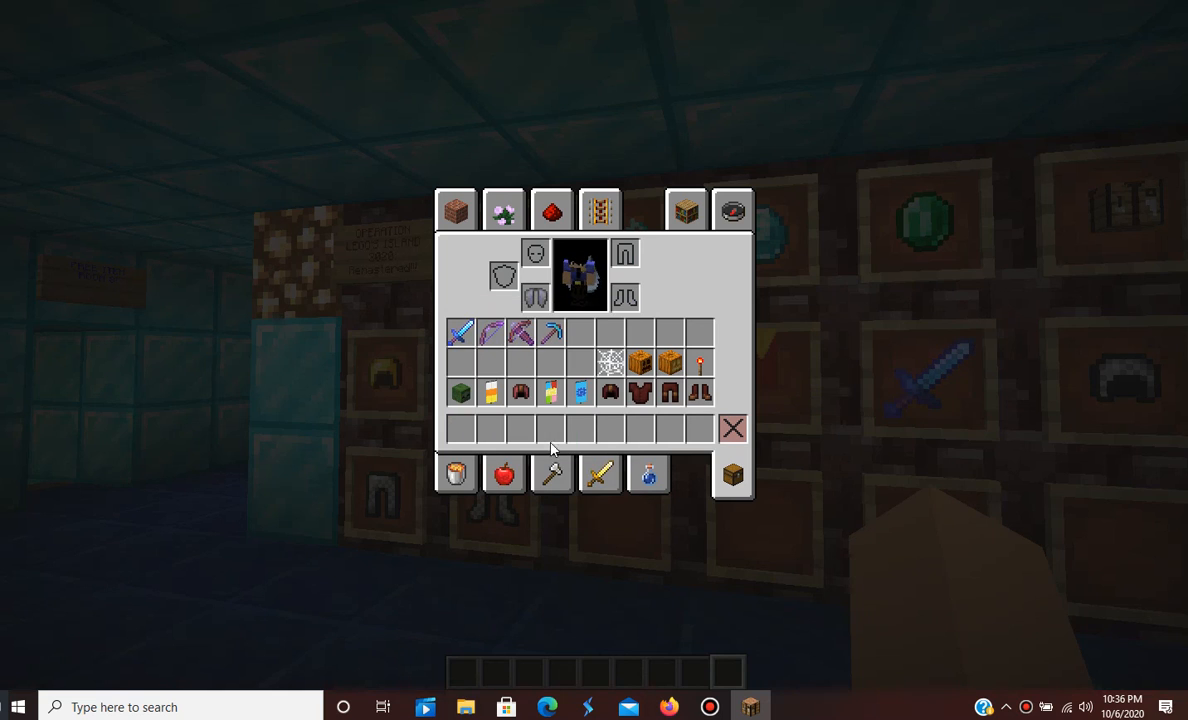
mouse_move(641, 363)
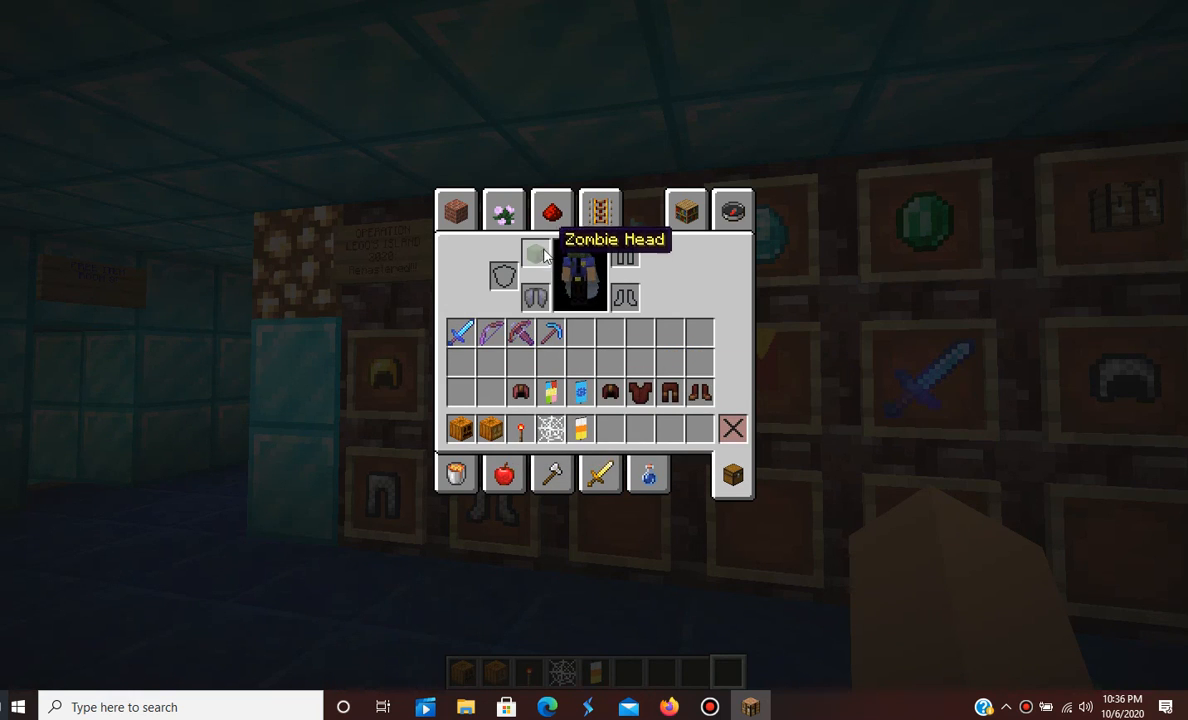
mouse_move(608, 428)
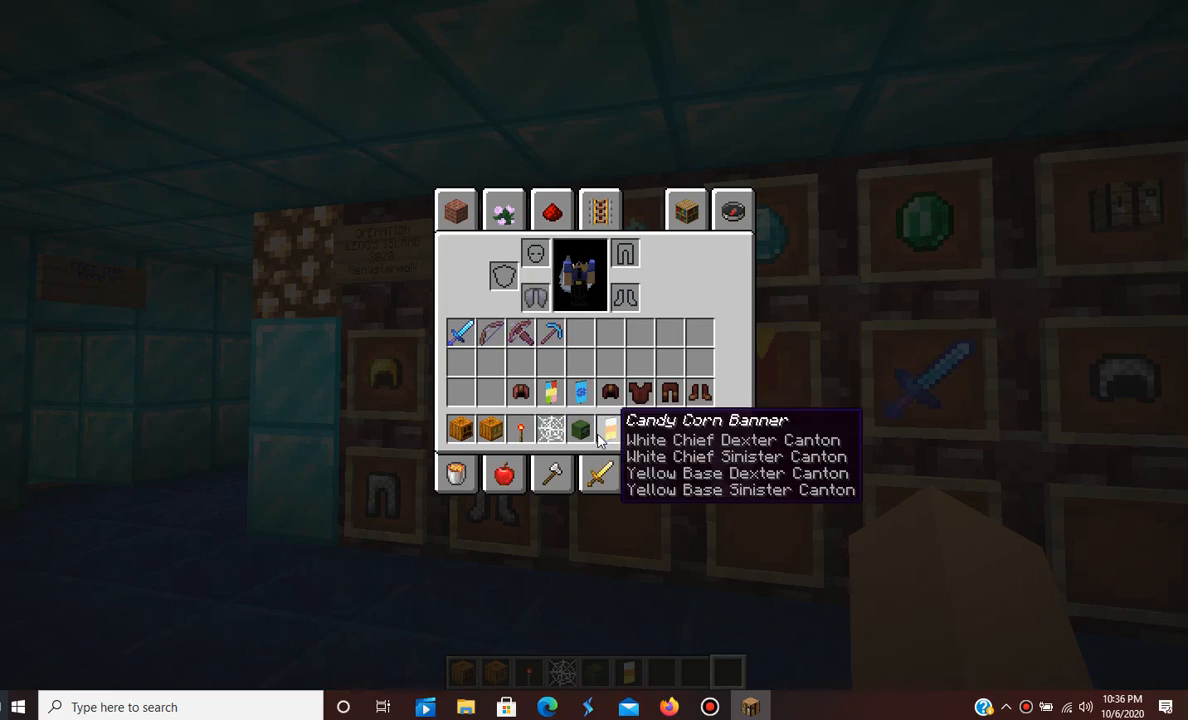
key(Escape)
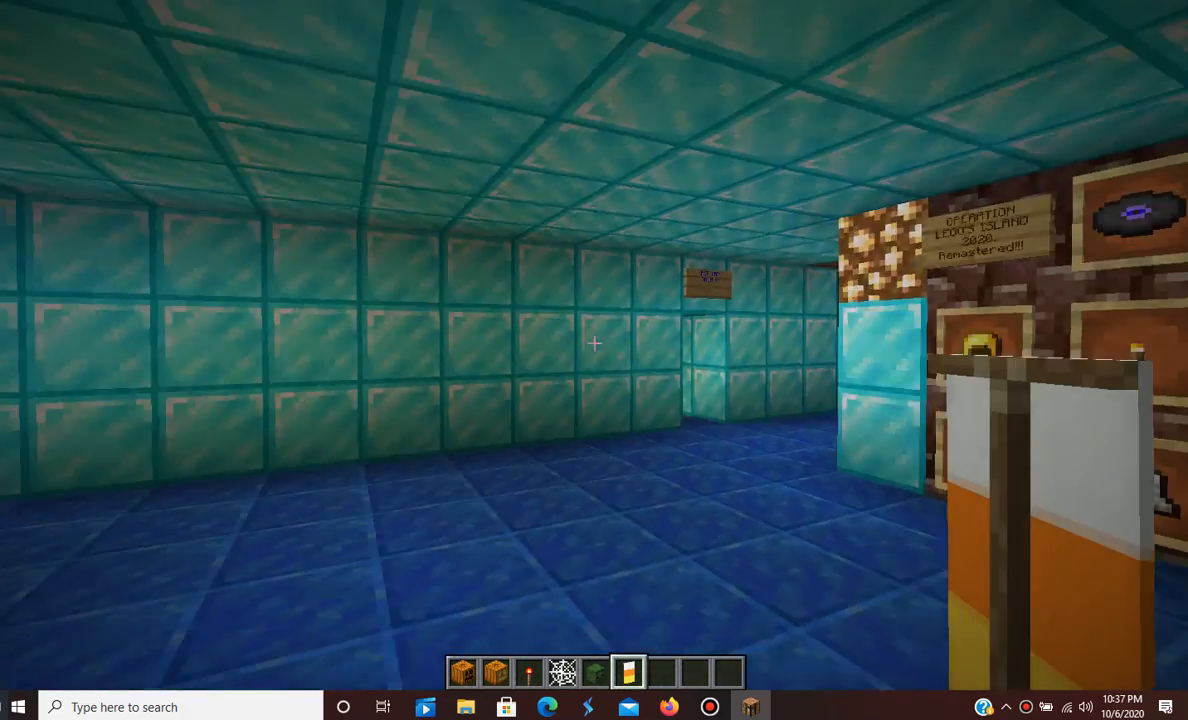
key(e)
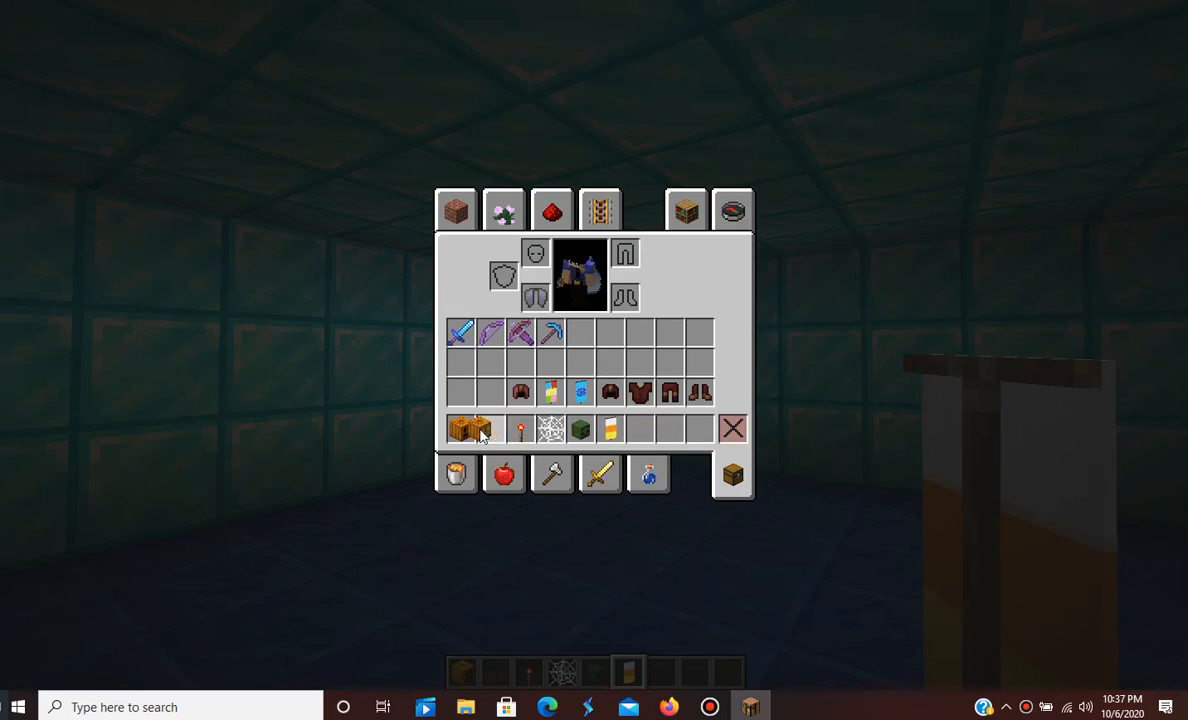
mouse_move(733, 428)
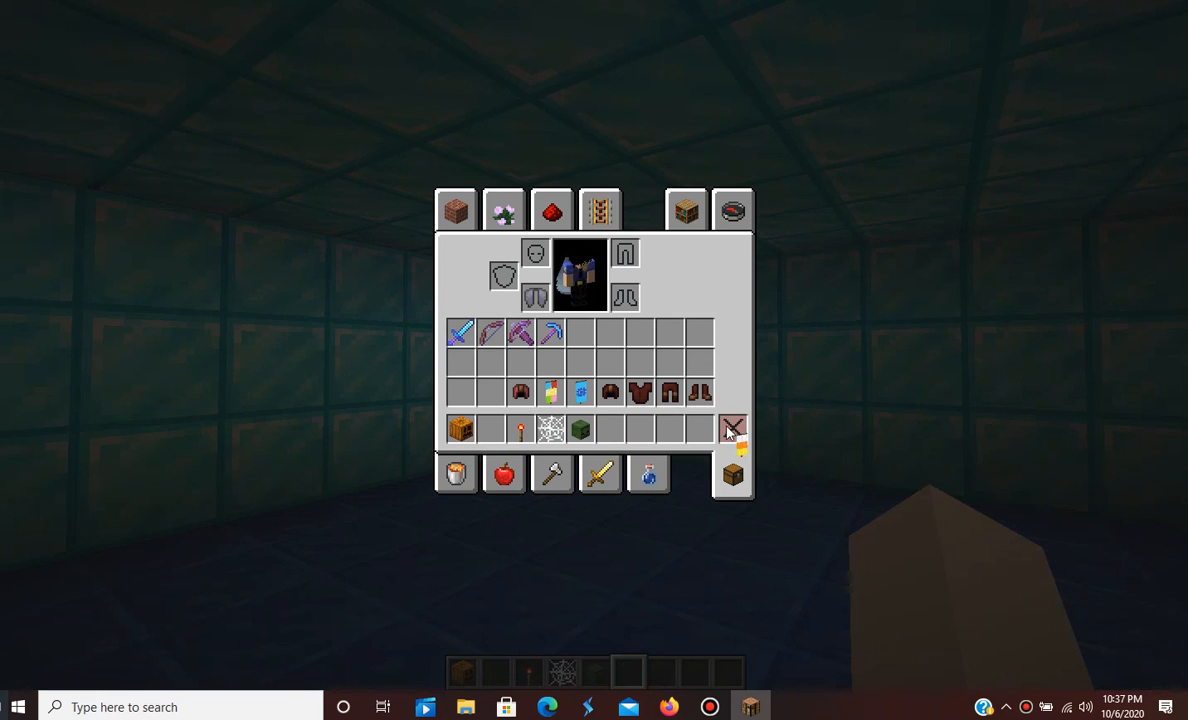
mouse_move(731, 428)
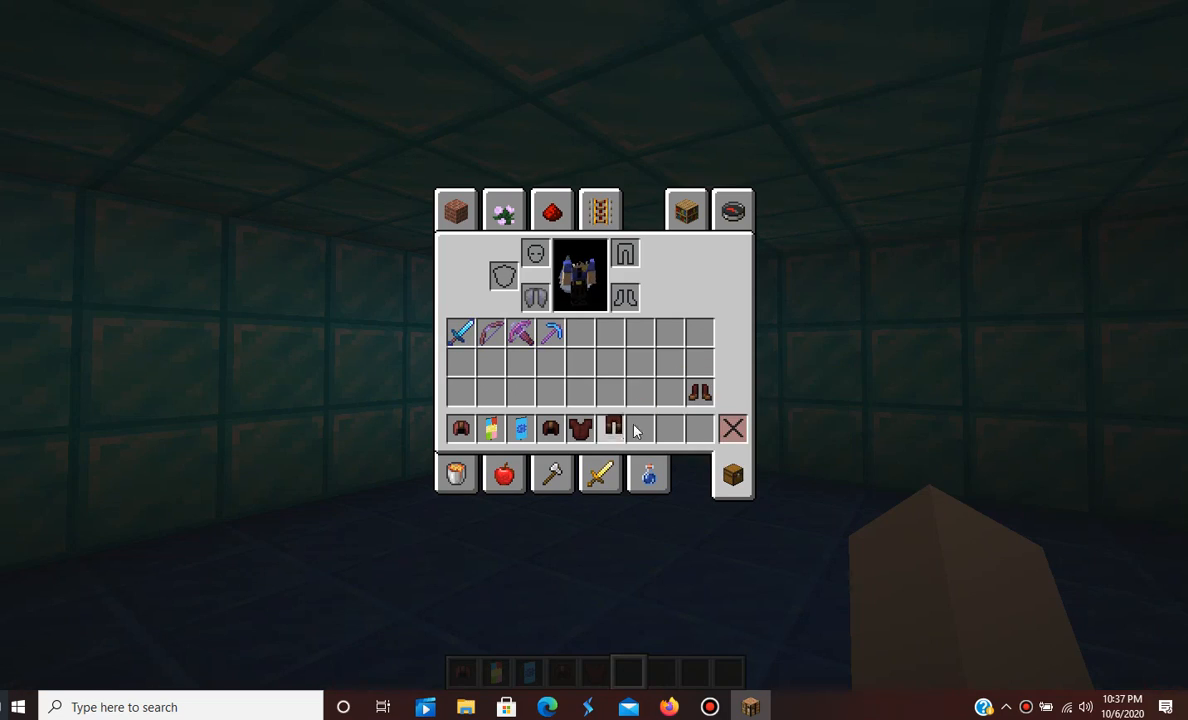
mouse_move(580, 428)
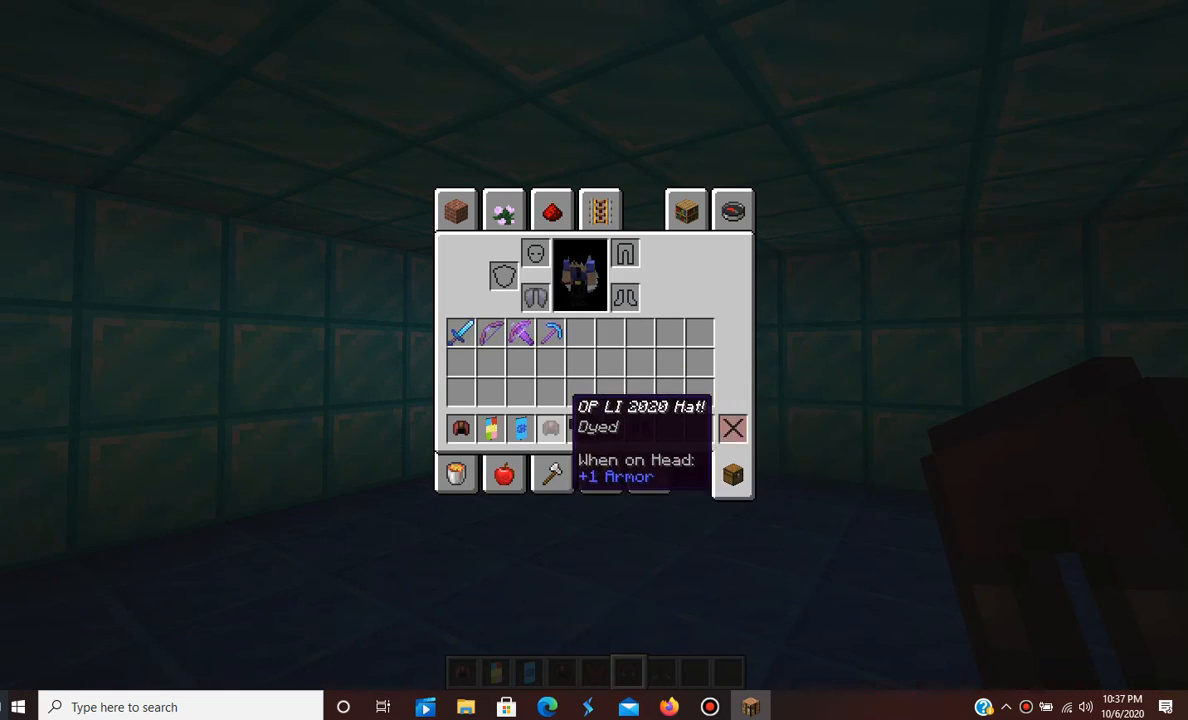
- Frame the pumpkins, torch, cobweb, zombie head and OP LI 2020 clothing on the walls
key(Escape)
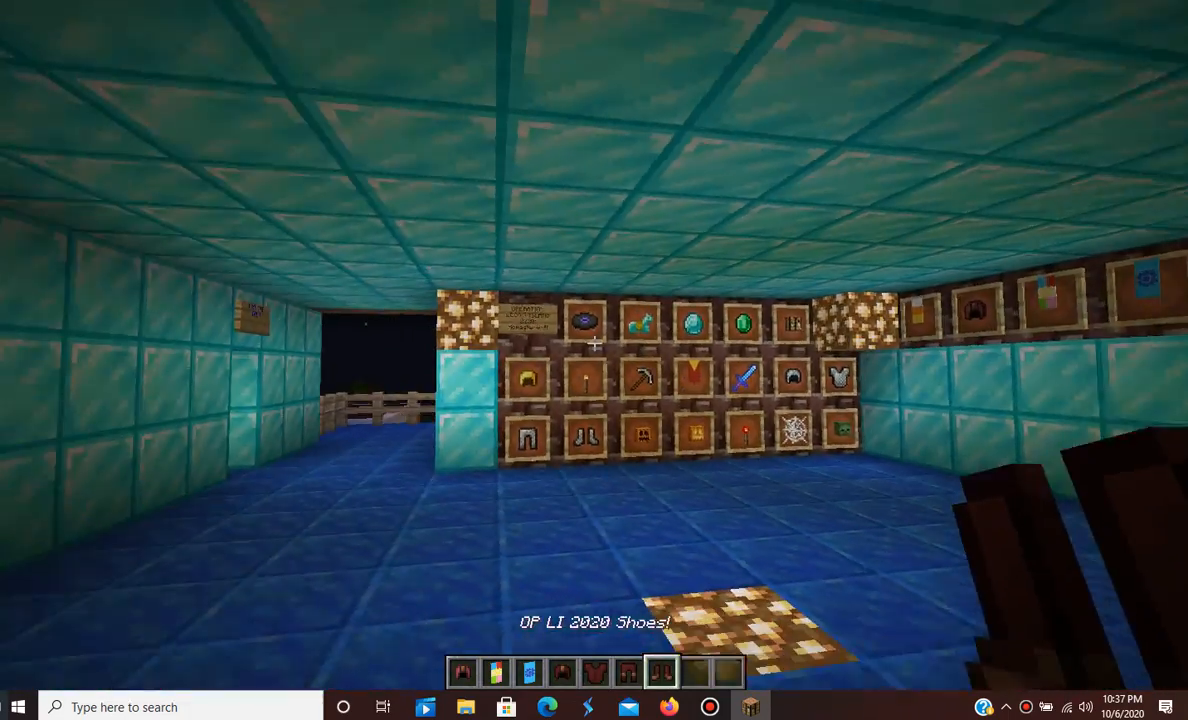
mouse_move(594, 360)
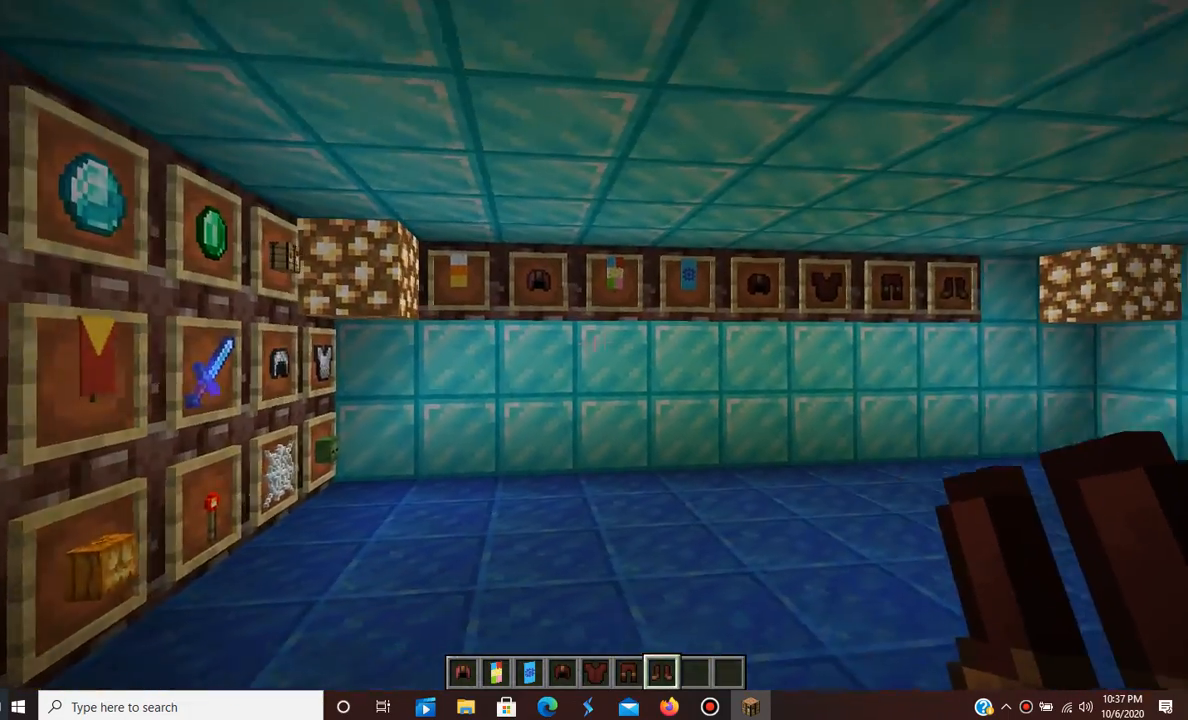
mouse_move(594, 360)
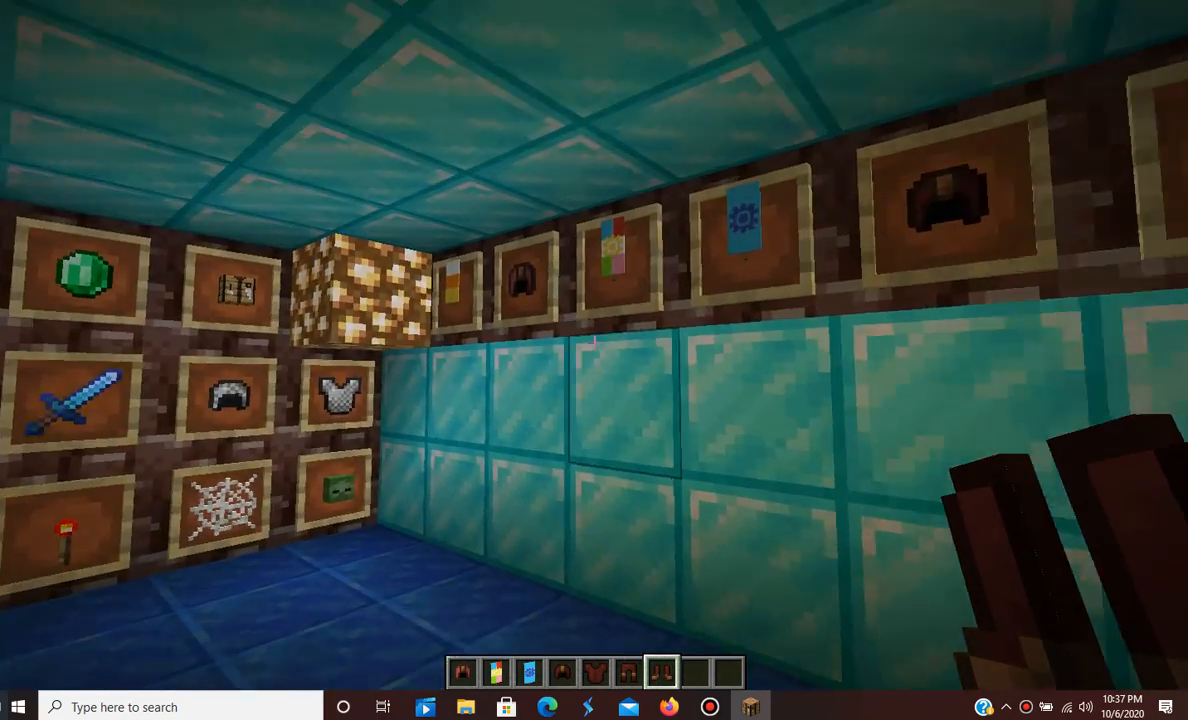
key(e)
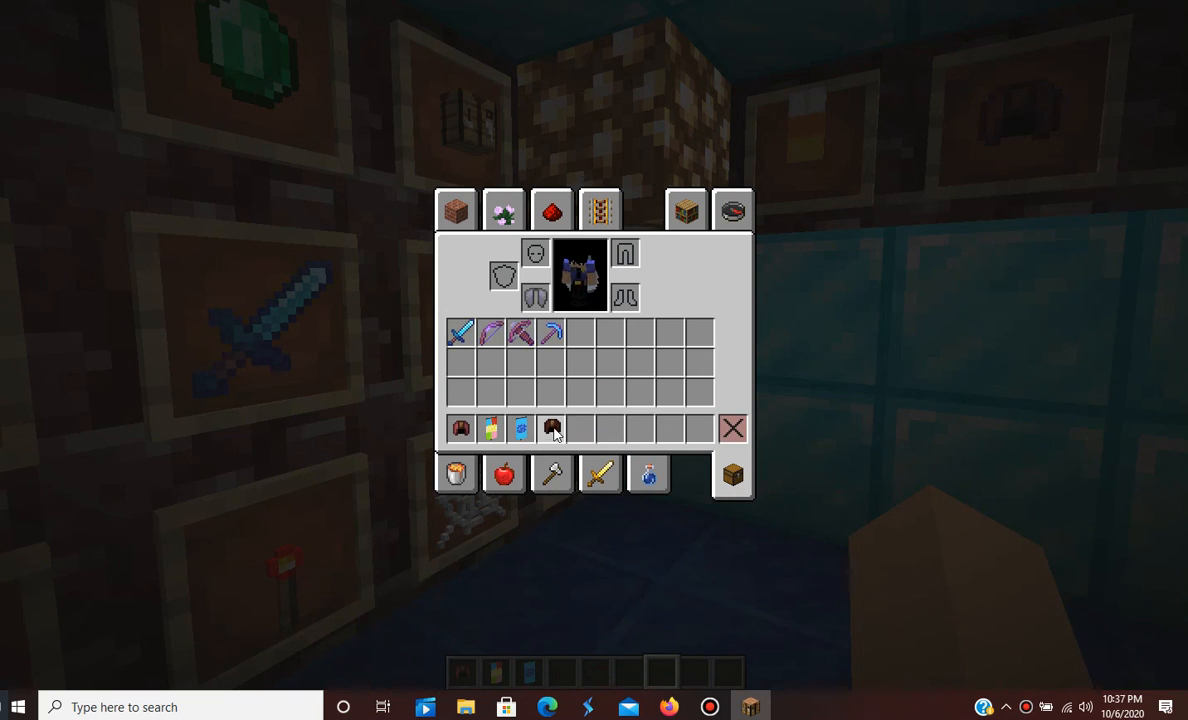
mouse_move(521, 428)
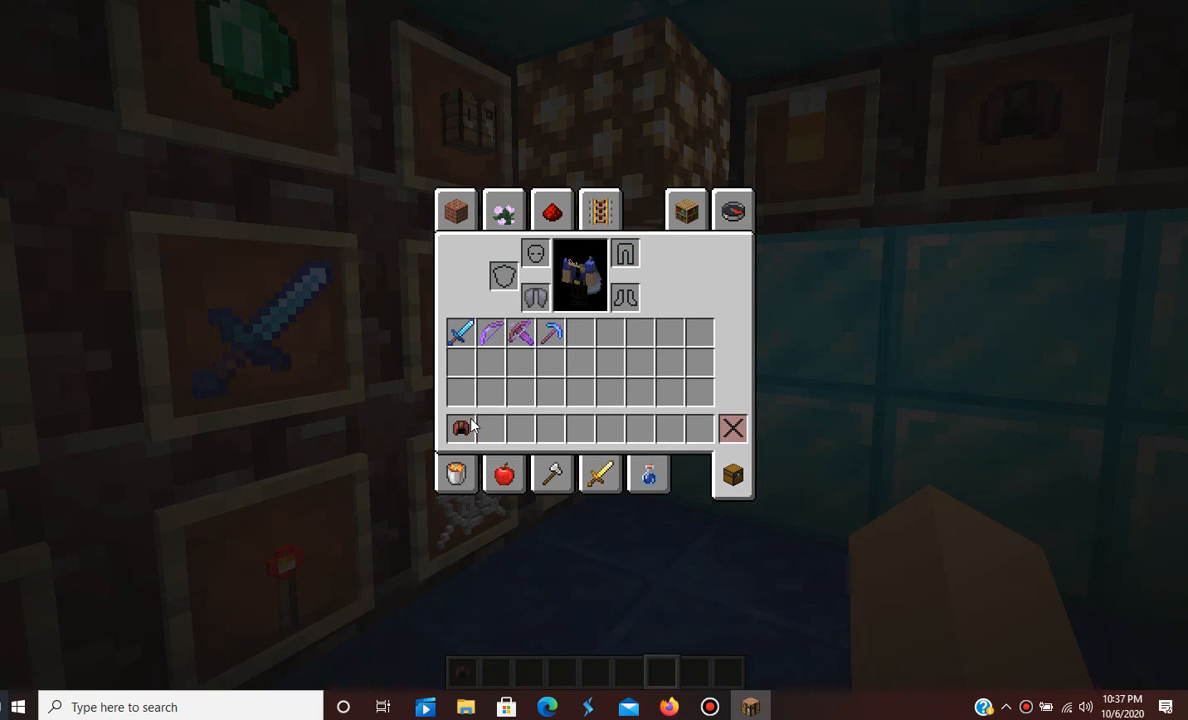
mouse_move(459, 331)
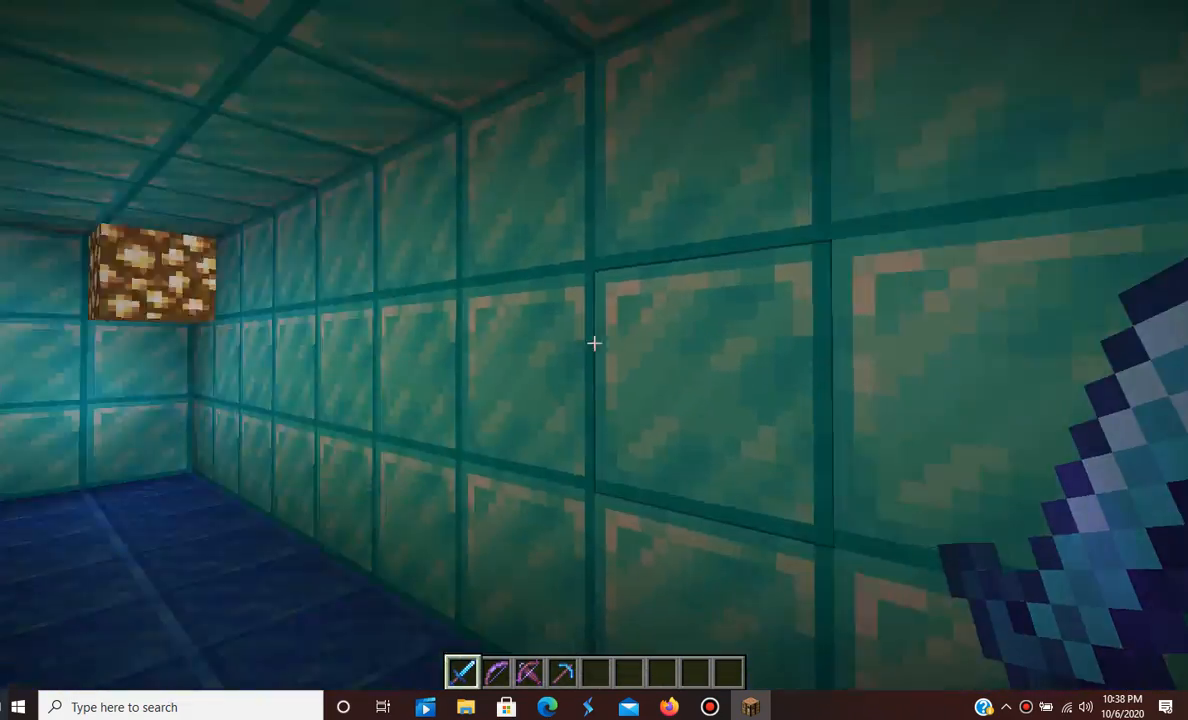
mouse_move(594, 344)
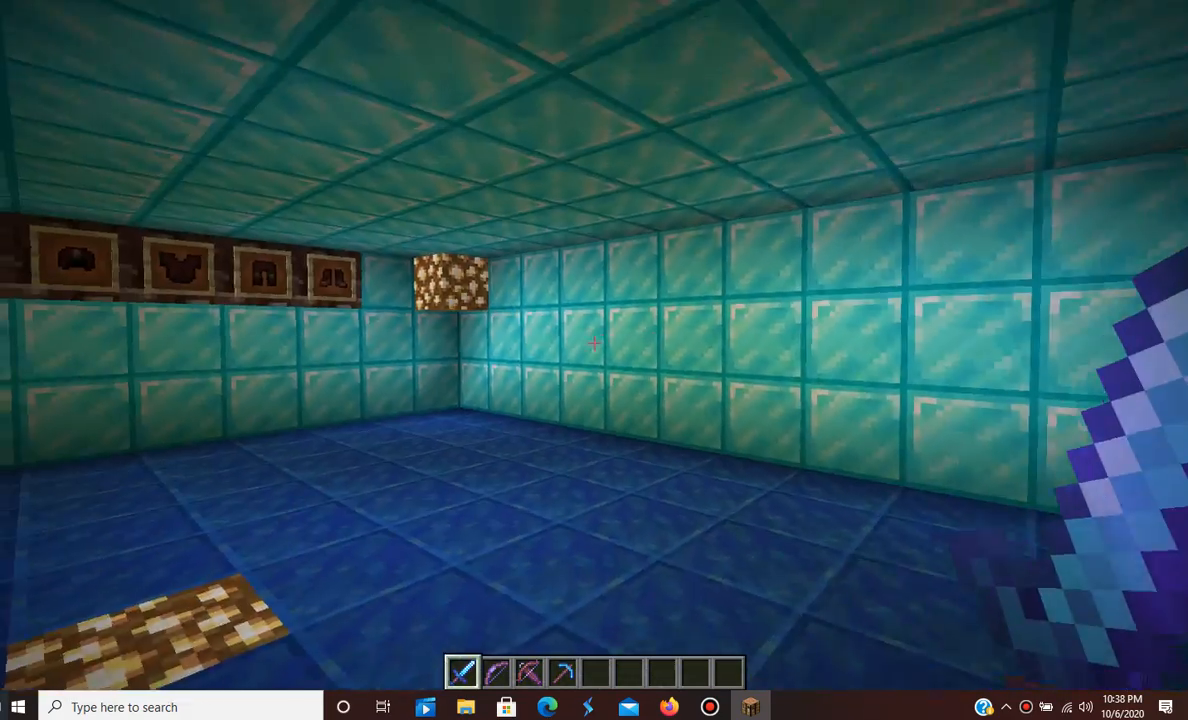
mouse_move(594, 360)
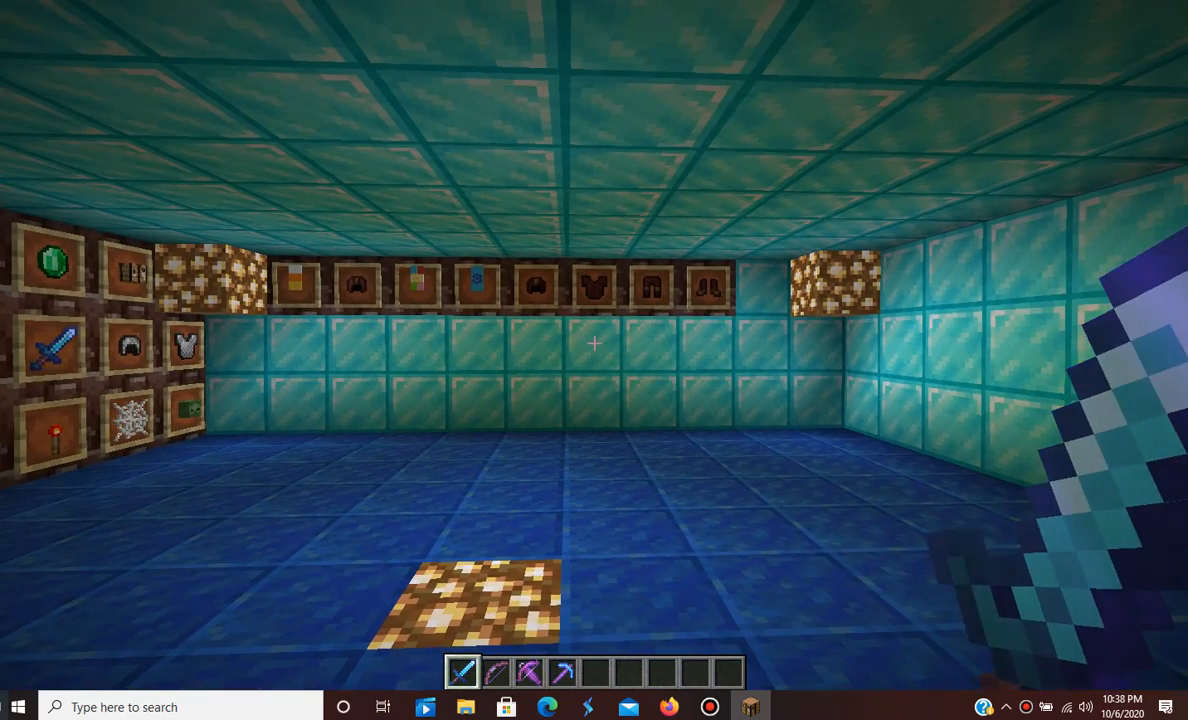
mouse_move(594, 360)
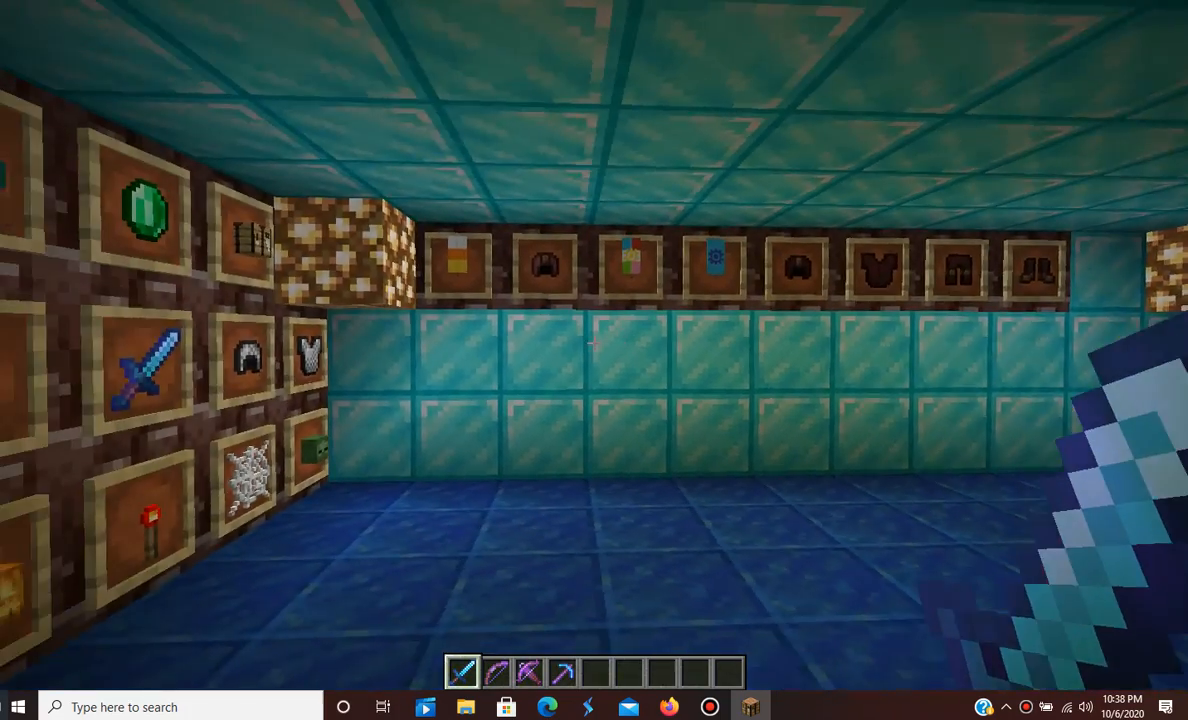
mouse_move(594, 360)
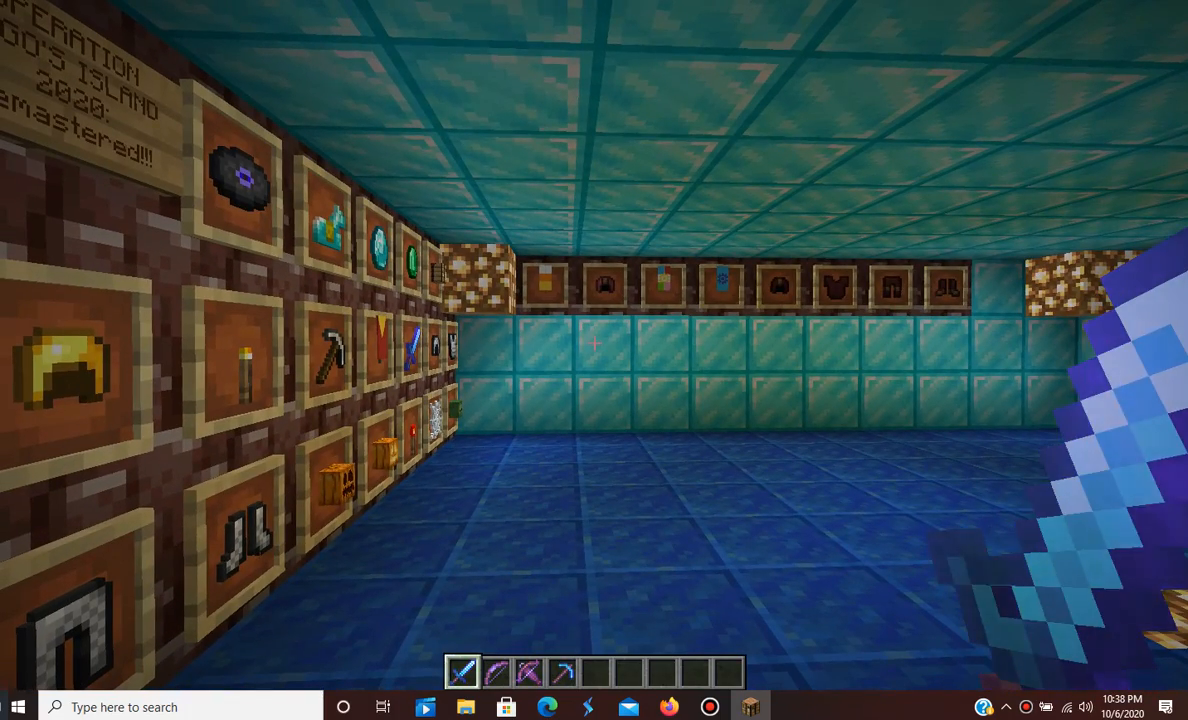
mouse_move(594, 360)
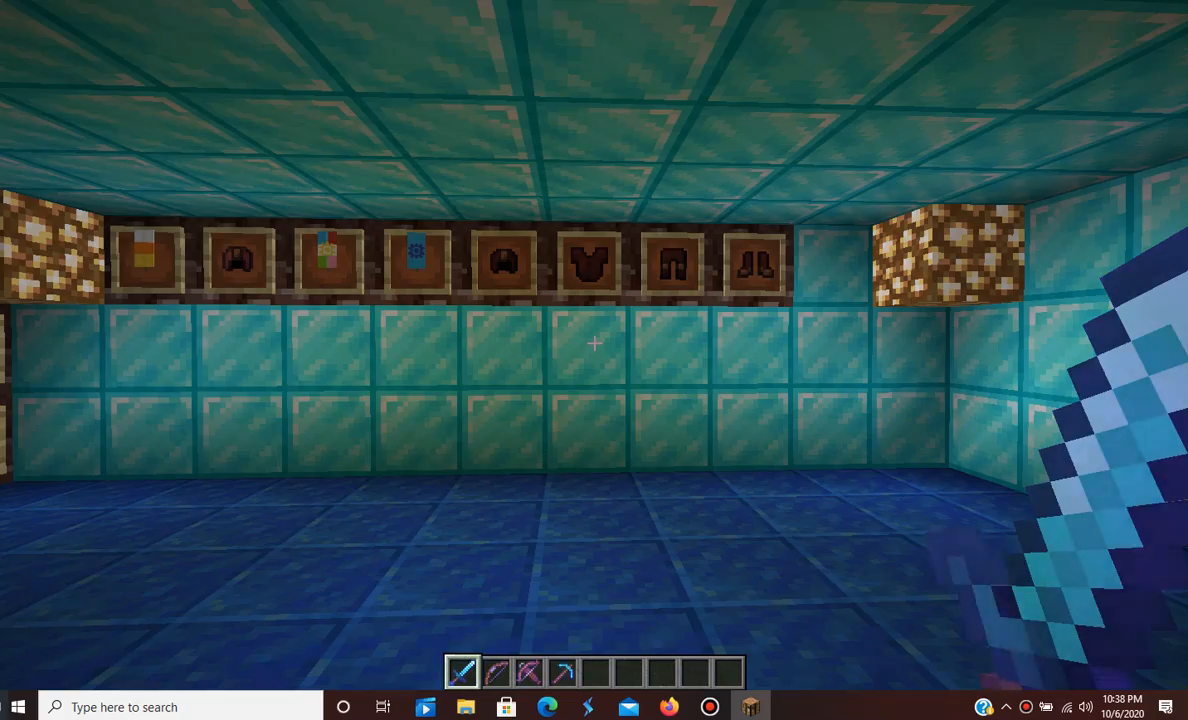
mouse_move(594, 343)
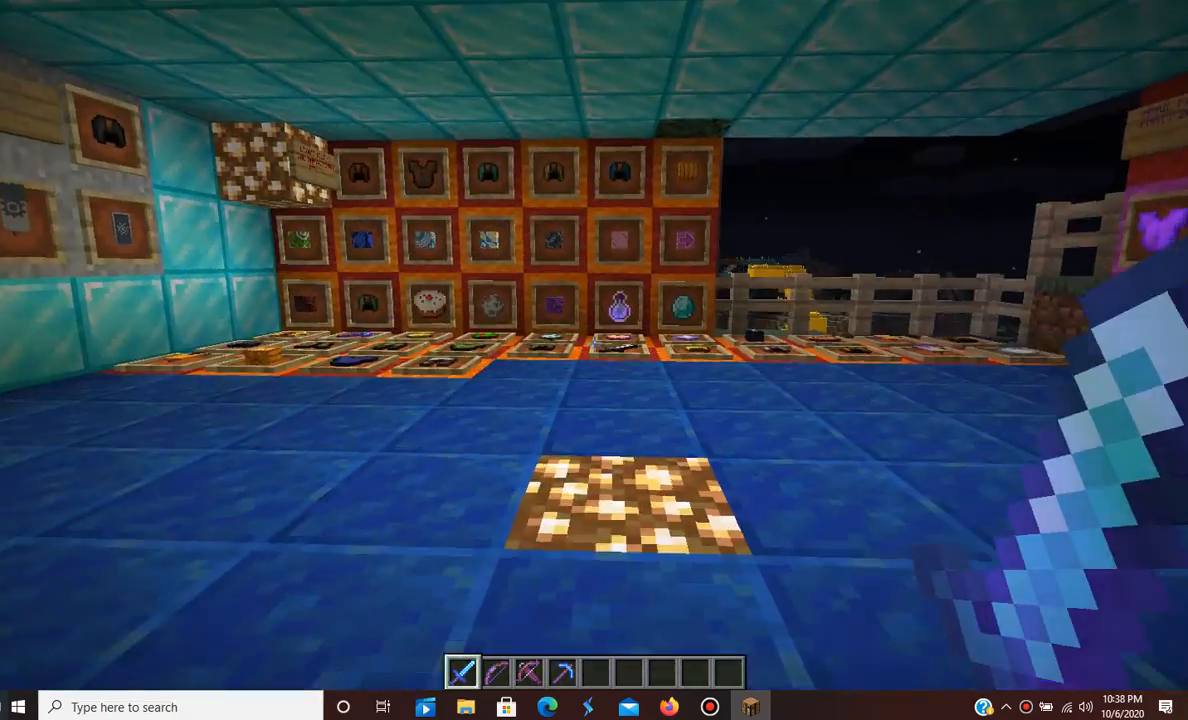
mouse_move(594, 360)
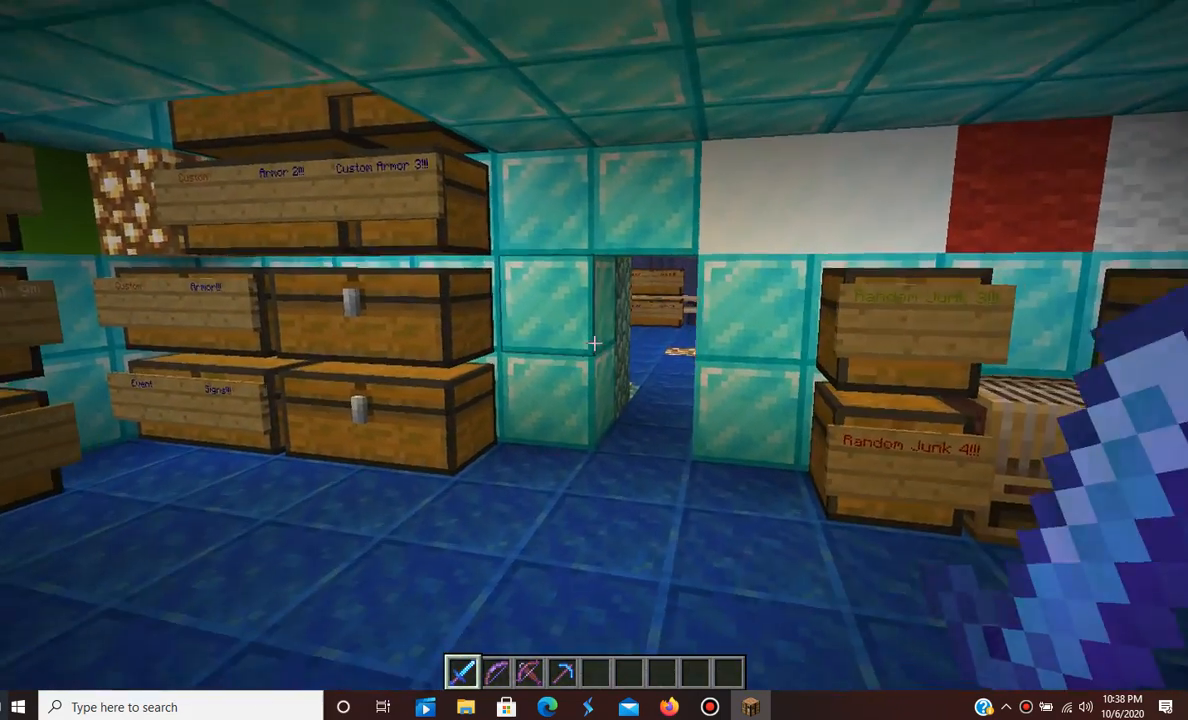
mouse_move(594, 344)
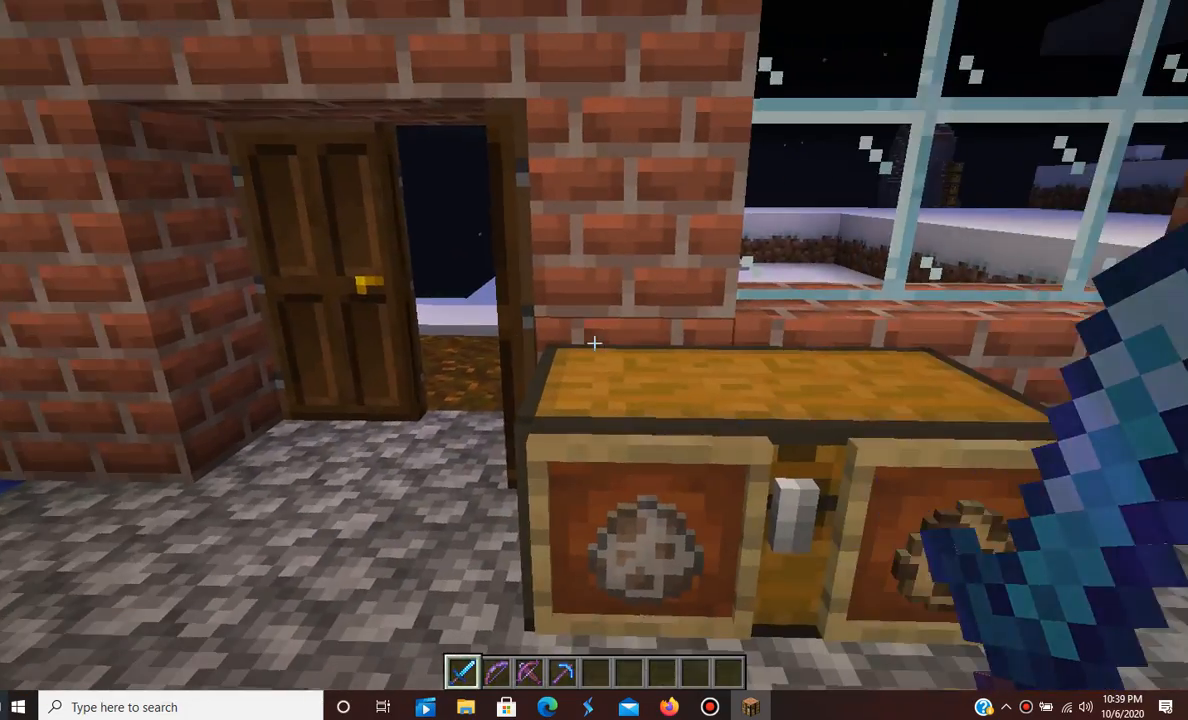
mouse_move(594, 342)
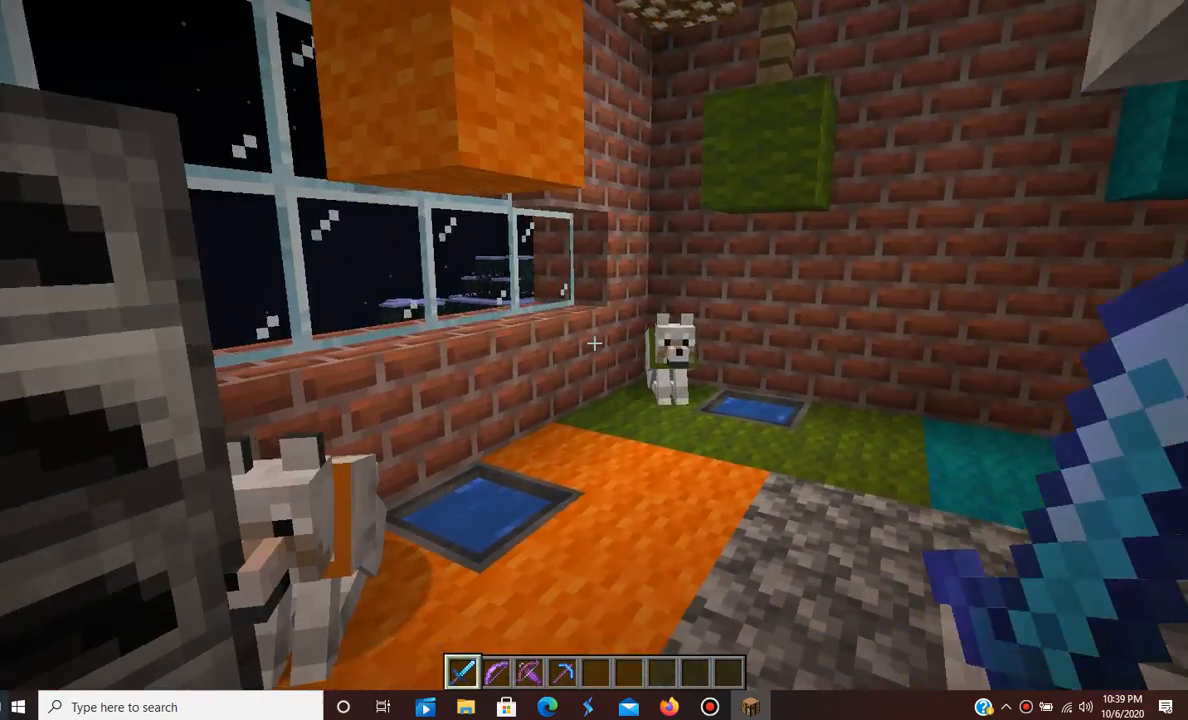
mouse_move(594, 344)
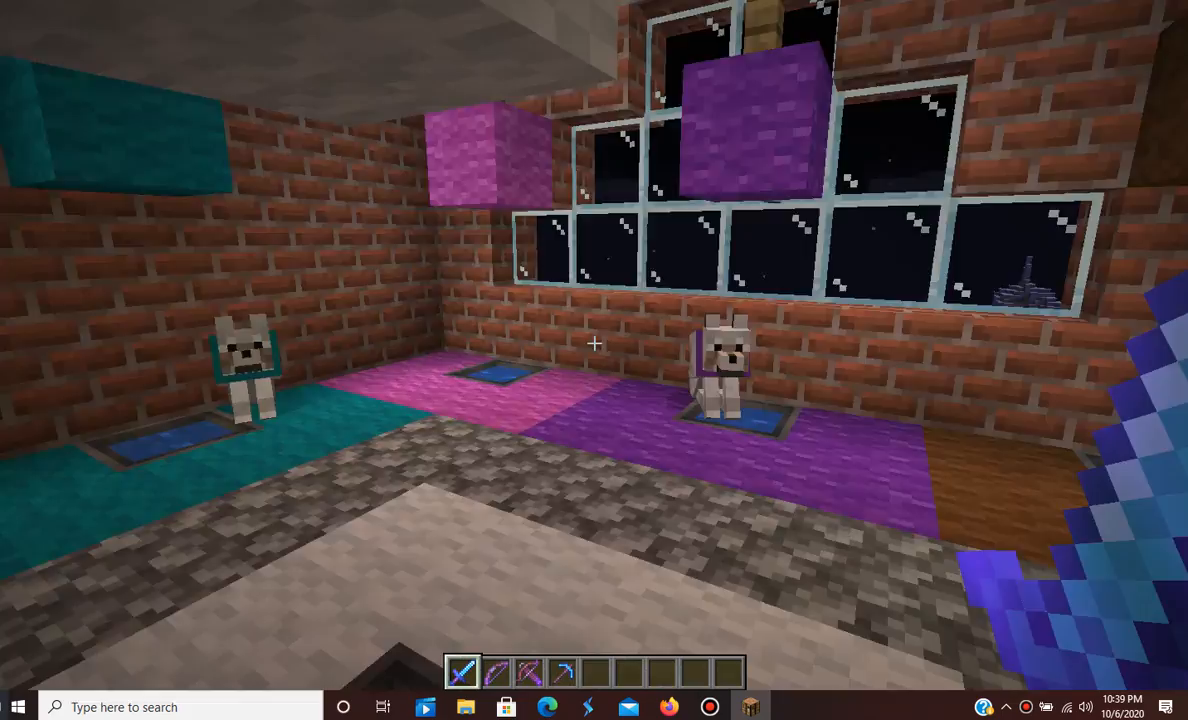